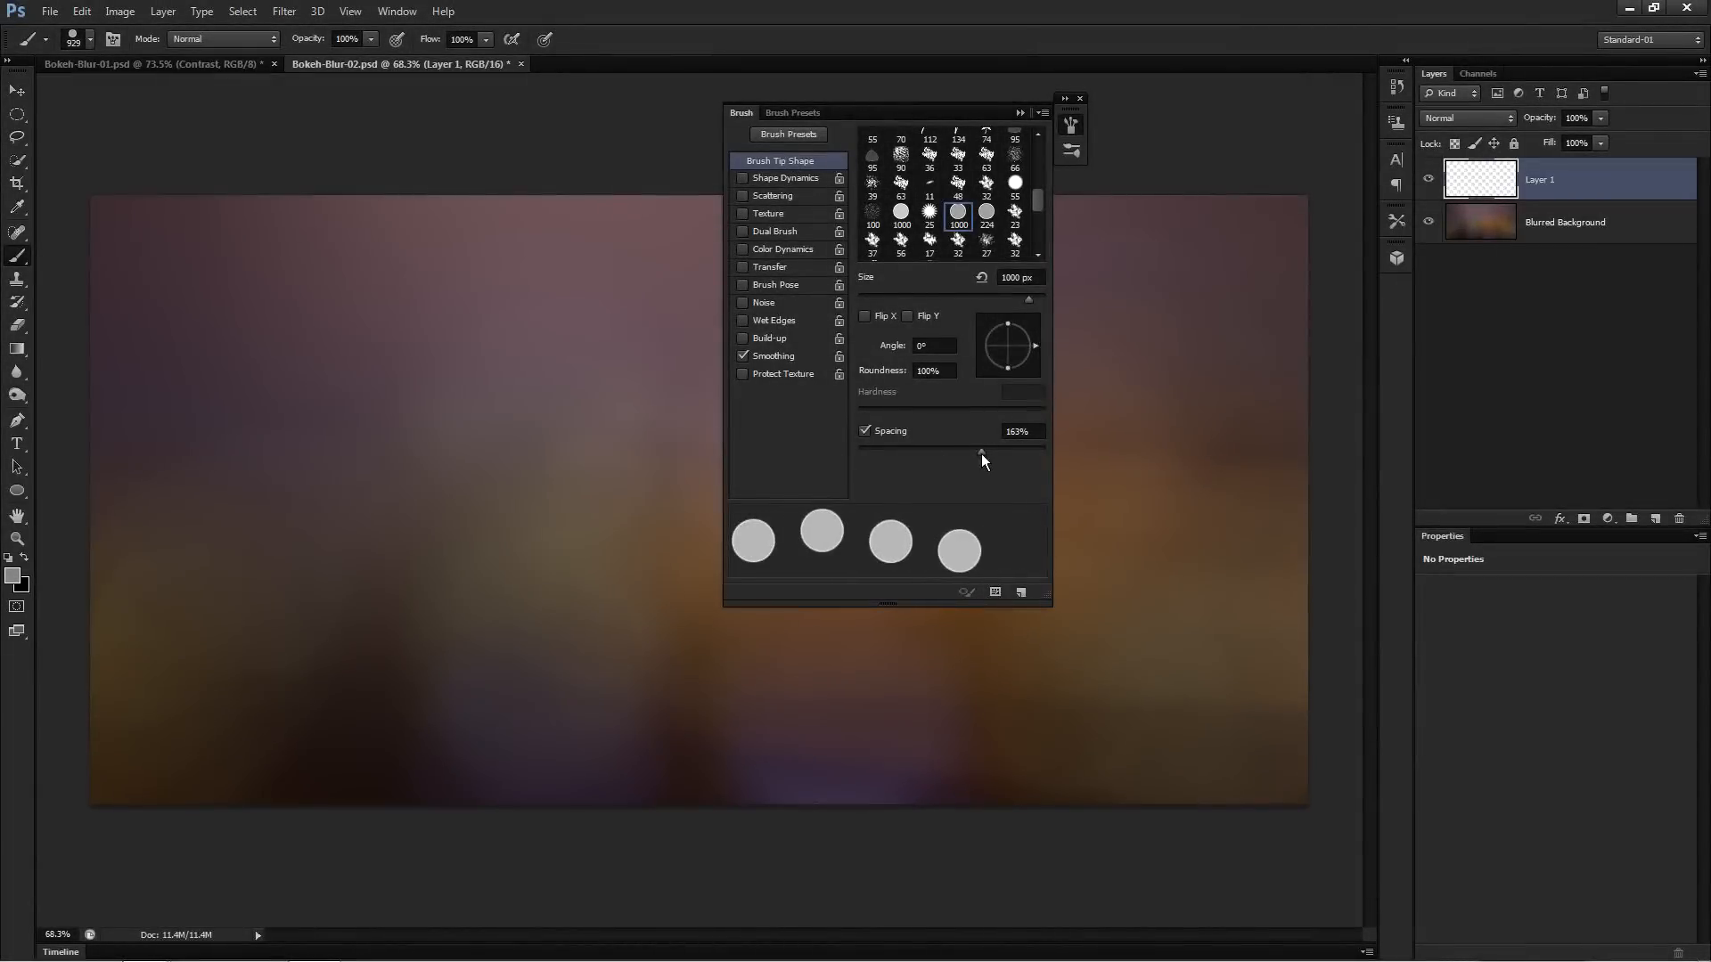
# Step: Review the brush scattering settings and the Gaussian Blur on the MID bokeh layer
pyautogui.click(771, 196)
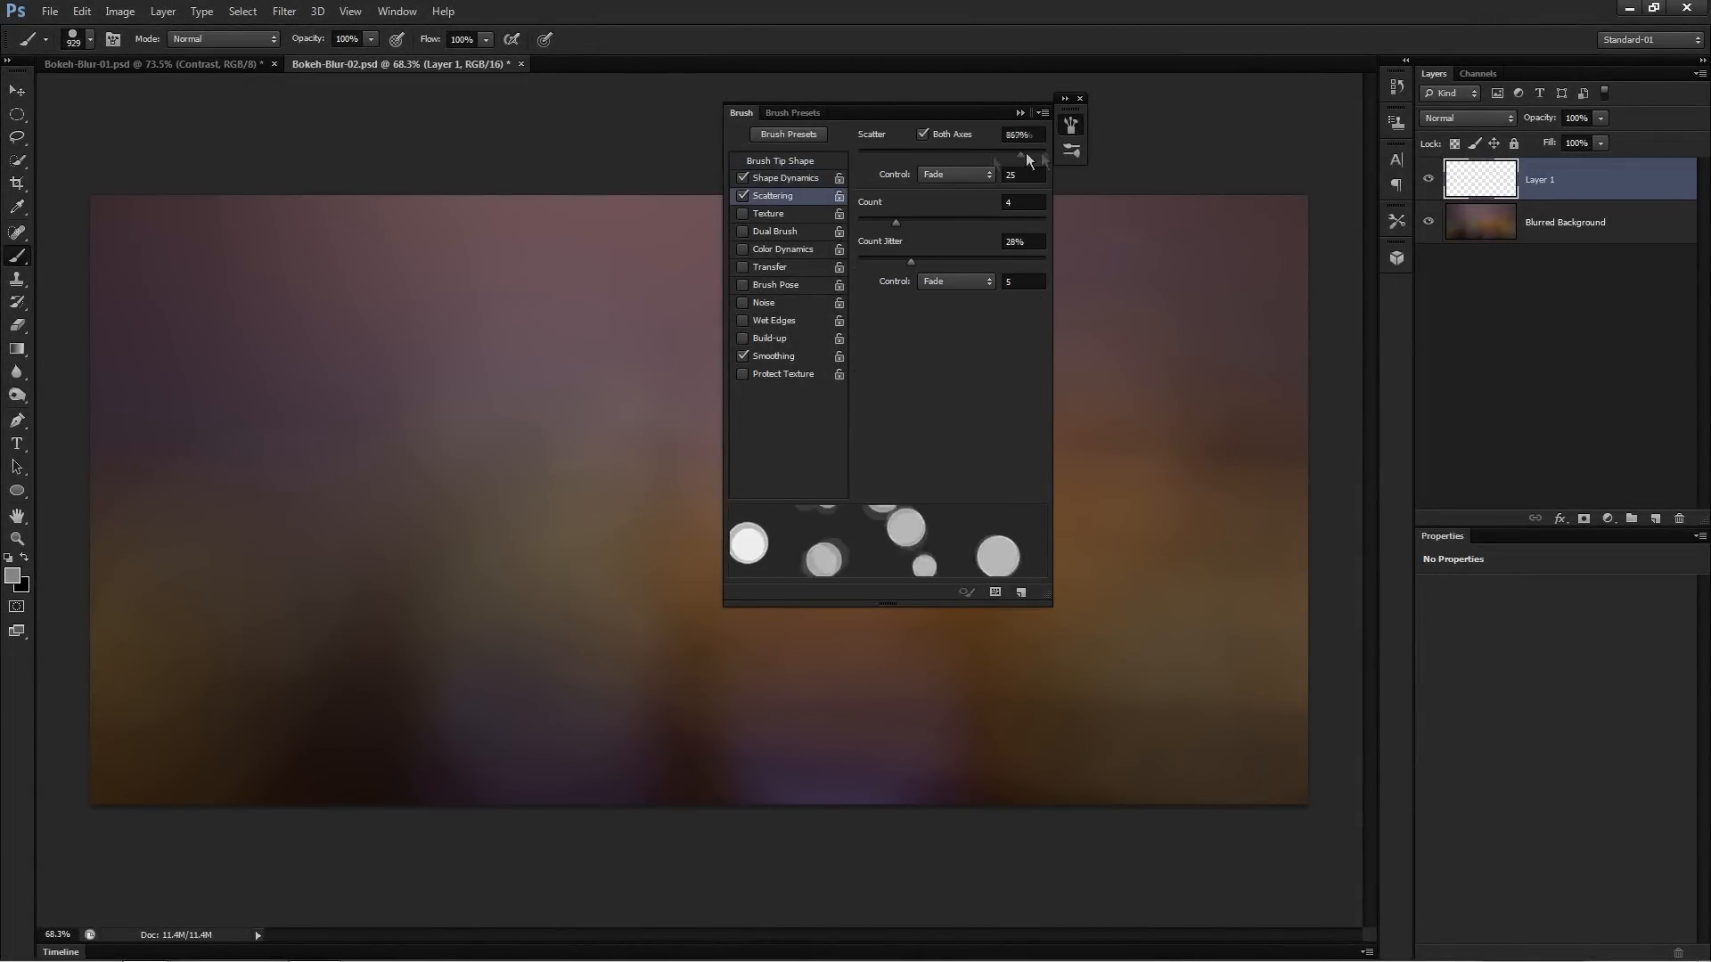
pyautogui.click(770, 268)
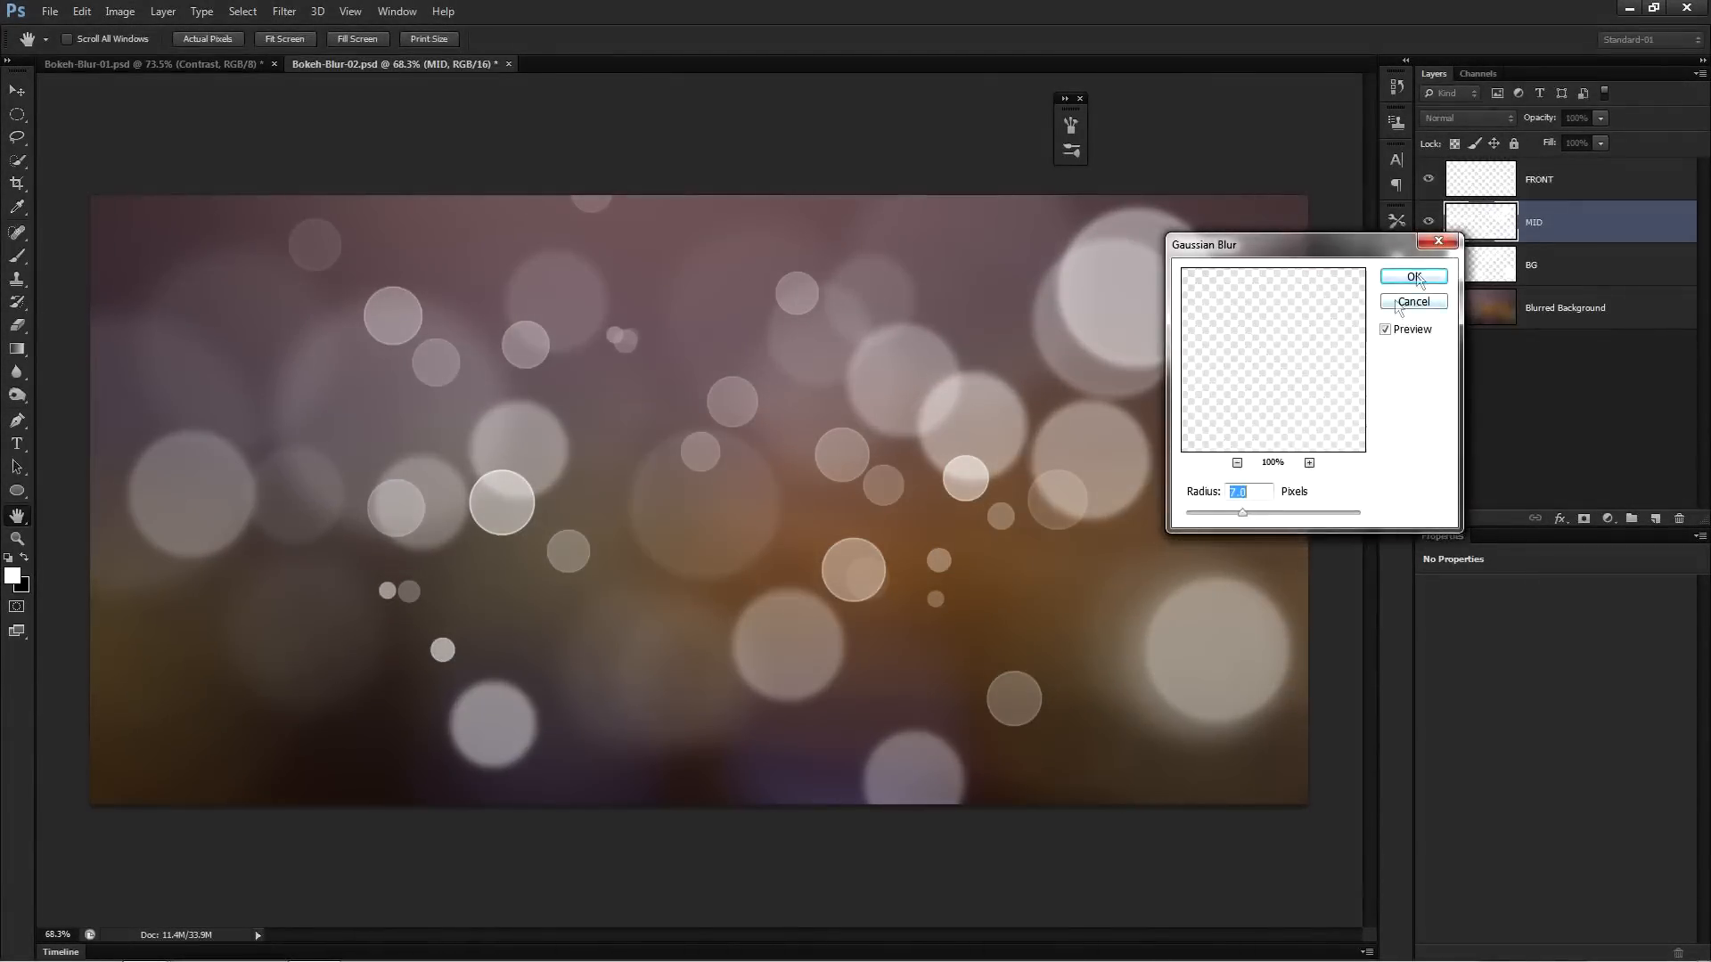
pyautogui.click(1413, 276)
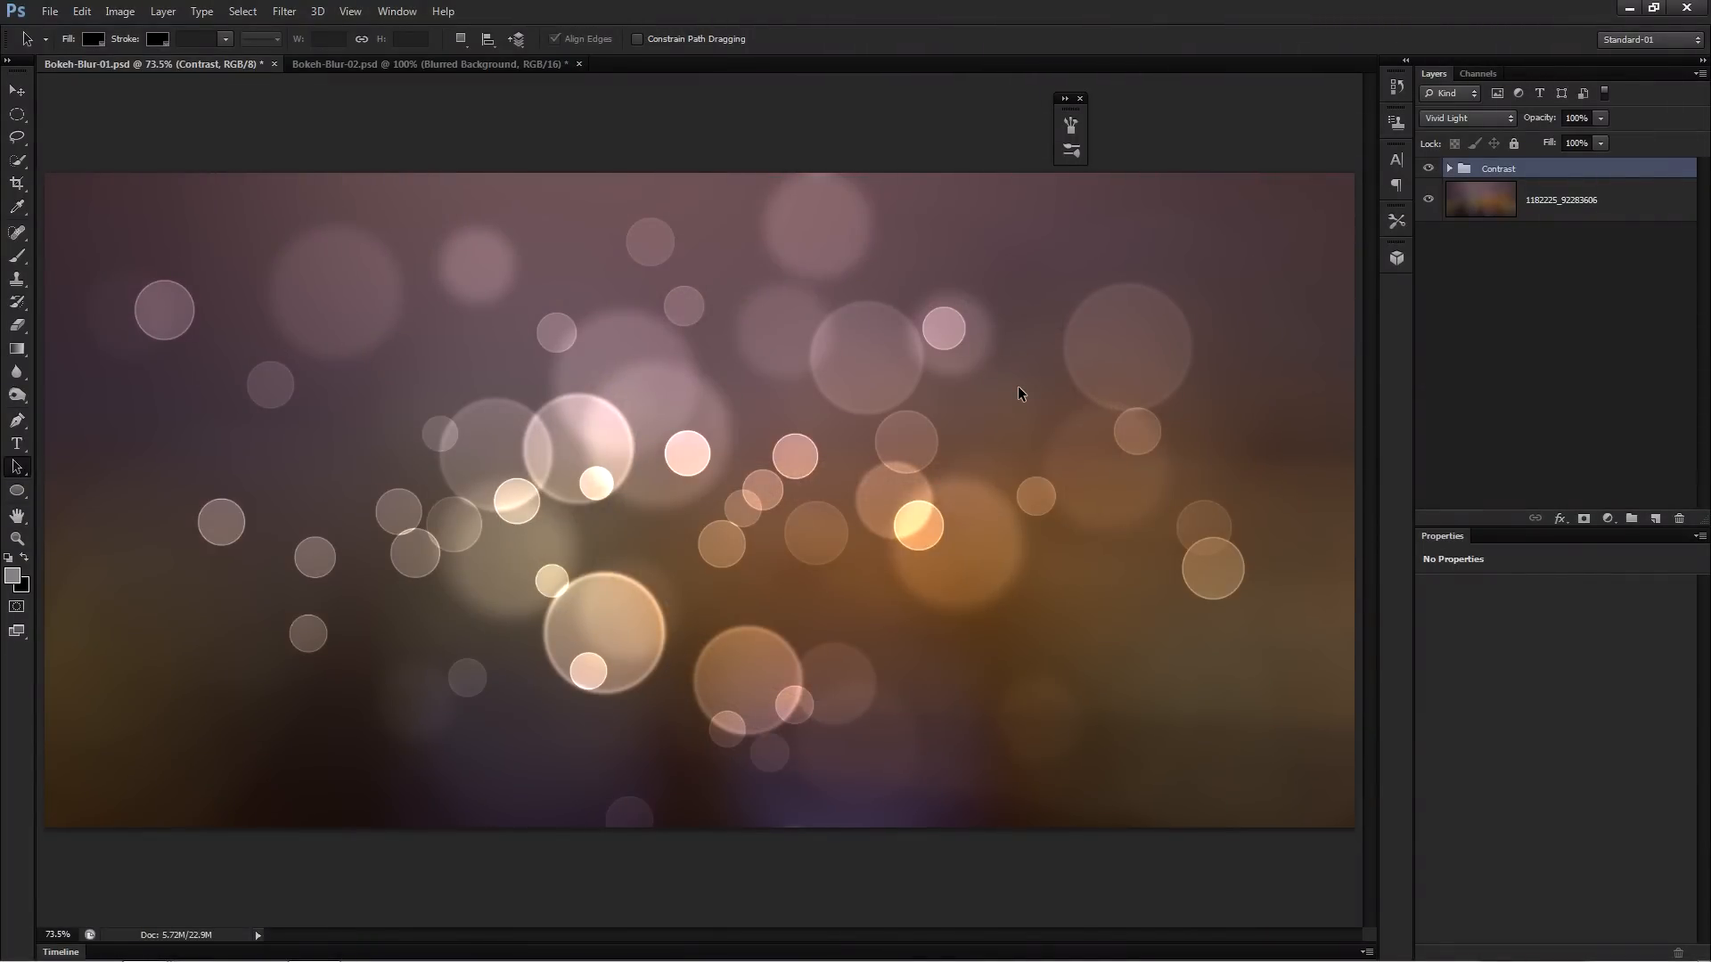
pyautogui.moveTo(796, 268)
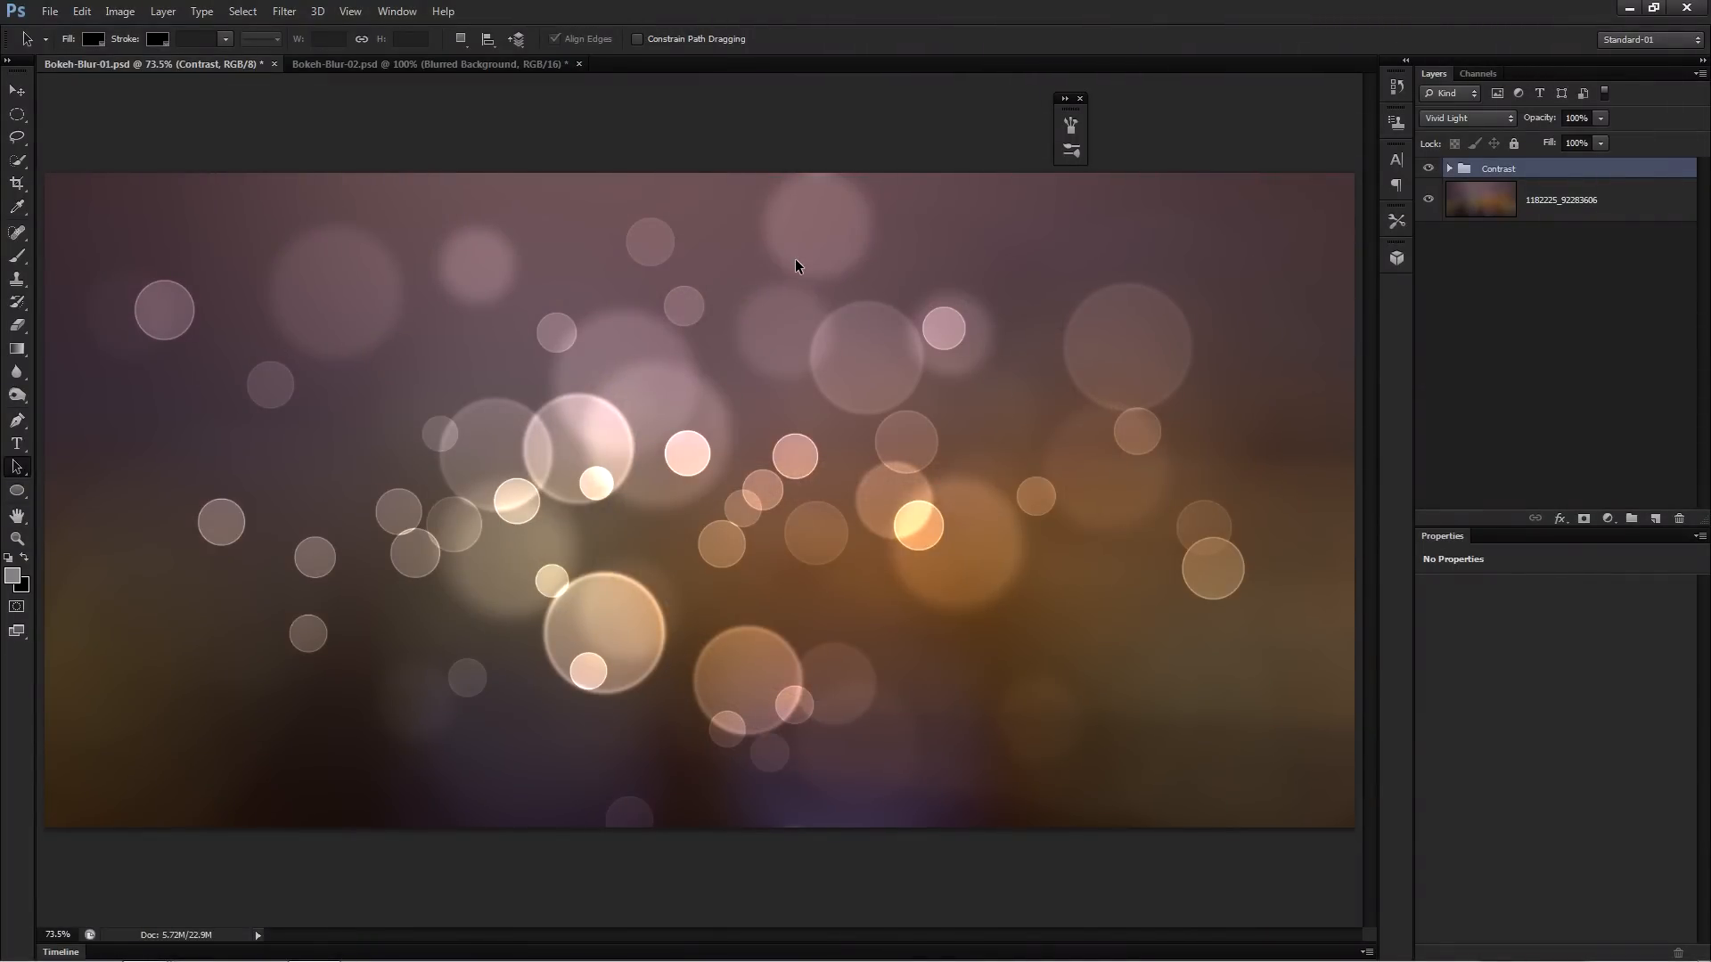
# Step: Create a new 1000×1000 px, 300 ppi grayscale document with transparent background
pyautogui.click(49, 10)
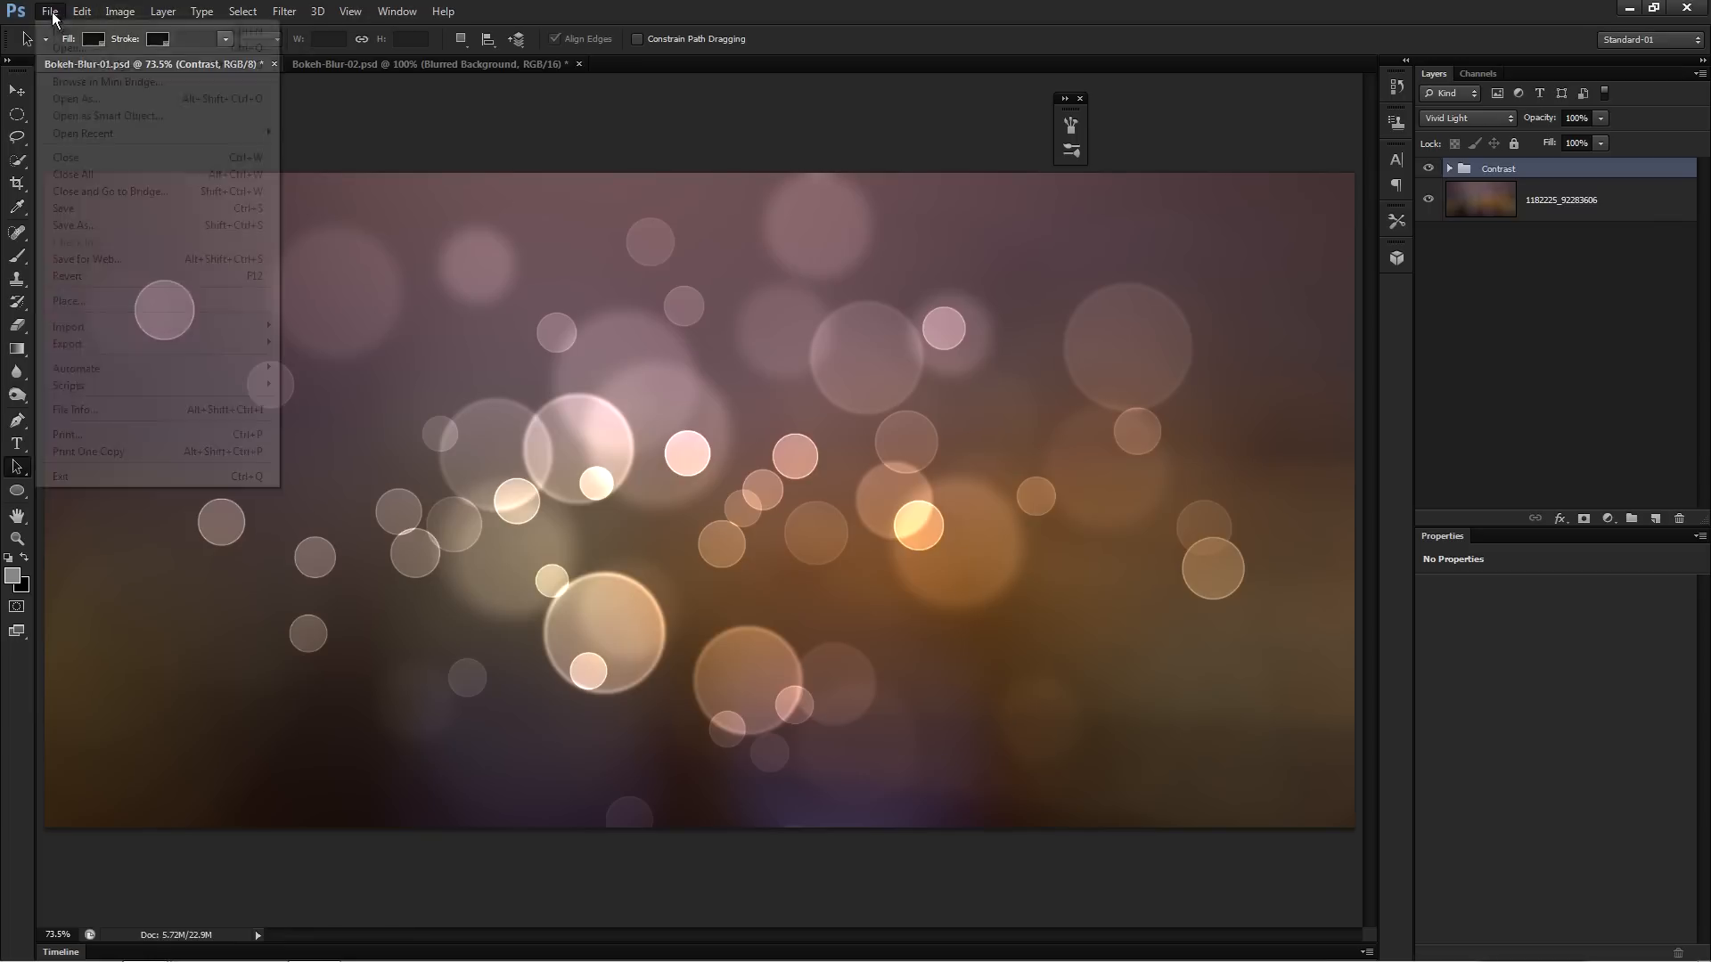
pyautogui.click(66, 71)
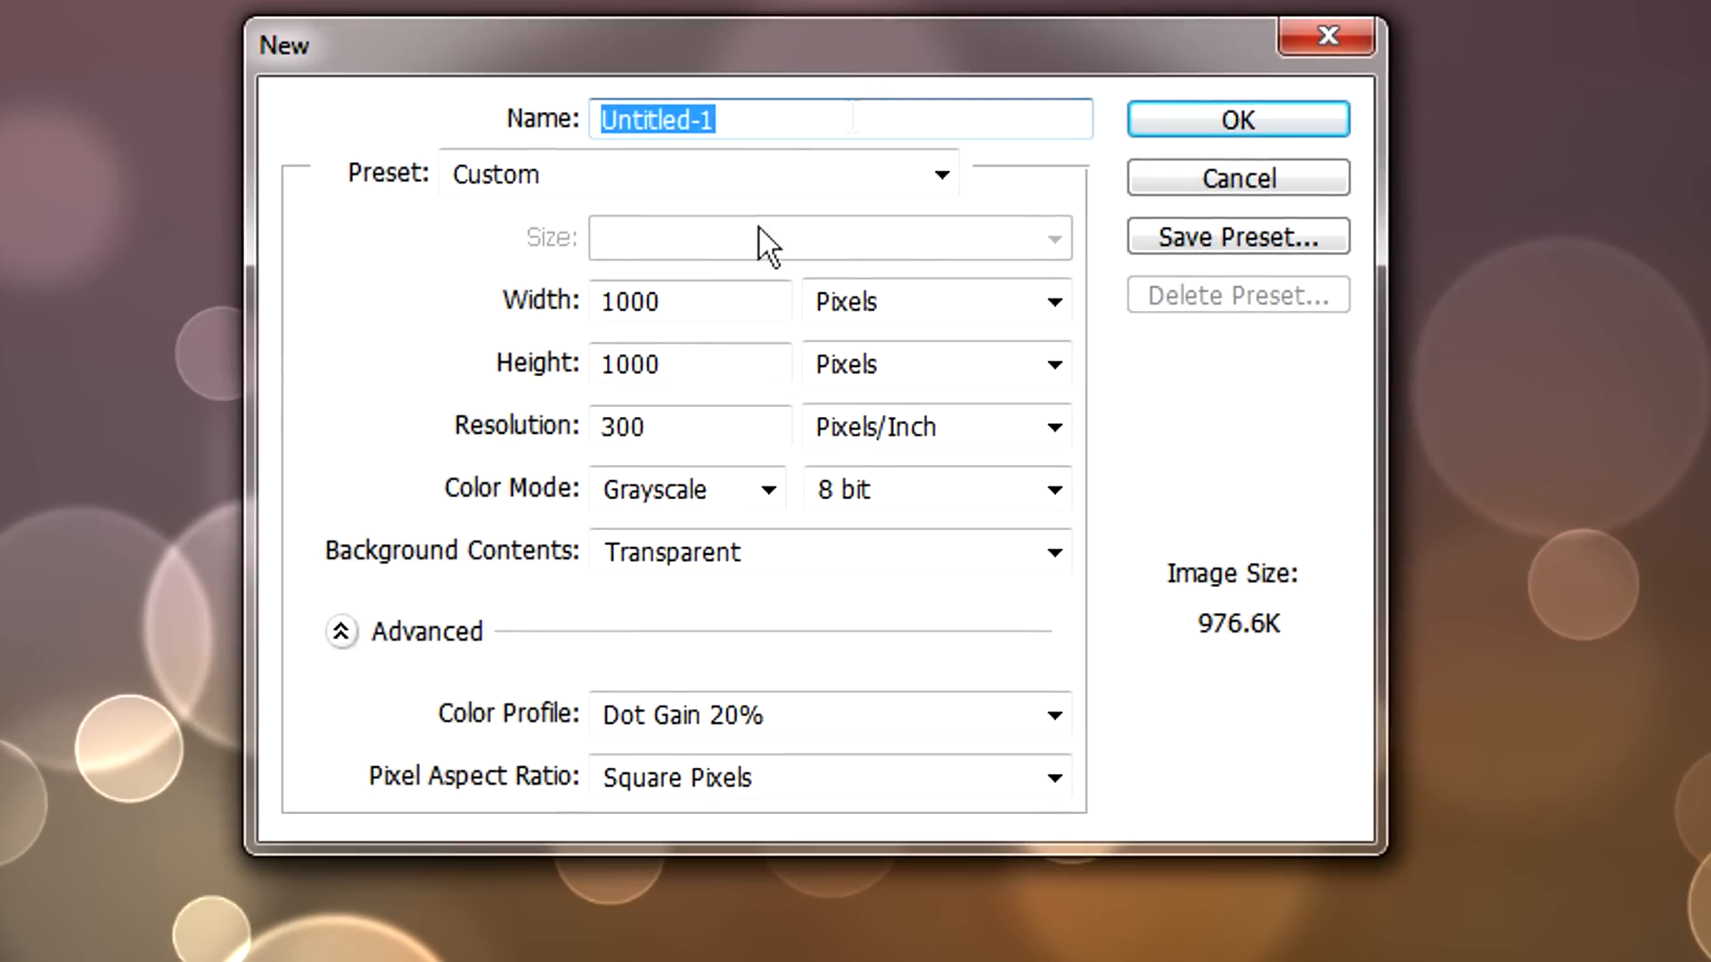
pyautogui.click(690, 301)
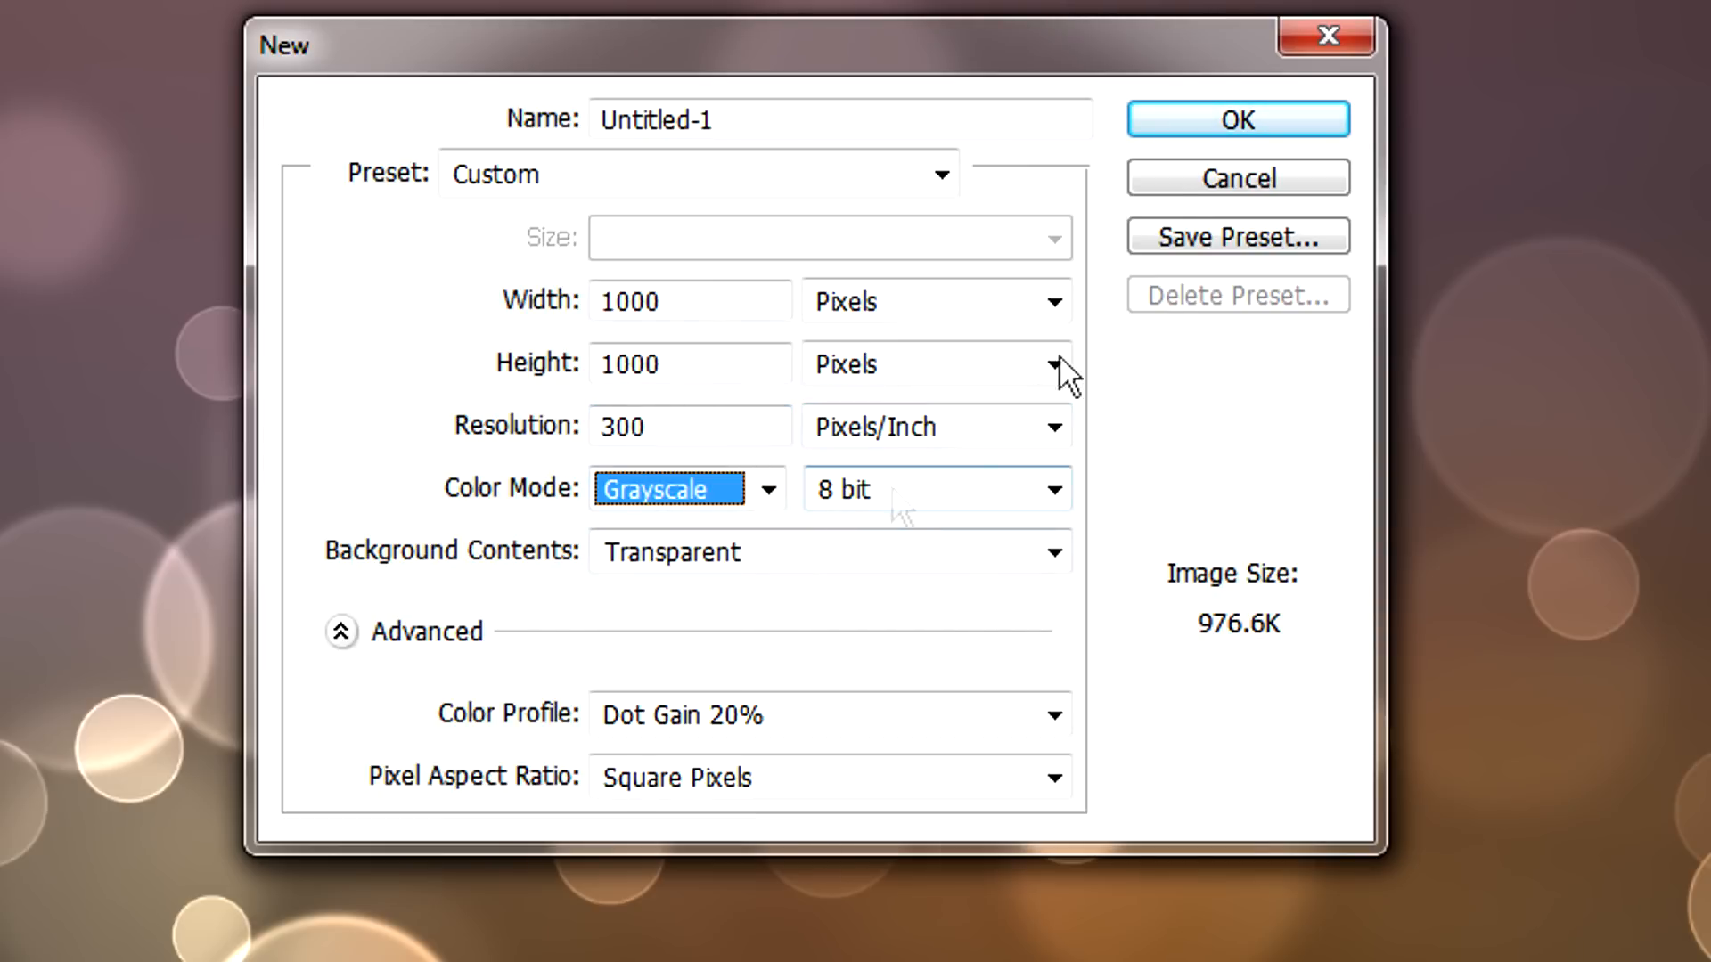
pyautogui.click(1236, 119)
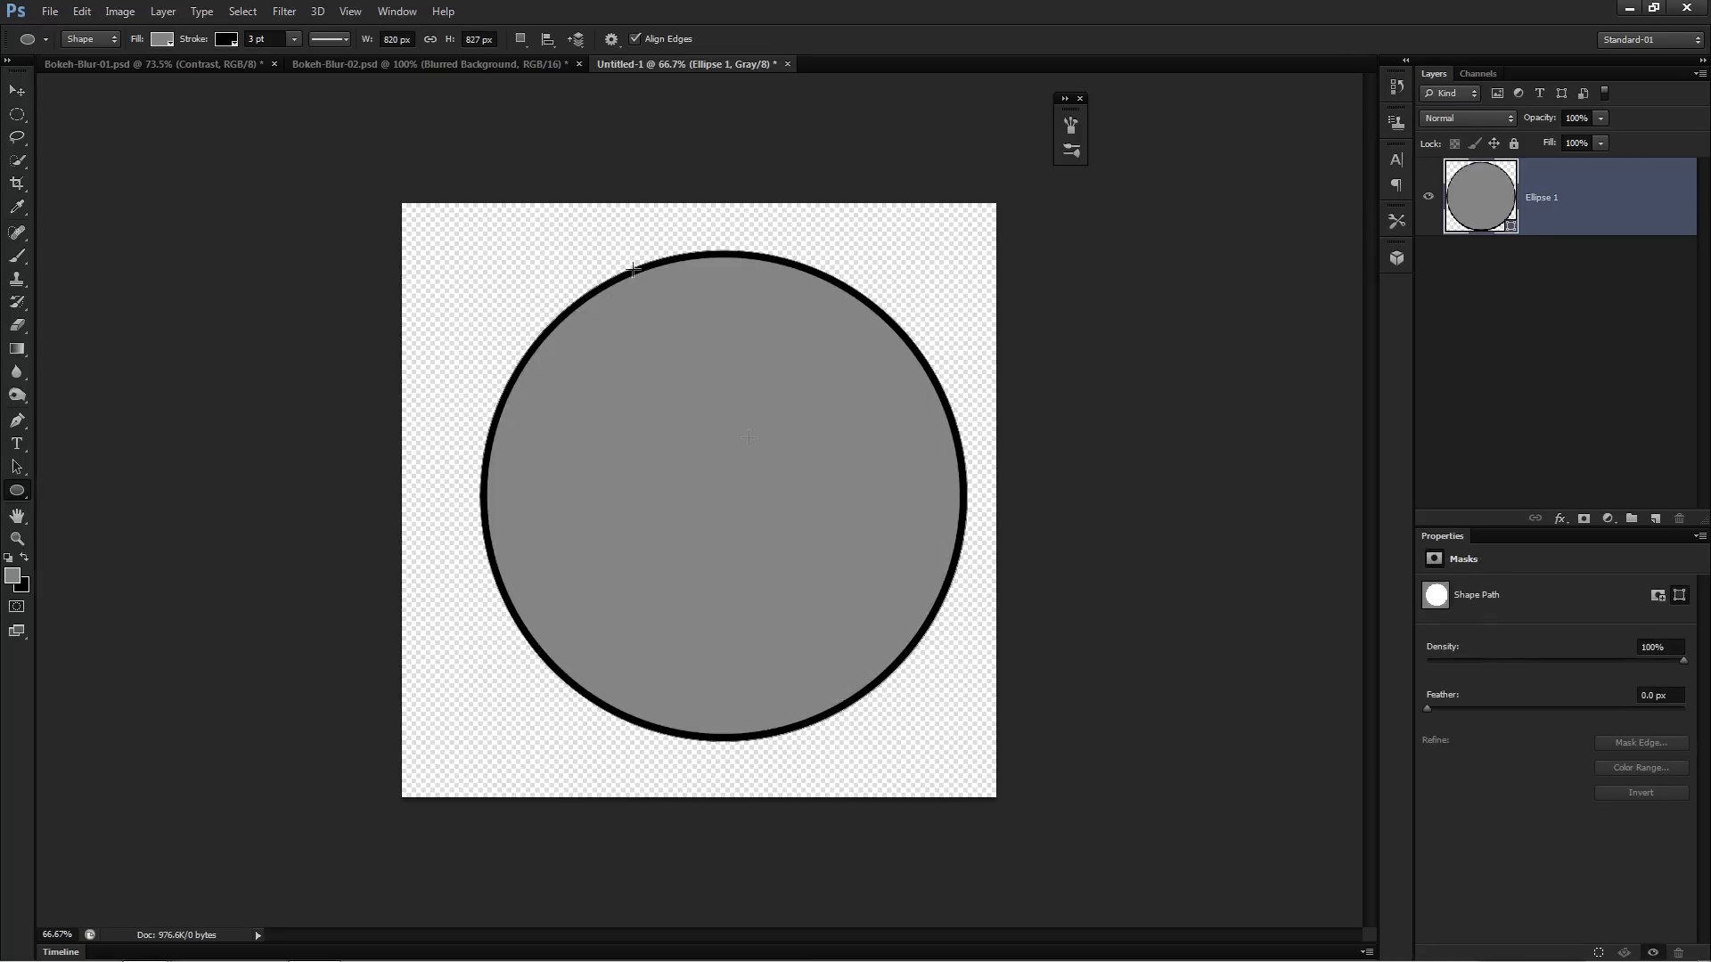
pyautogui.moveTo(541, 378)
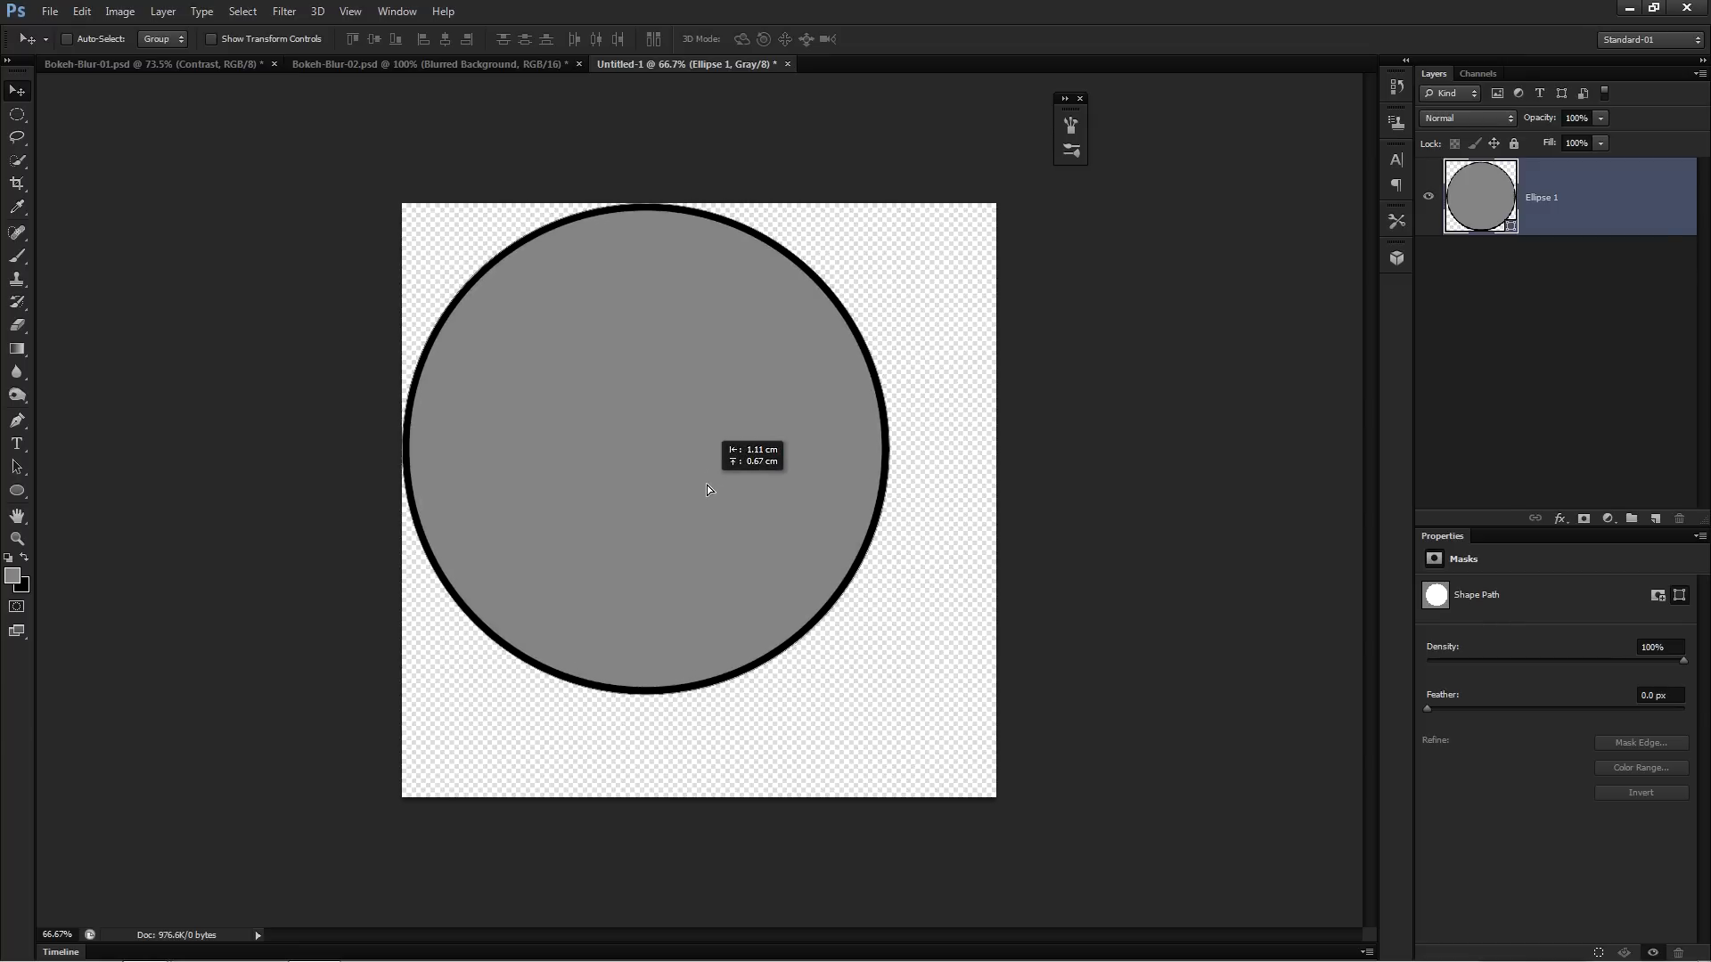
pyautogui.moveTo(664, 472)
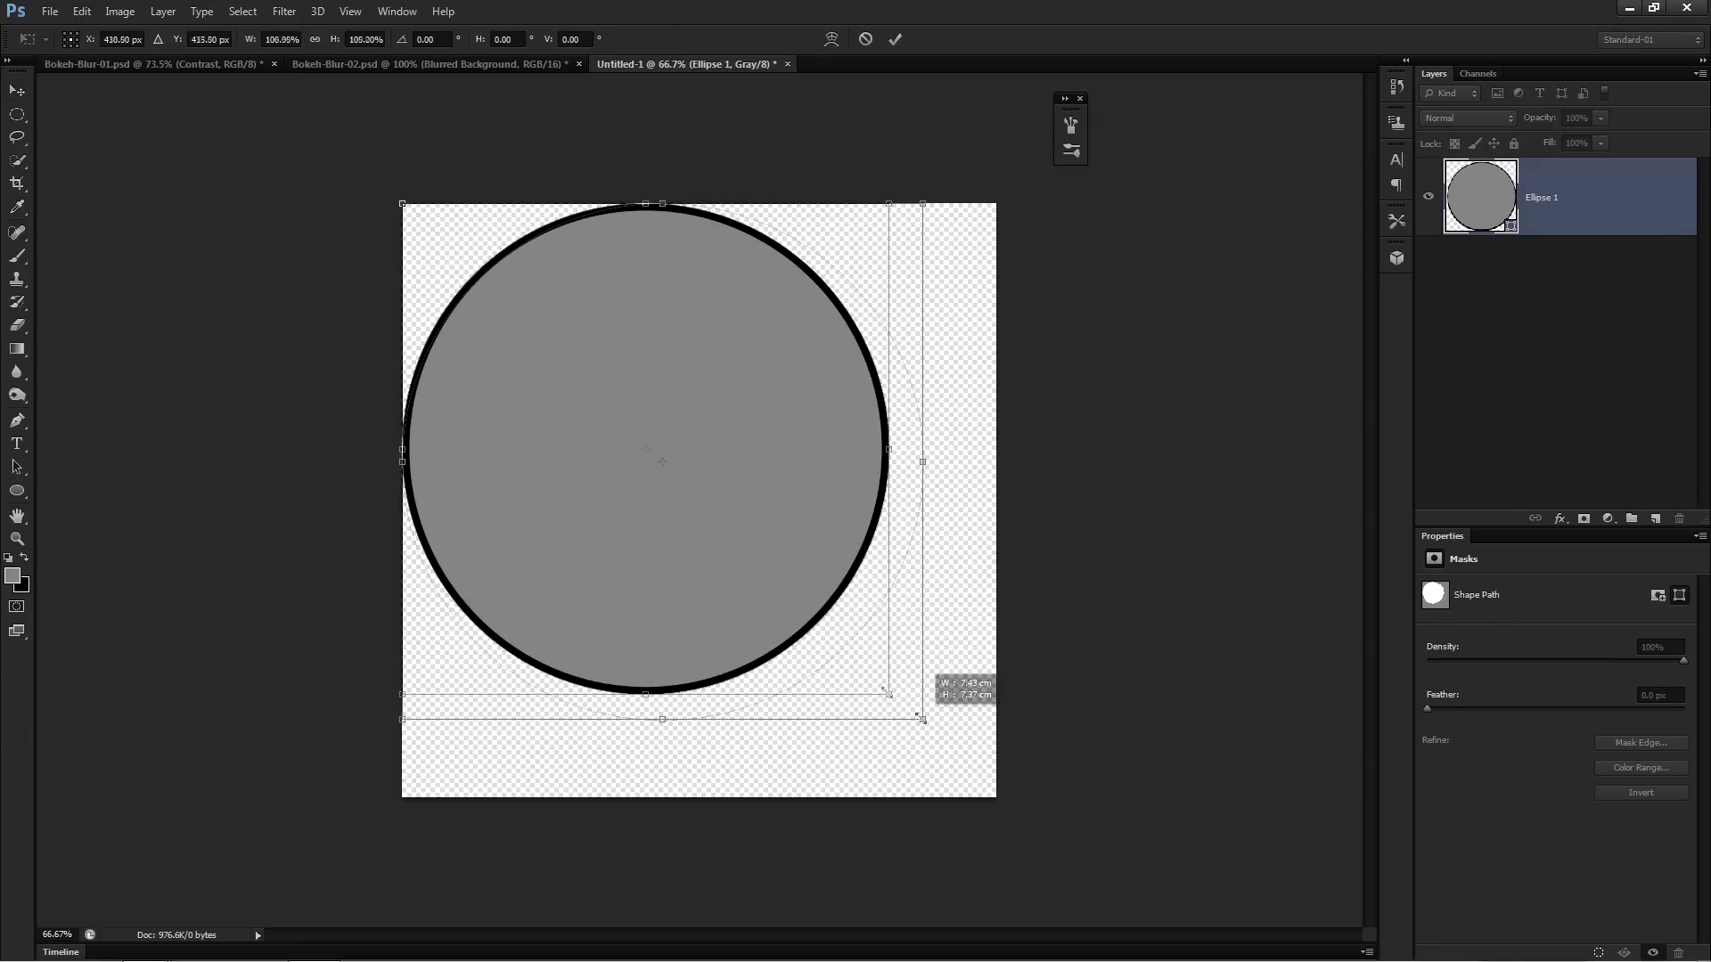
# Step: Free Transform the grey circle so it enlarges to nearly fill the square canvas
pyautogui.moveTo(925, 693); pyautogui.dragTo(990, 795)
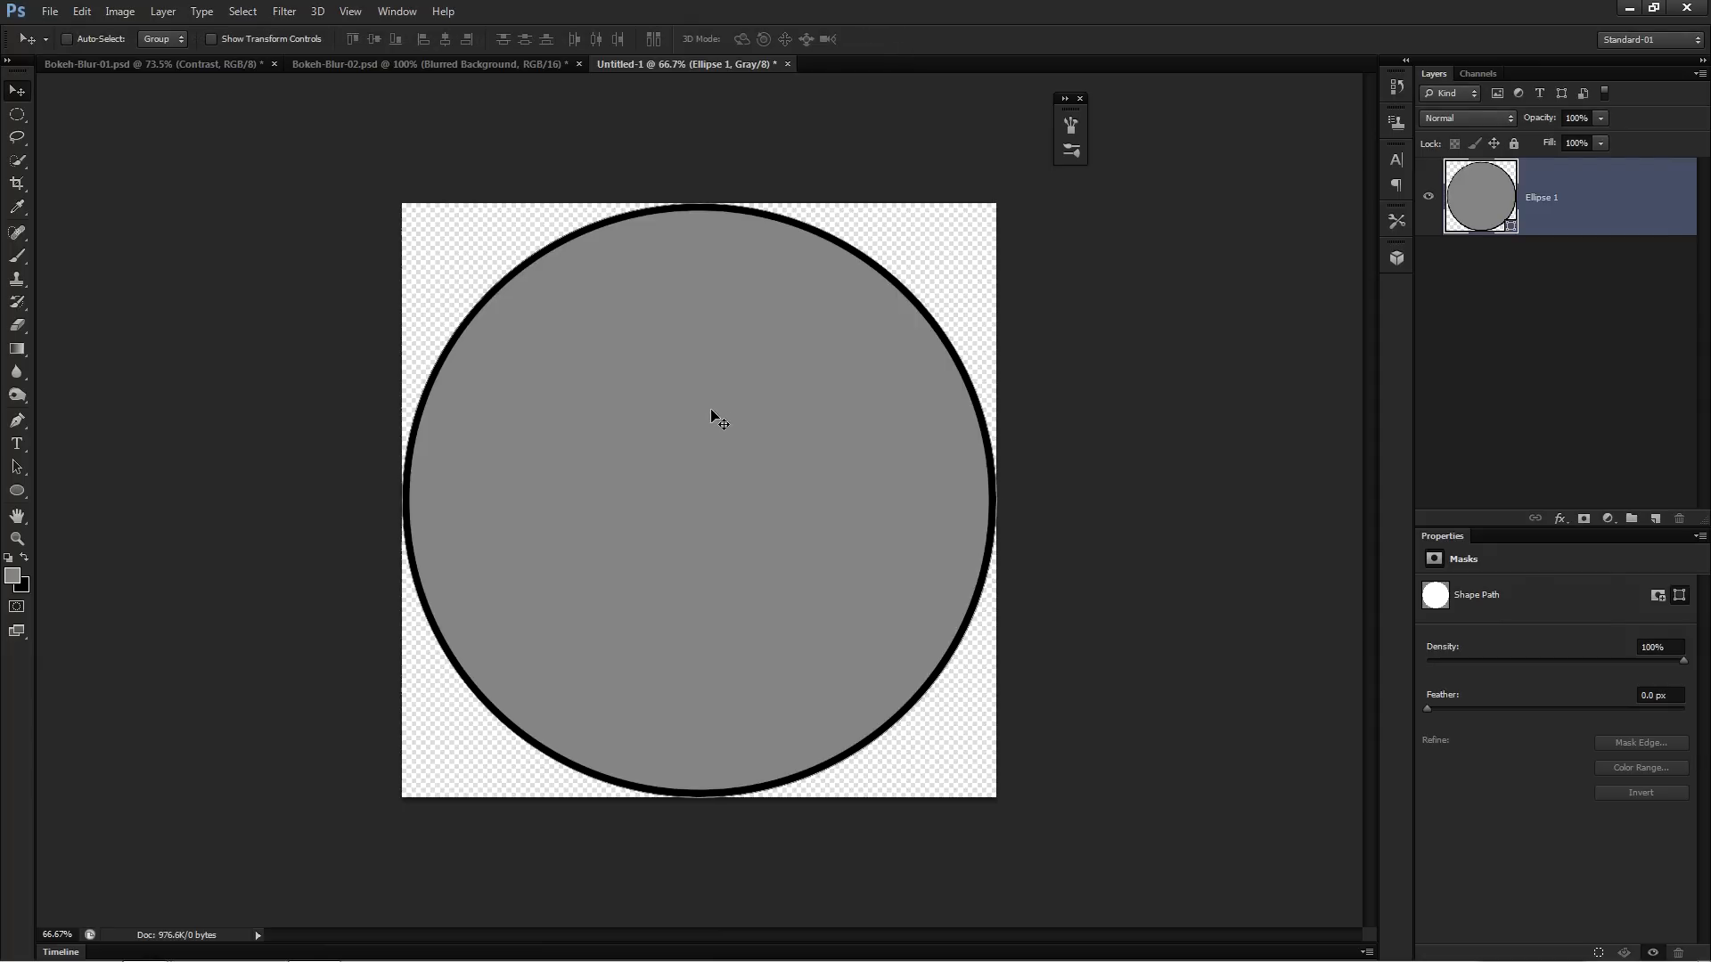
pyautogui.moveTo(707, 428)
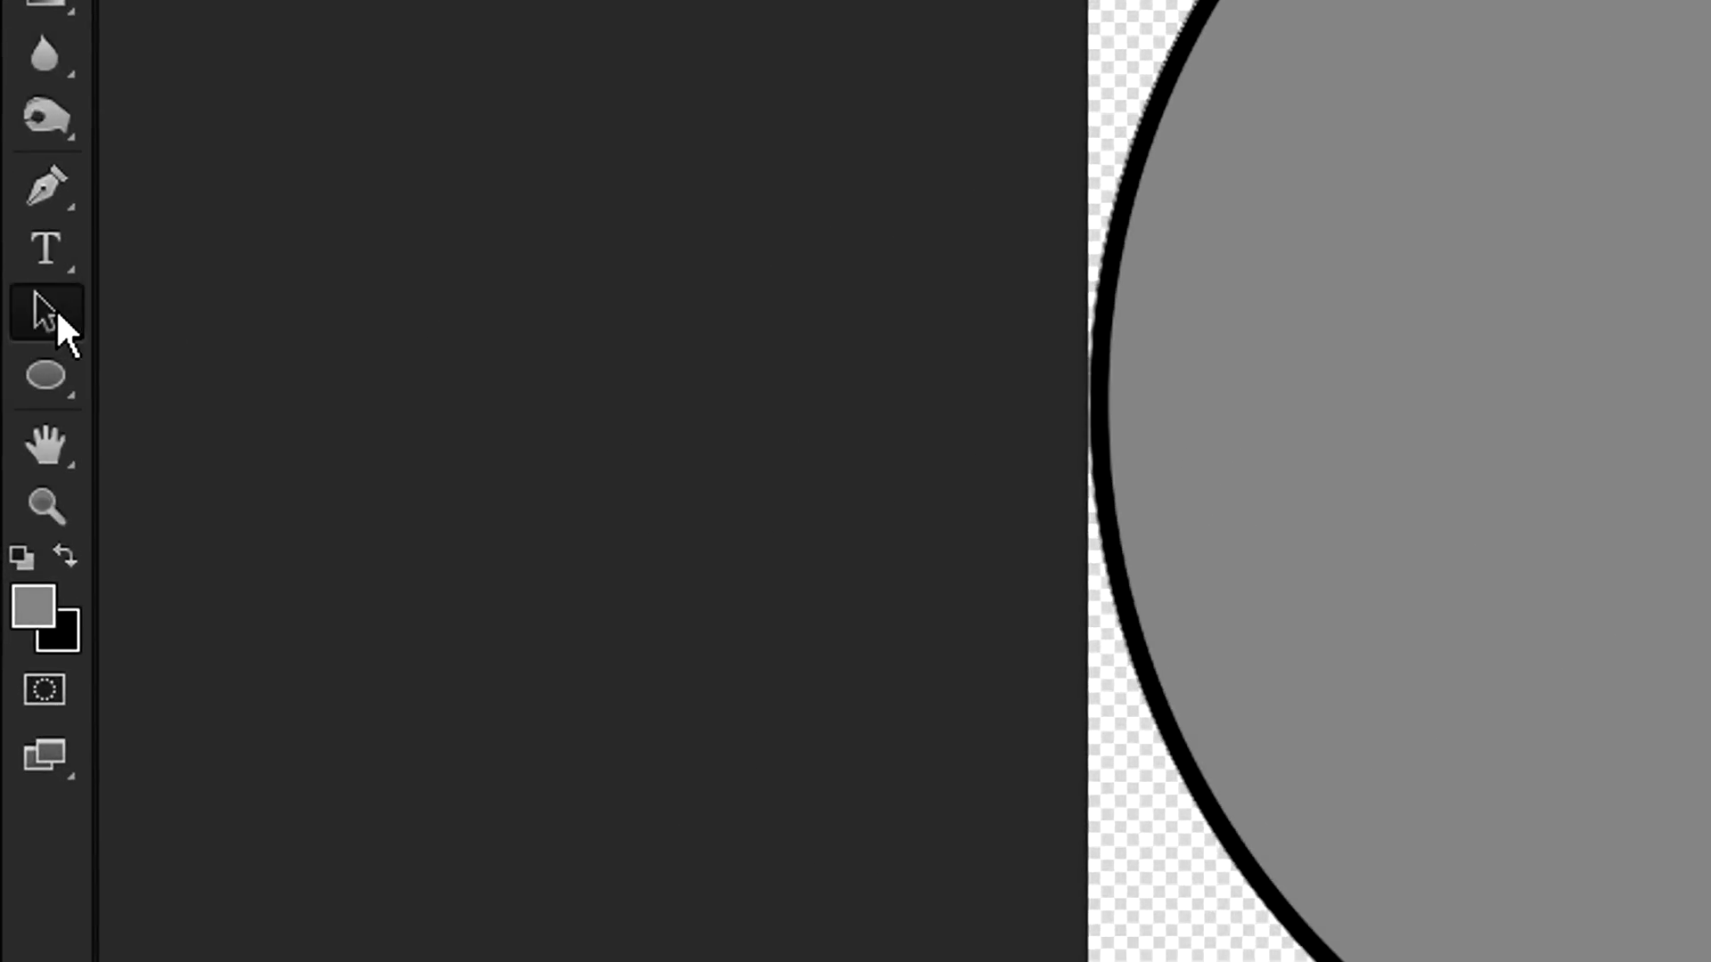
# Step: Give the circle path a 20 px solid black stroke and set its fill to 55%
pyautogui.click(218, 32)
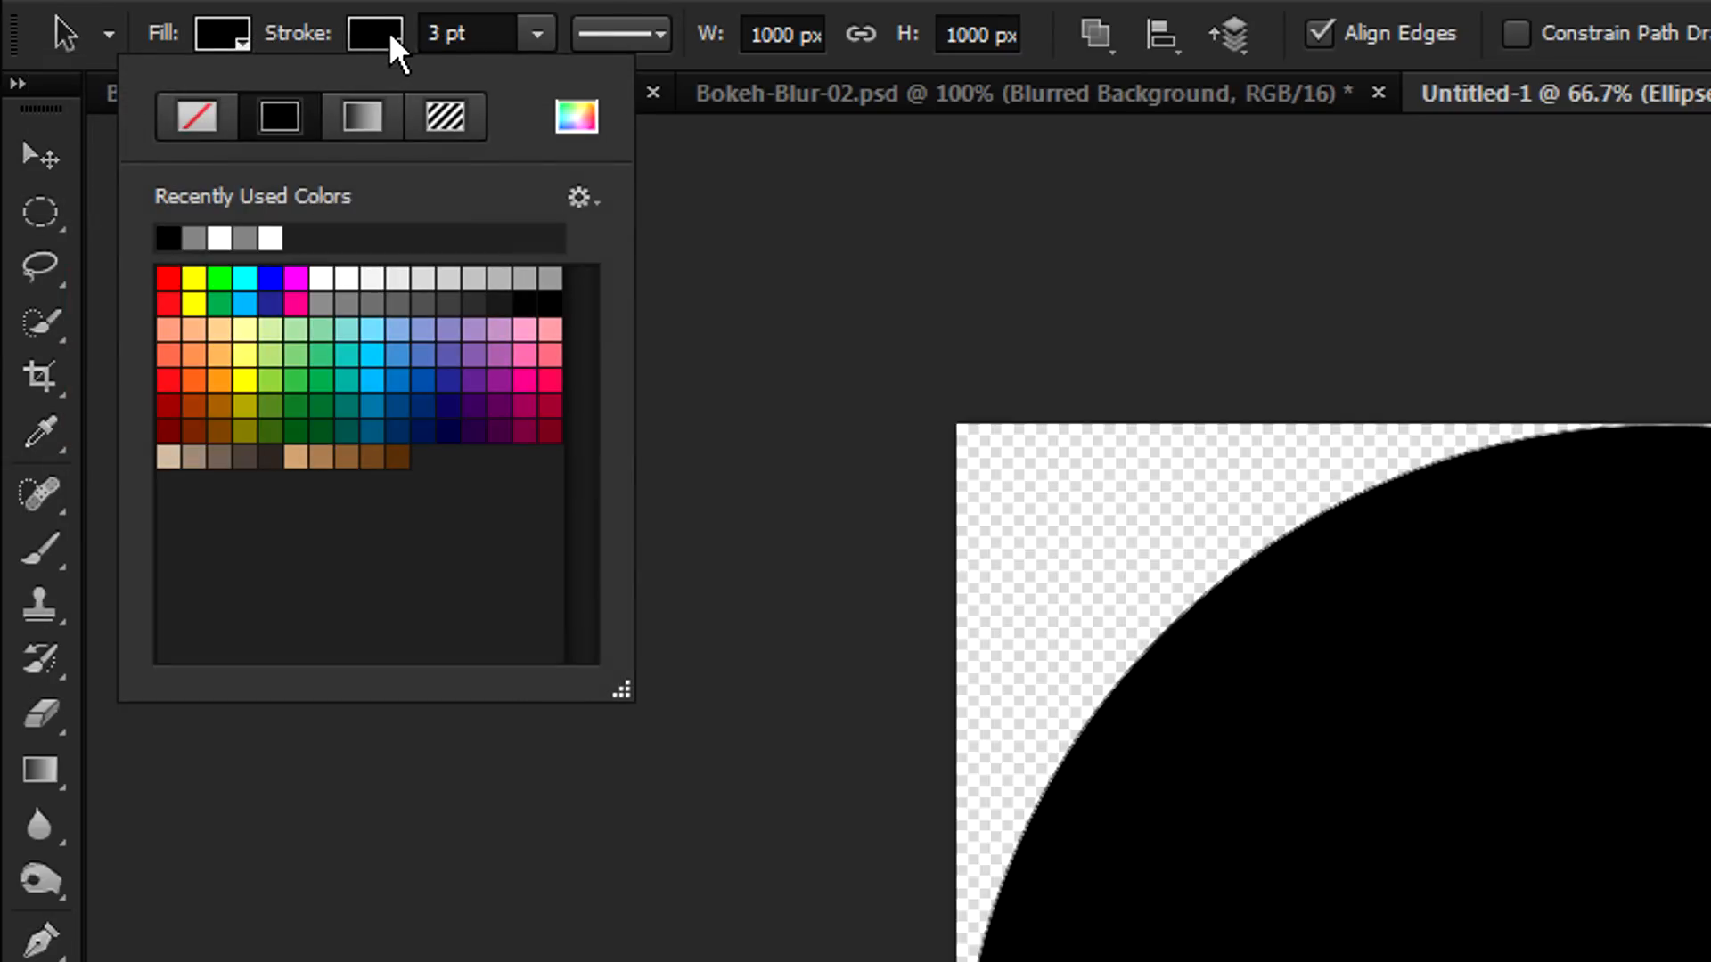
pyautogui.moveTo(468, 32)
pyautogui.write('20')
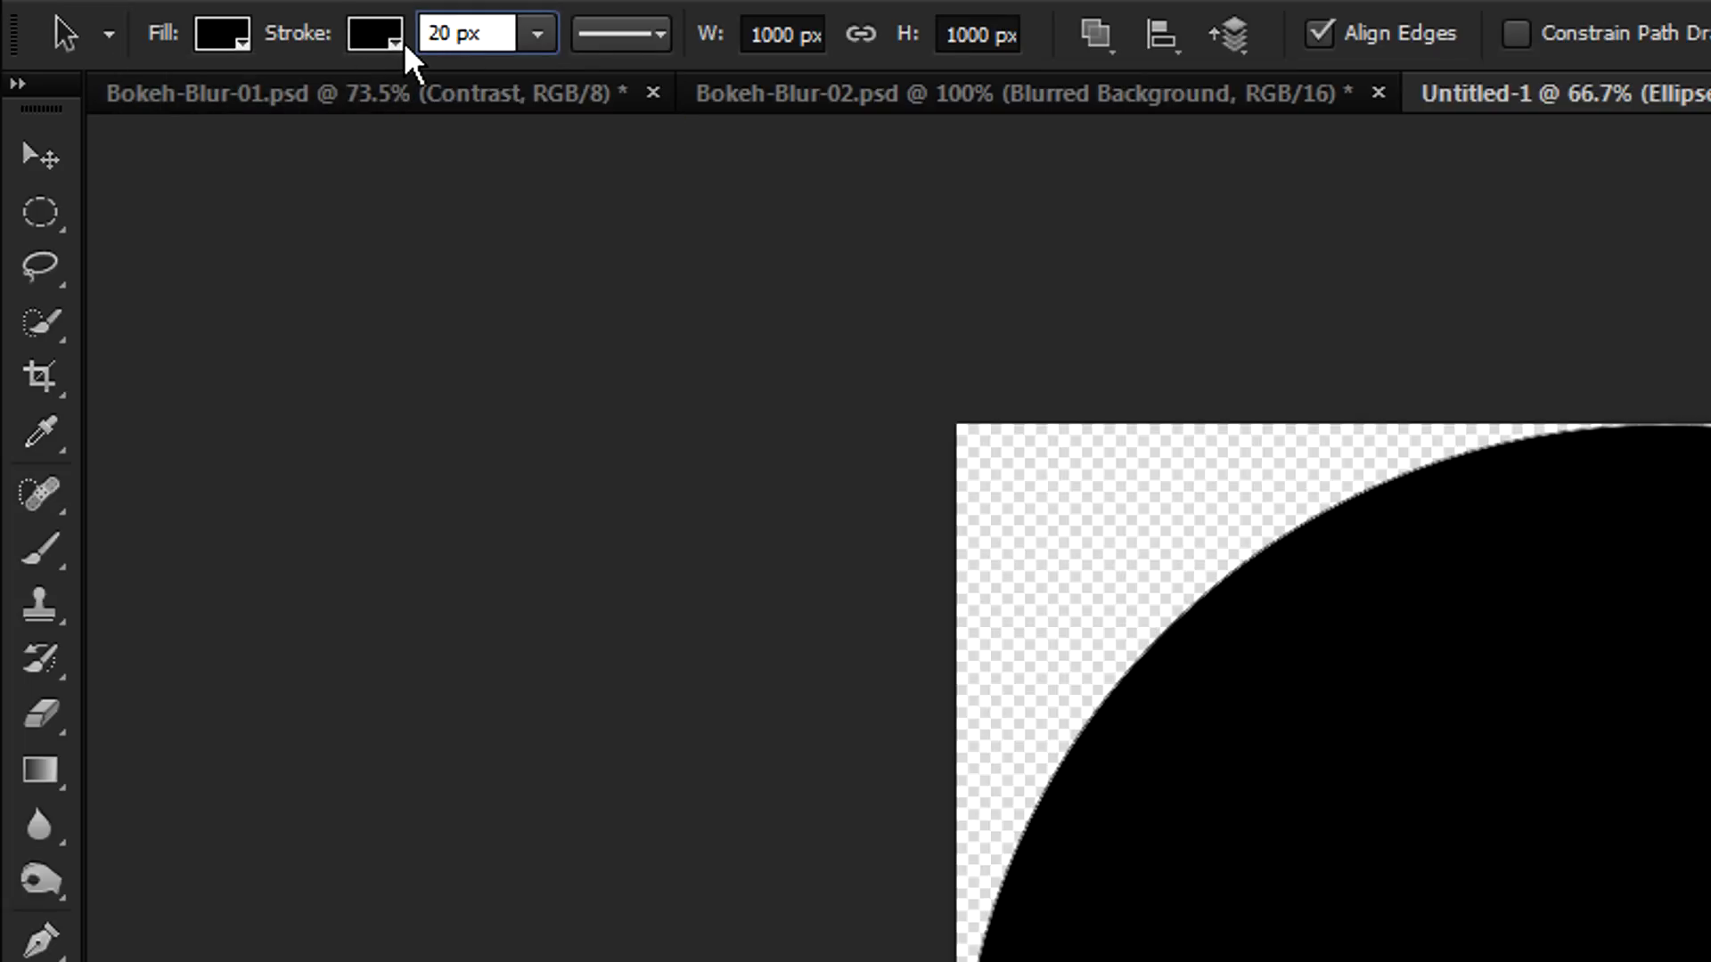
pyautogui.click(781, 34)
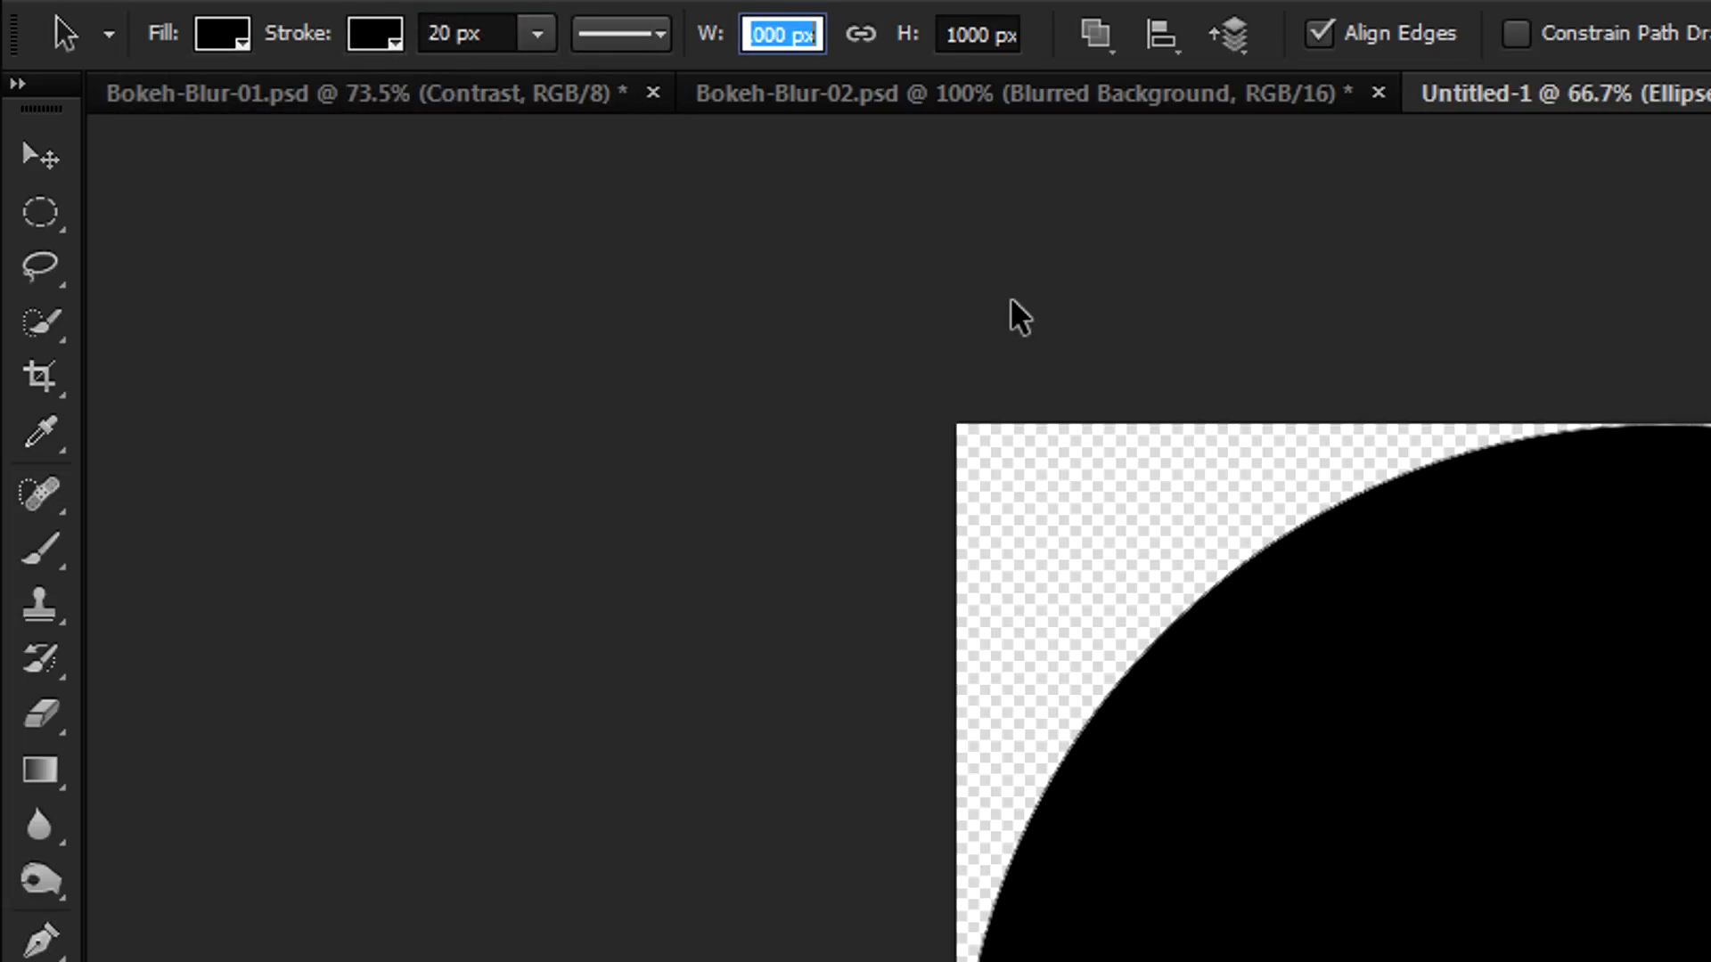
pyautogui.click(622, 32)
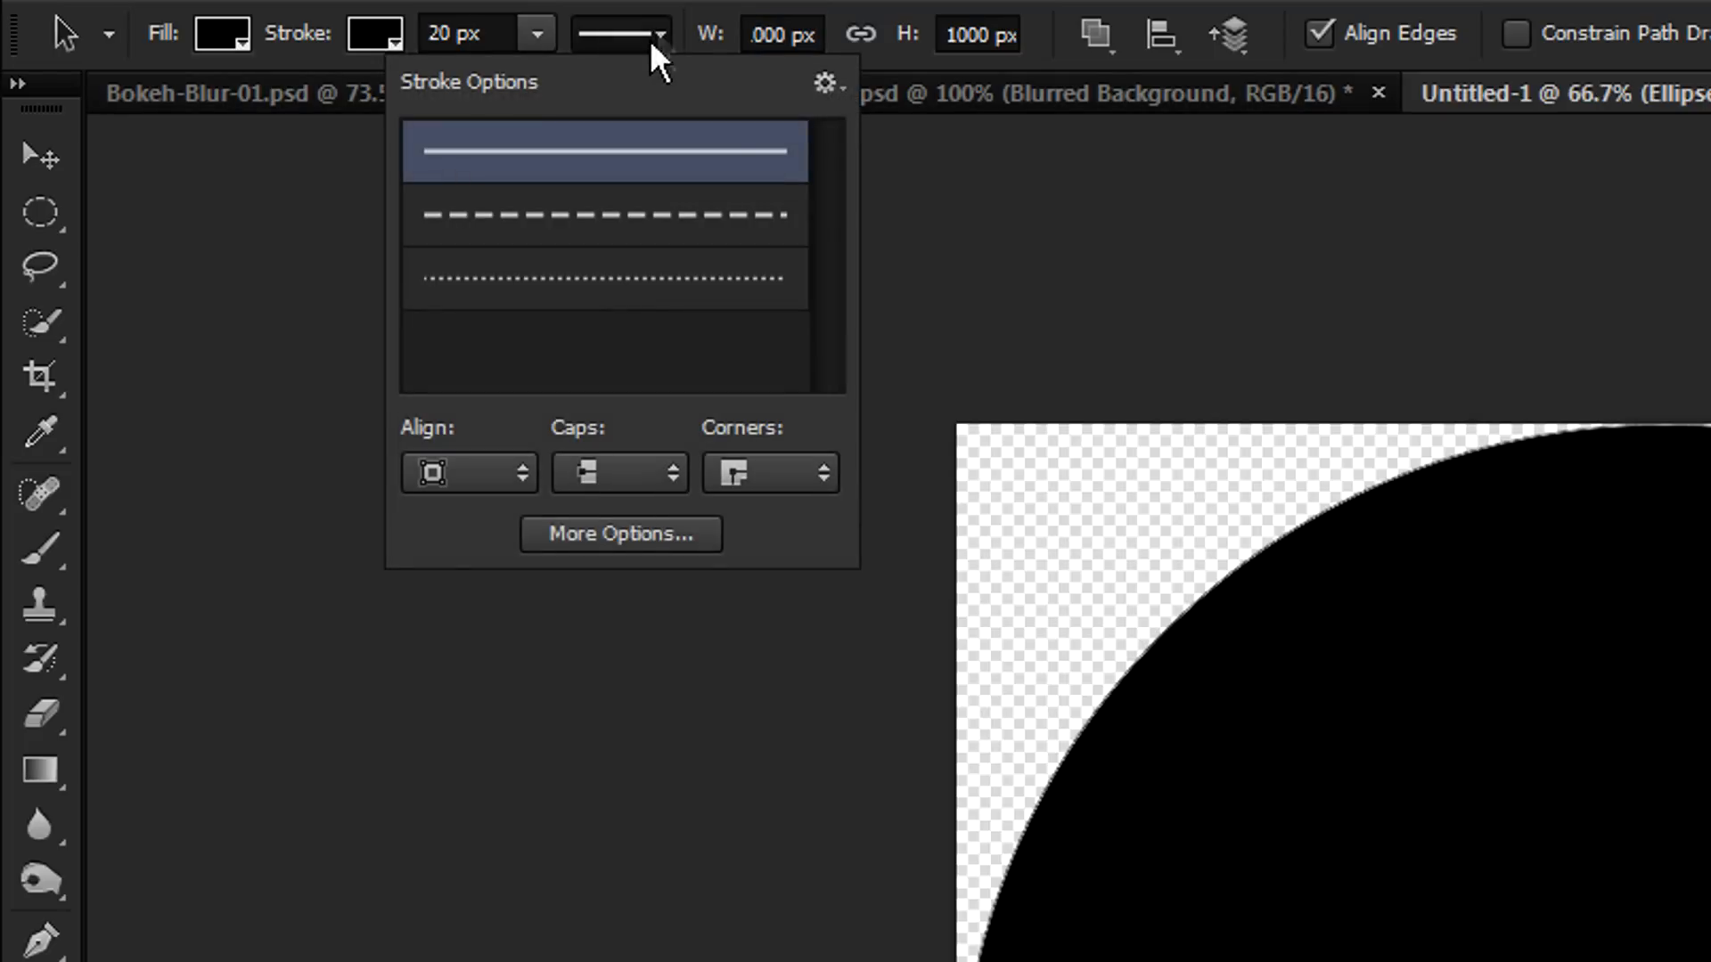
pyautogui.click(466, 470)
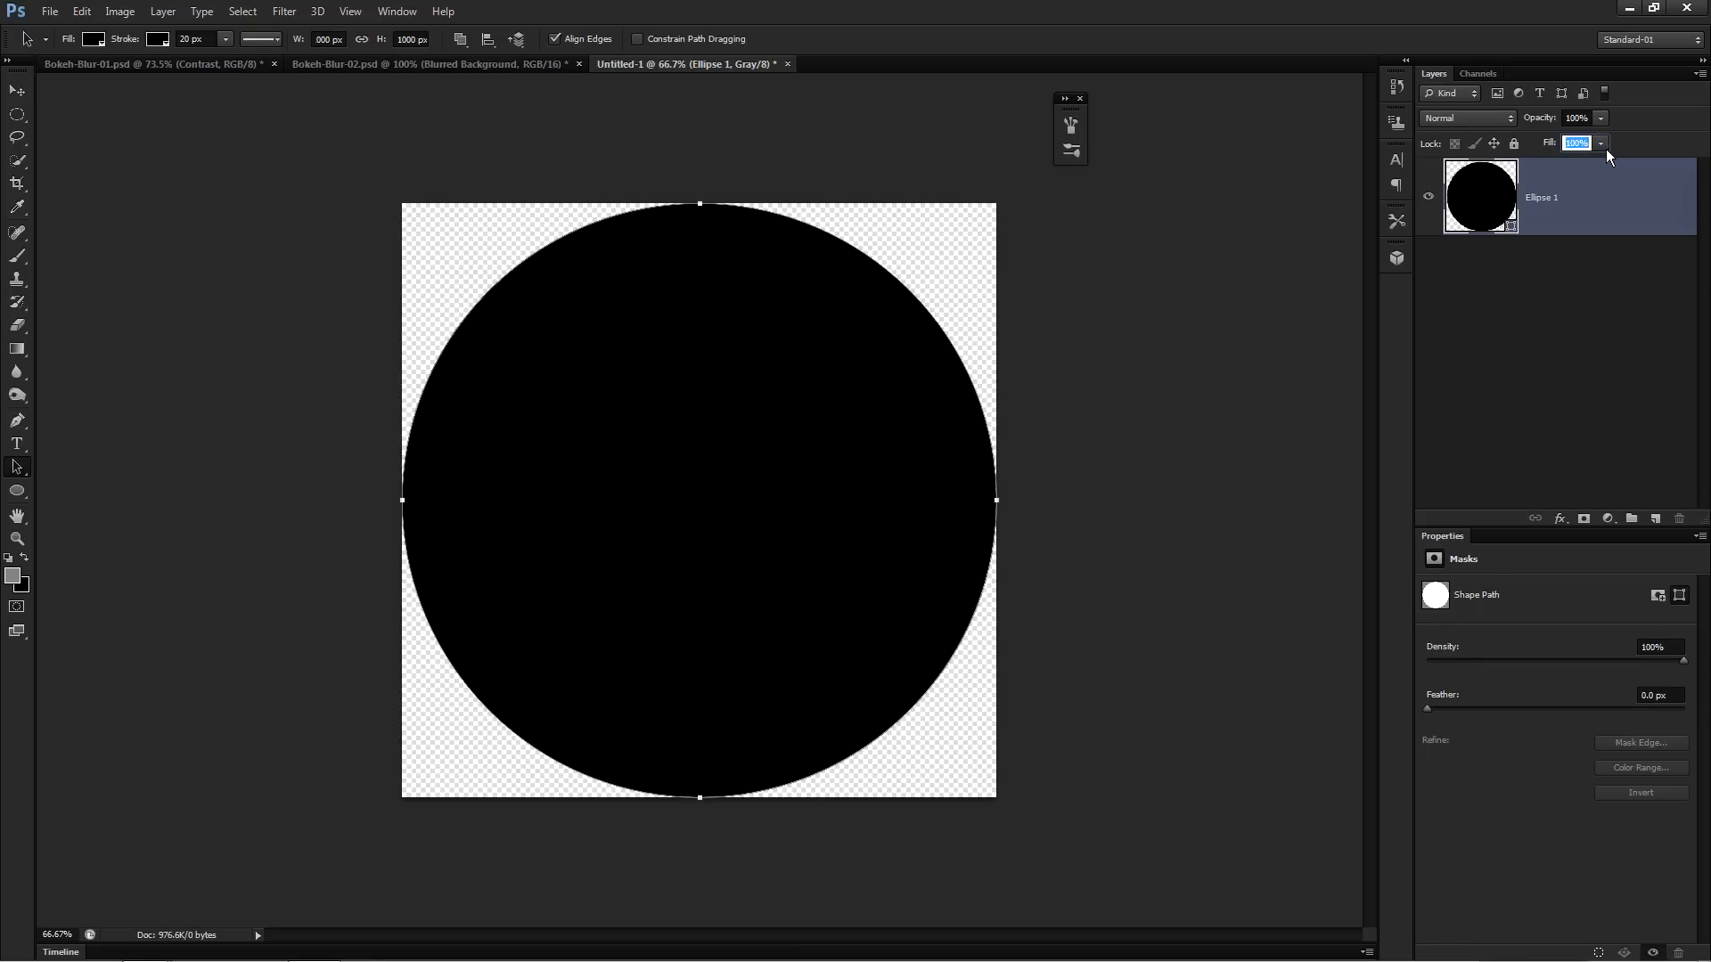
pyautogui.write('55')
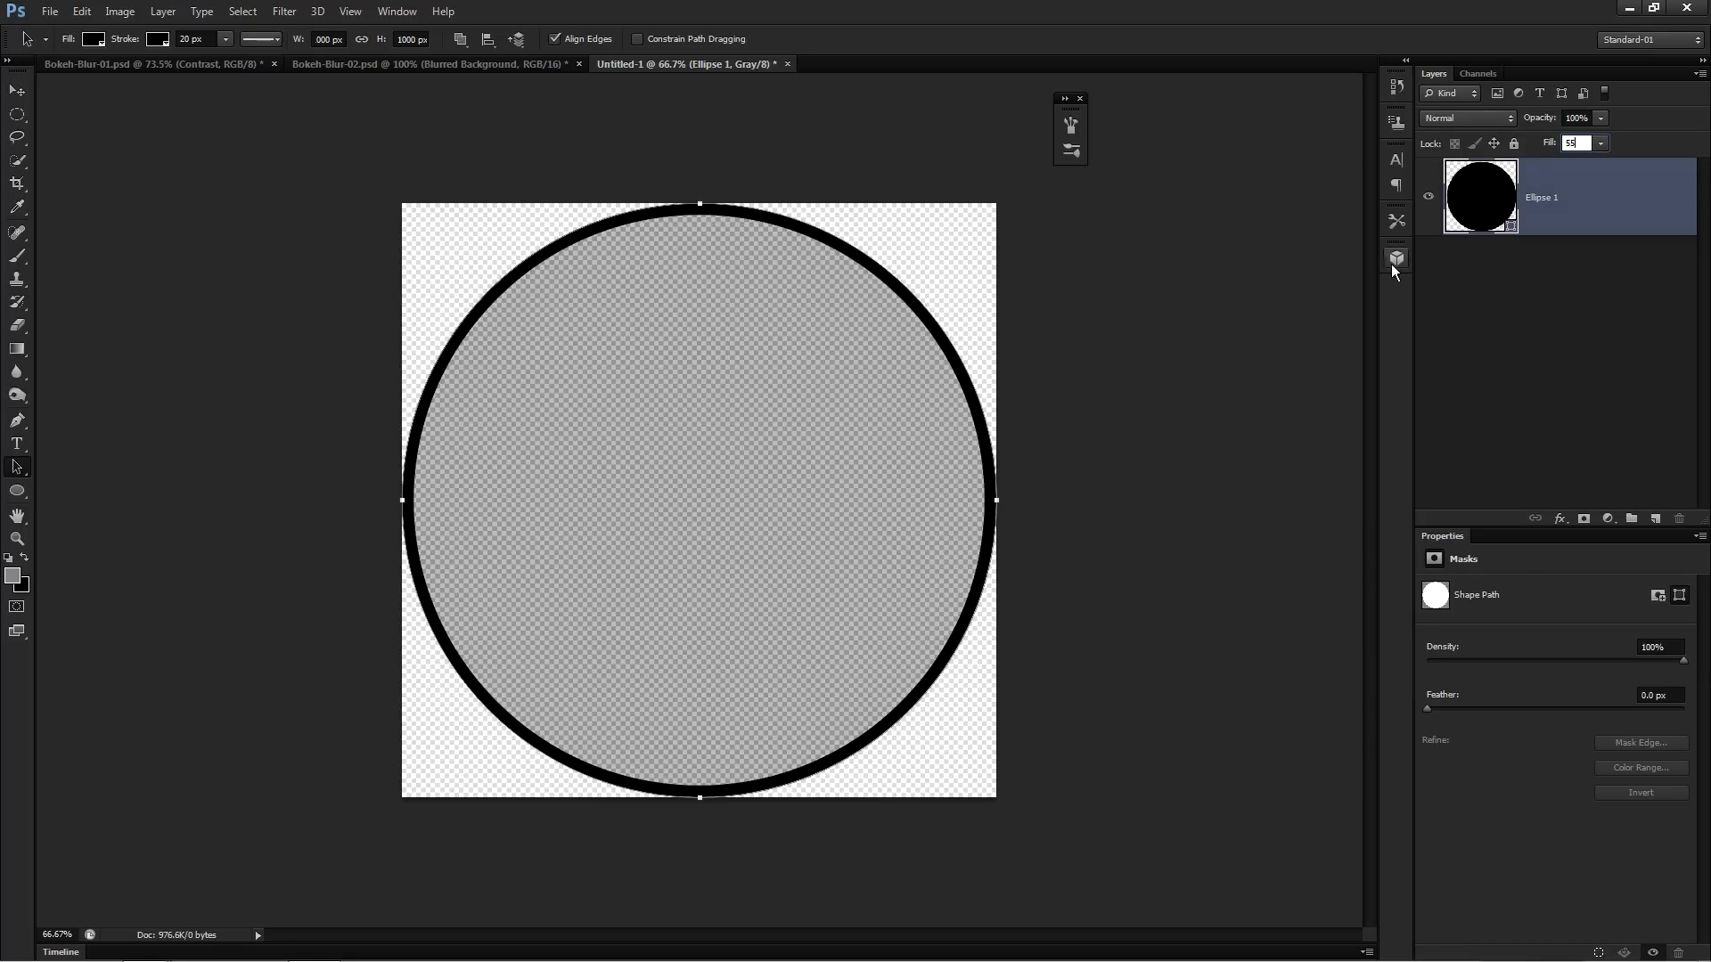
pyautogui.moveTo(1377, 262)
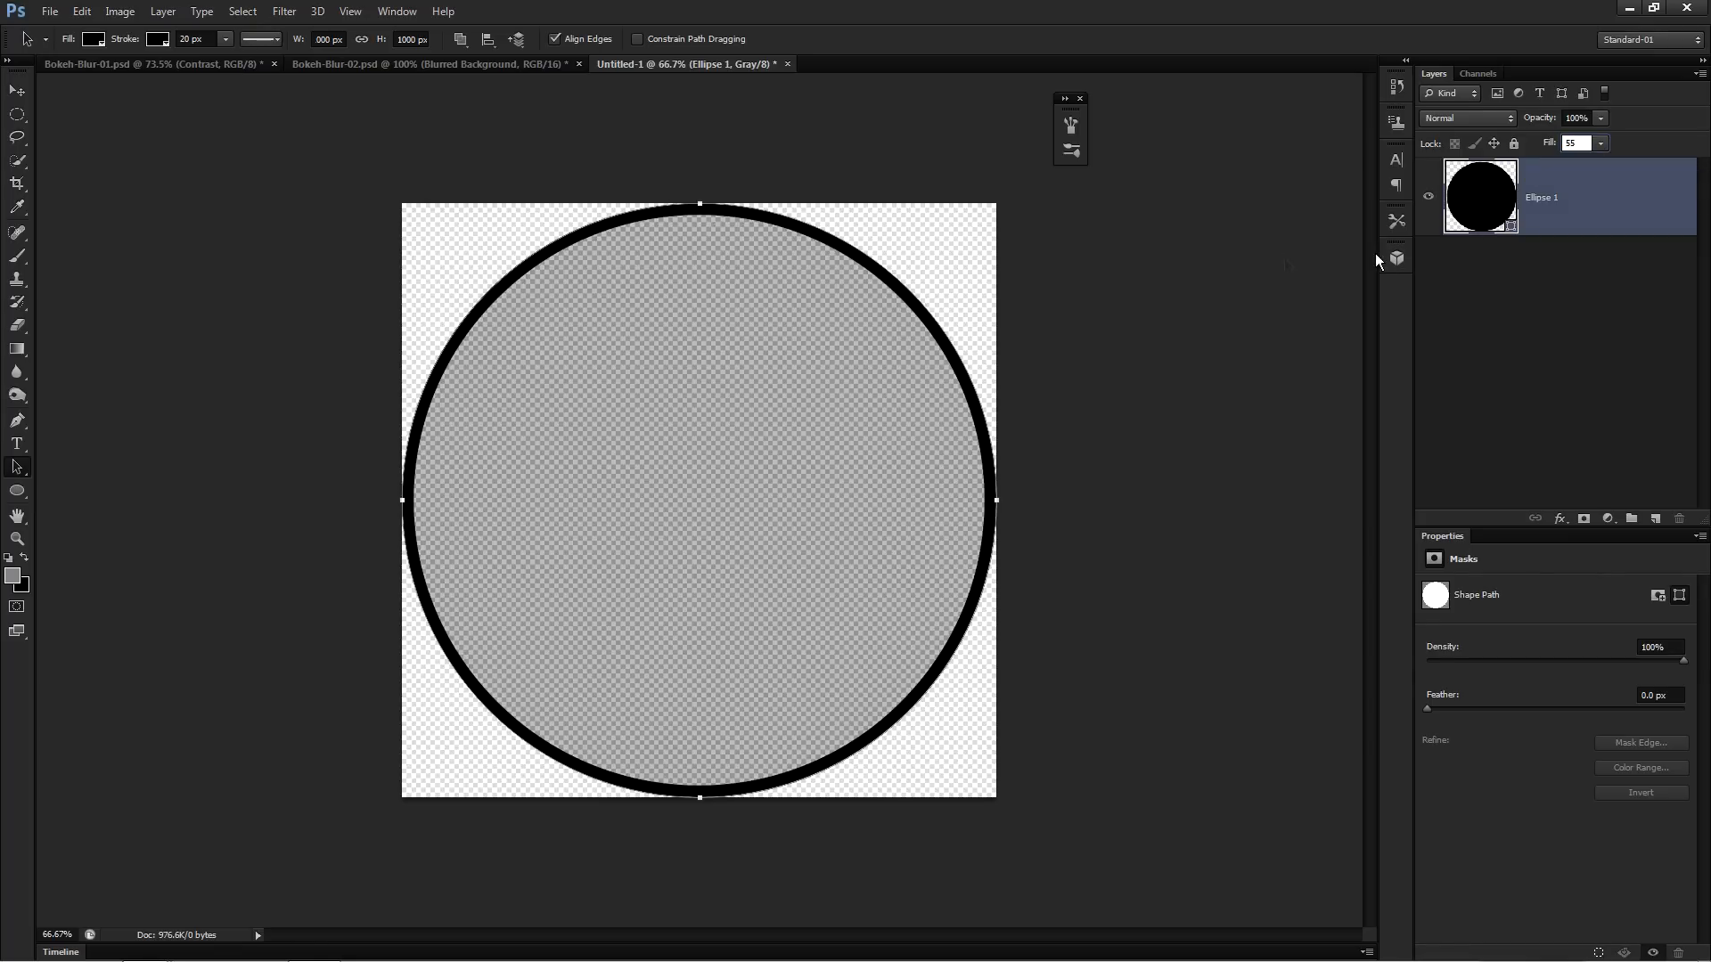
pyautogui.moveTo(914, 331)
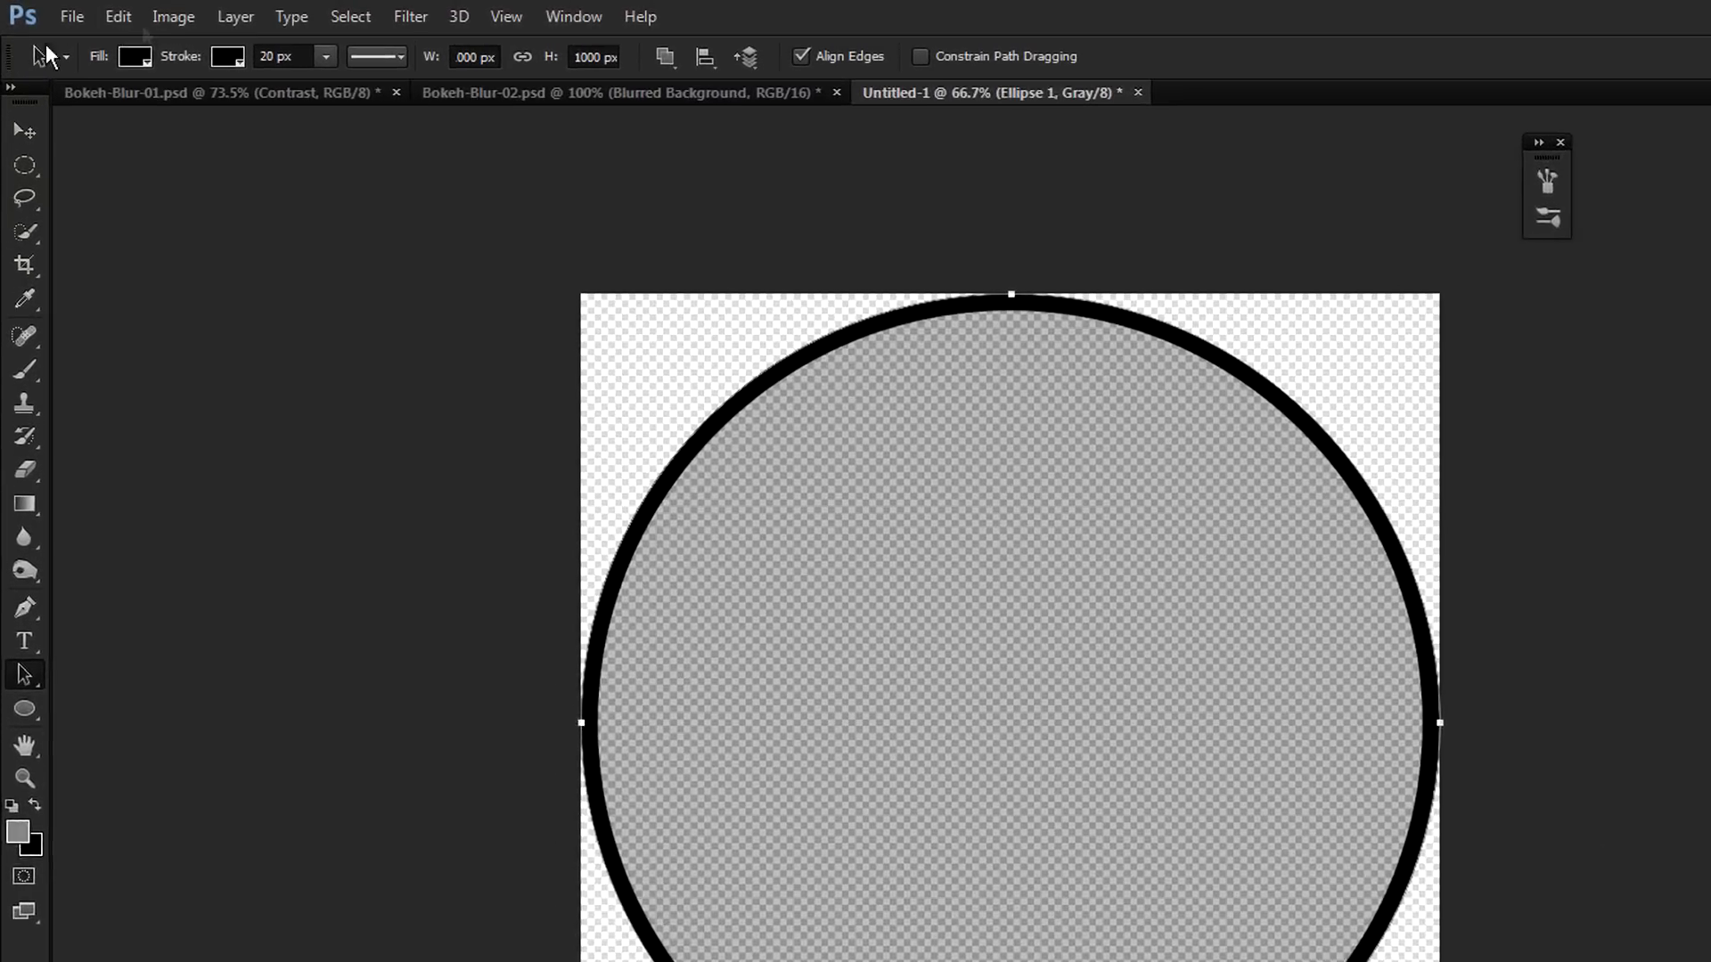
# Step: Define the ring as a brush preset named 'Bokeh Brush 1000P'
pyautogui.click(118, 16)
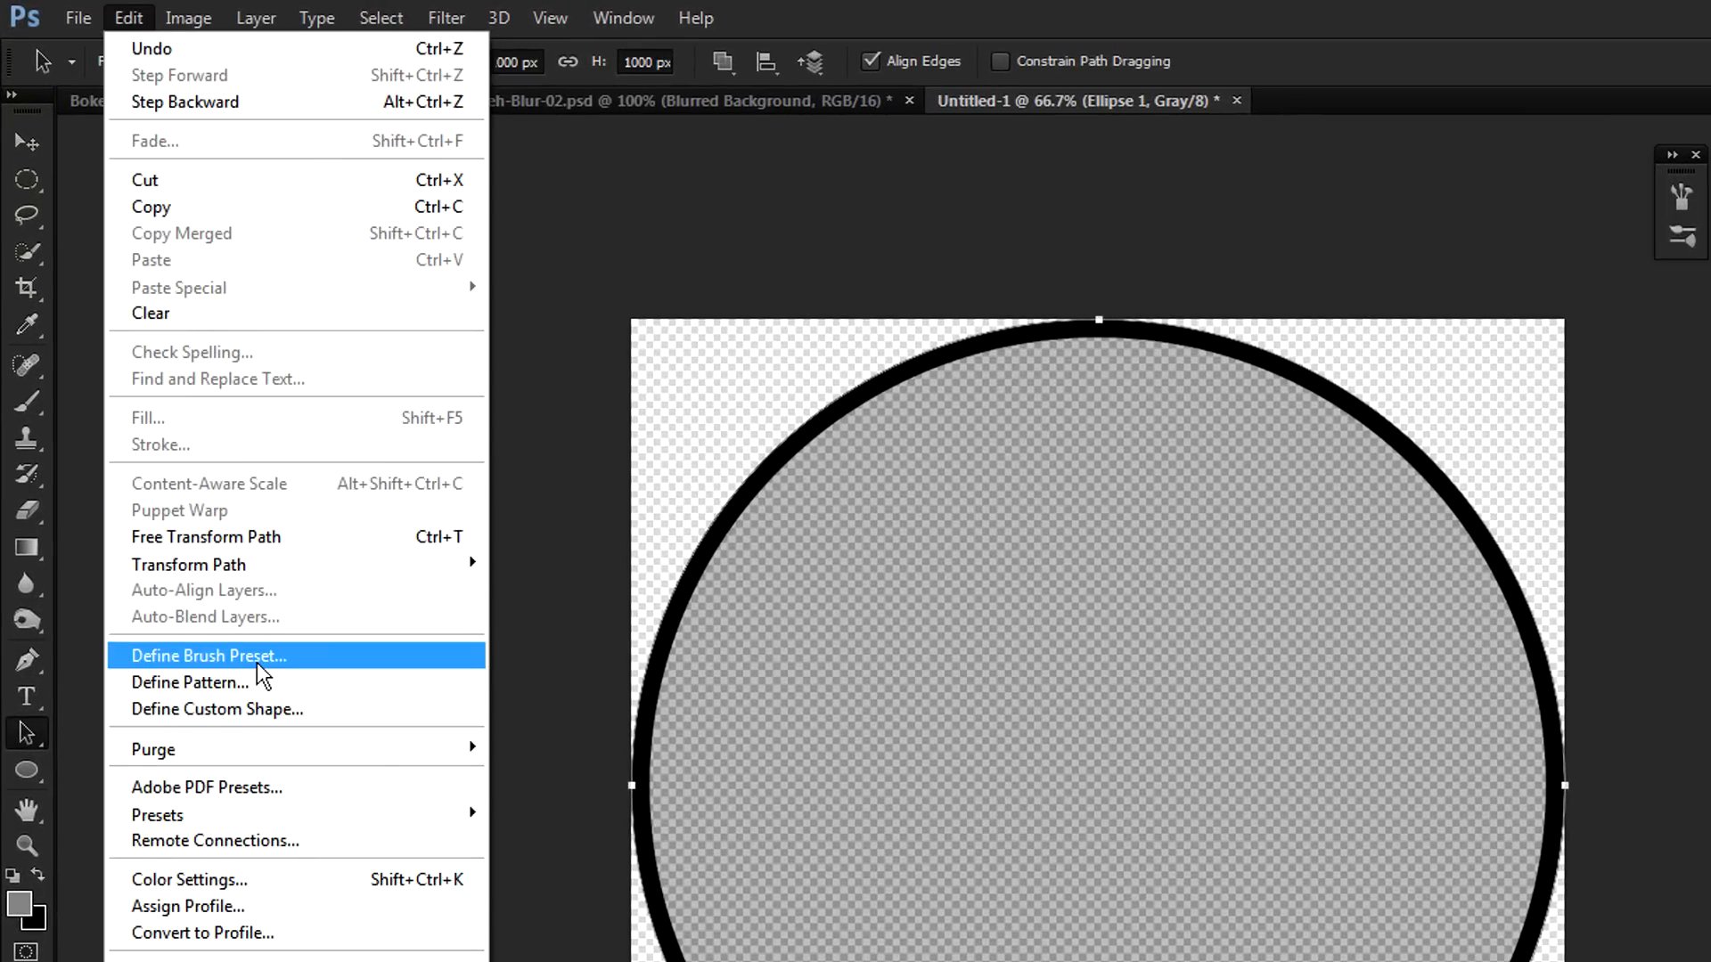
pyautogui.click(206, 655)
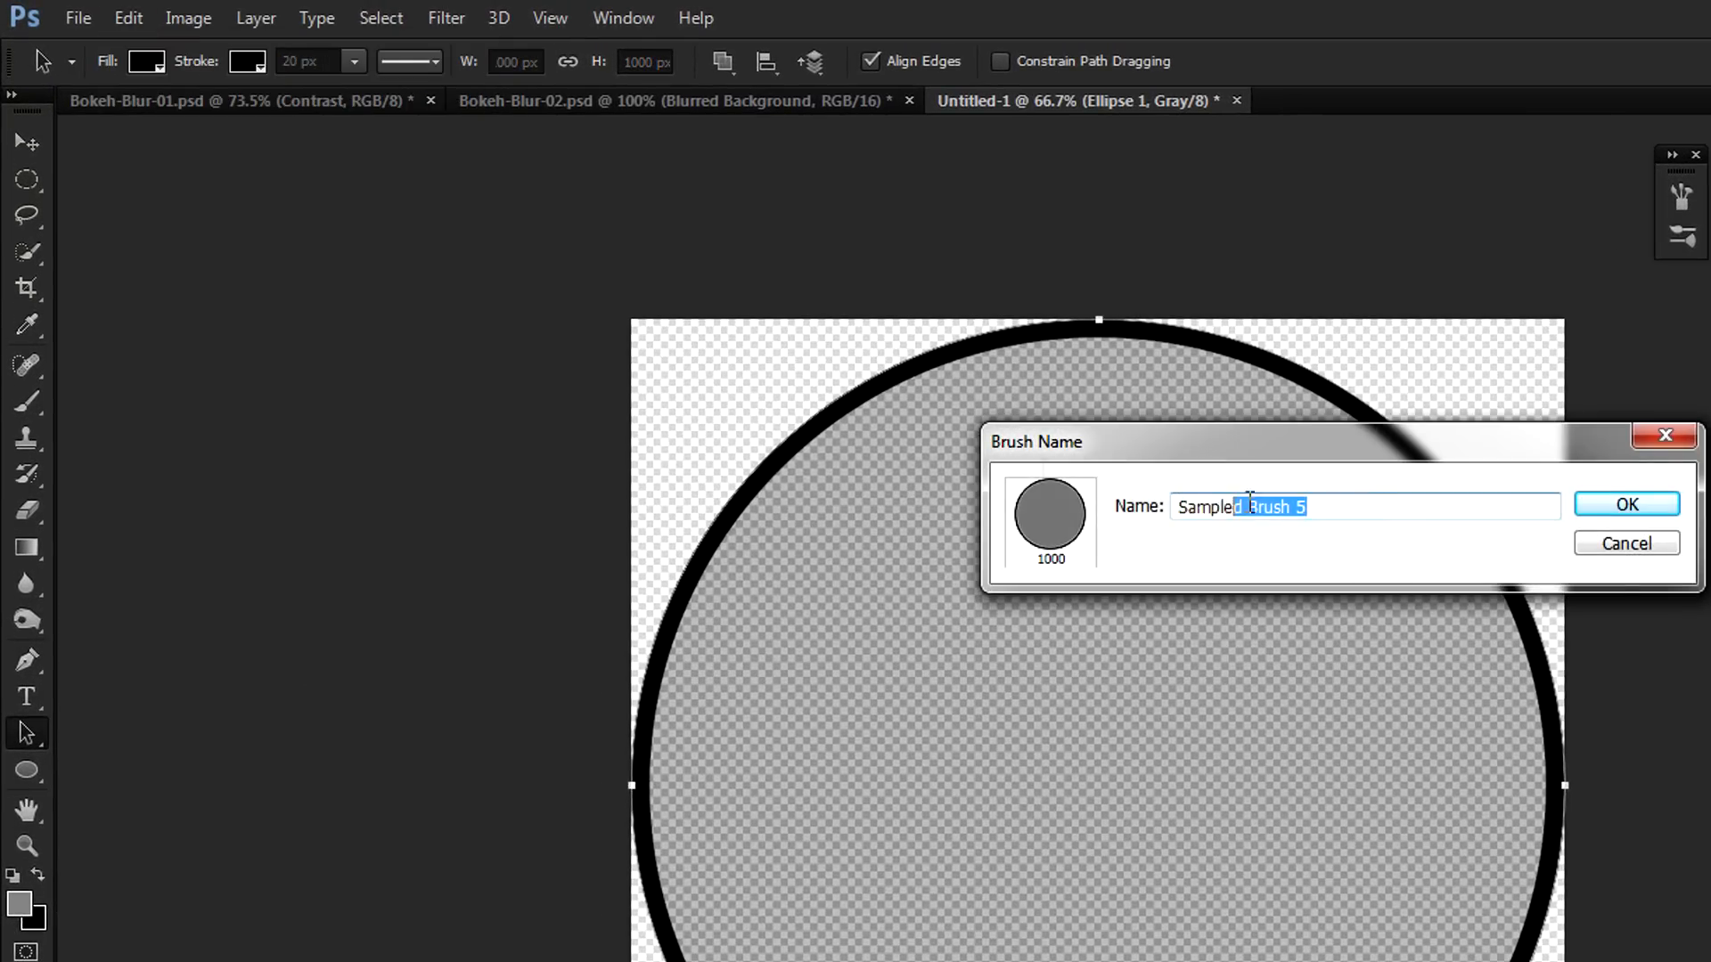
pyautogui.write('Bokeh')
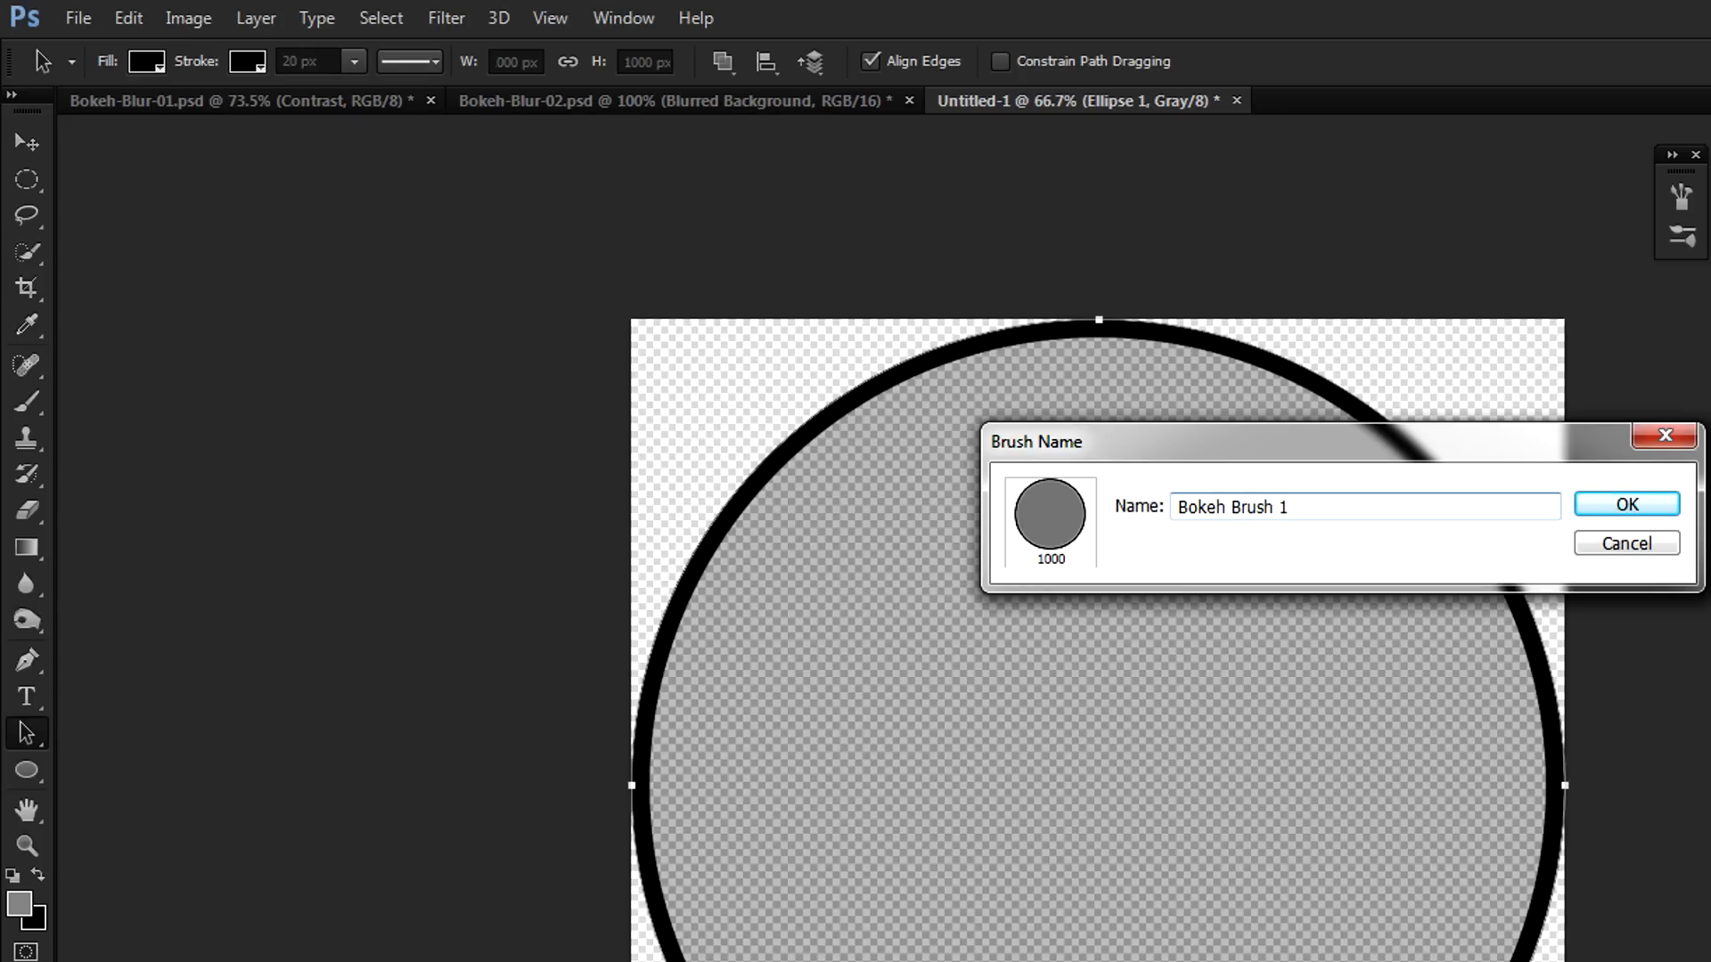
pyautogui.write('000P')
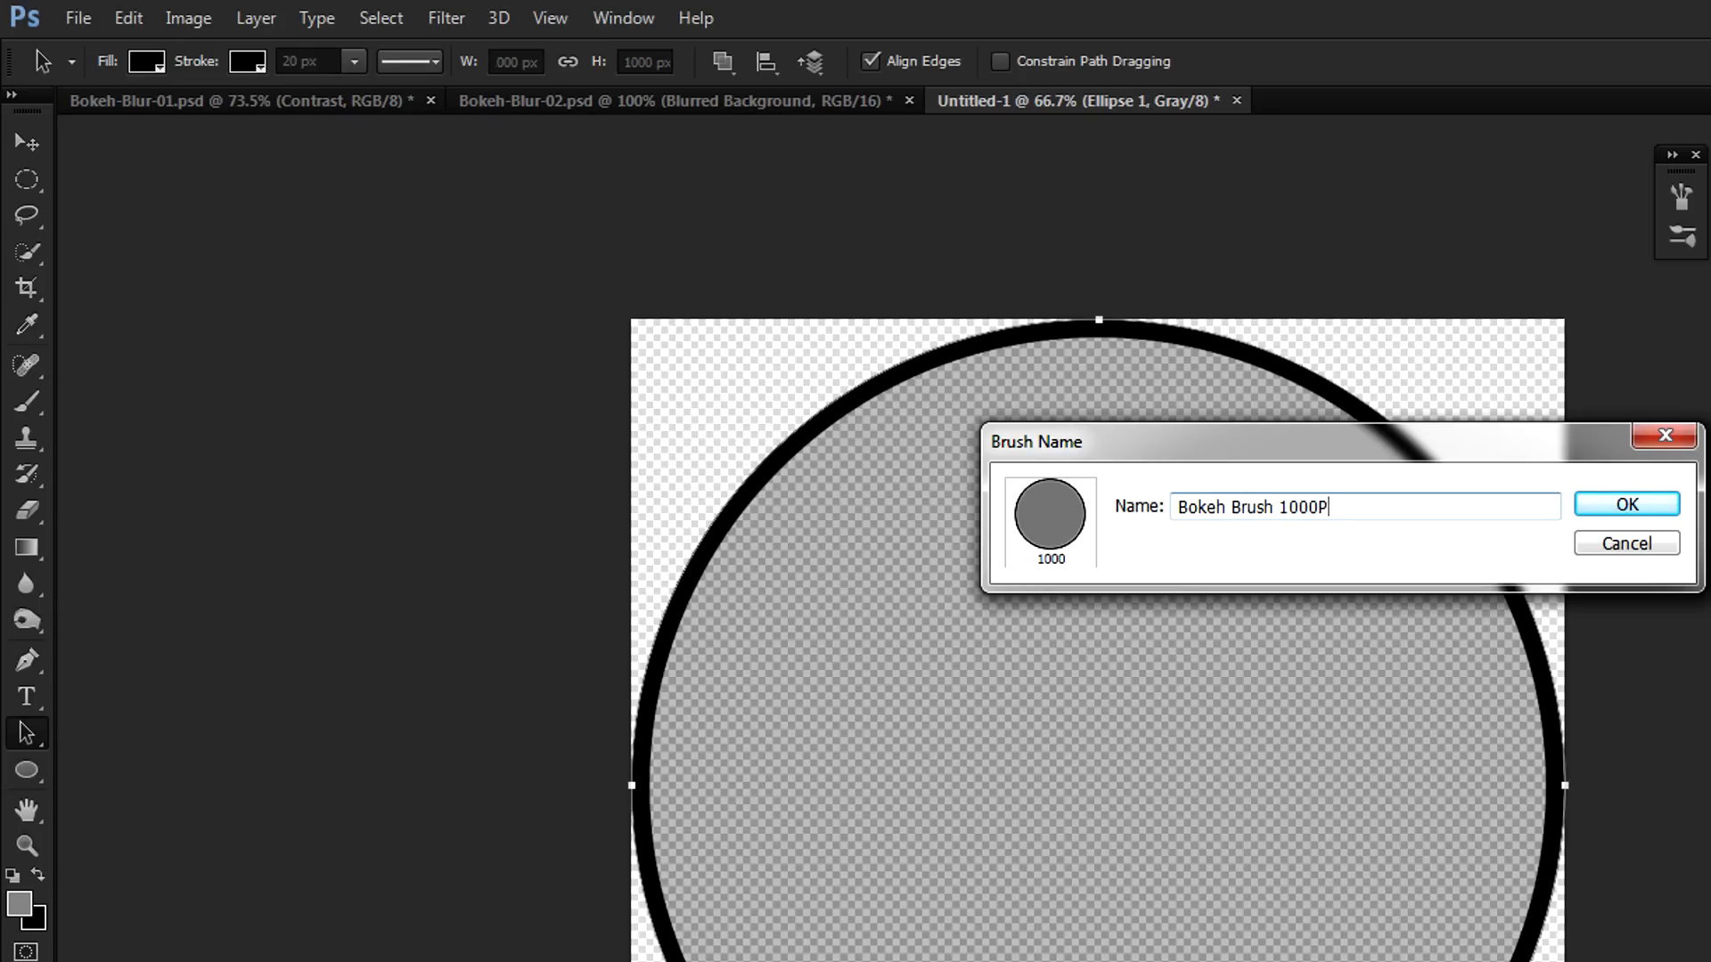
pyautogui.click(1625, 504)
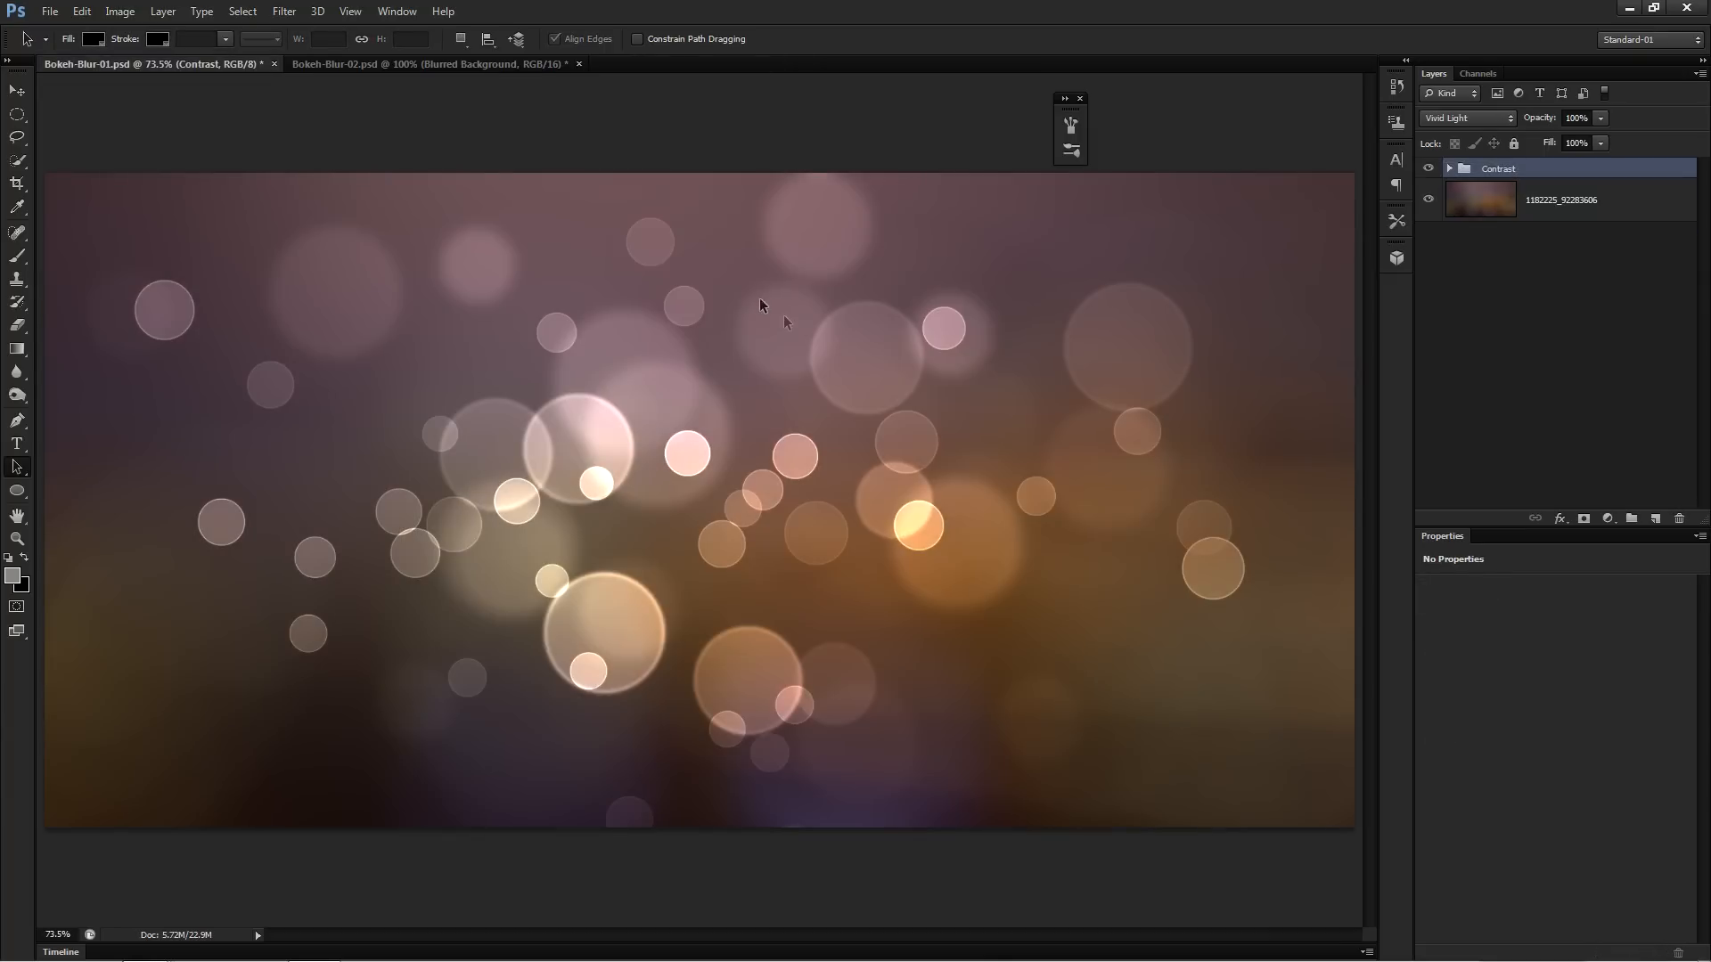
pyautogui.moveTo(1212, 606)
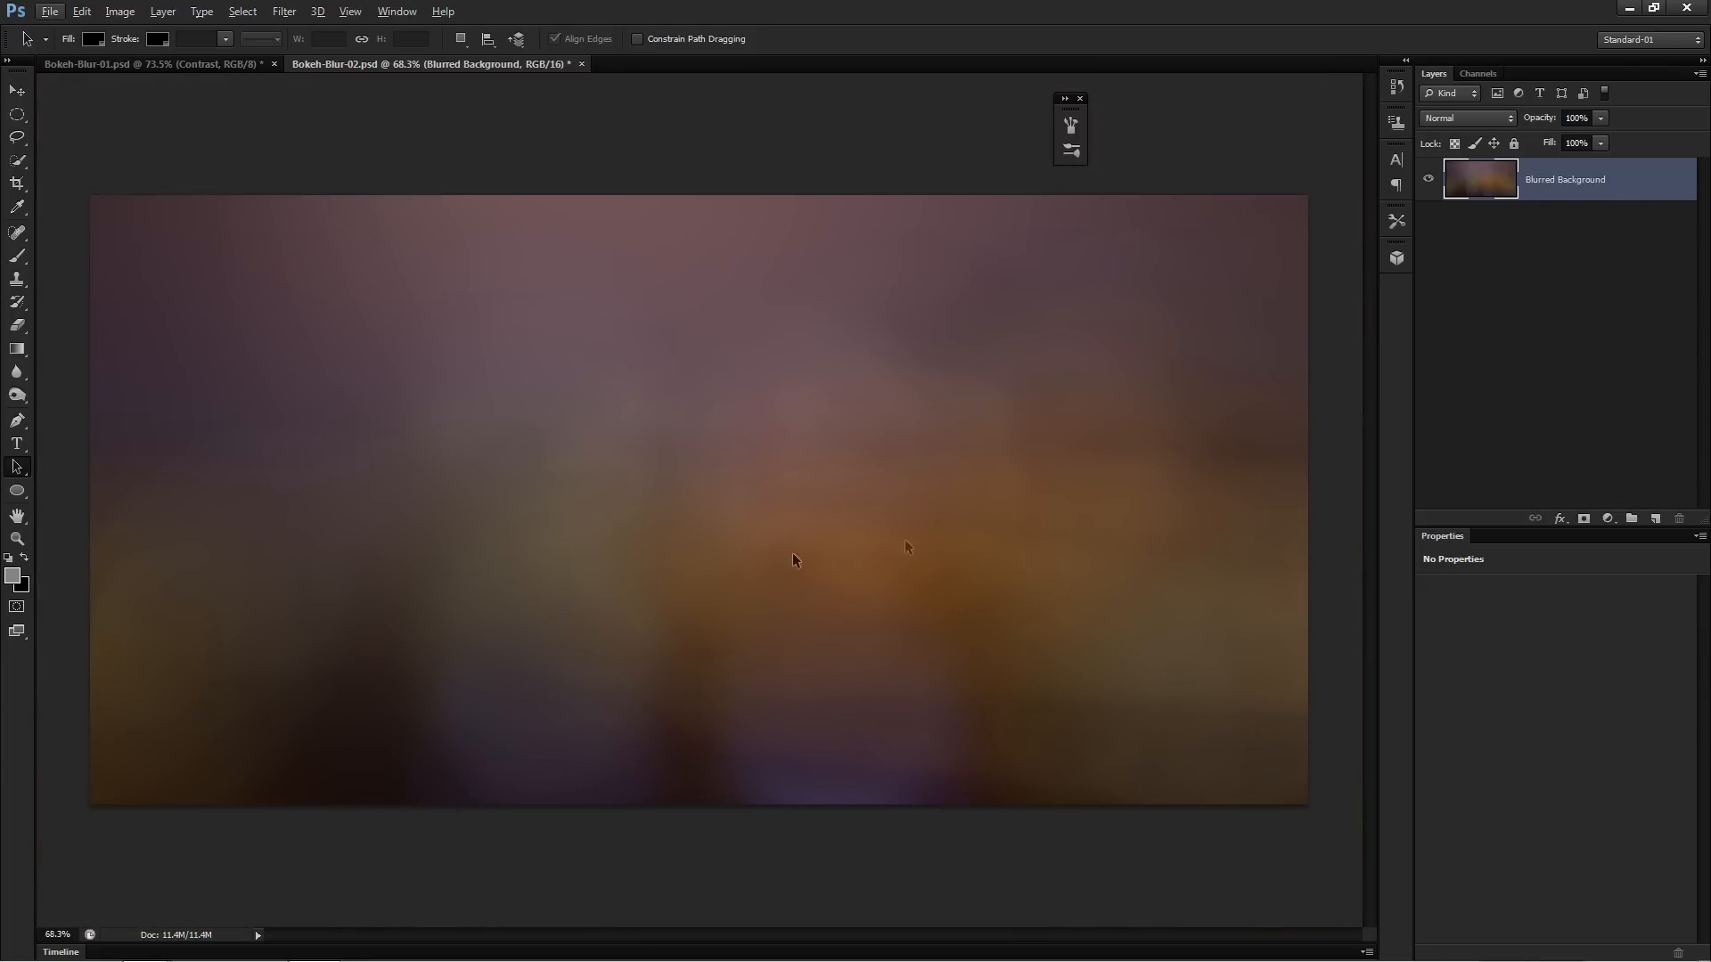
# Step: Apply a Field Blur to the Blurred Background layer and add an empty Layer 1 above it
pyautogui.click(283, 11)
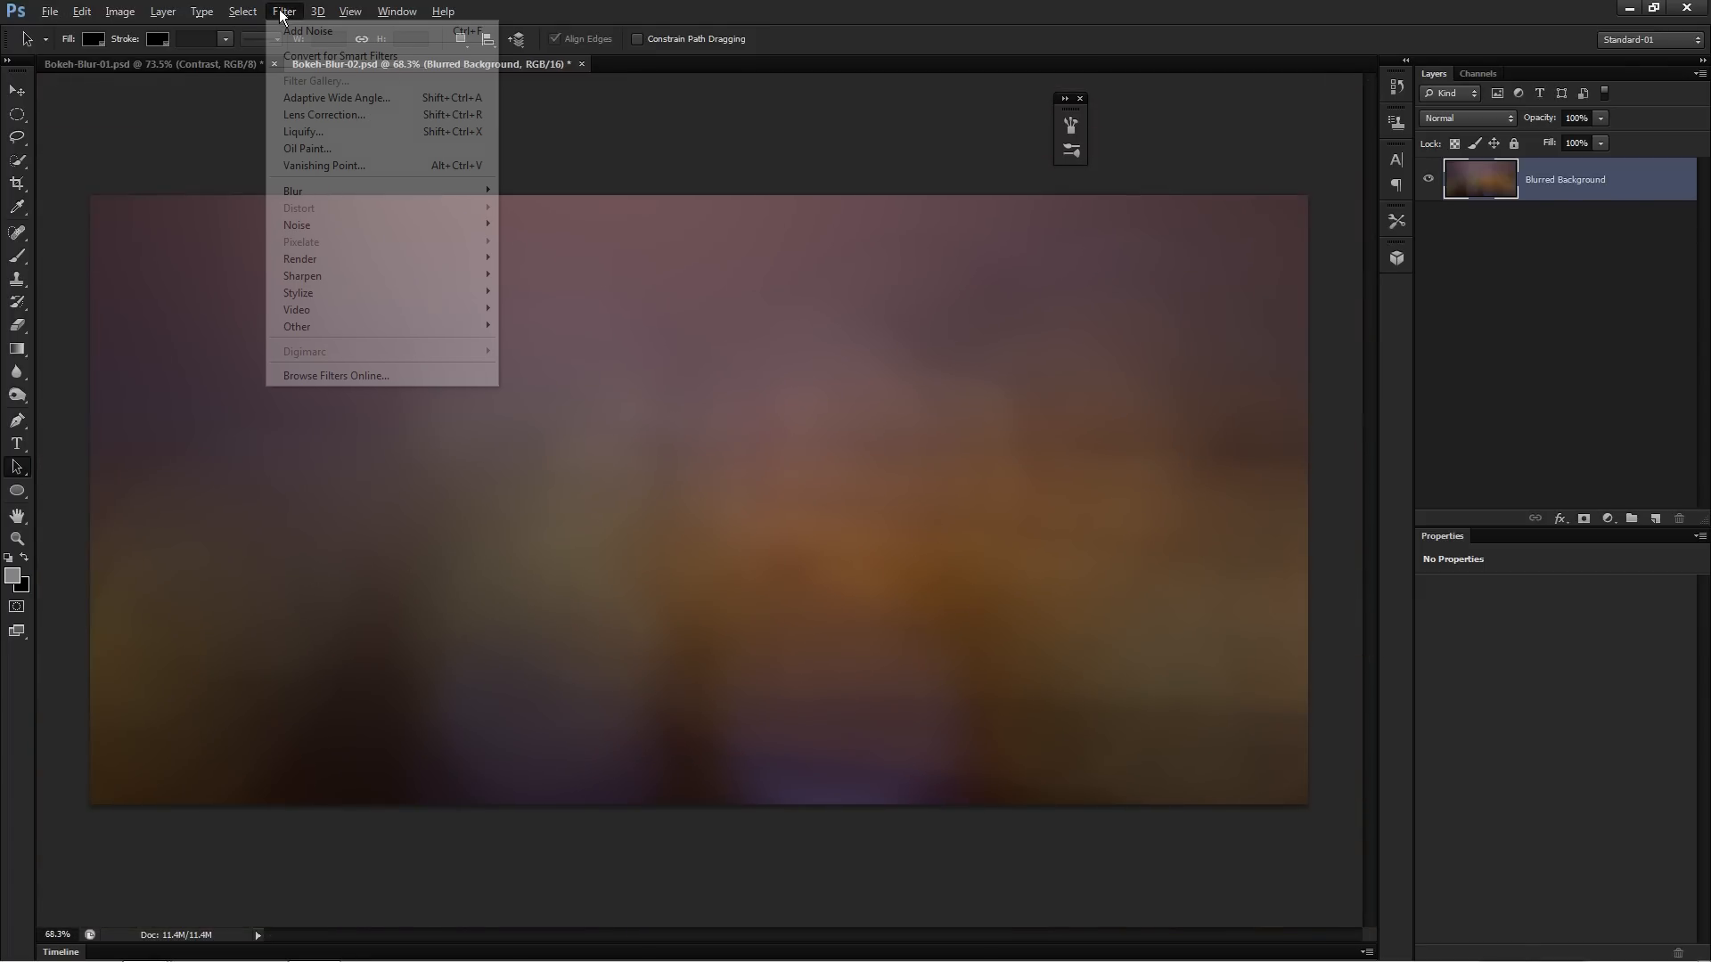
pyautogui.moveTo(292, 191)
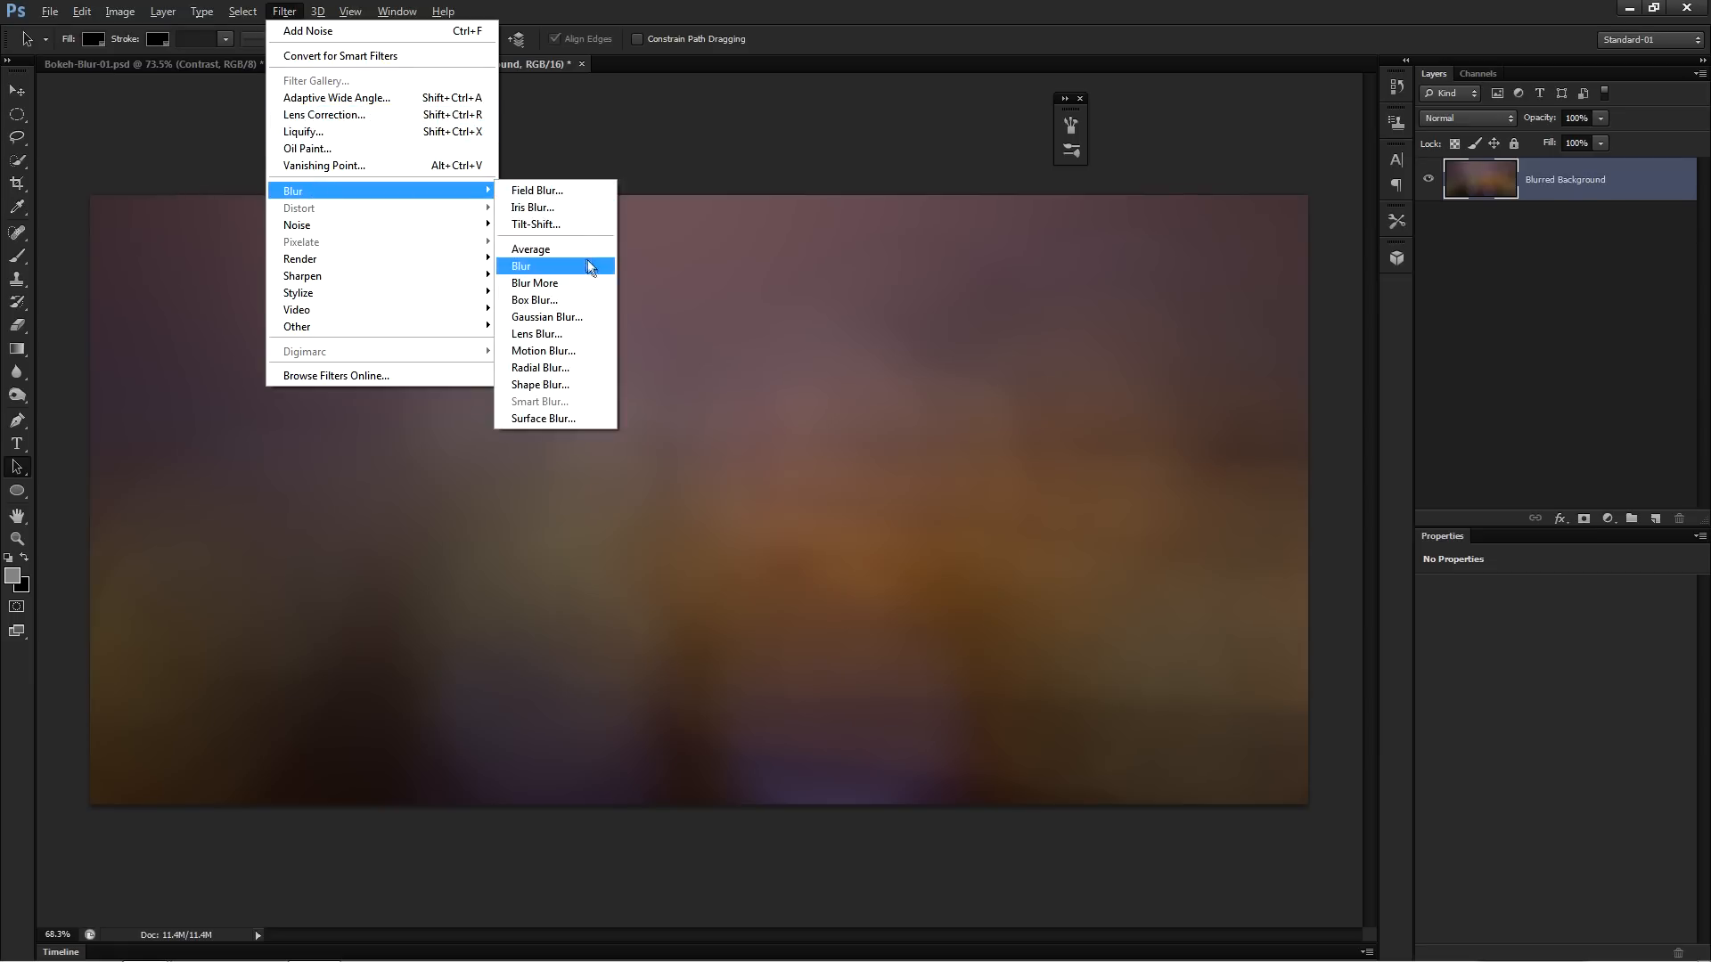
pyautogui.click(536, 191)
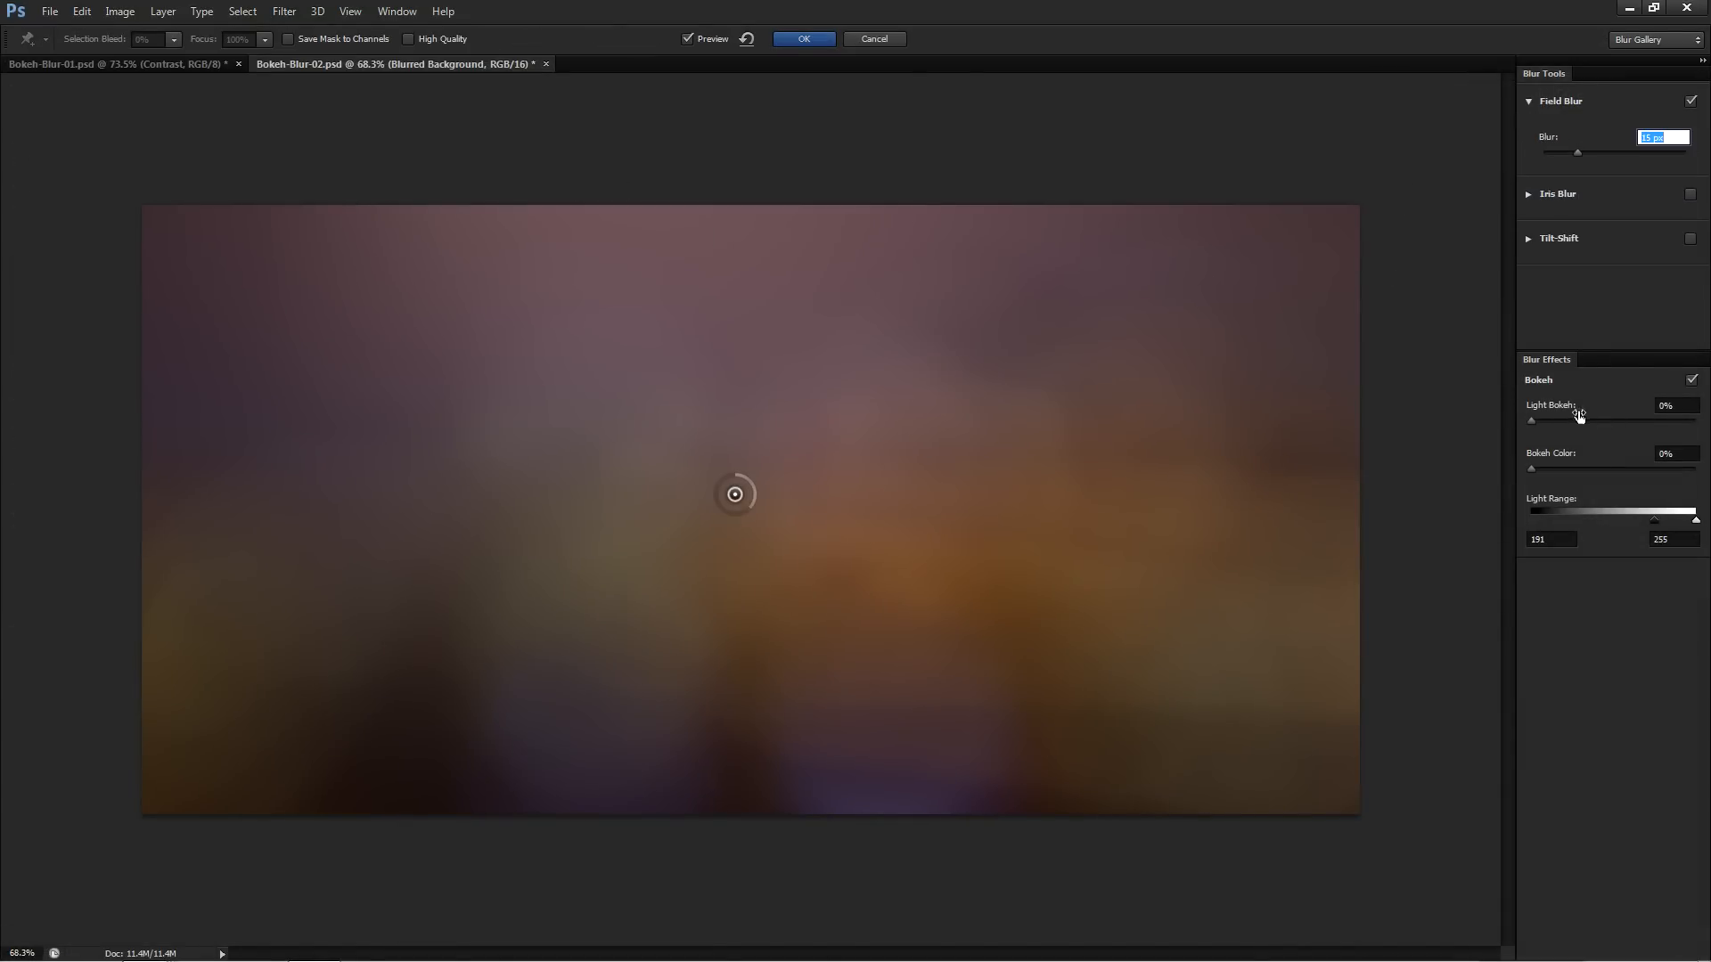
pyautogui.moveTo(1543, 412)
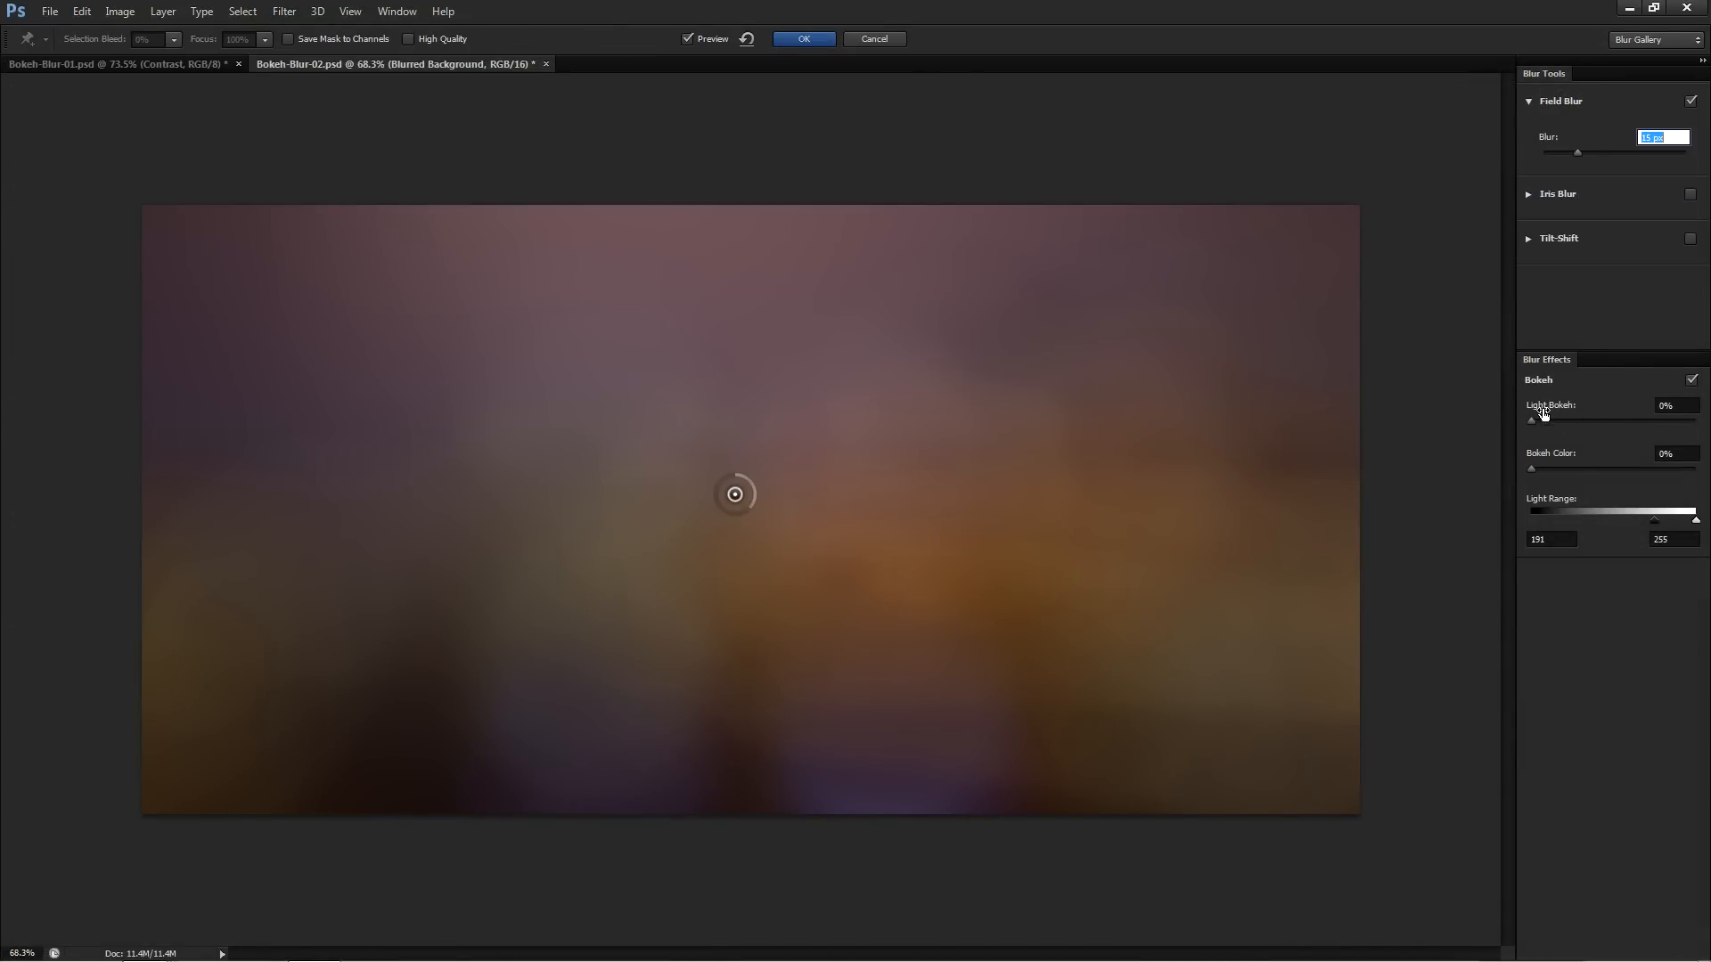
pyautogui.moveTo(1262, 474)
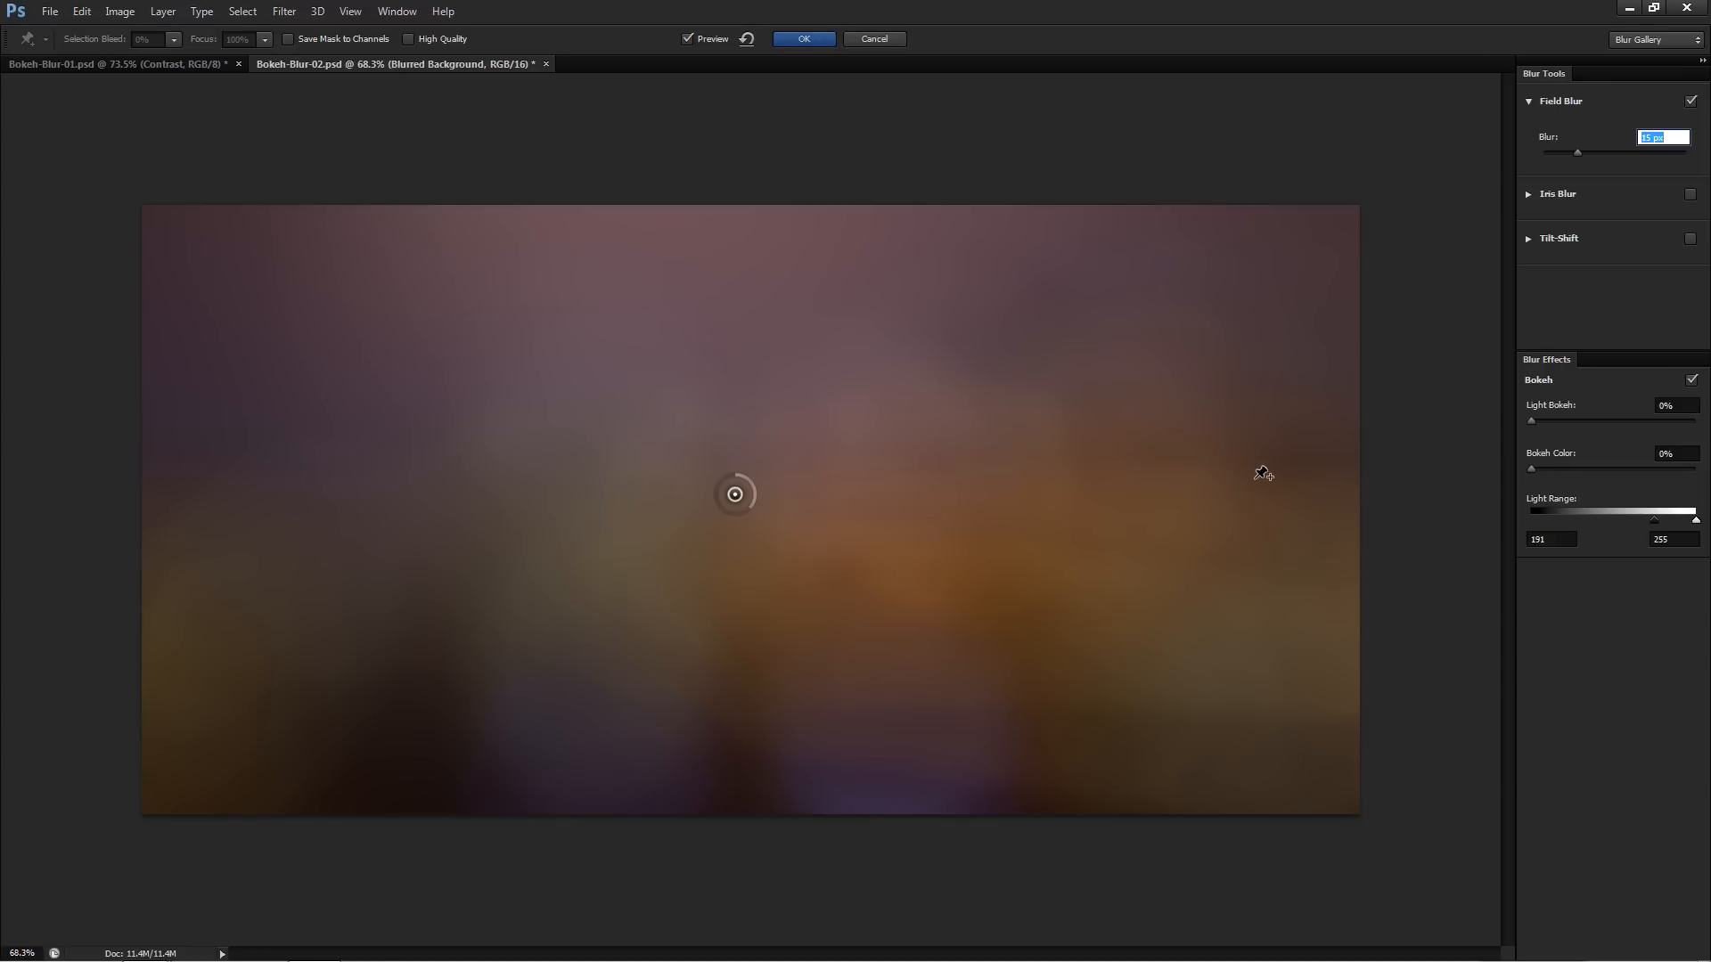
pyautogui.moveTo(1223, 451)
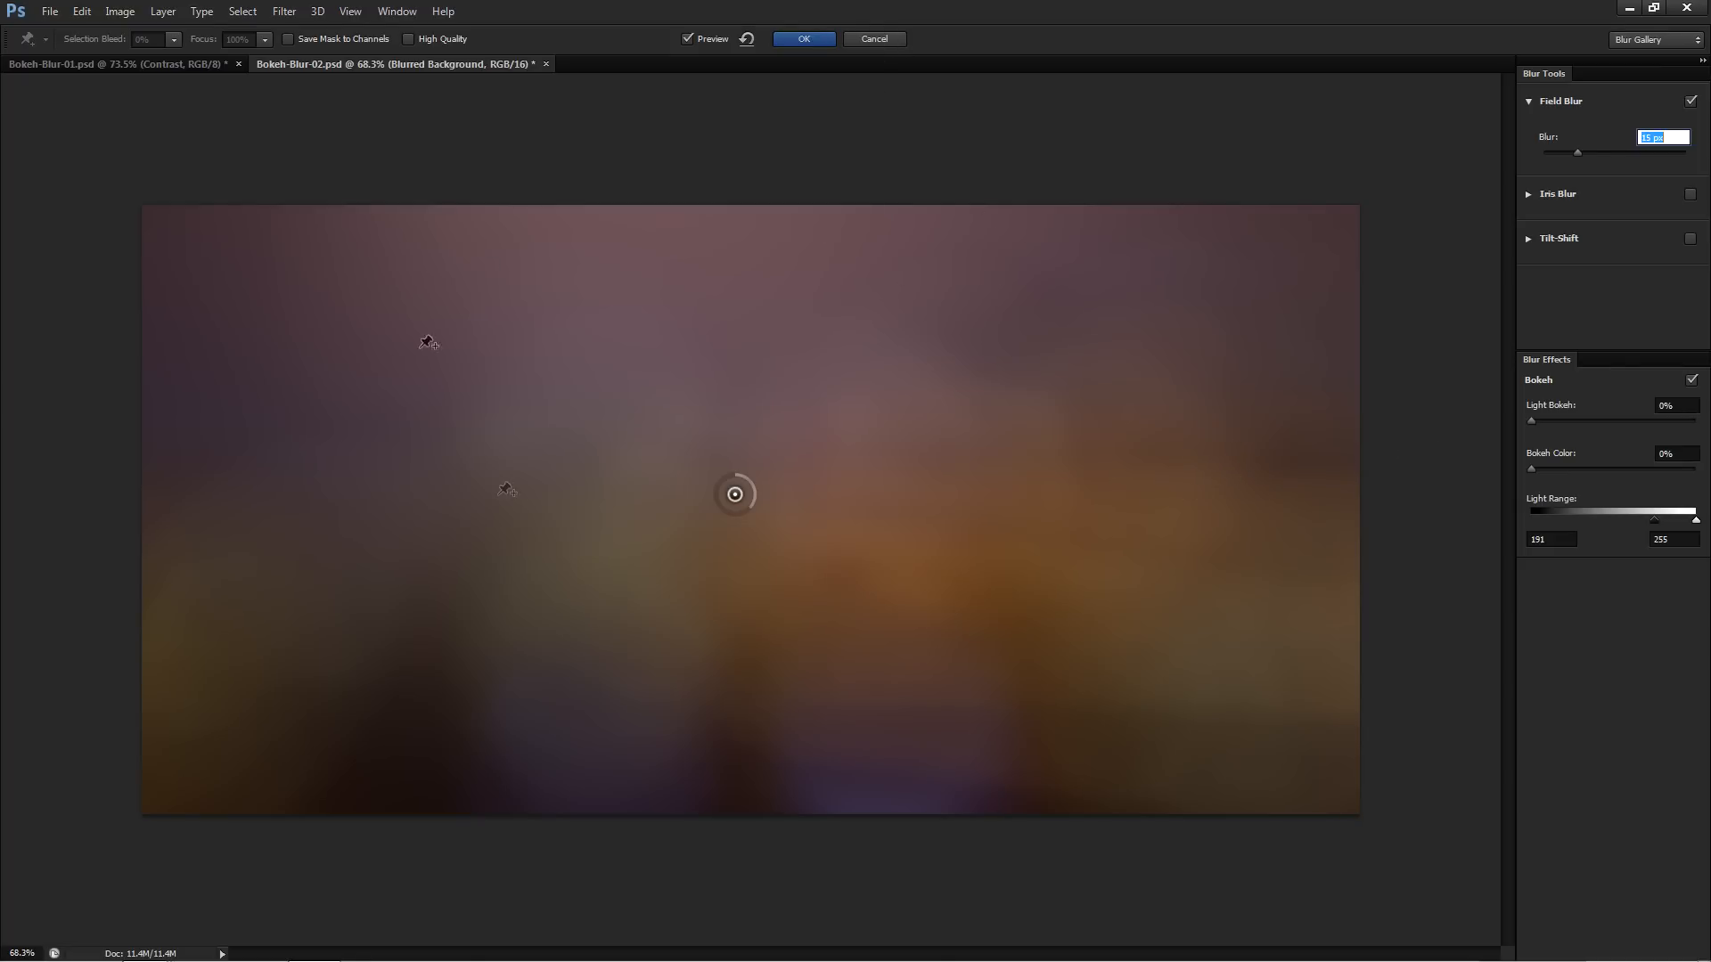
pyautogui.click(801, 37)
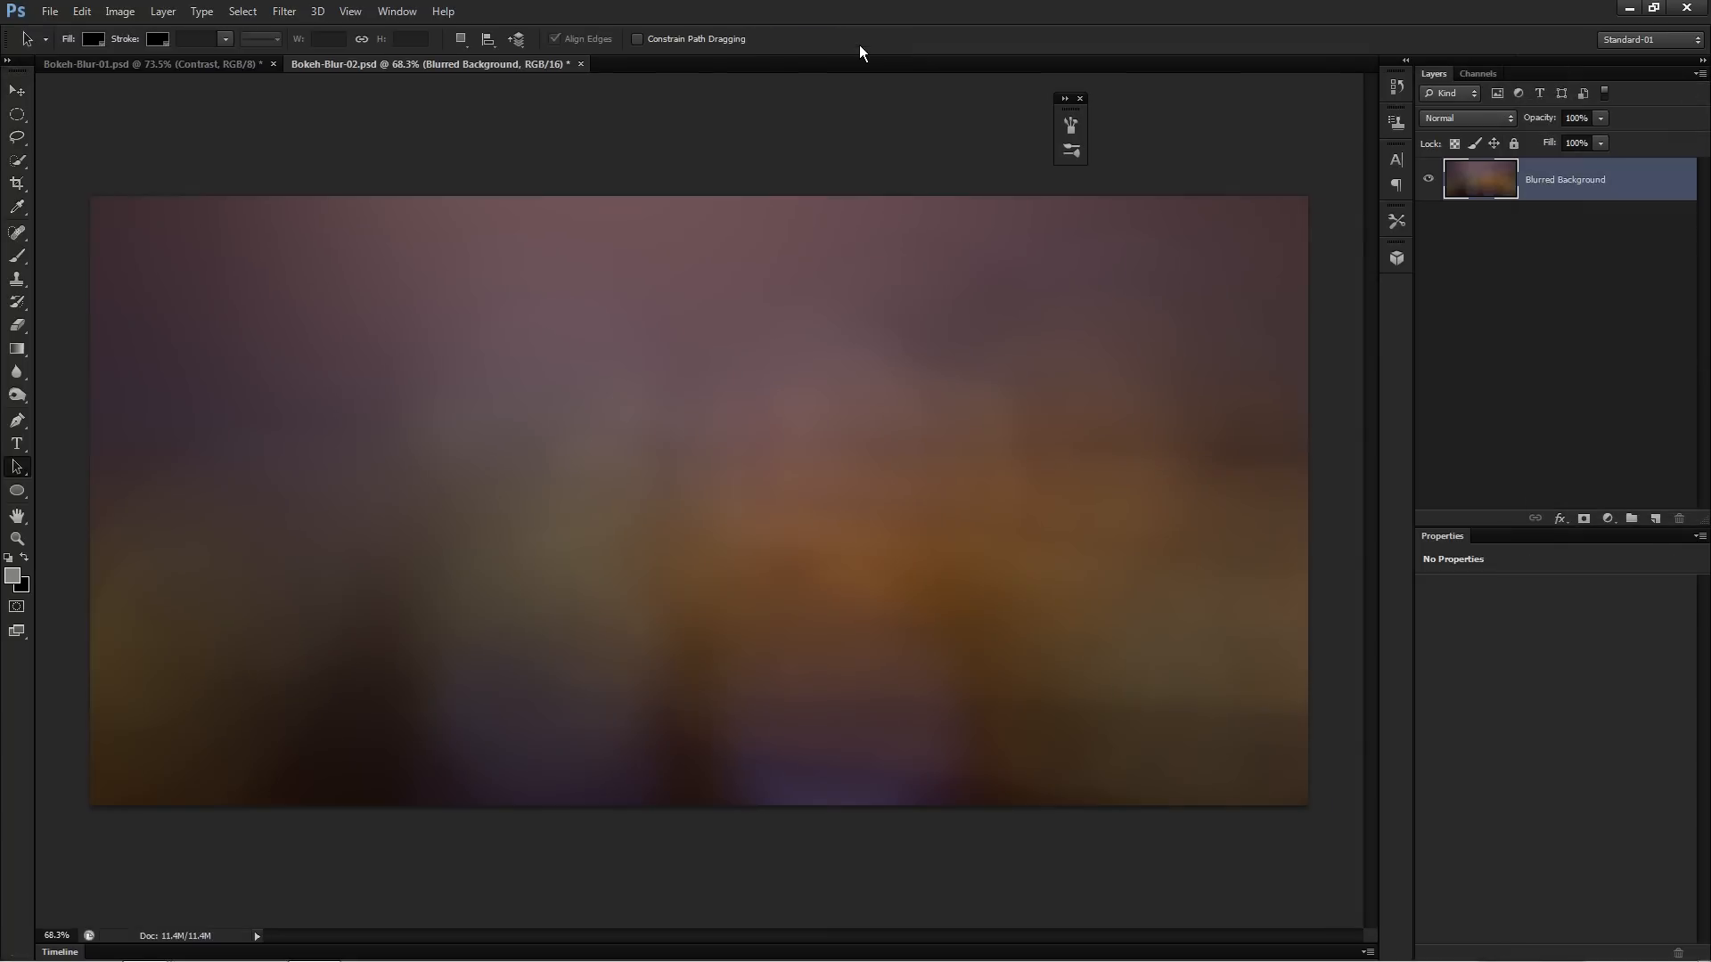
pyautogui.moveTo(905, 442)
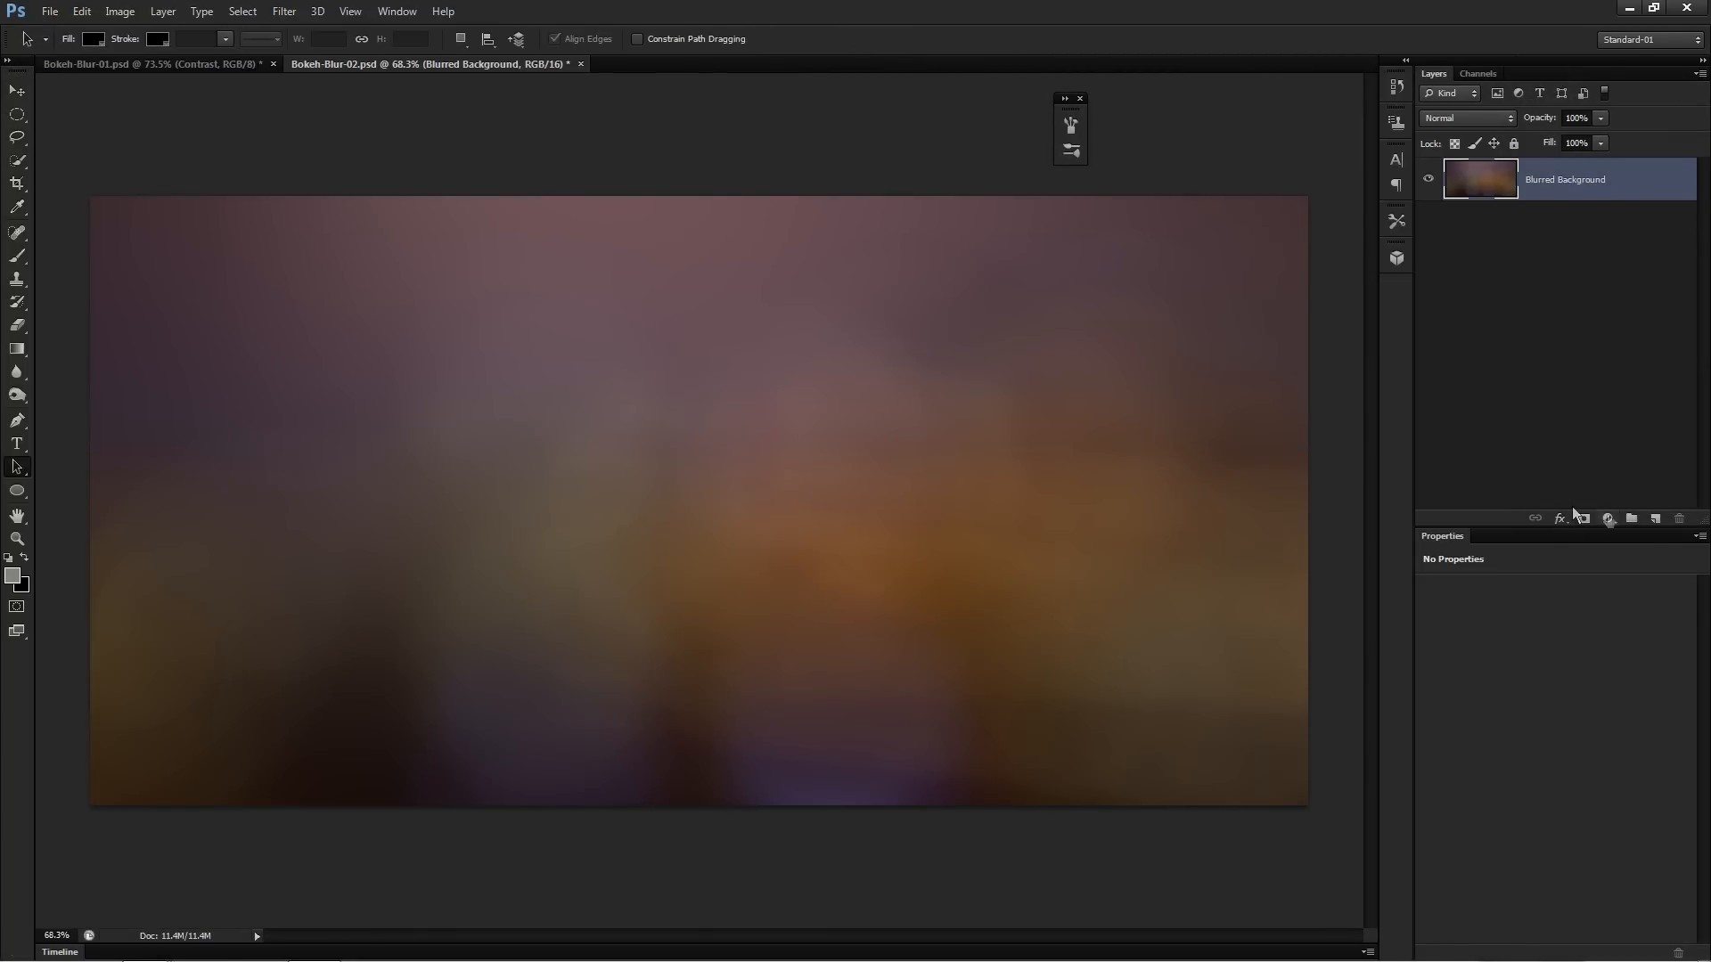
pyautogui.click(1633, 519)
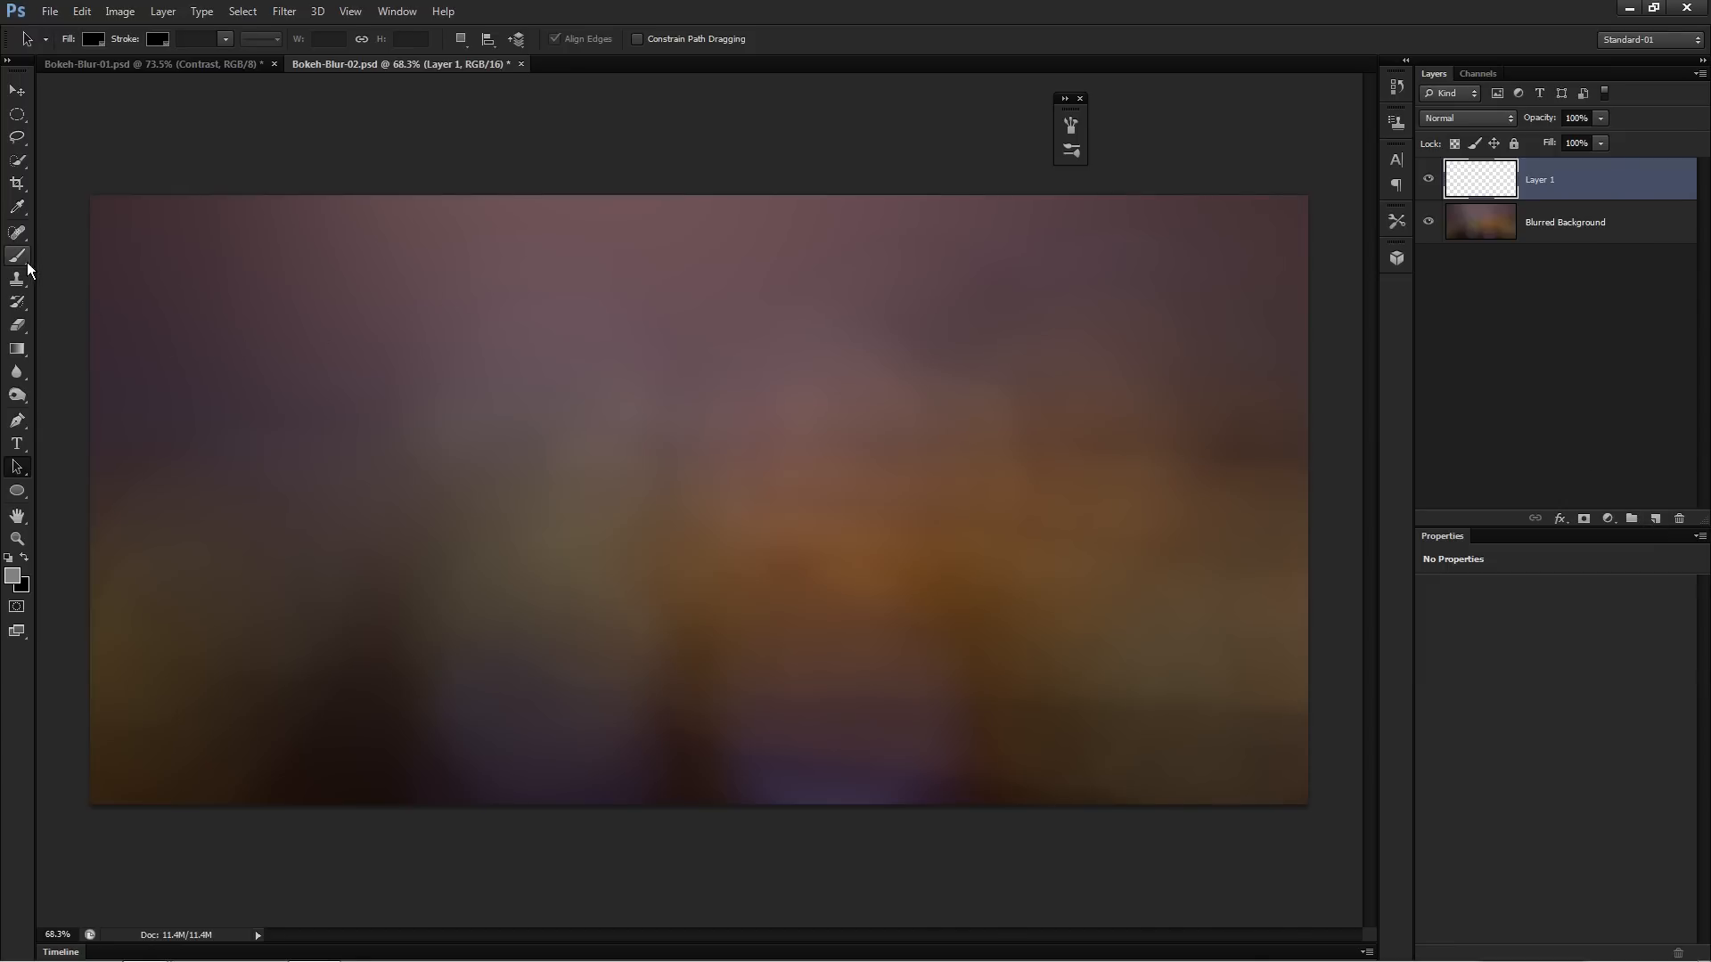
# Step: Select the Bokeh brush preset and widen its spacing to 172% so circles don't overlap
pyautogui.click(16, 255)
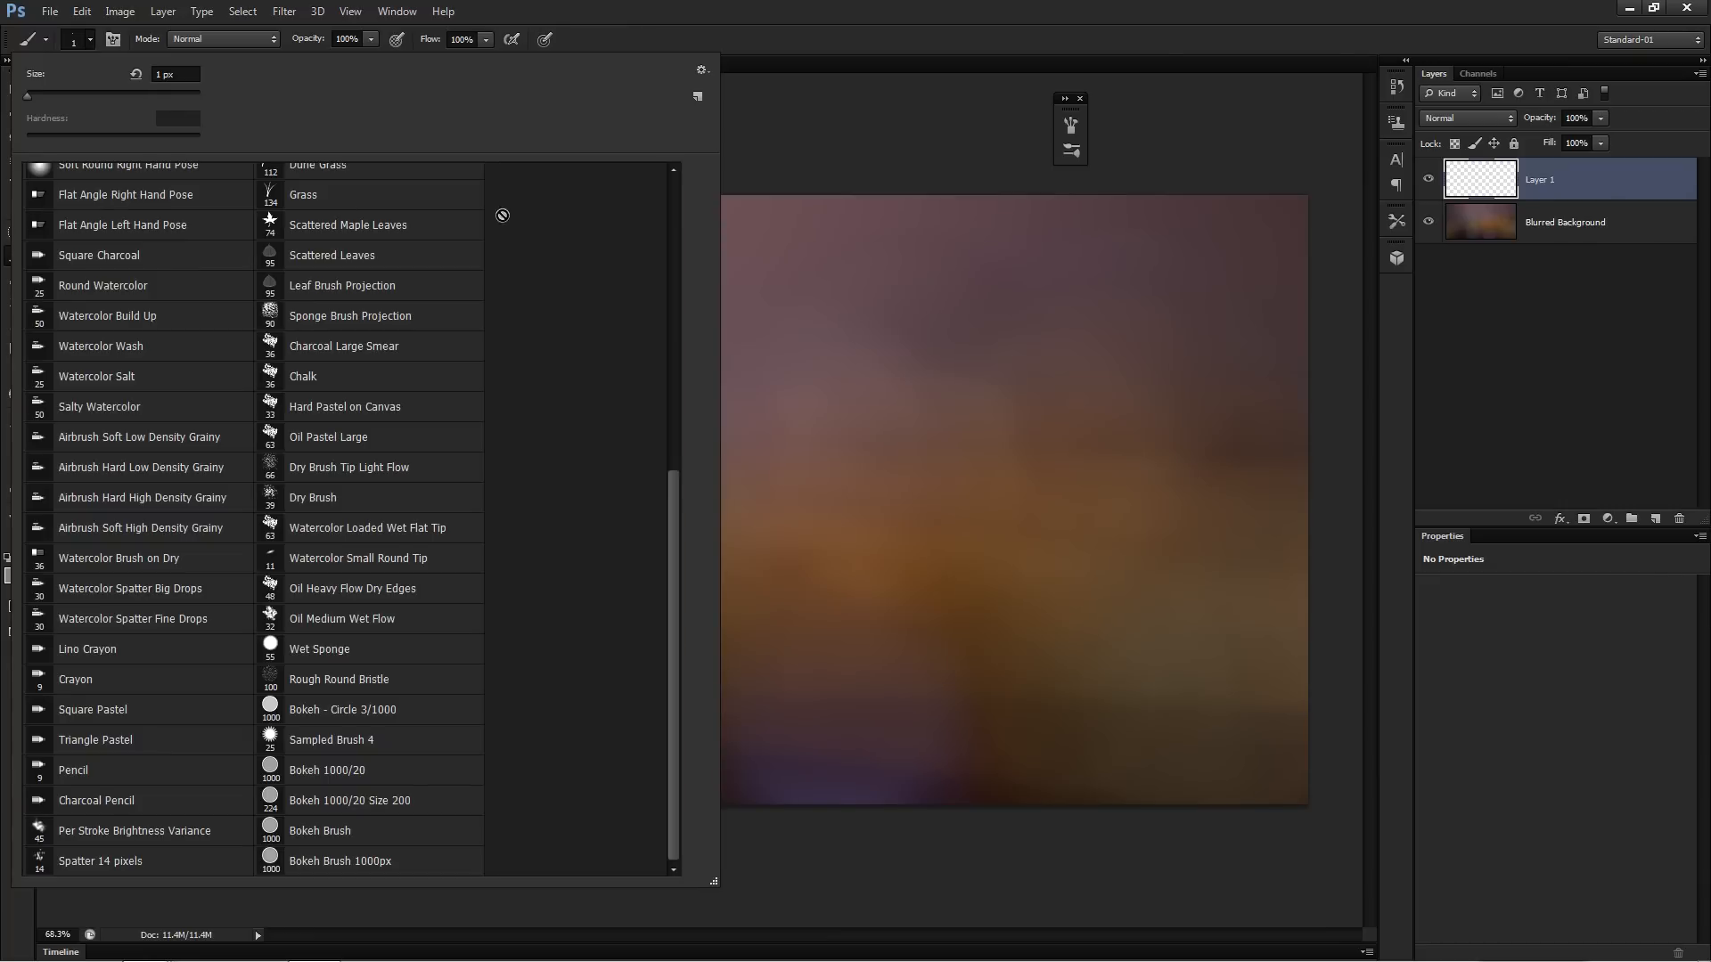
pyautogui.moveTo(615, 622)
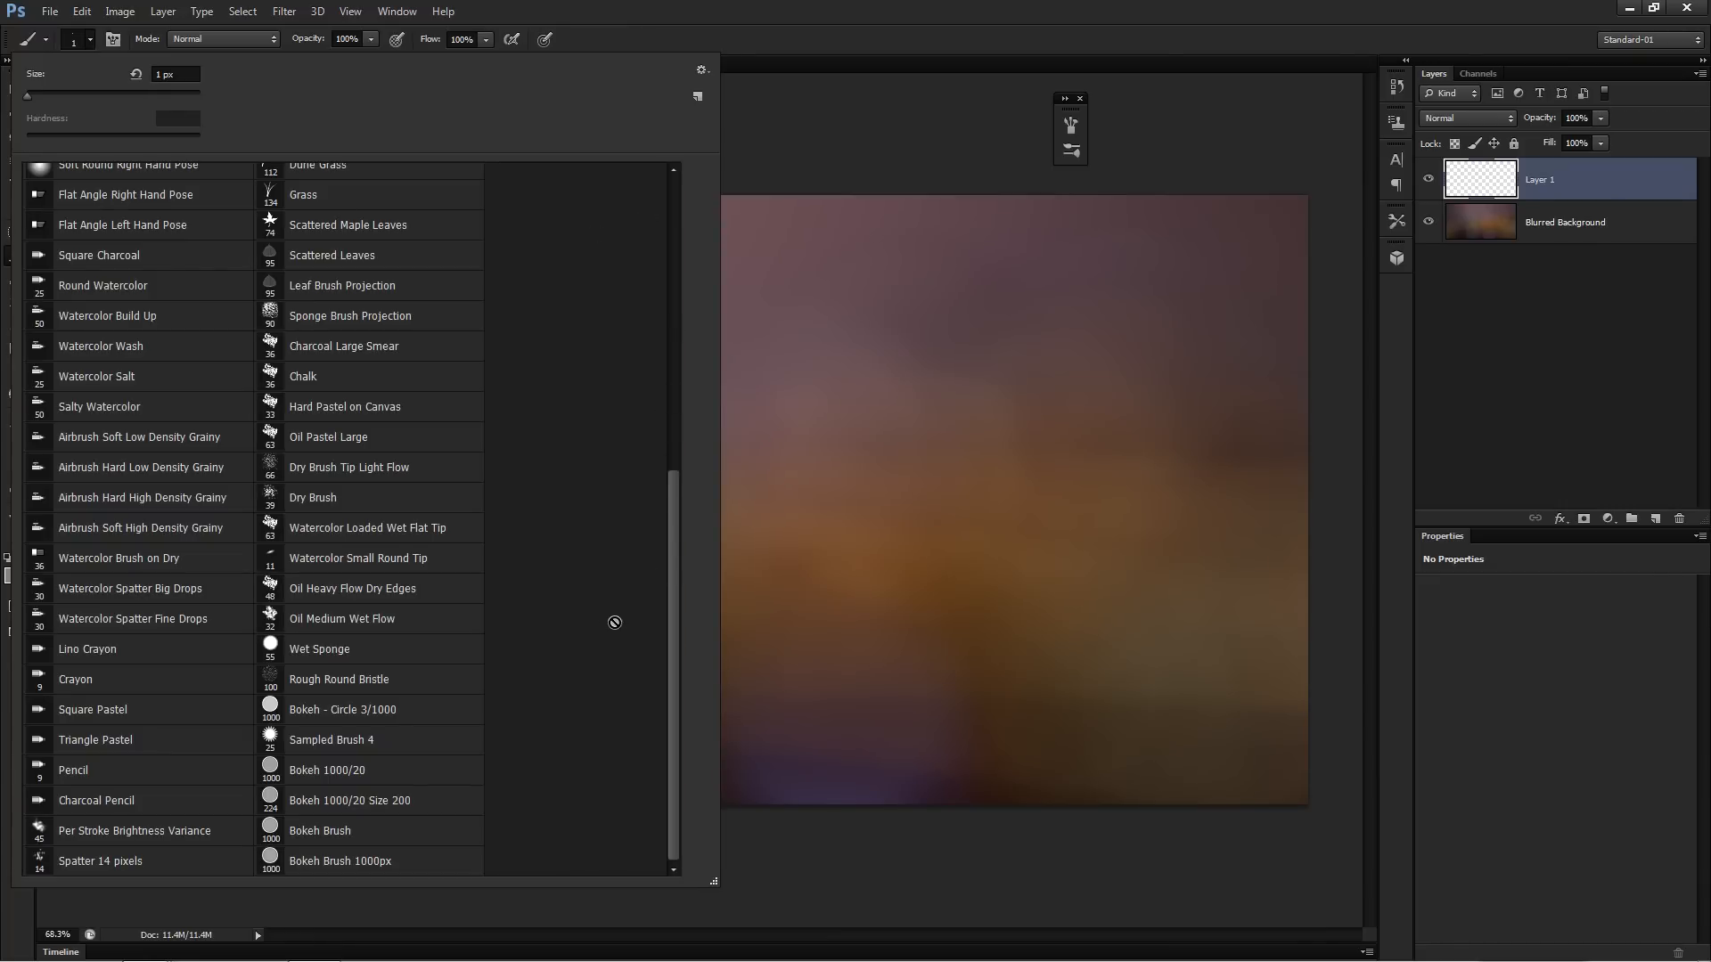
pyautogui.click(338, 861)
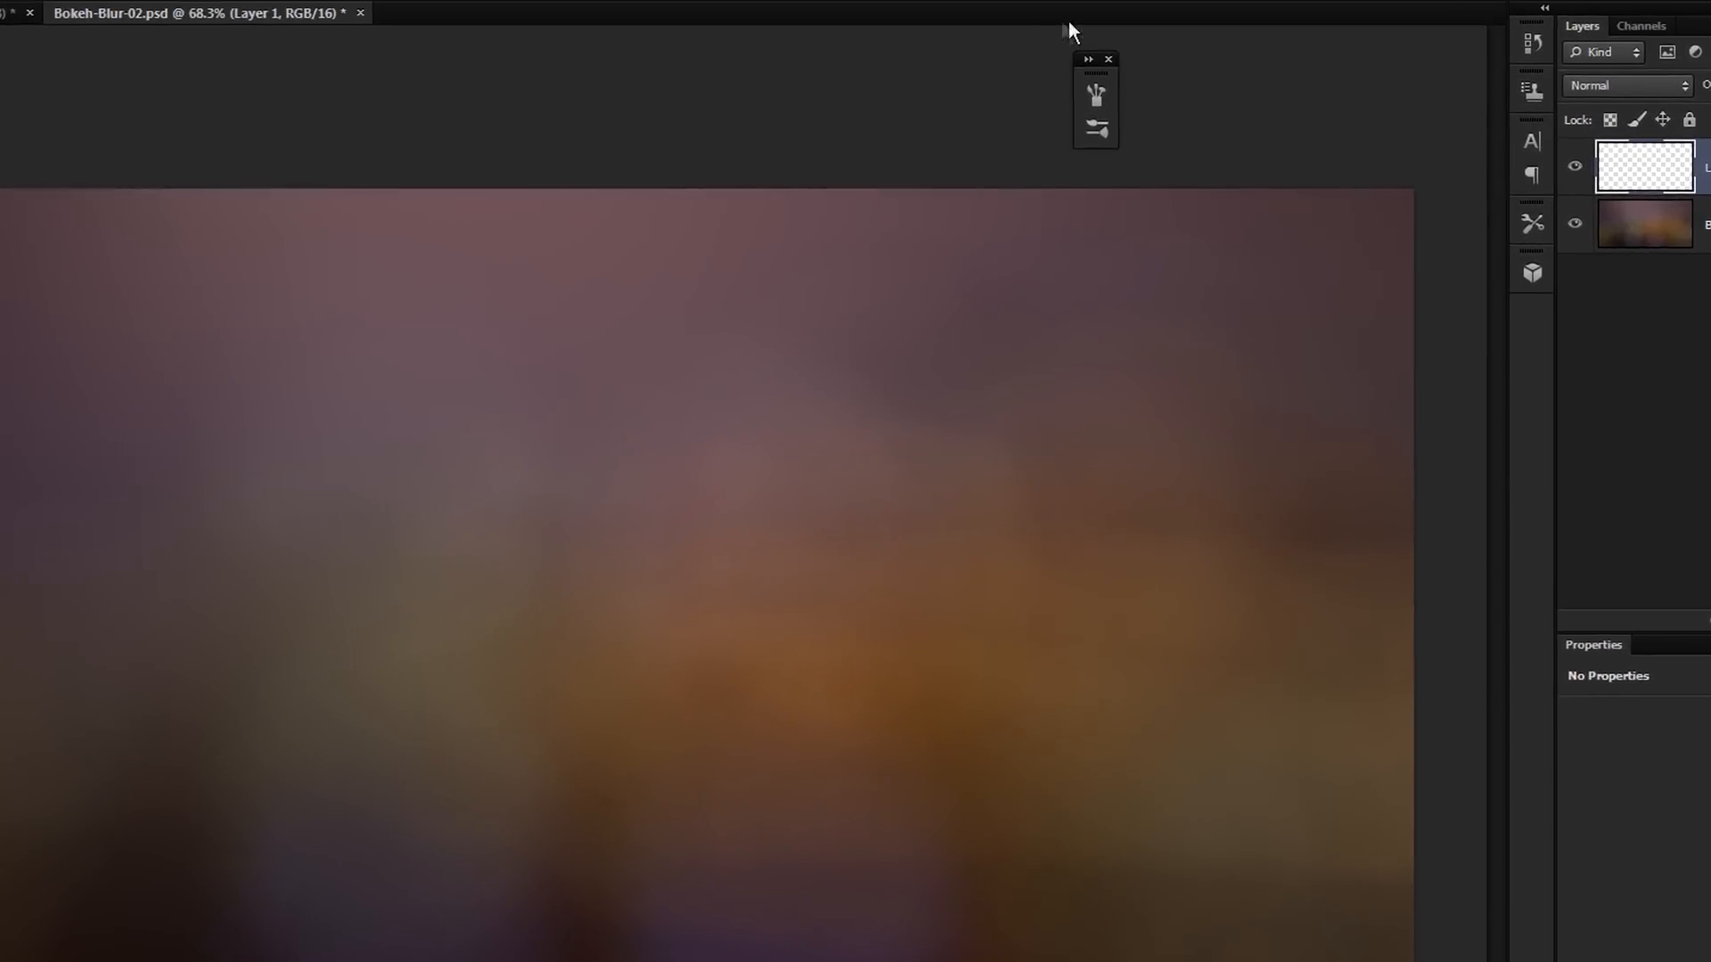
pyautogui.click(1096, 96)
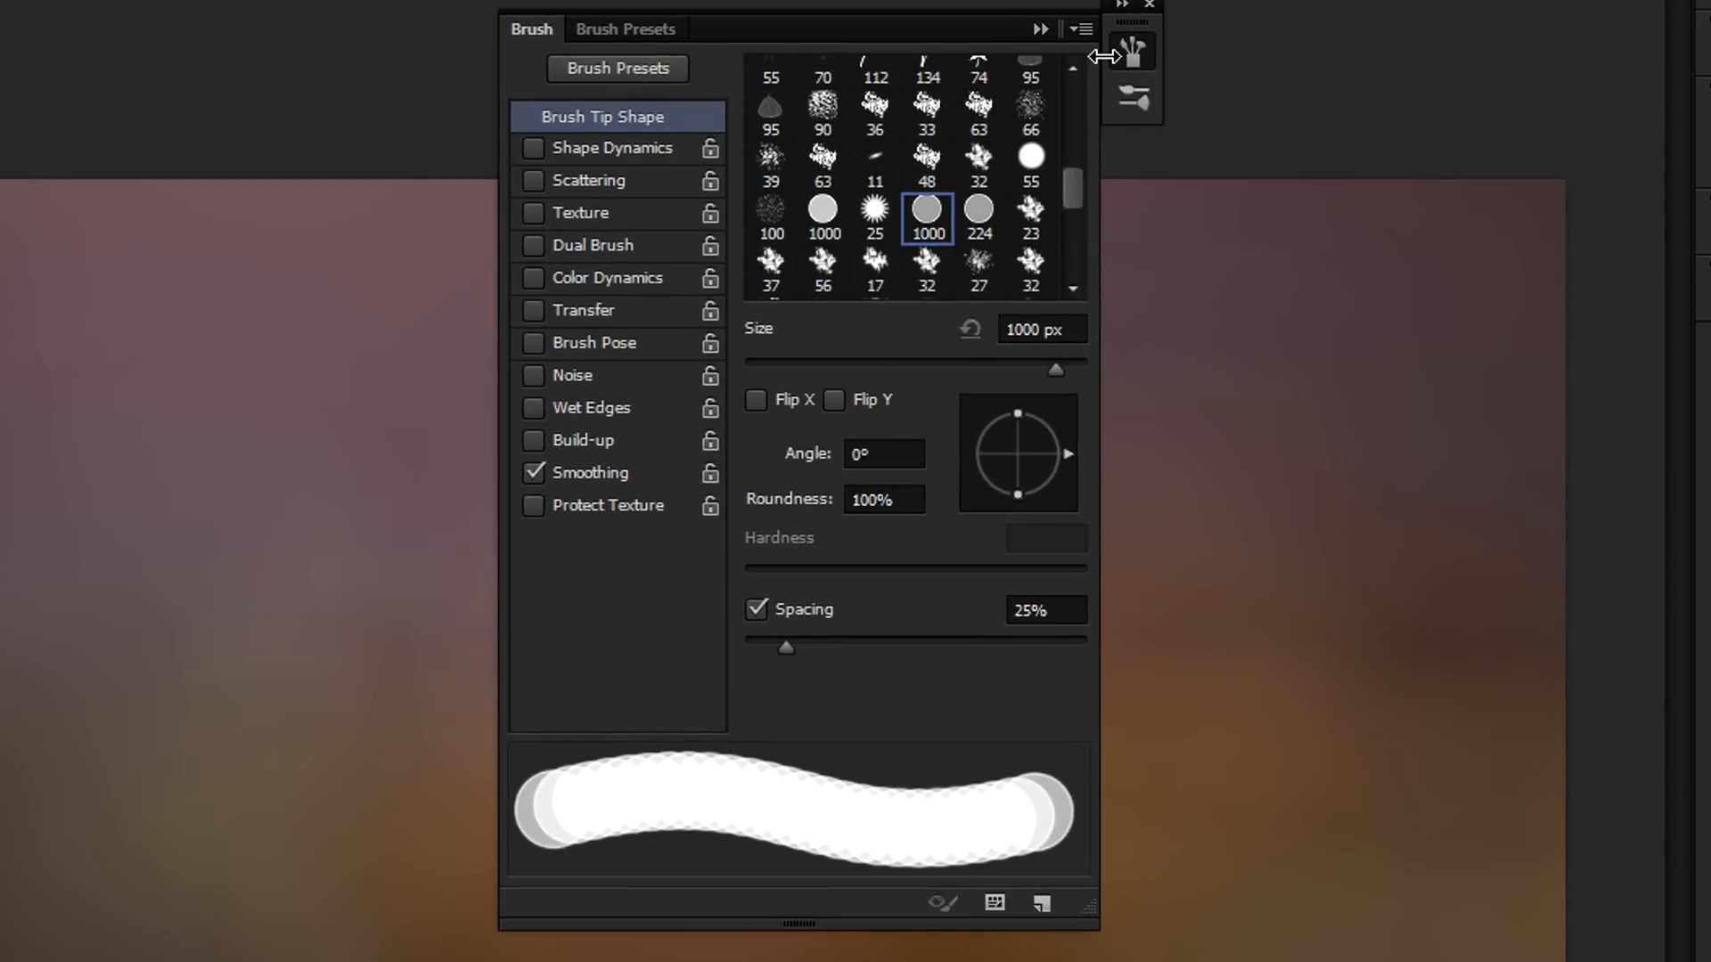
pyautogui.moveTo(752, 370)
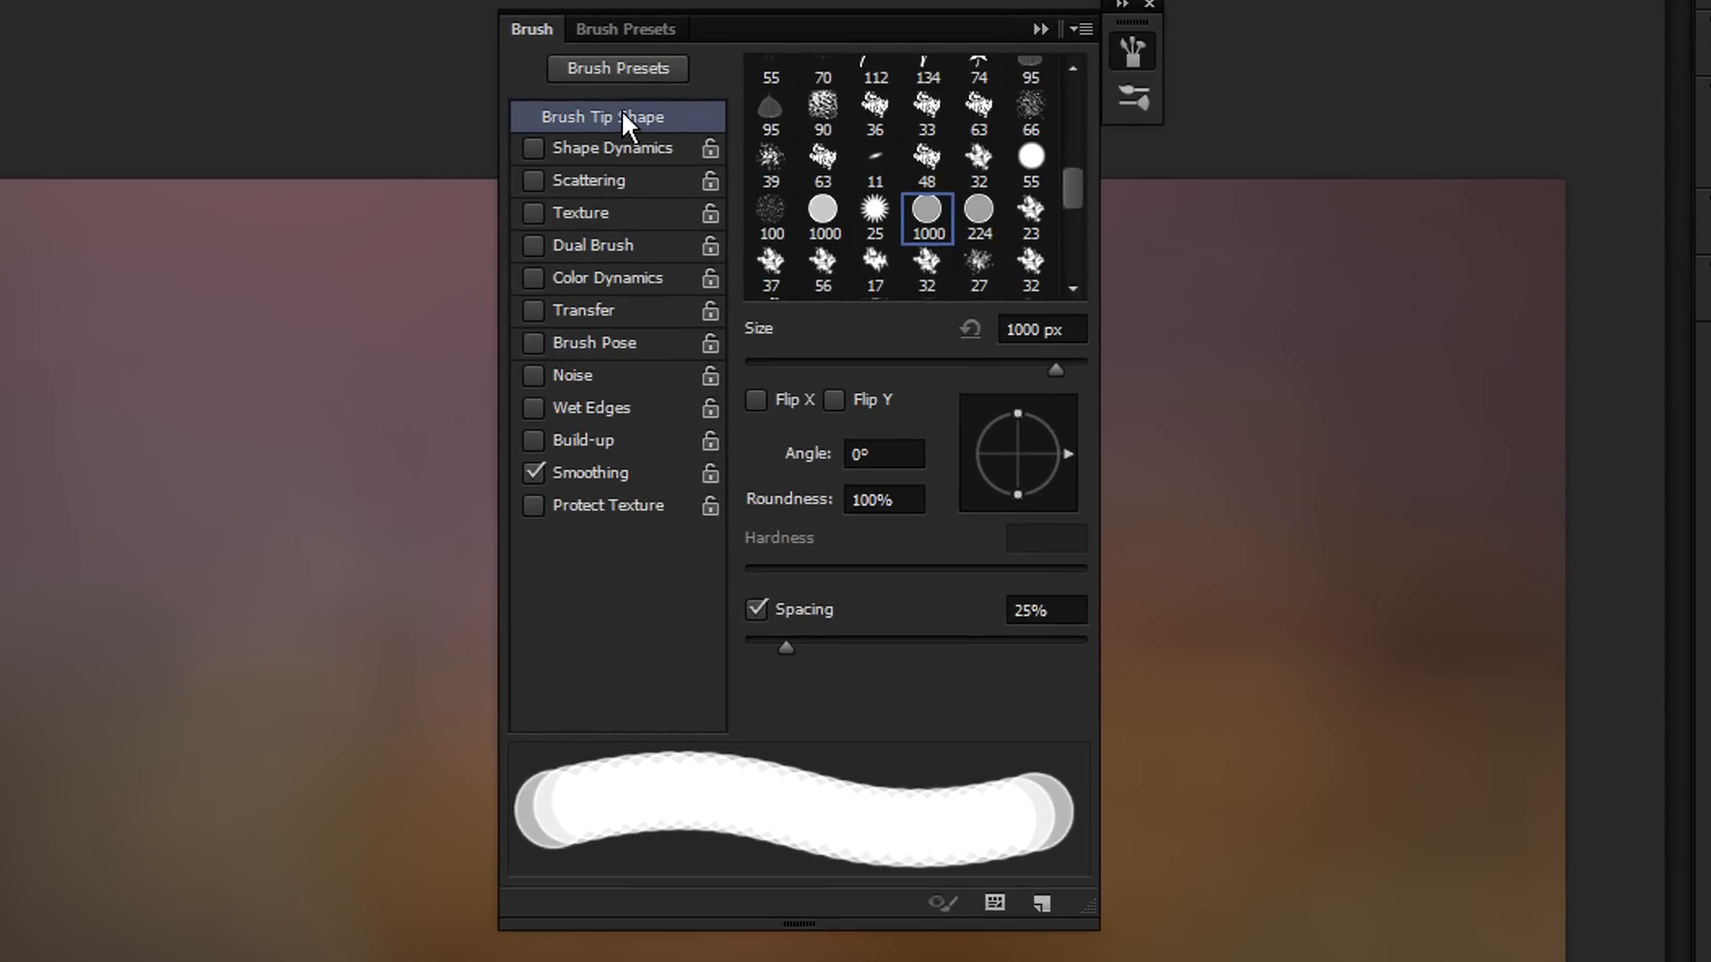
pyautogui.moveTo(786, 648); pyautogui.dragTo(950, 649)
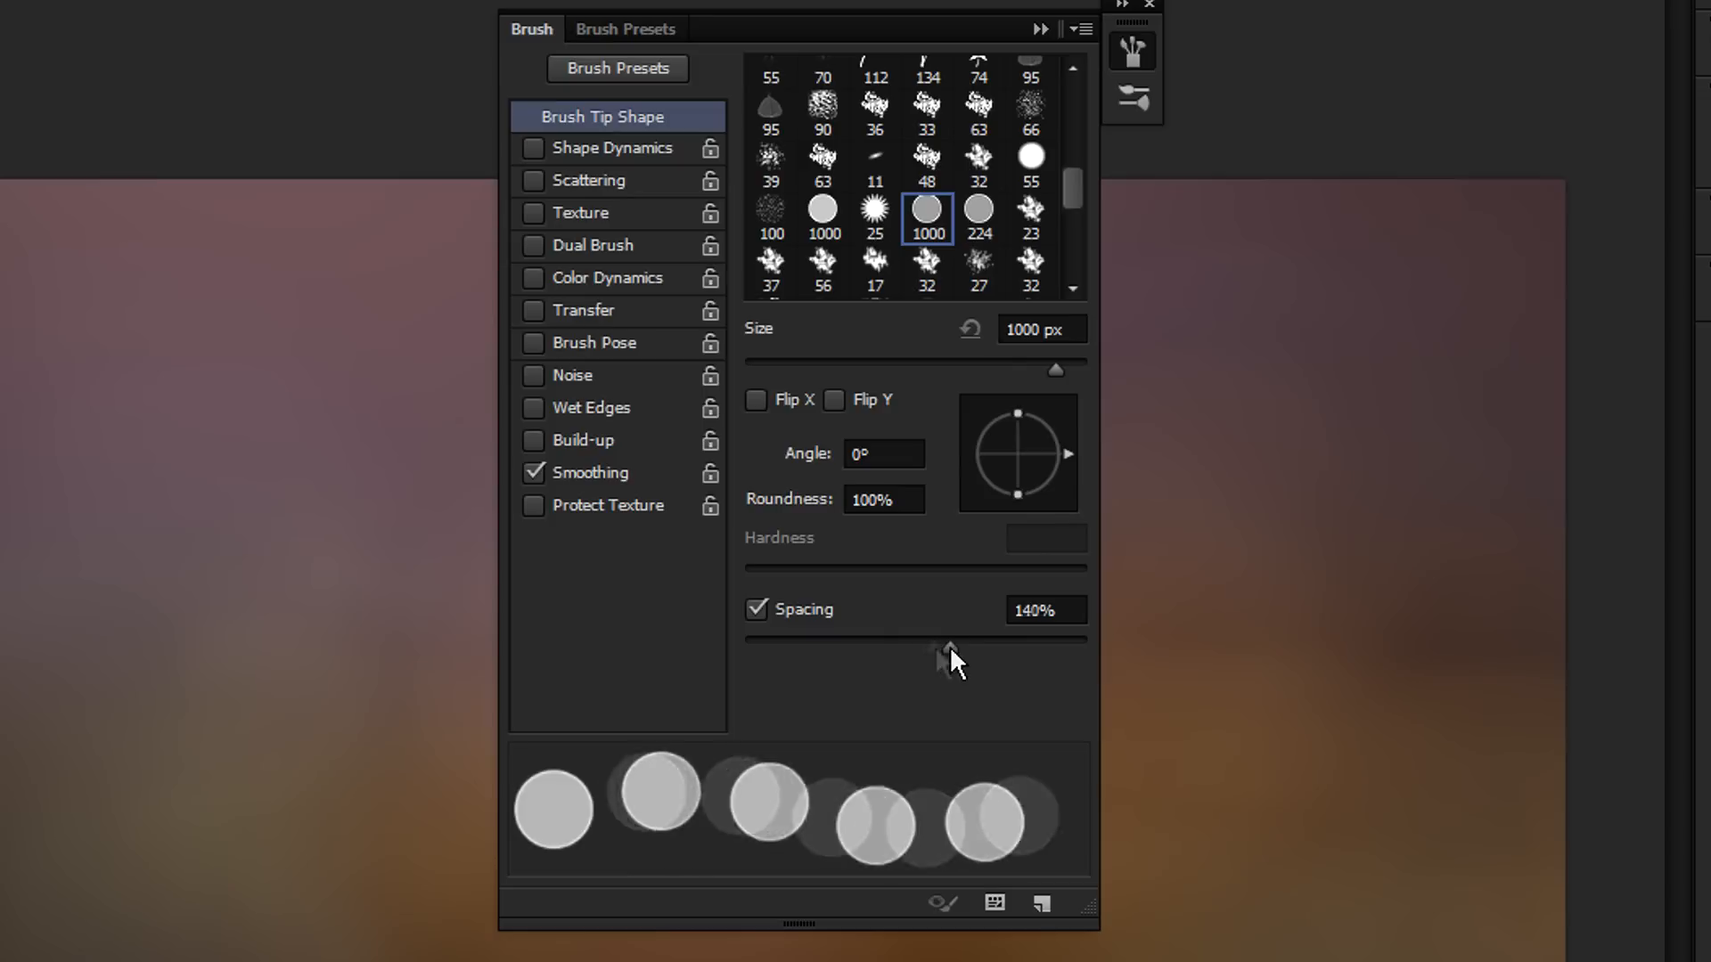
pyautogui.moveTo(949, 654); pyautogui.dragTo(982, 654)
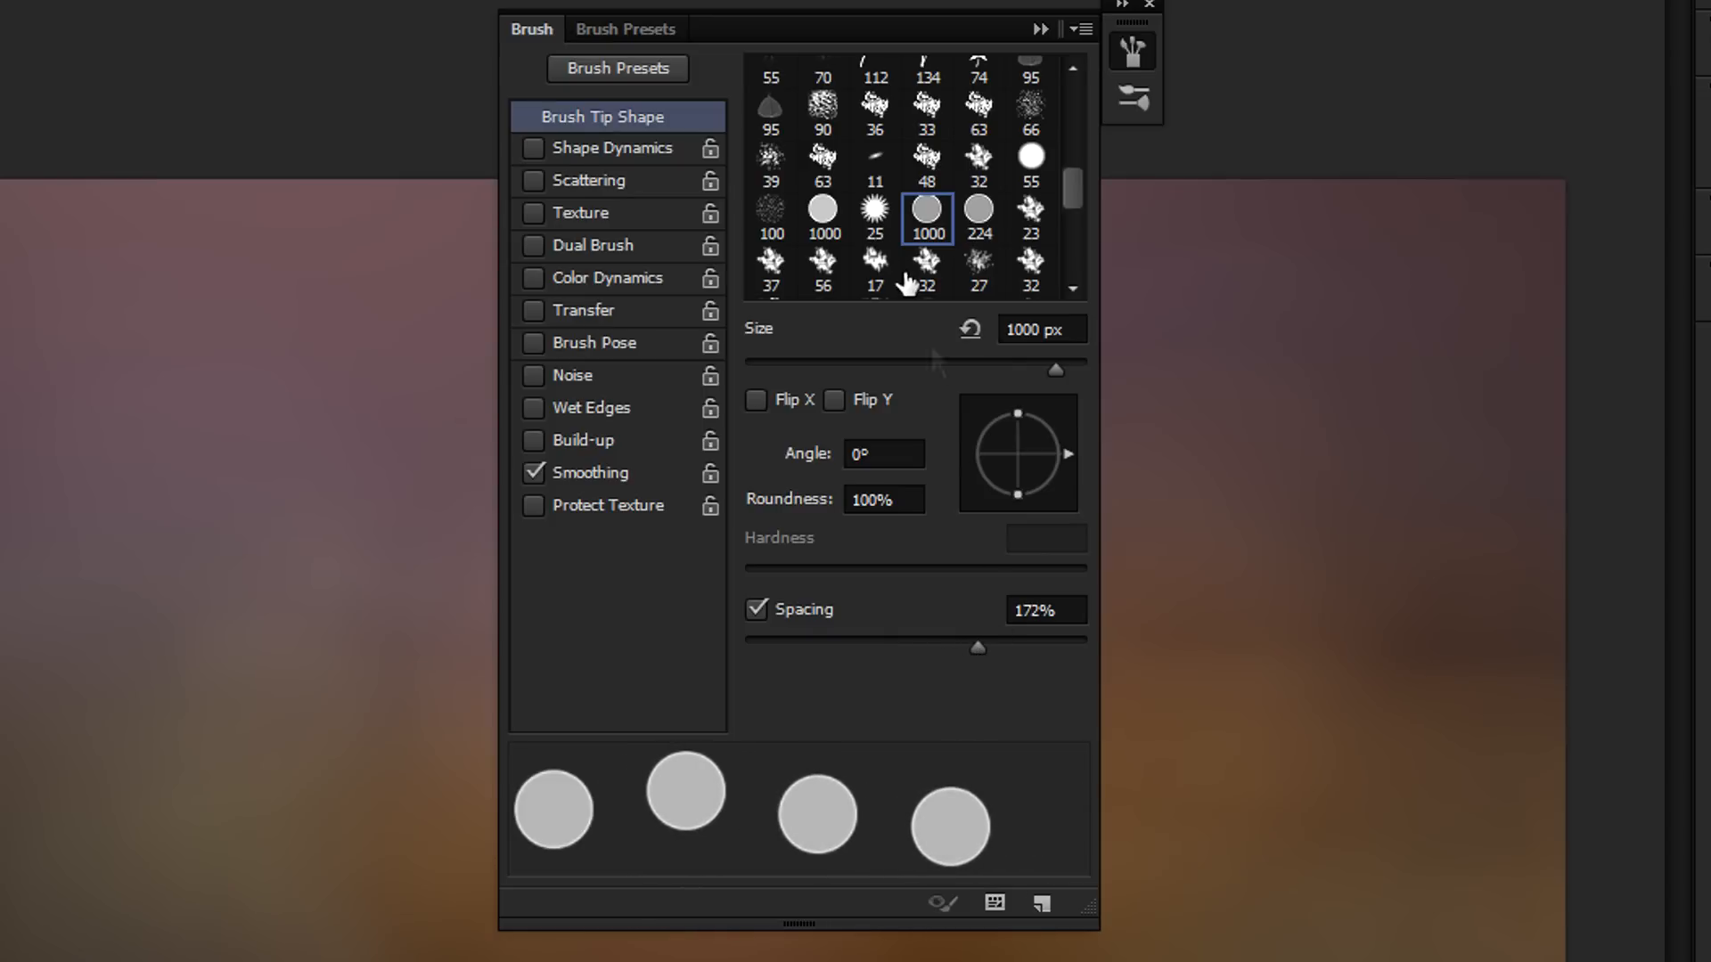
# Step: Enable Shape Dynamics with about 49% minimum diameter and turn on Scattering
pyautogui.click(533, 148)
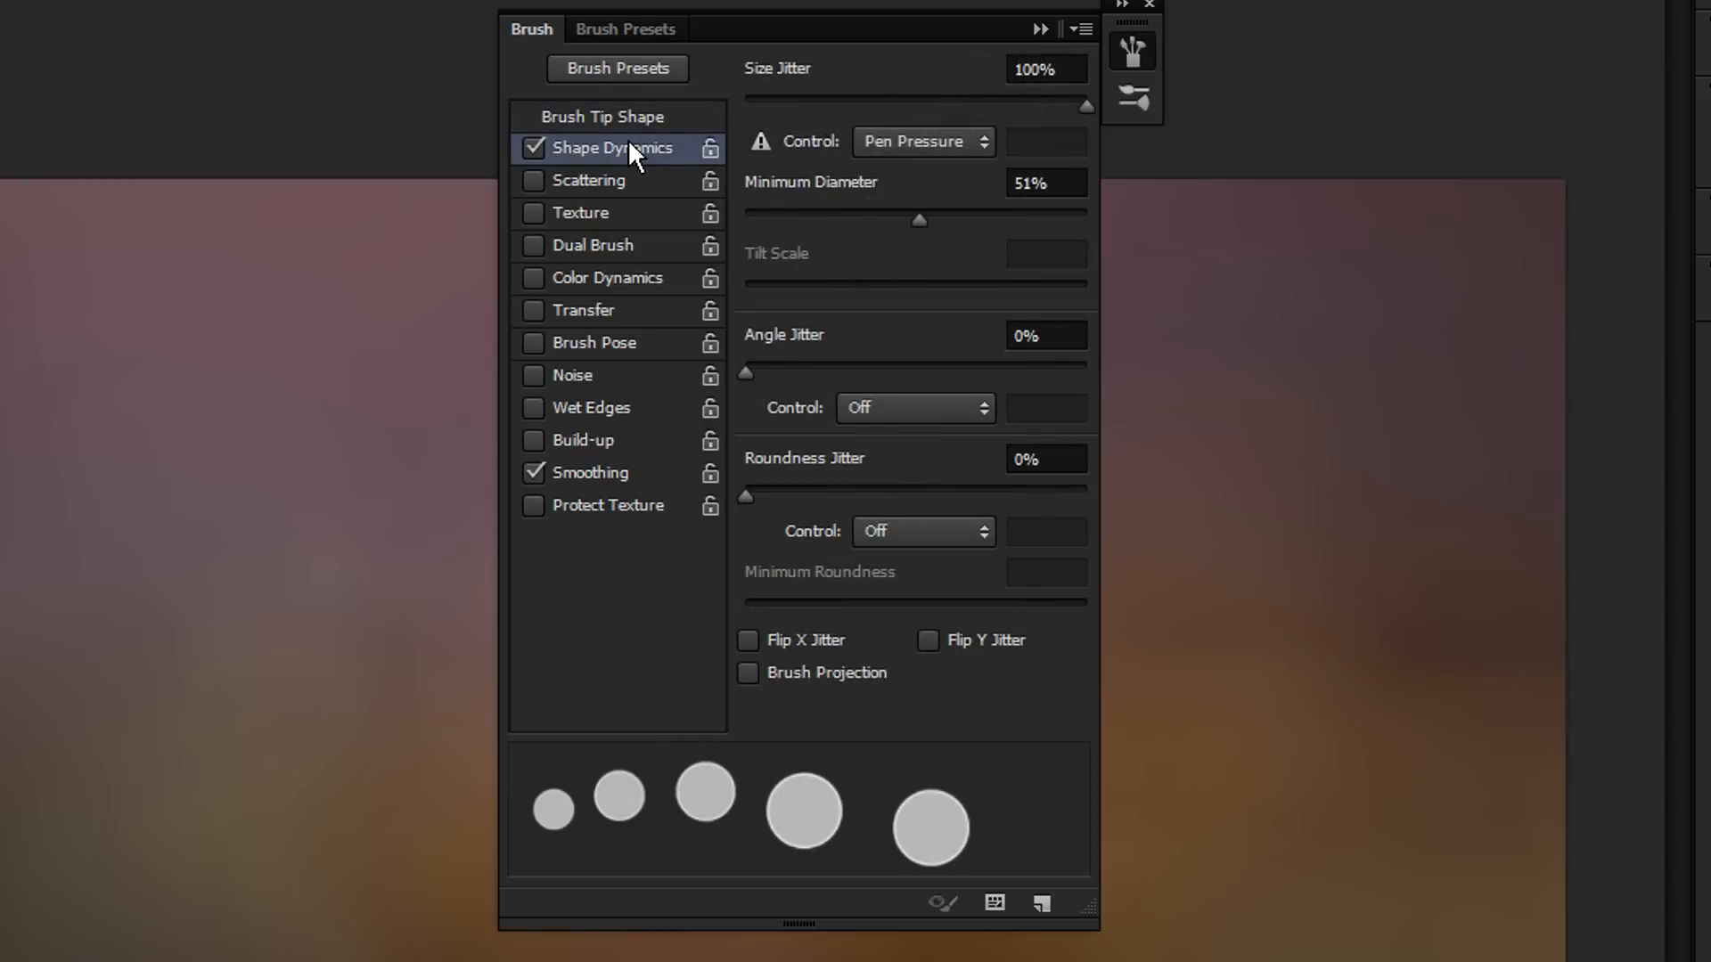
pyautogui.moveTo(1085, 105); pyautogui.dragTo(742, 105)
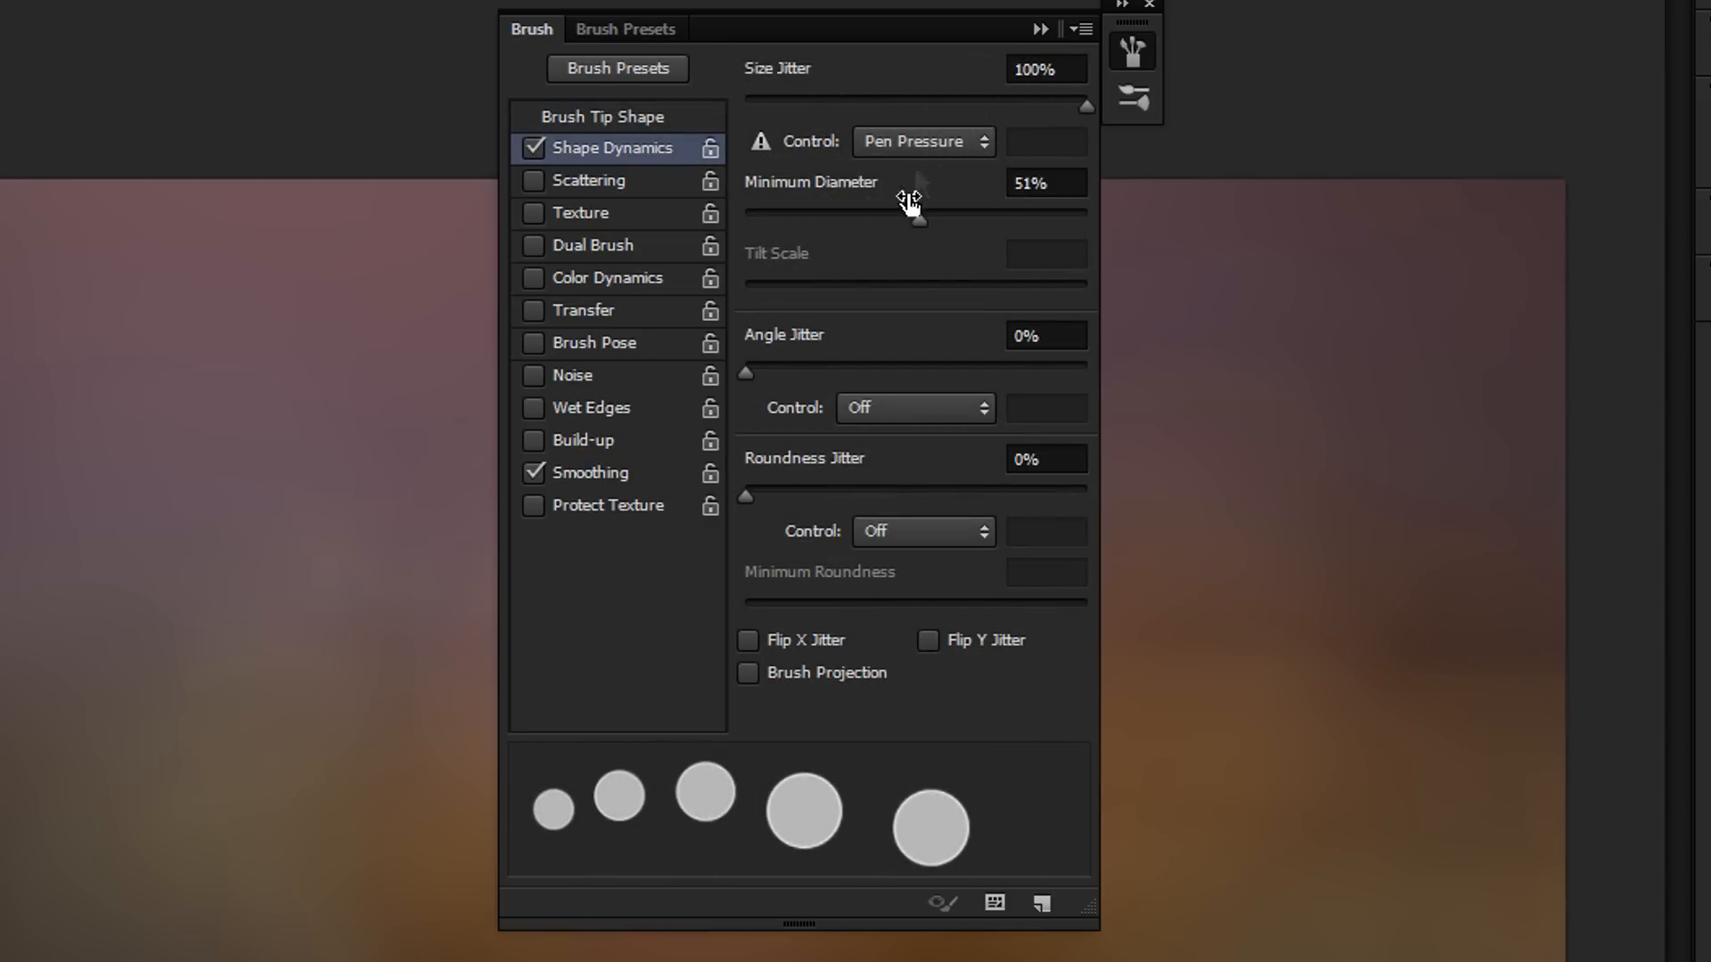
pyautogui.moveTo(914, 205); pyautogui.dragTo(920, 230)
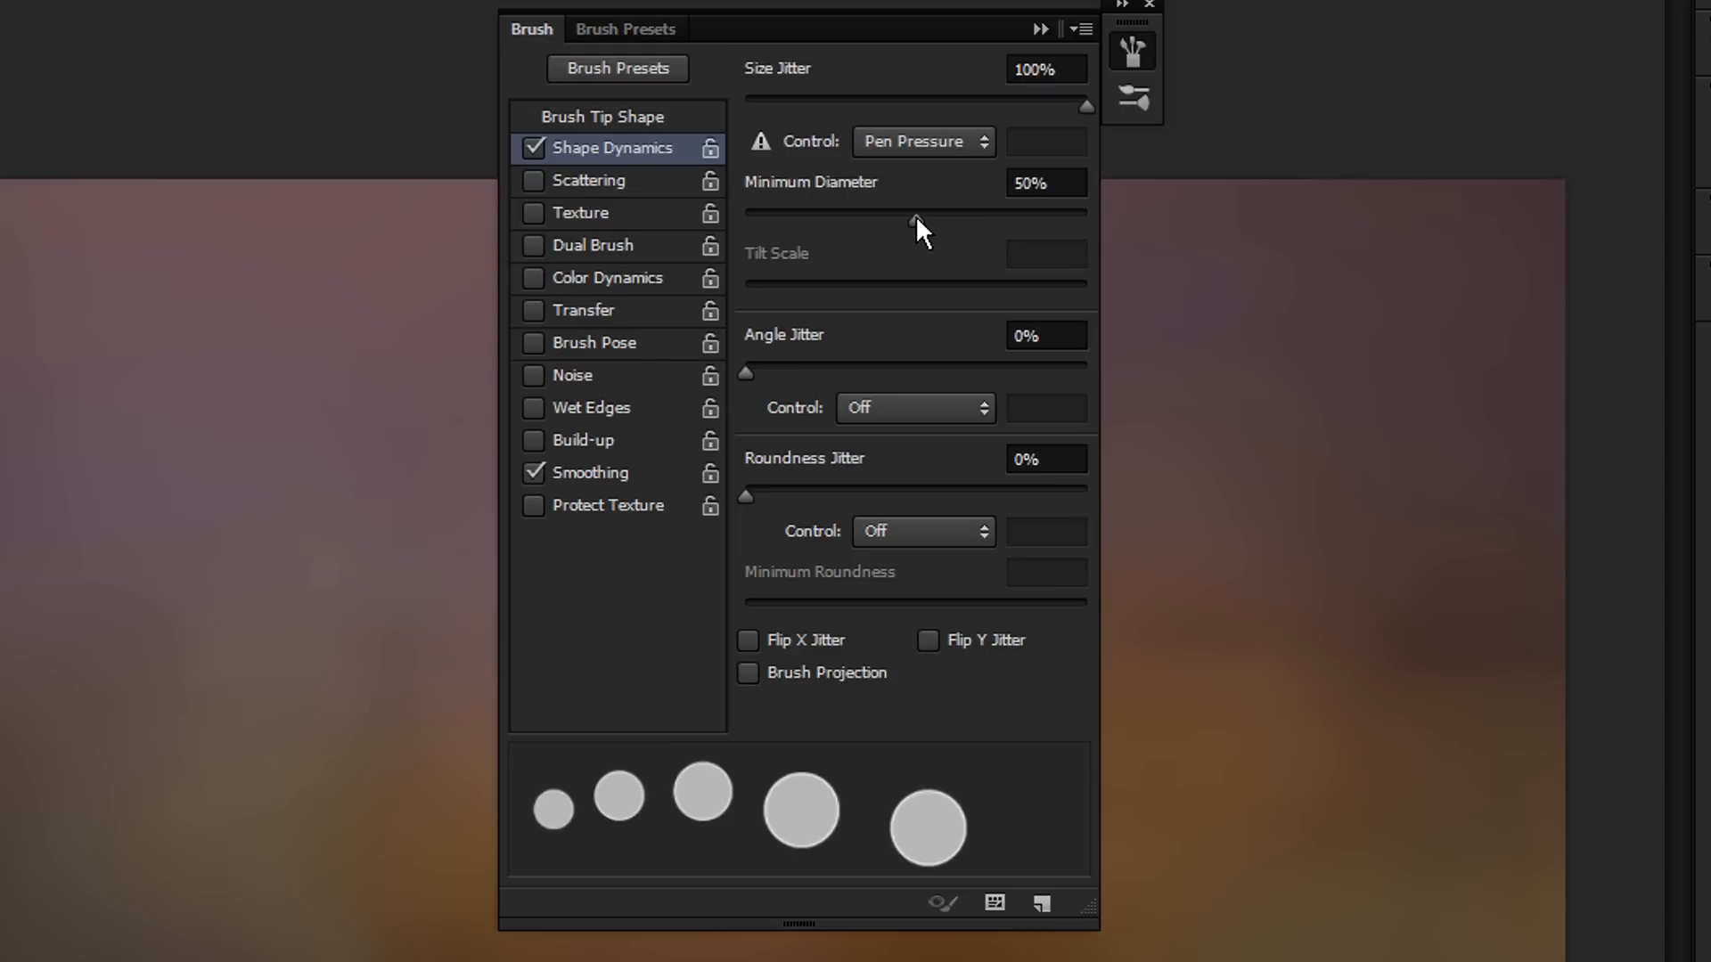
pyautogui.moveTo(914, 224); pyautogui.dragTo(912, 225)
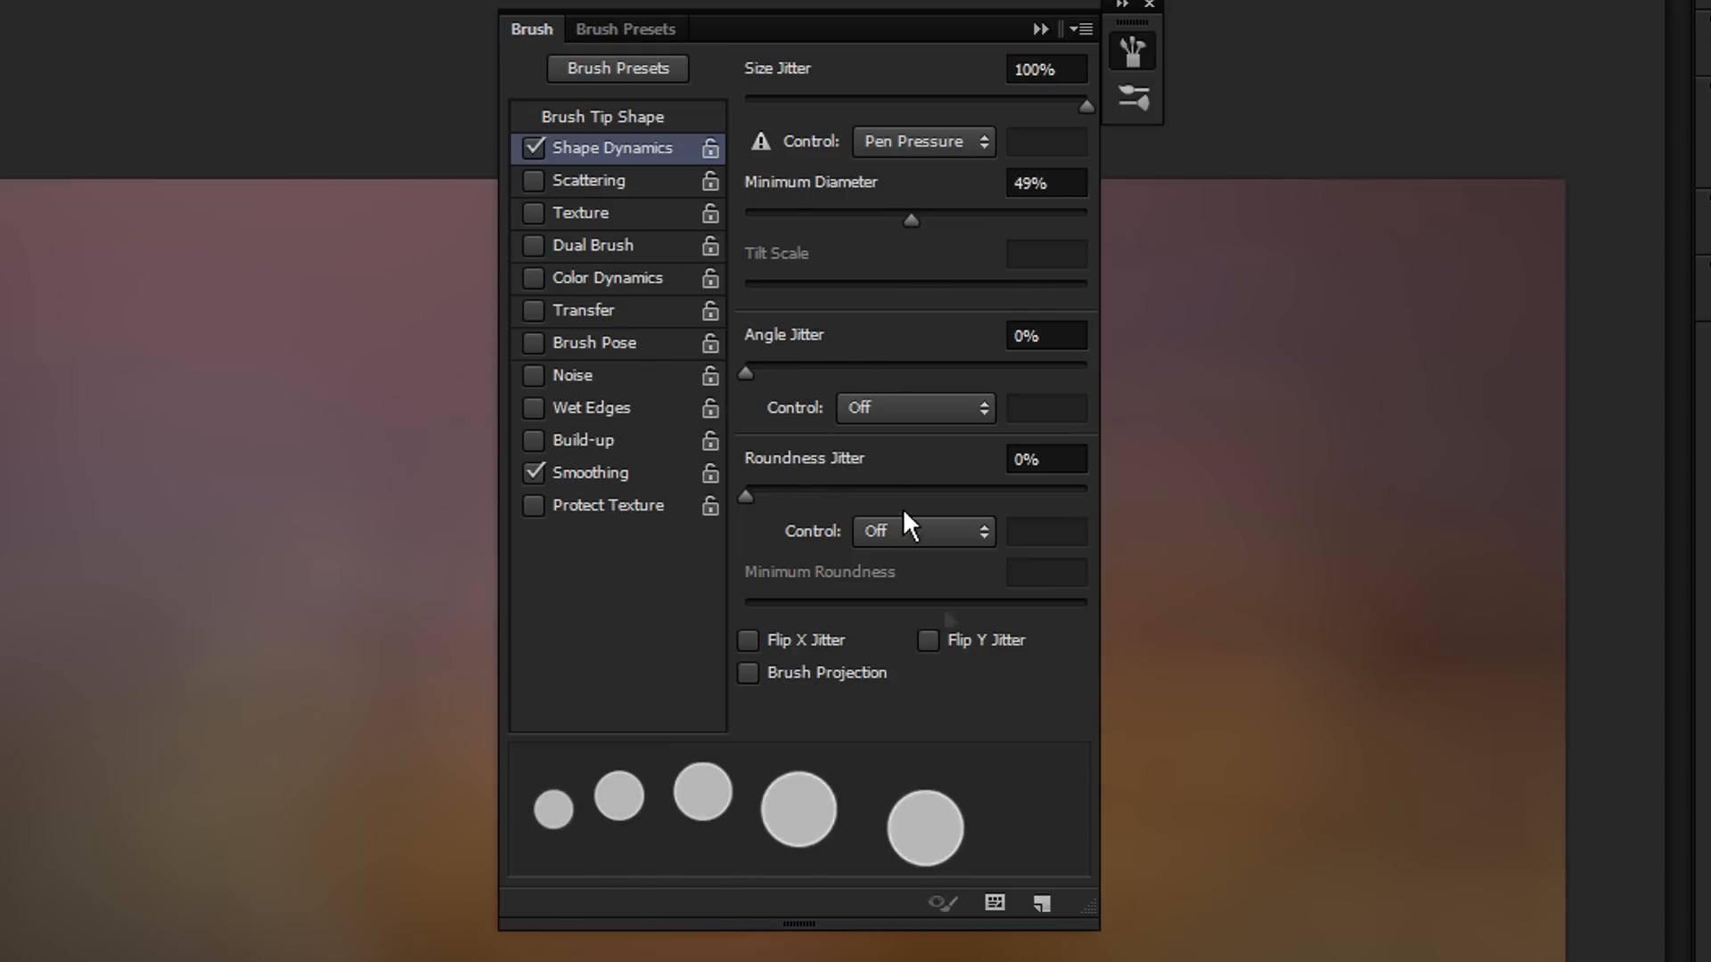
pyautogui.click(588, 180)
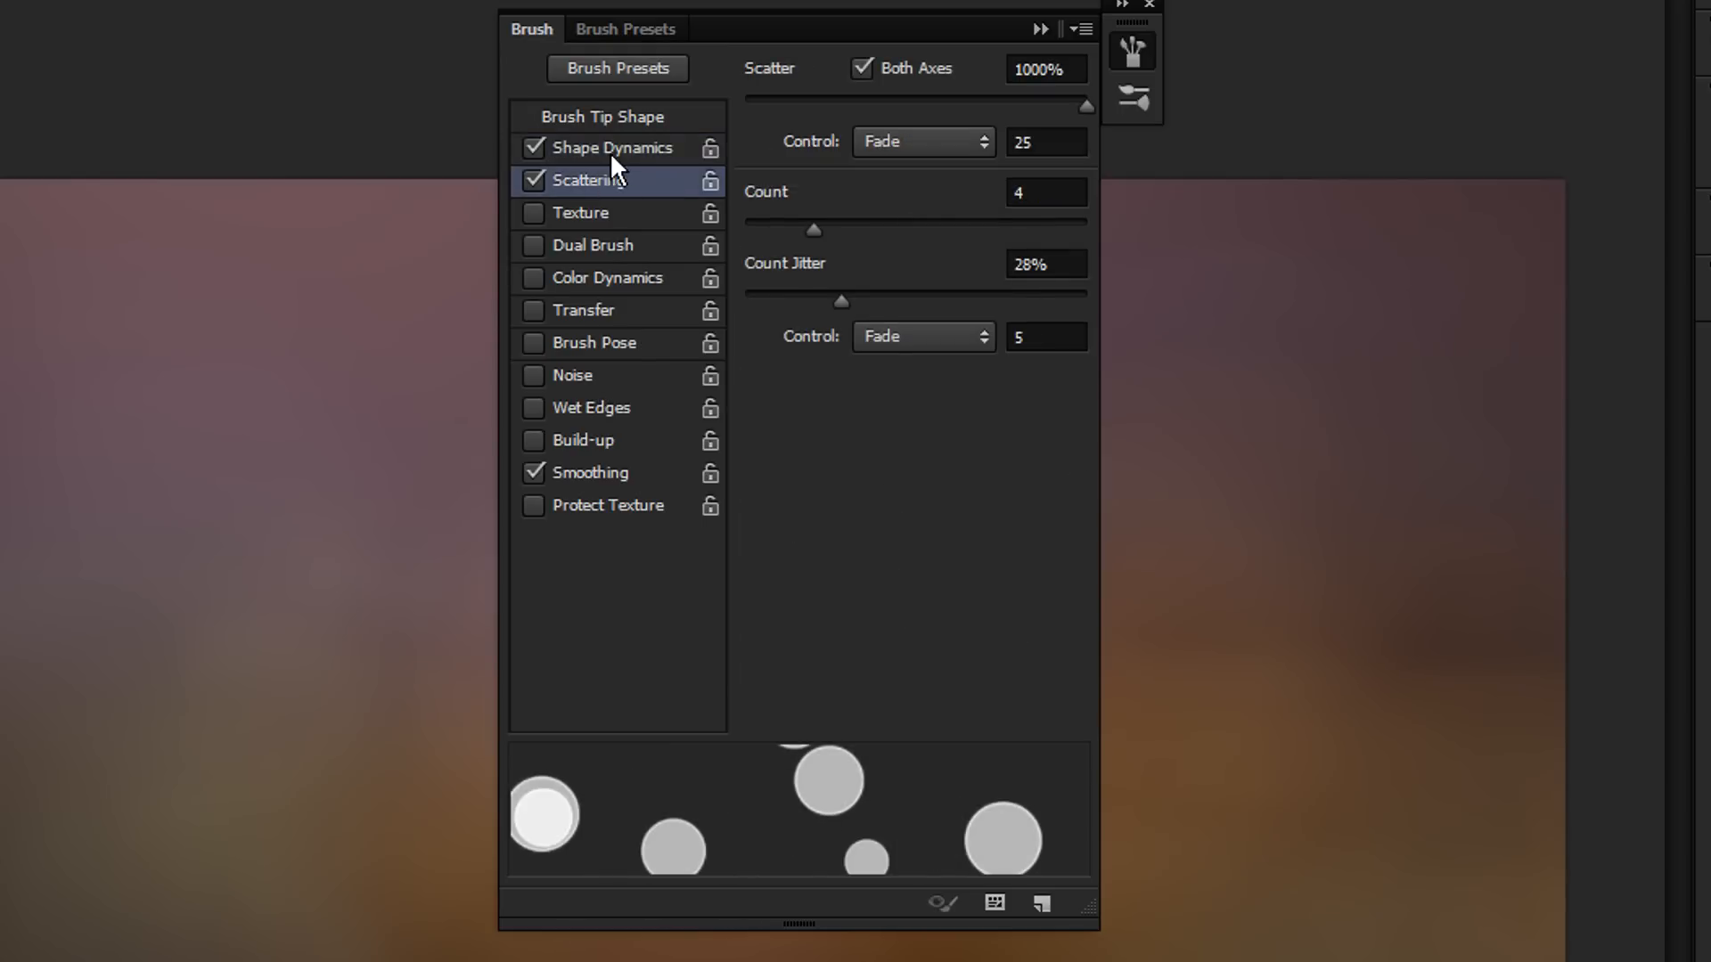
# Step: Set Scatter 1000%, Count 3, fade 70, Count Jitter 20%, and enable Transfer
pyautogui.moveTo(1085, 106); pyautogui.dragTo(921, 105)
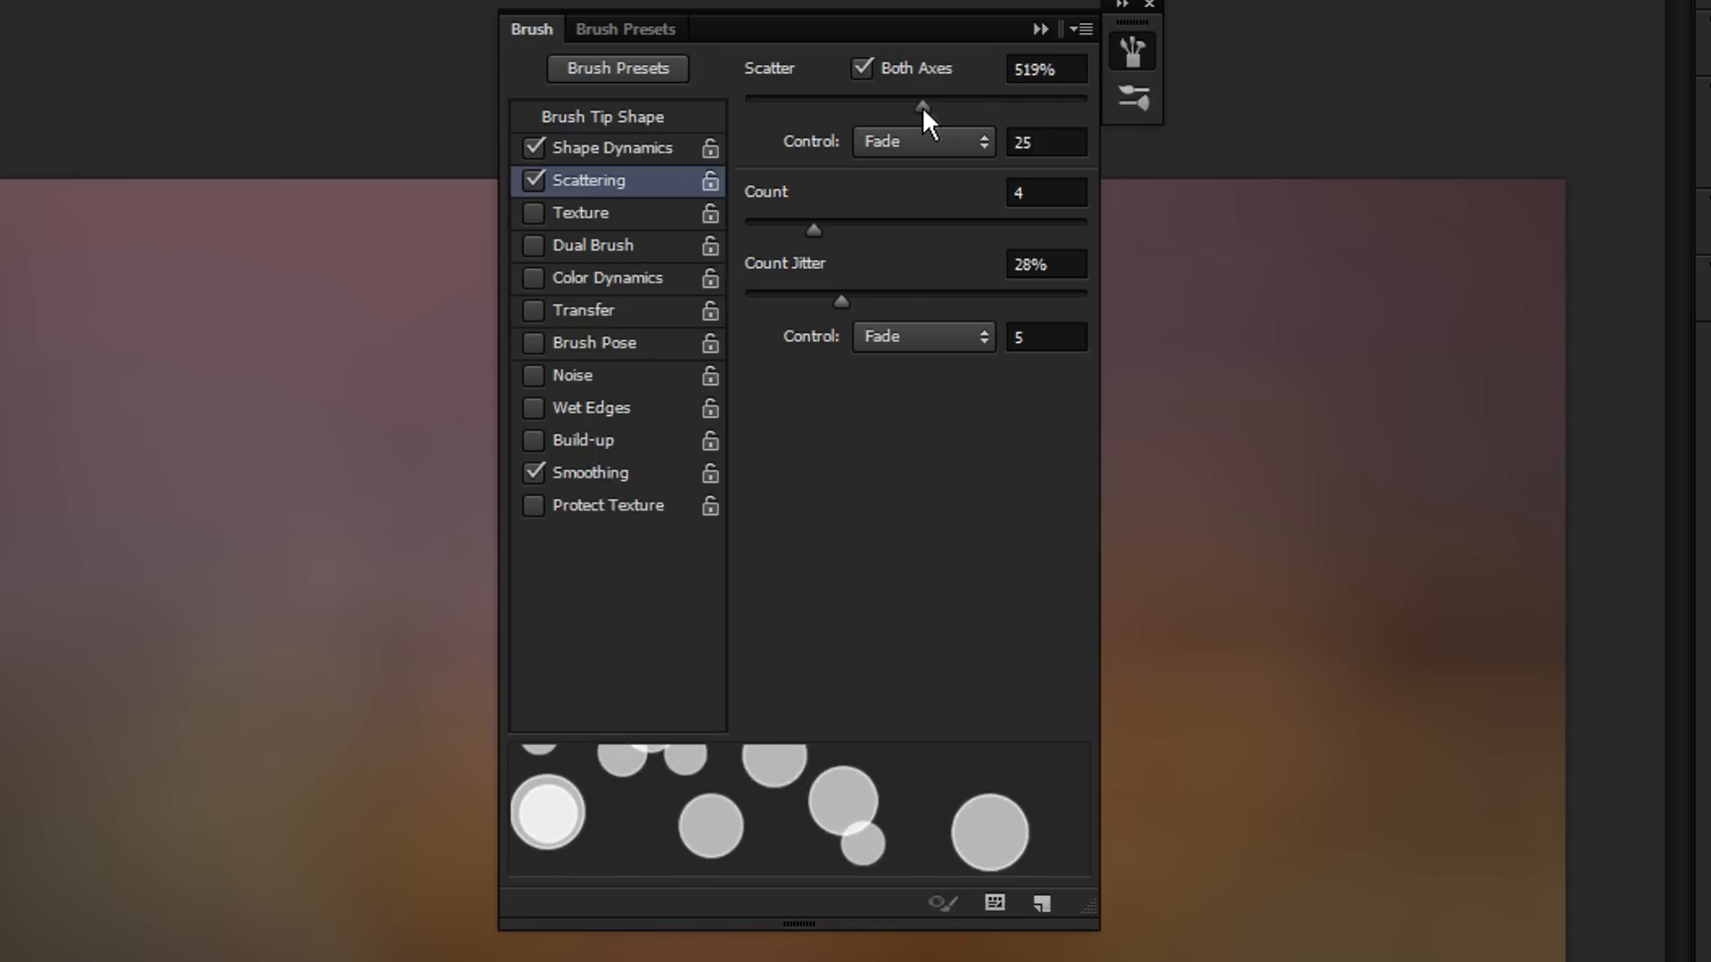
pyautogui.moveTo(923, 106); pyautogui.dragTo(1087, 105)
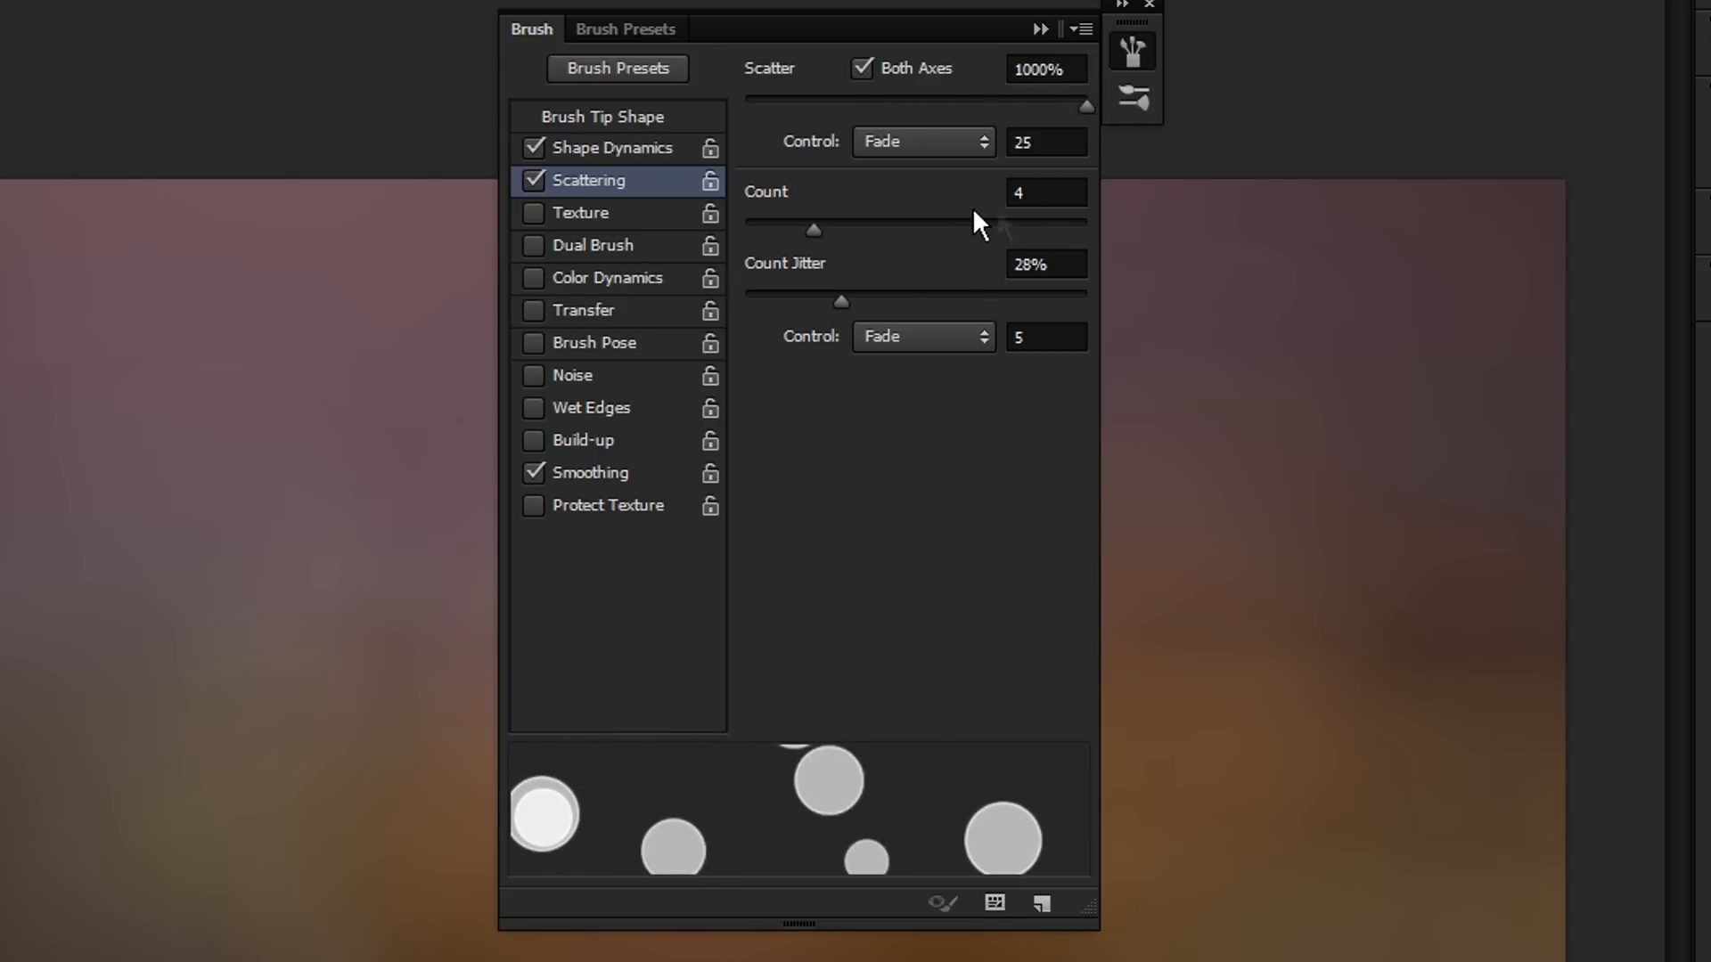
pyautogui.moveTo(854, 240)
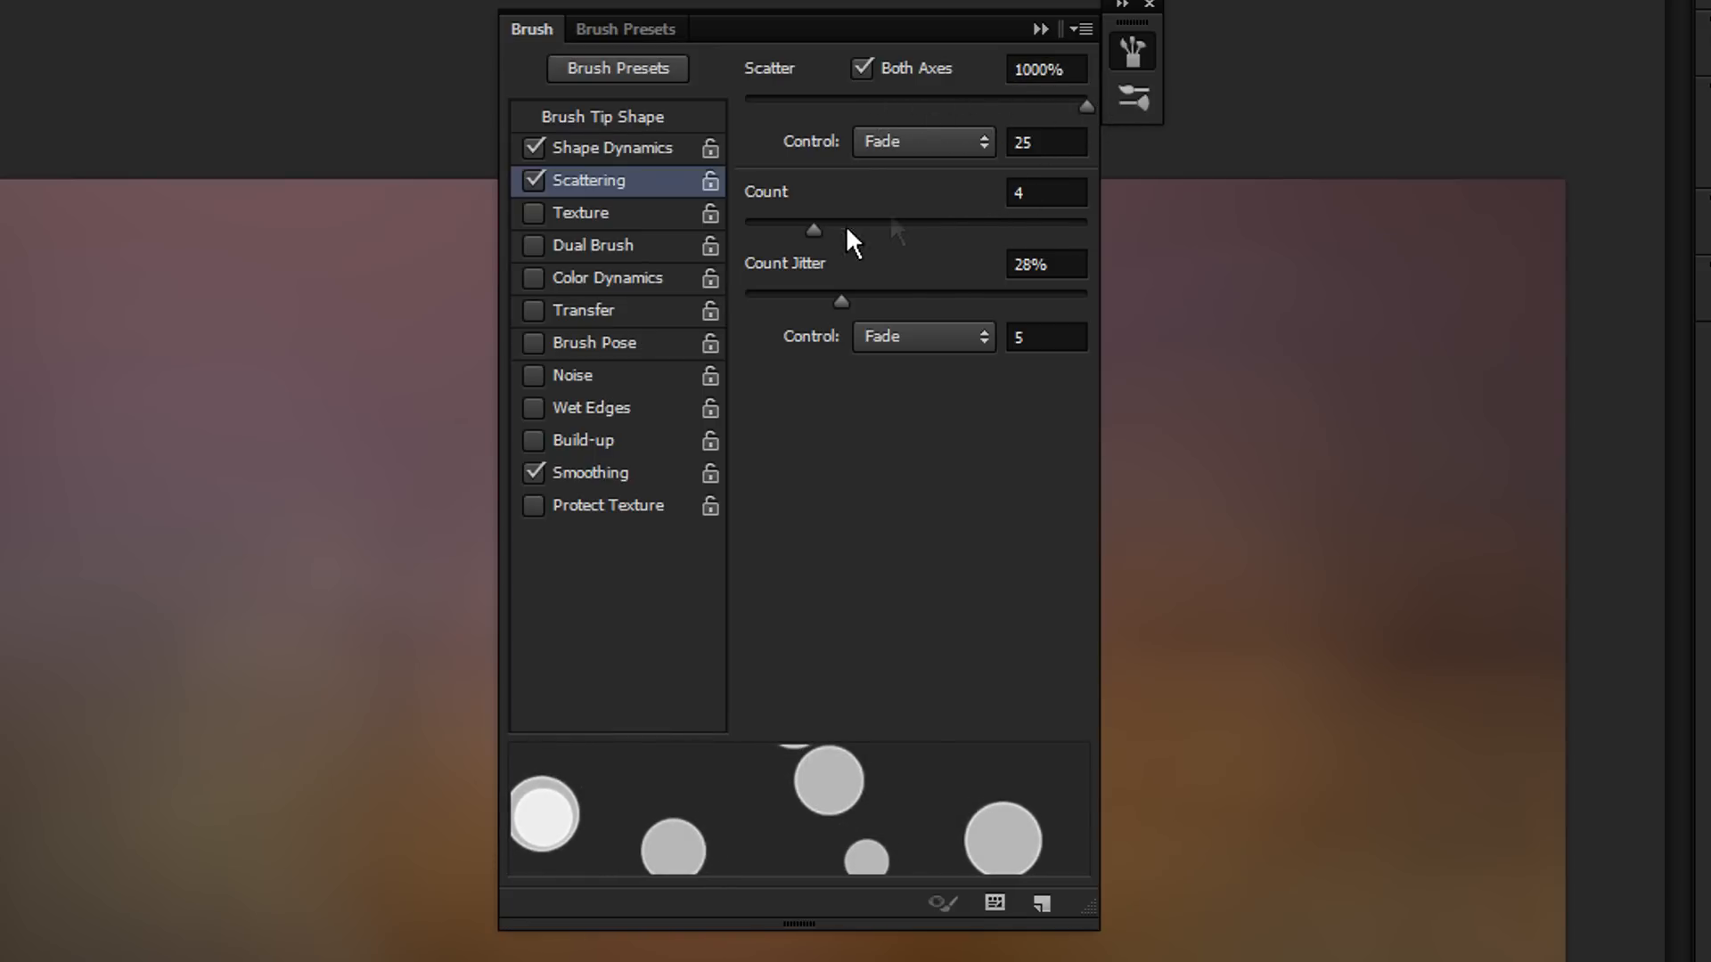
pyautogui.moveTo(812, 230); pyautogui.dragTo(790, 230)
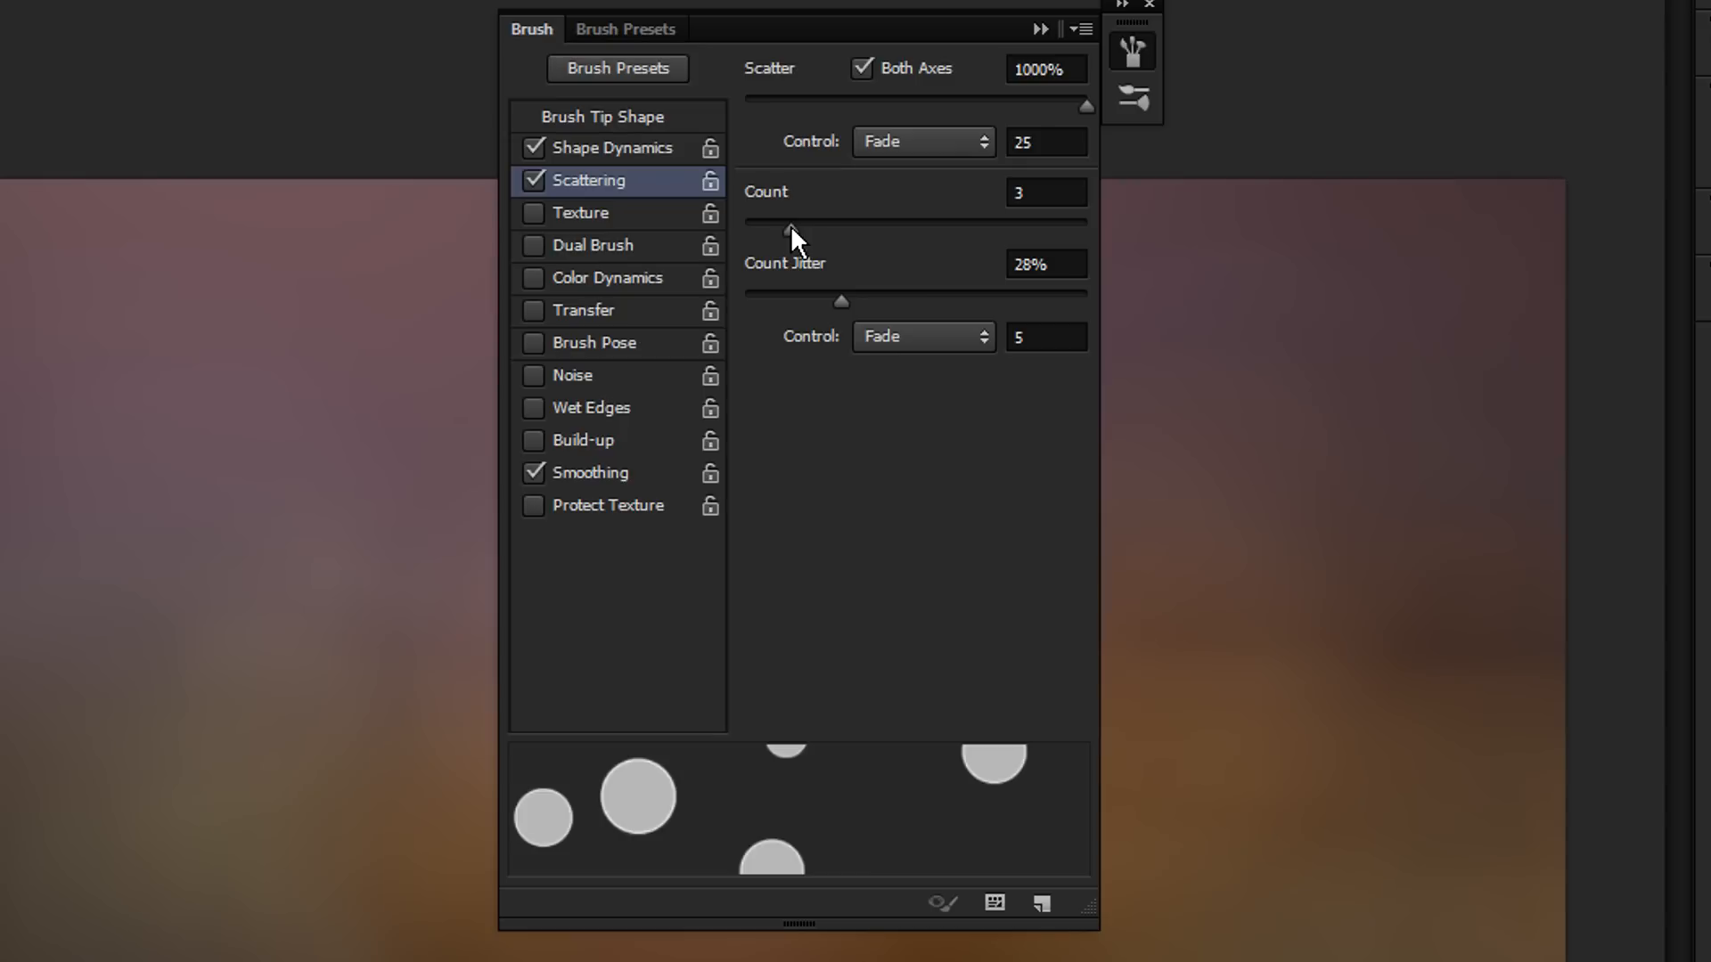
pyautogui.click(1044, 143)
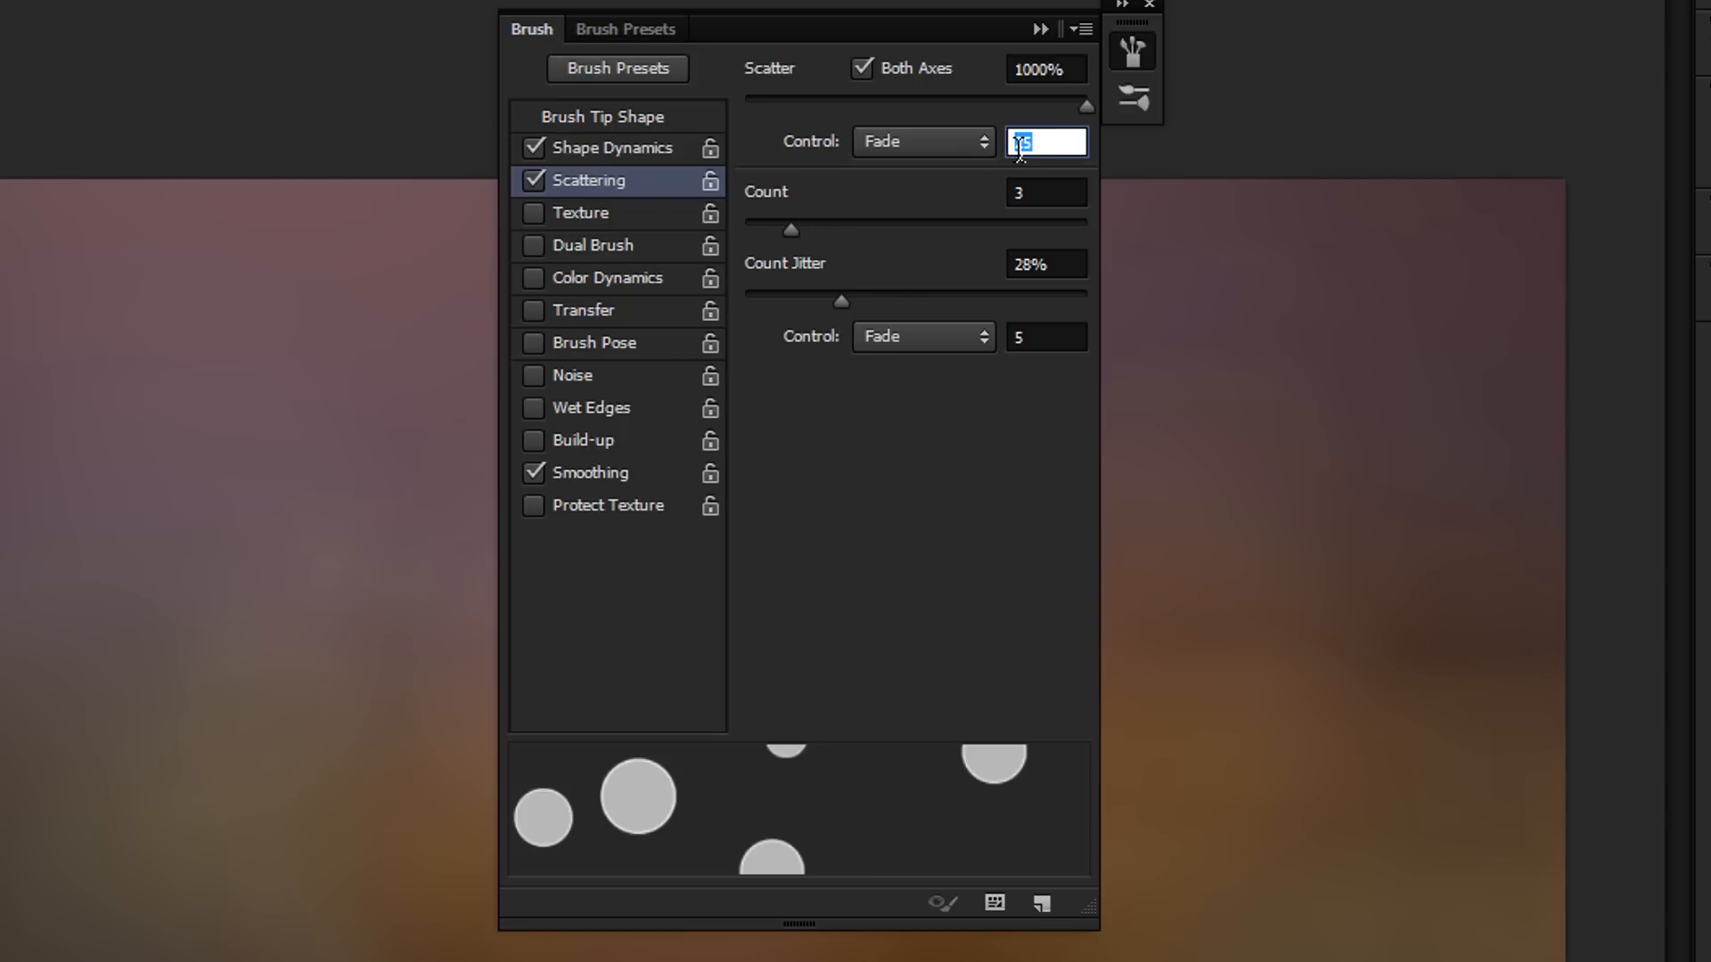
pyautogui.write('70')
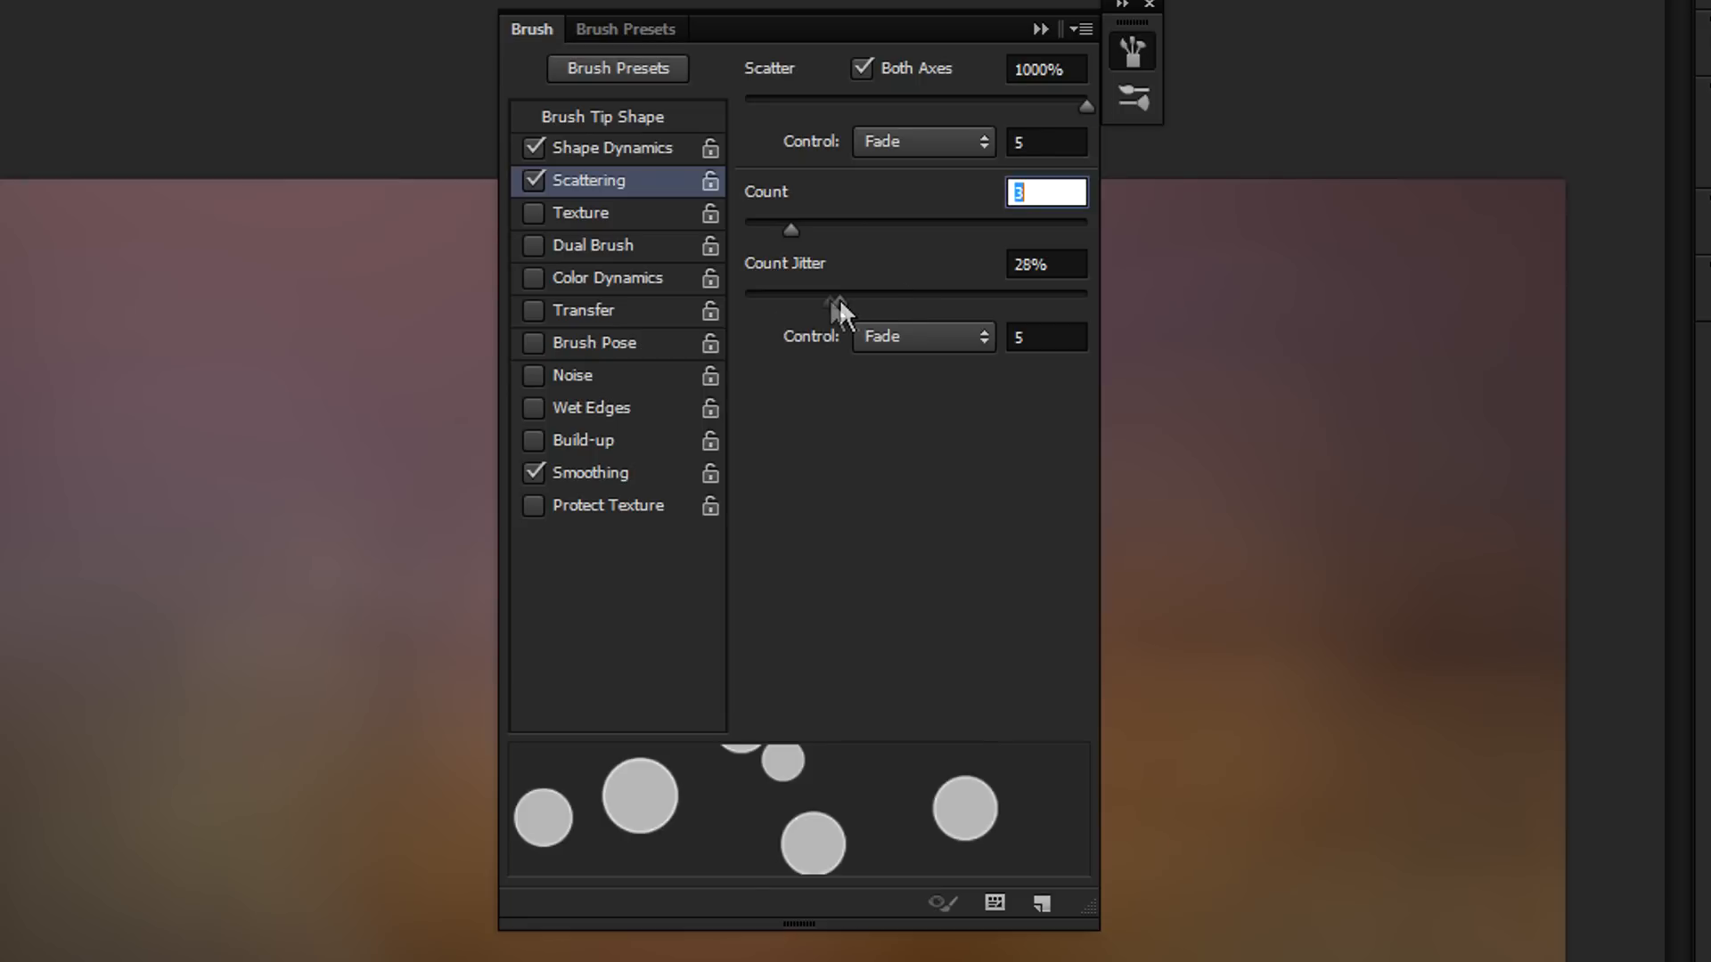
pyautogui.moveTo(840, 308); pyautogui.dragTo(818, 294)
pyautogui.write('1')
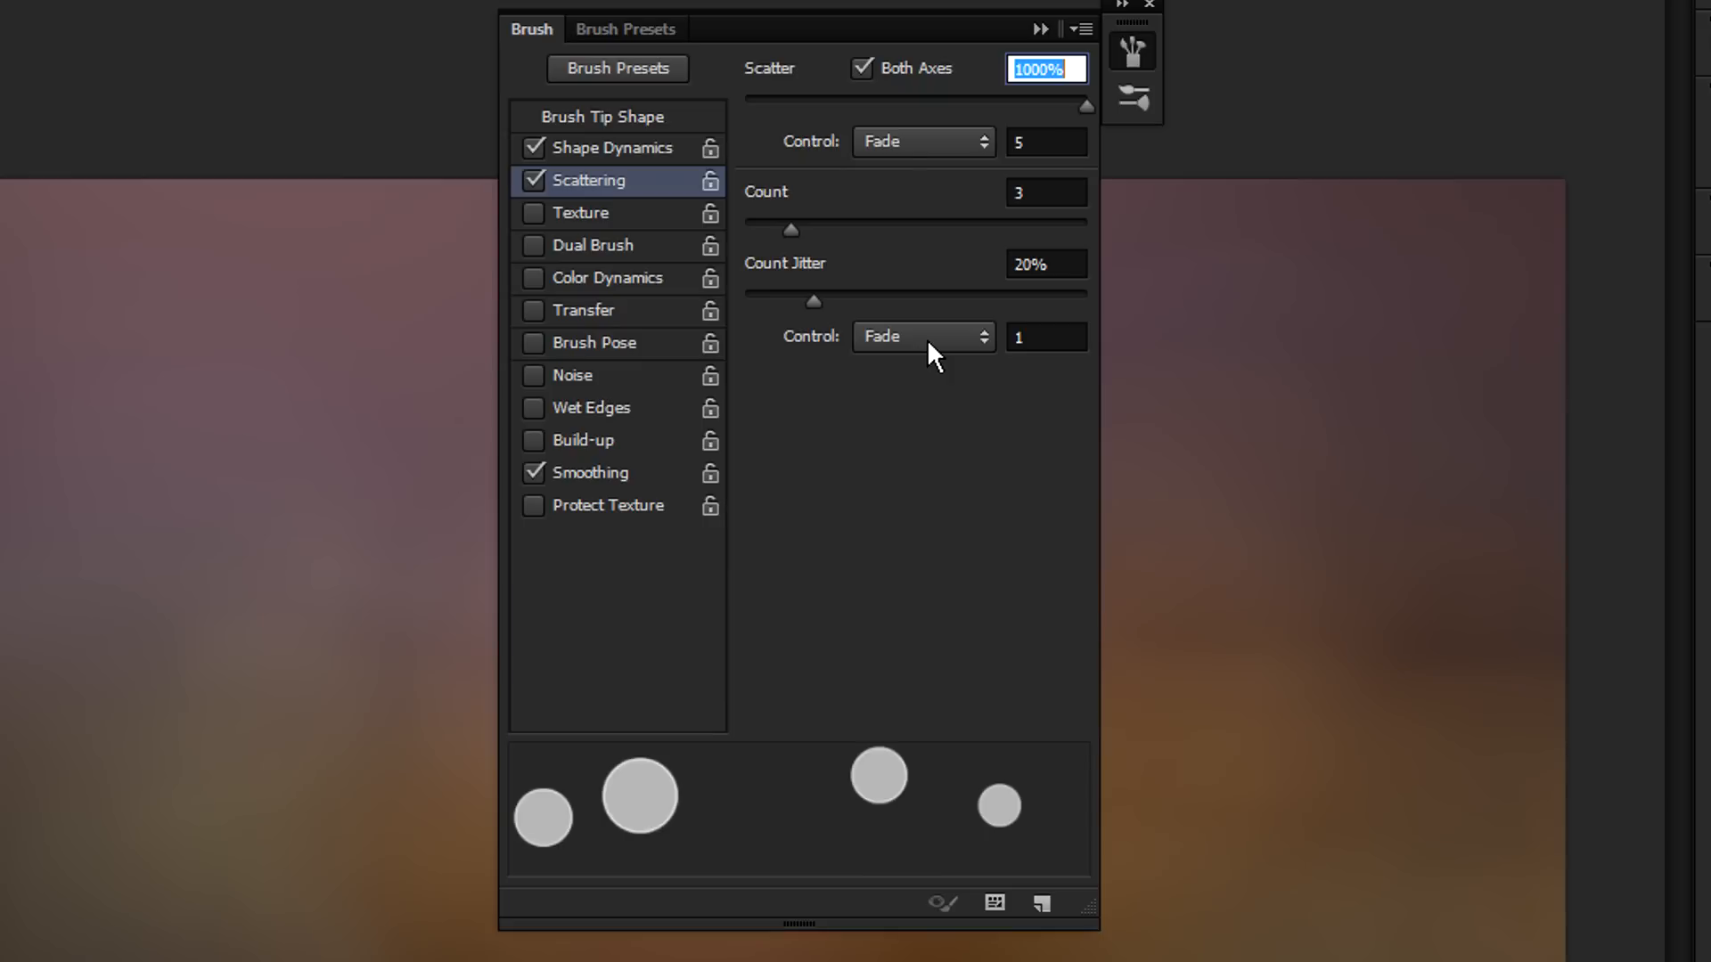
pyautogui.moveTo(869, 751)
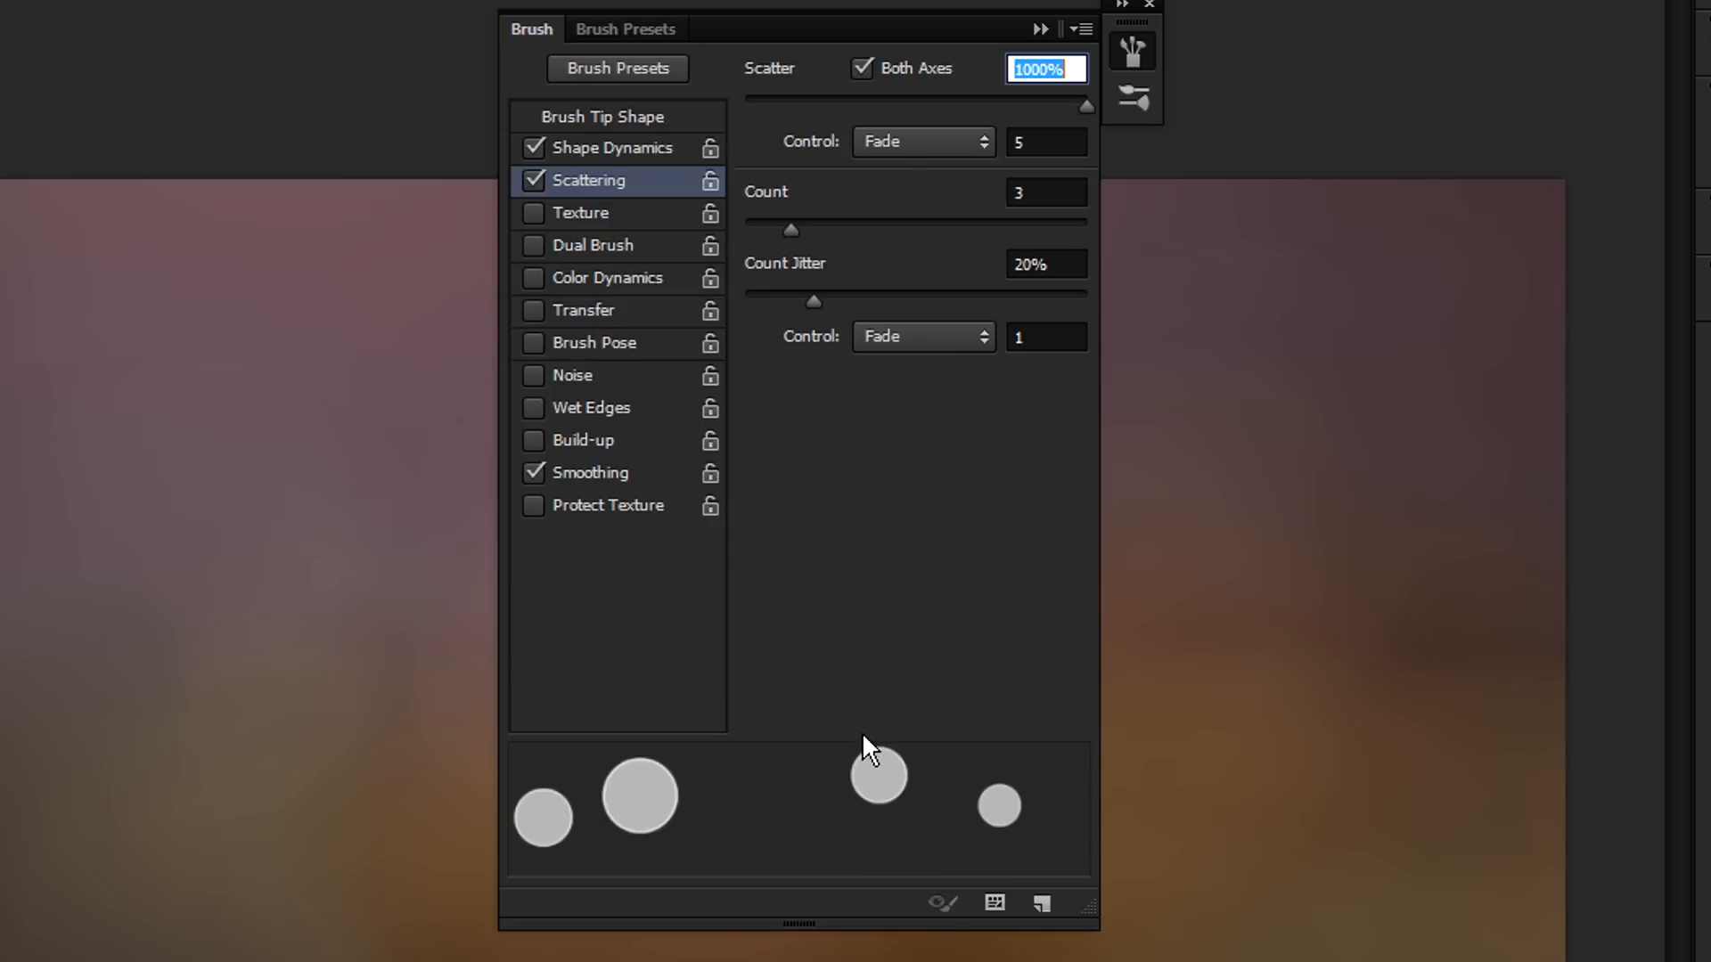
pyautogui.click(582, 310)
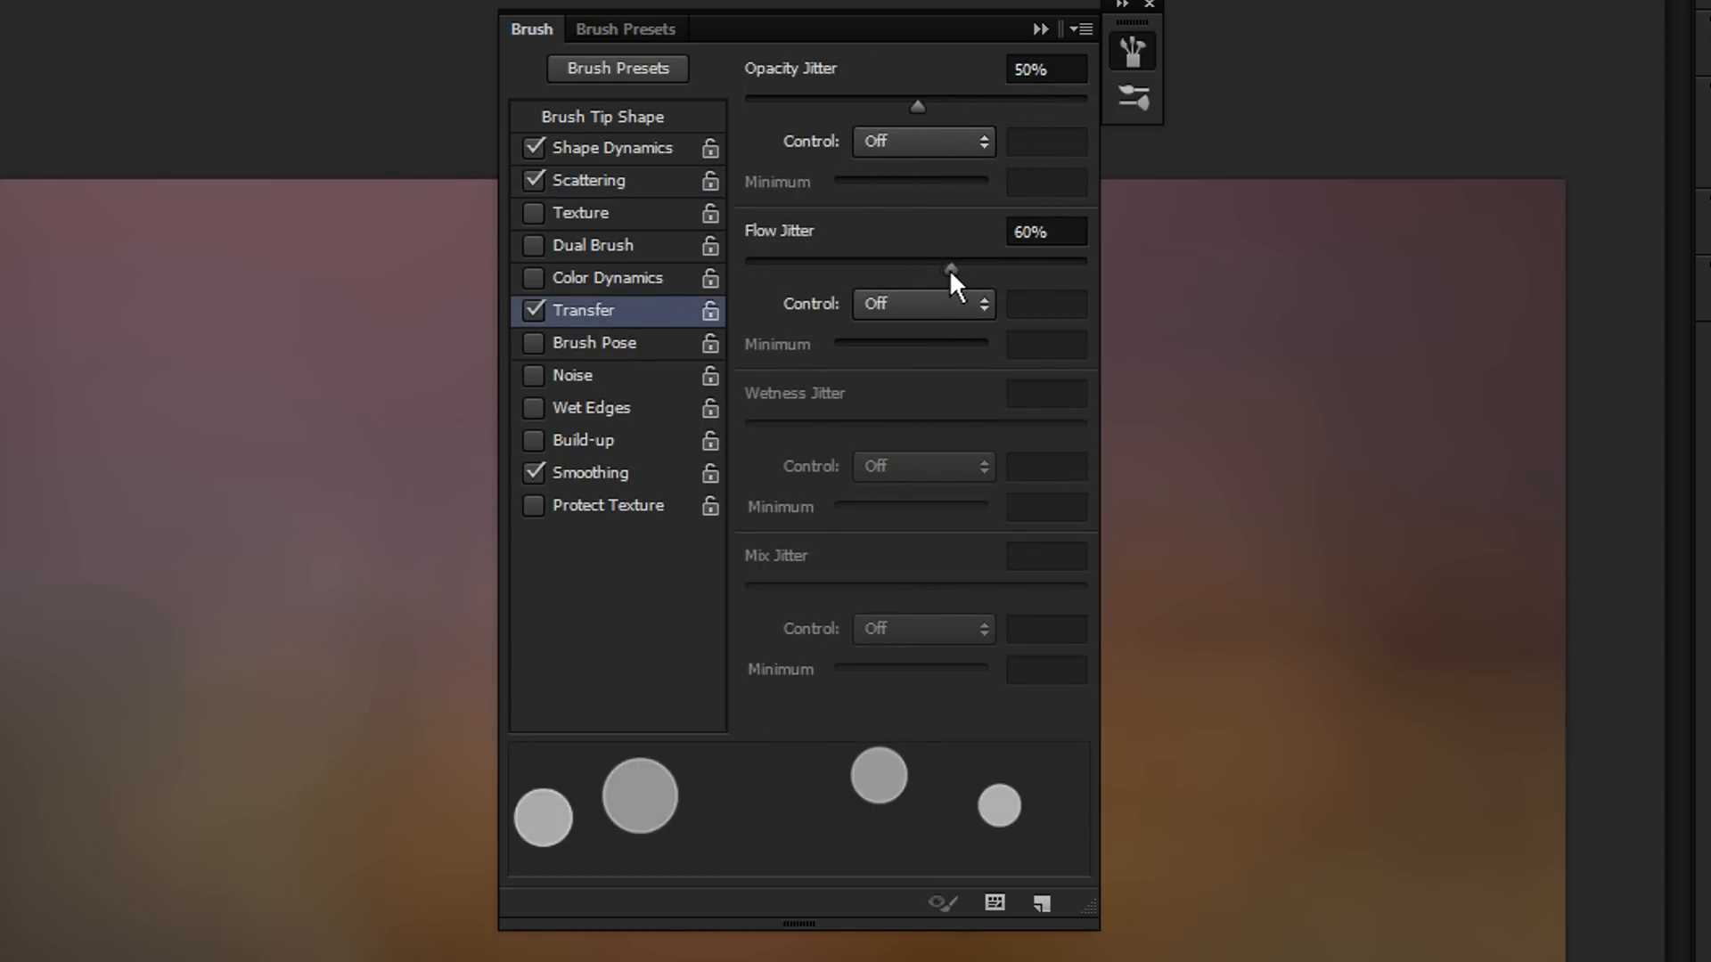
# Step: Raise the brush's Flow Jitter to 73% and adjust the opacity jitter
pyautogui.moveTo(951, 269); pyautogui.dragTo(992, 269)
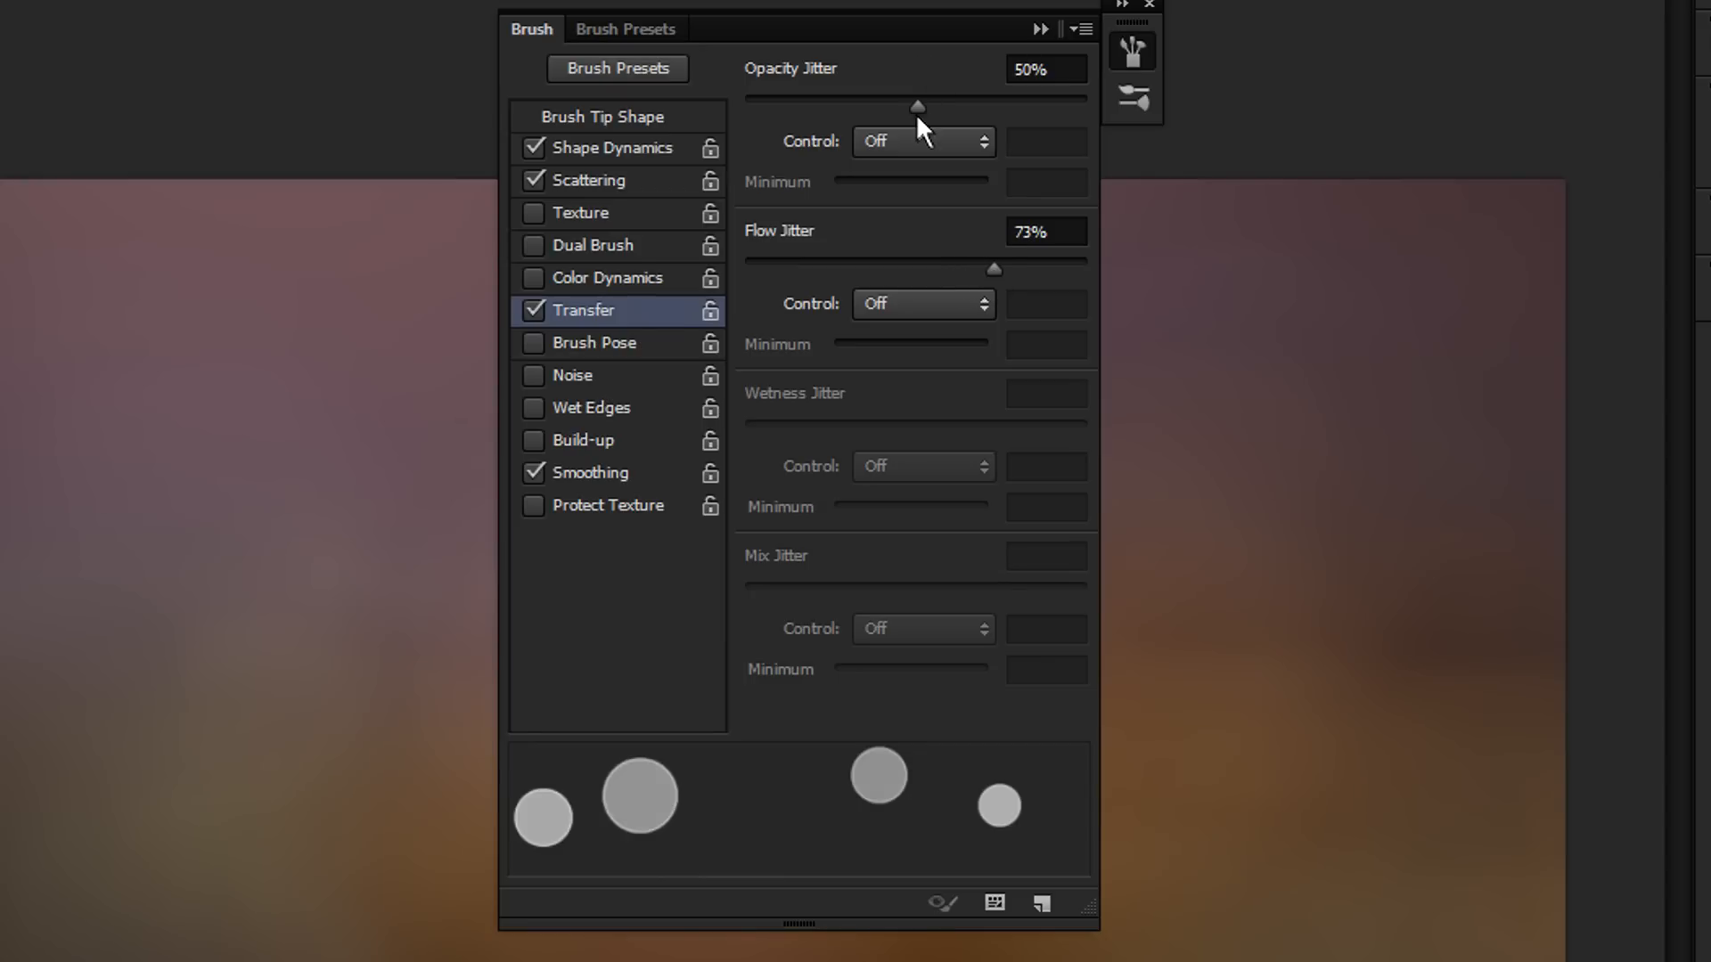
pyautogui.moveTo(920, 107); pyautogui.dragTo(992, 107)
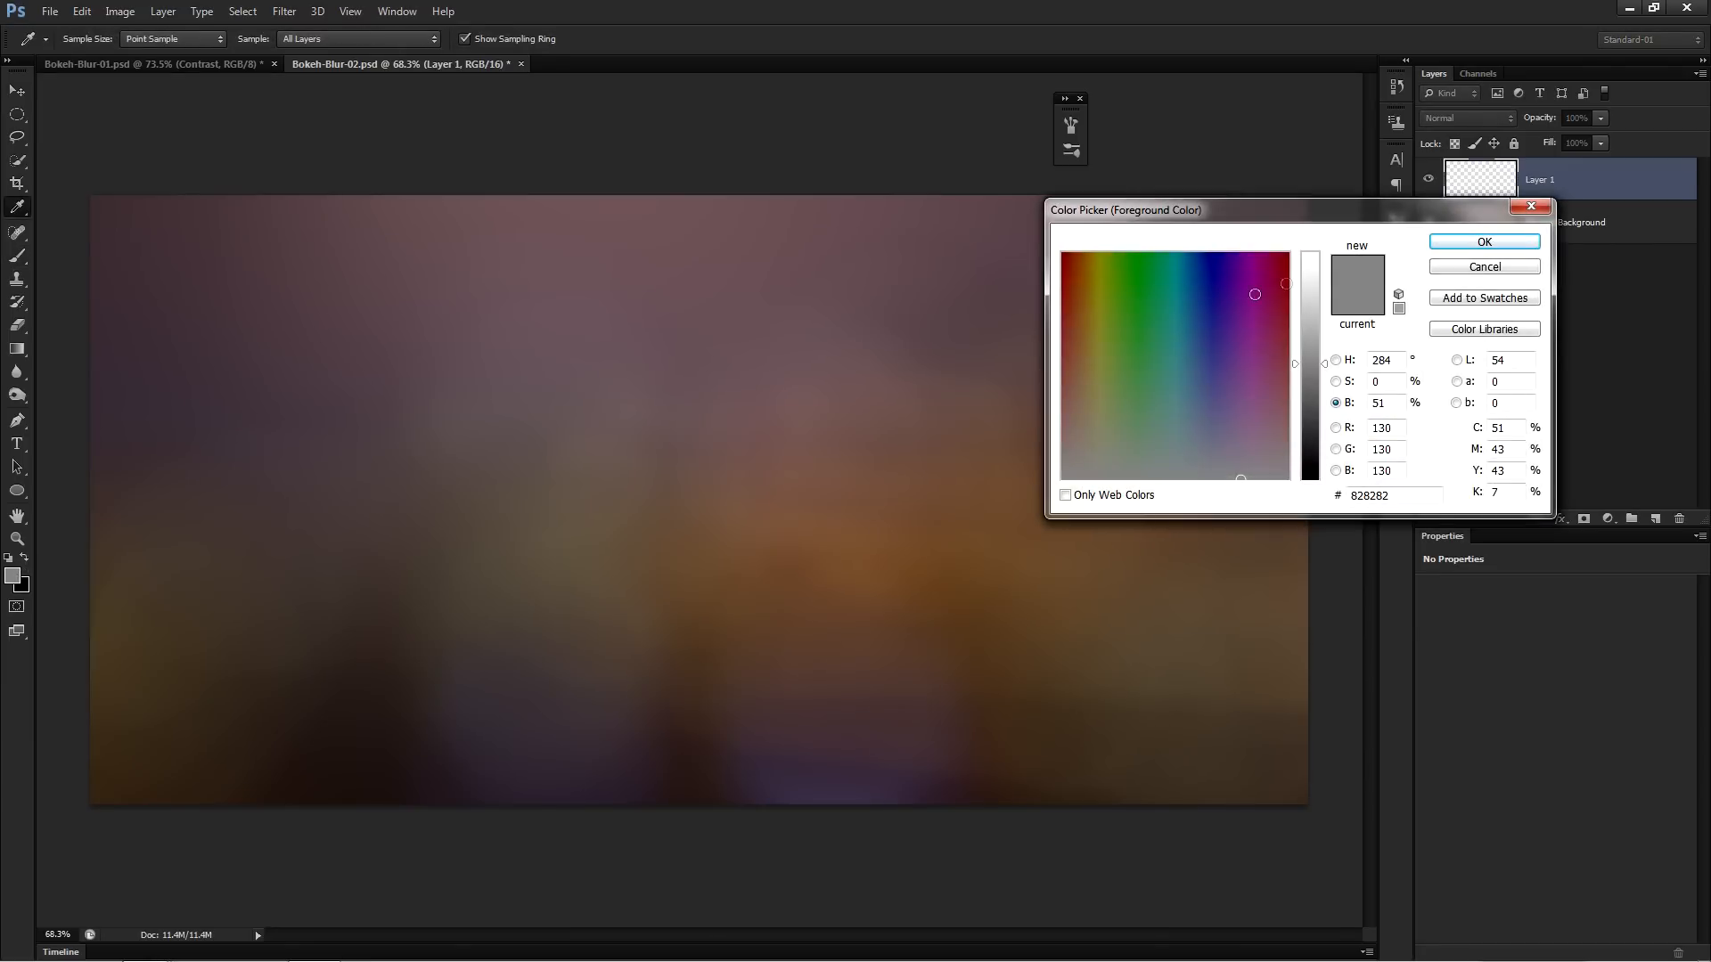
# Step: Confirm the mid-gray foreground colour and stamp new bokeh circles near the top centre of Layer 1
pyautogui.click(1480, 240)
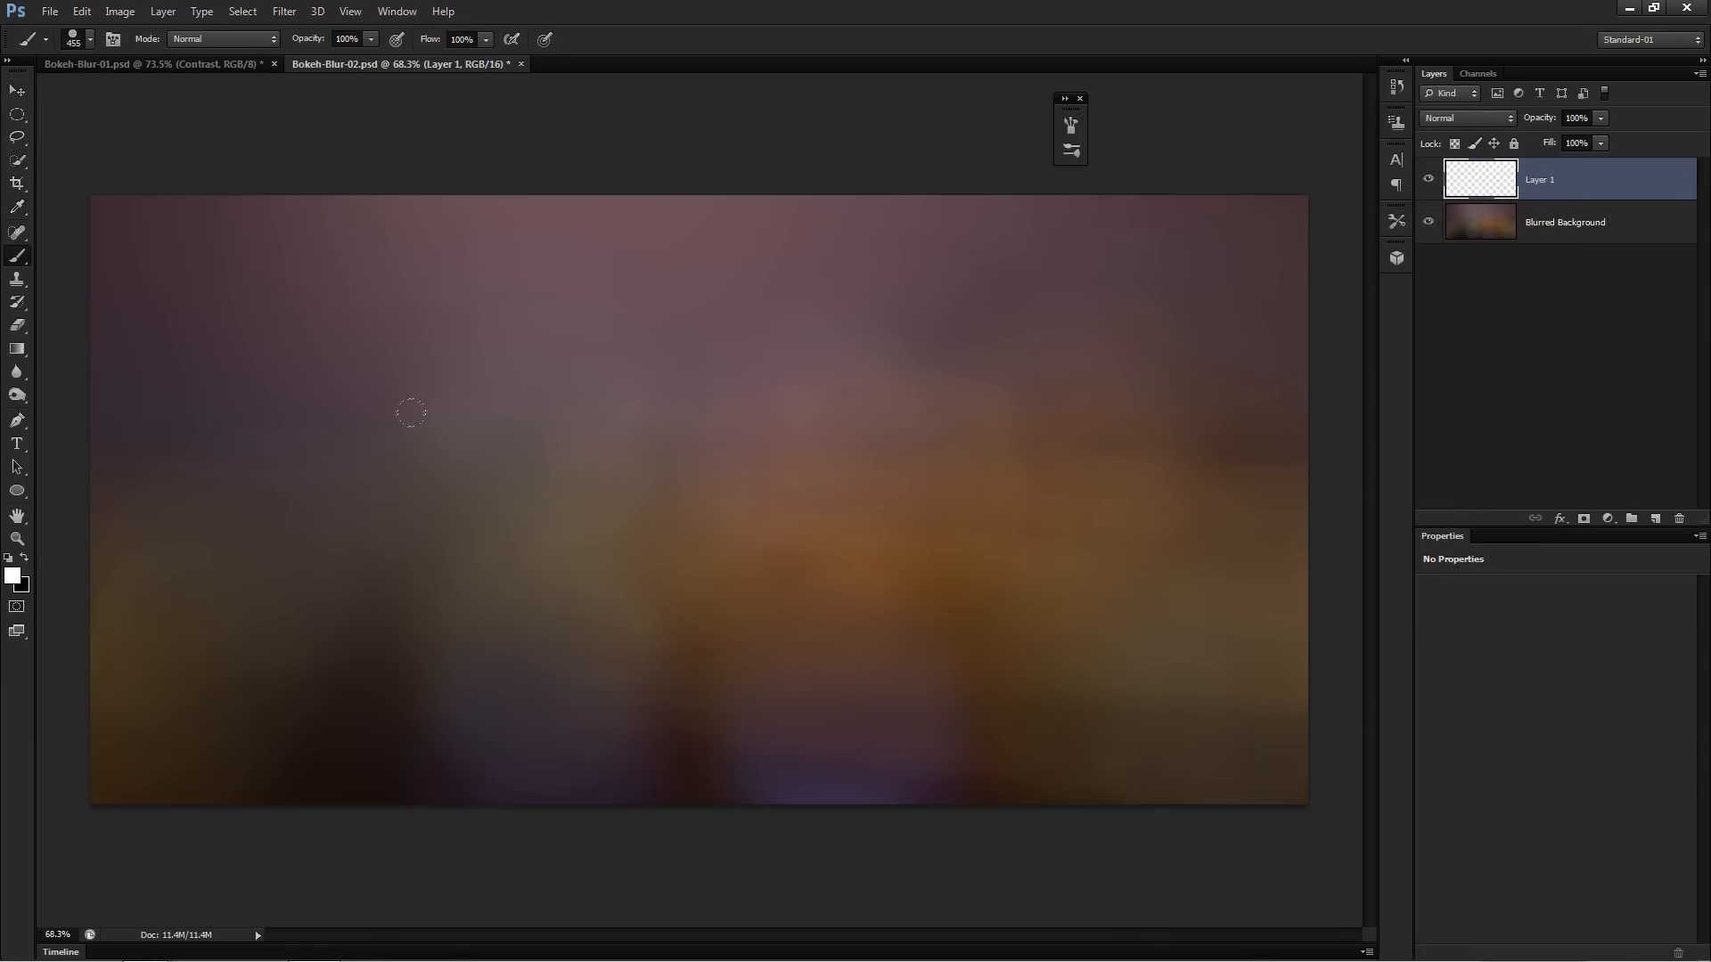
pyautogui.click(1207, 655)
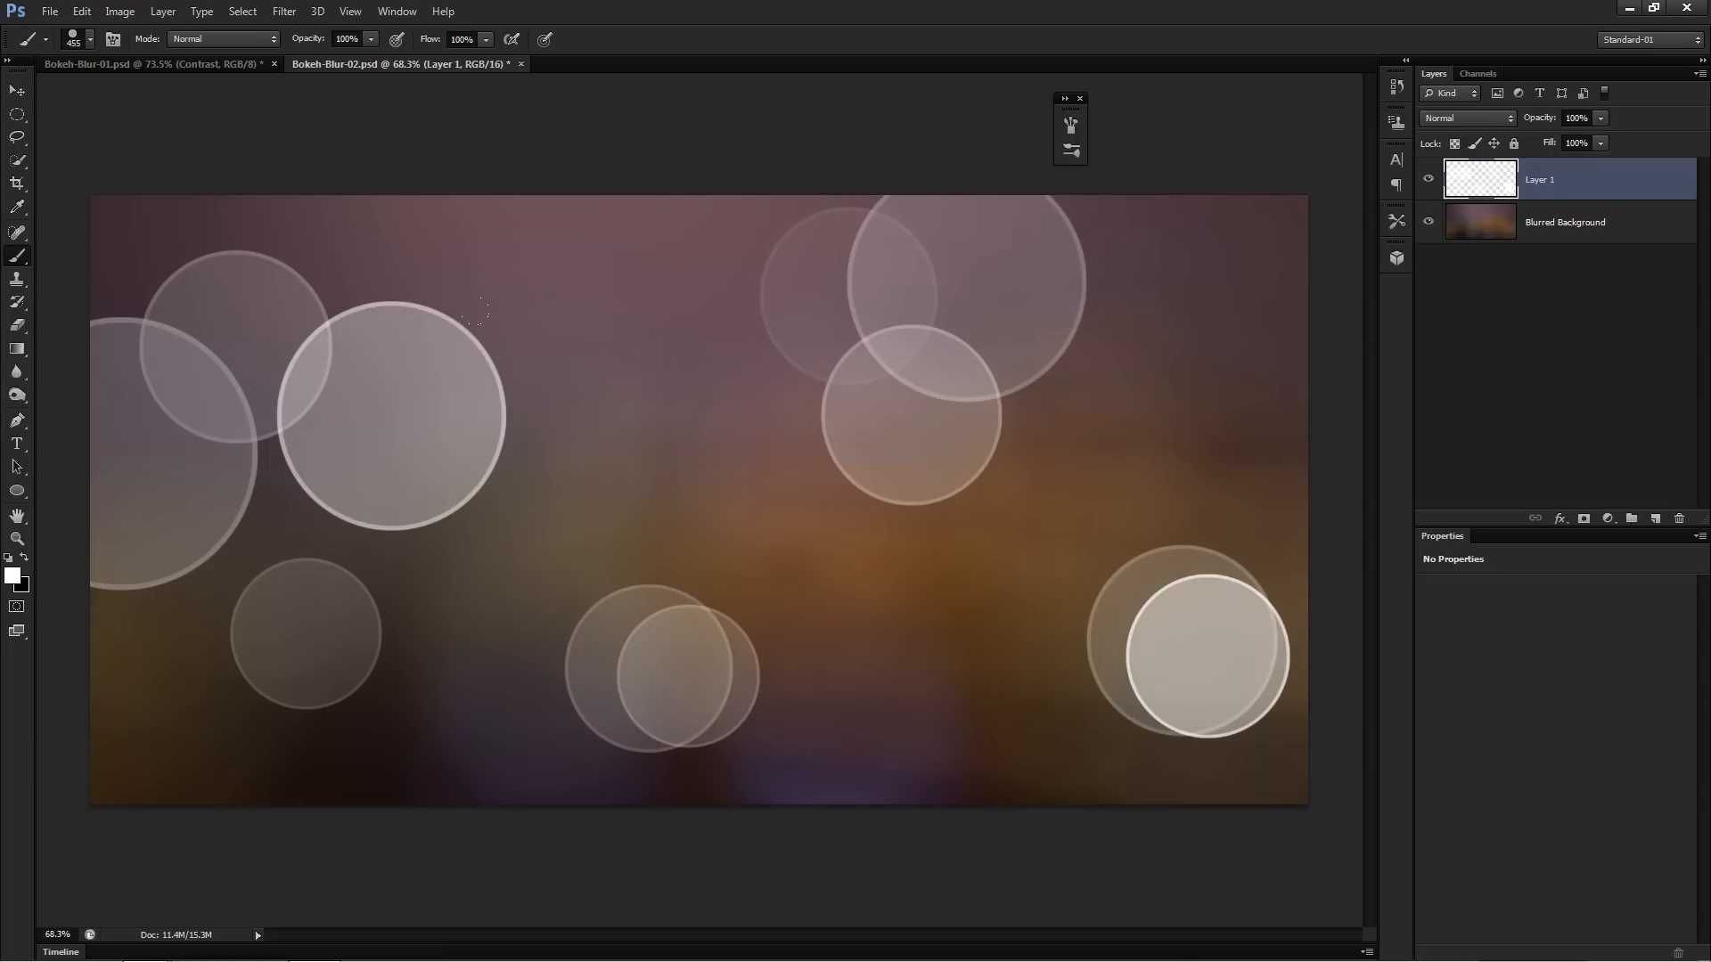
pyautogui.moveTo(664, 477)
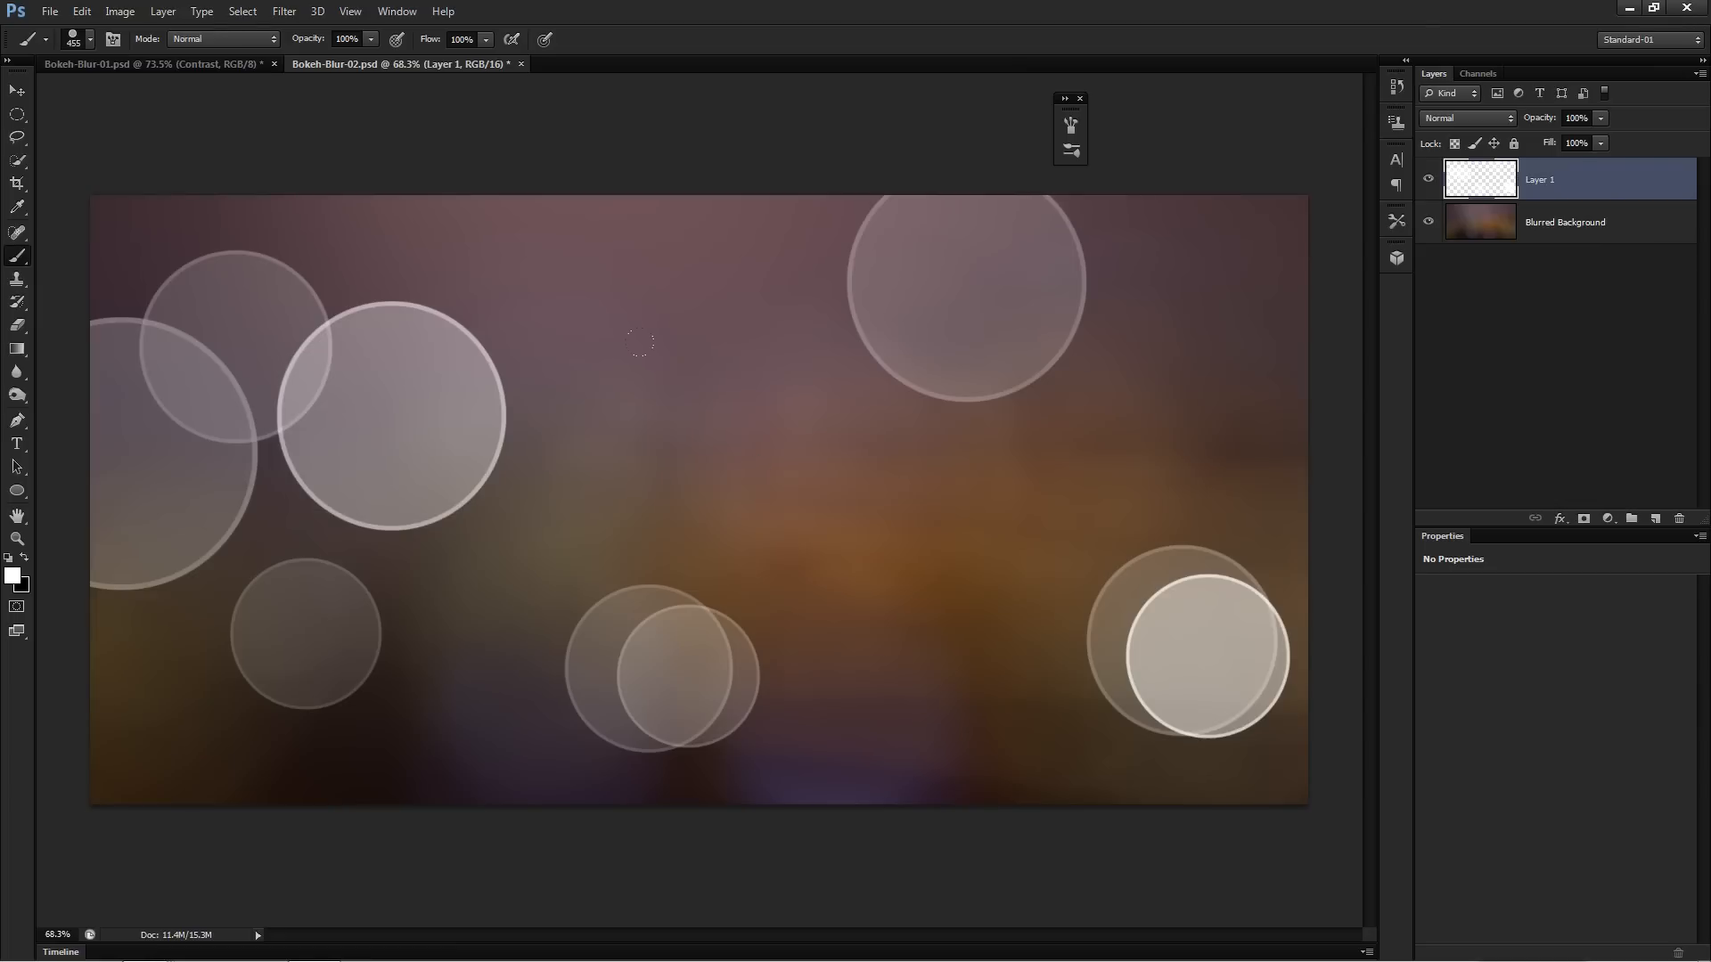
pyautogui.click(677, 235)
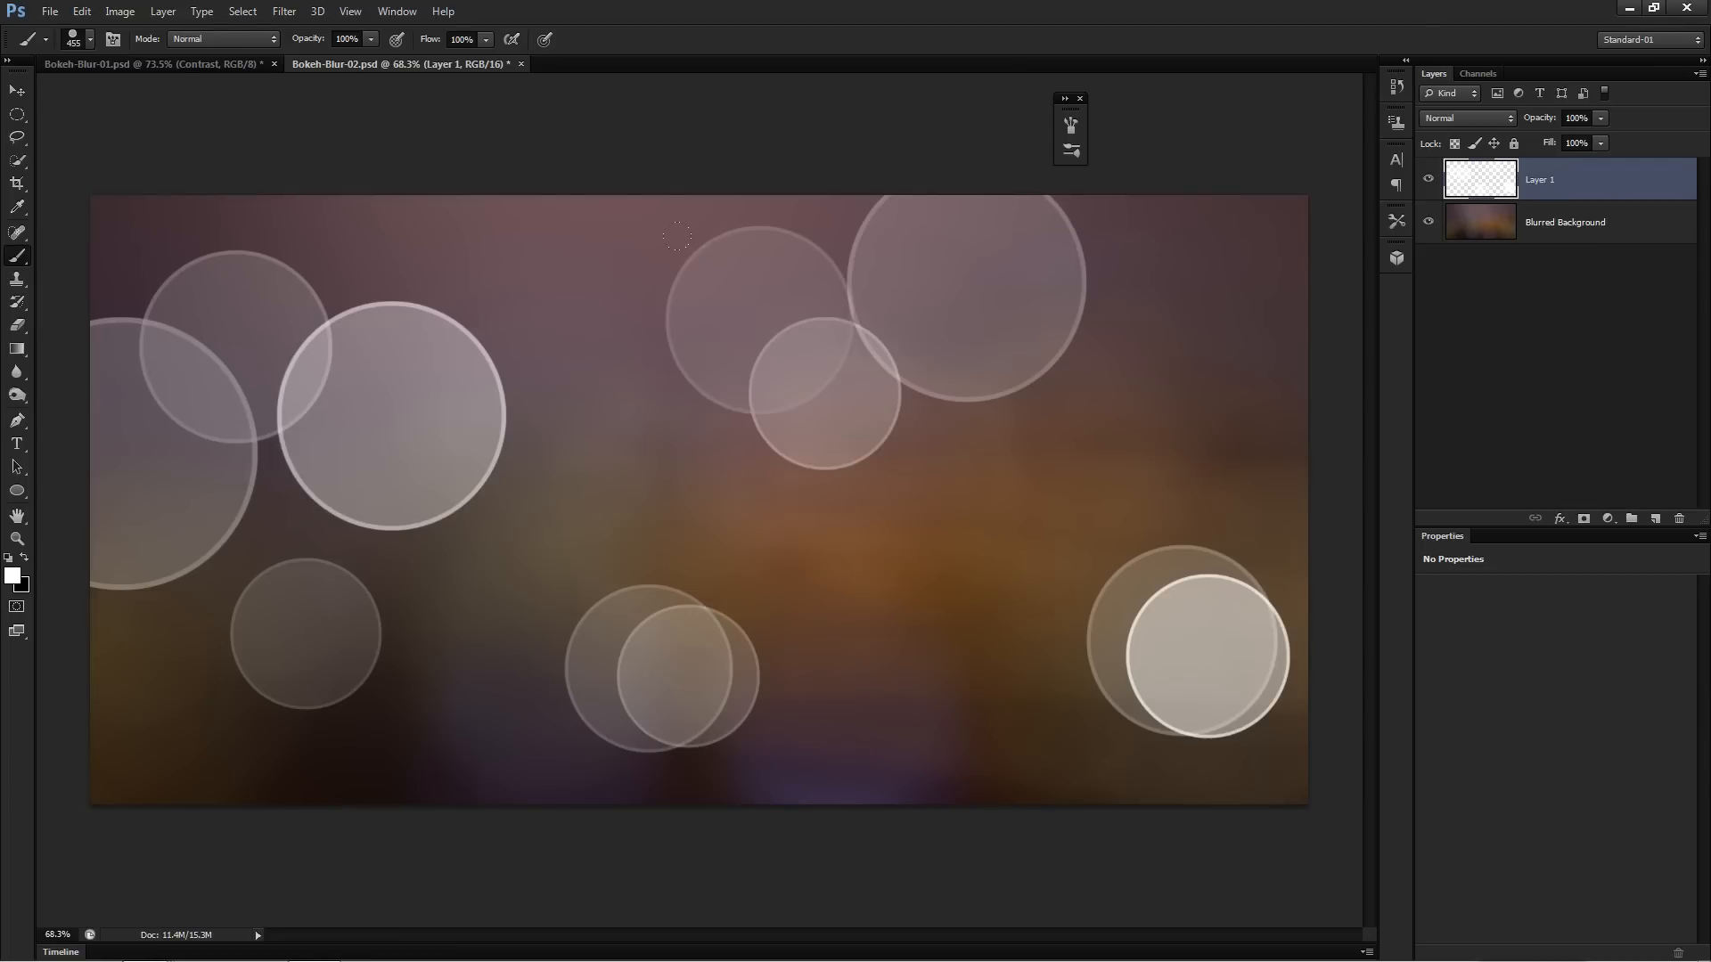
pyautogui.moveTo(1162, 218)
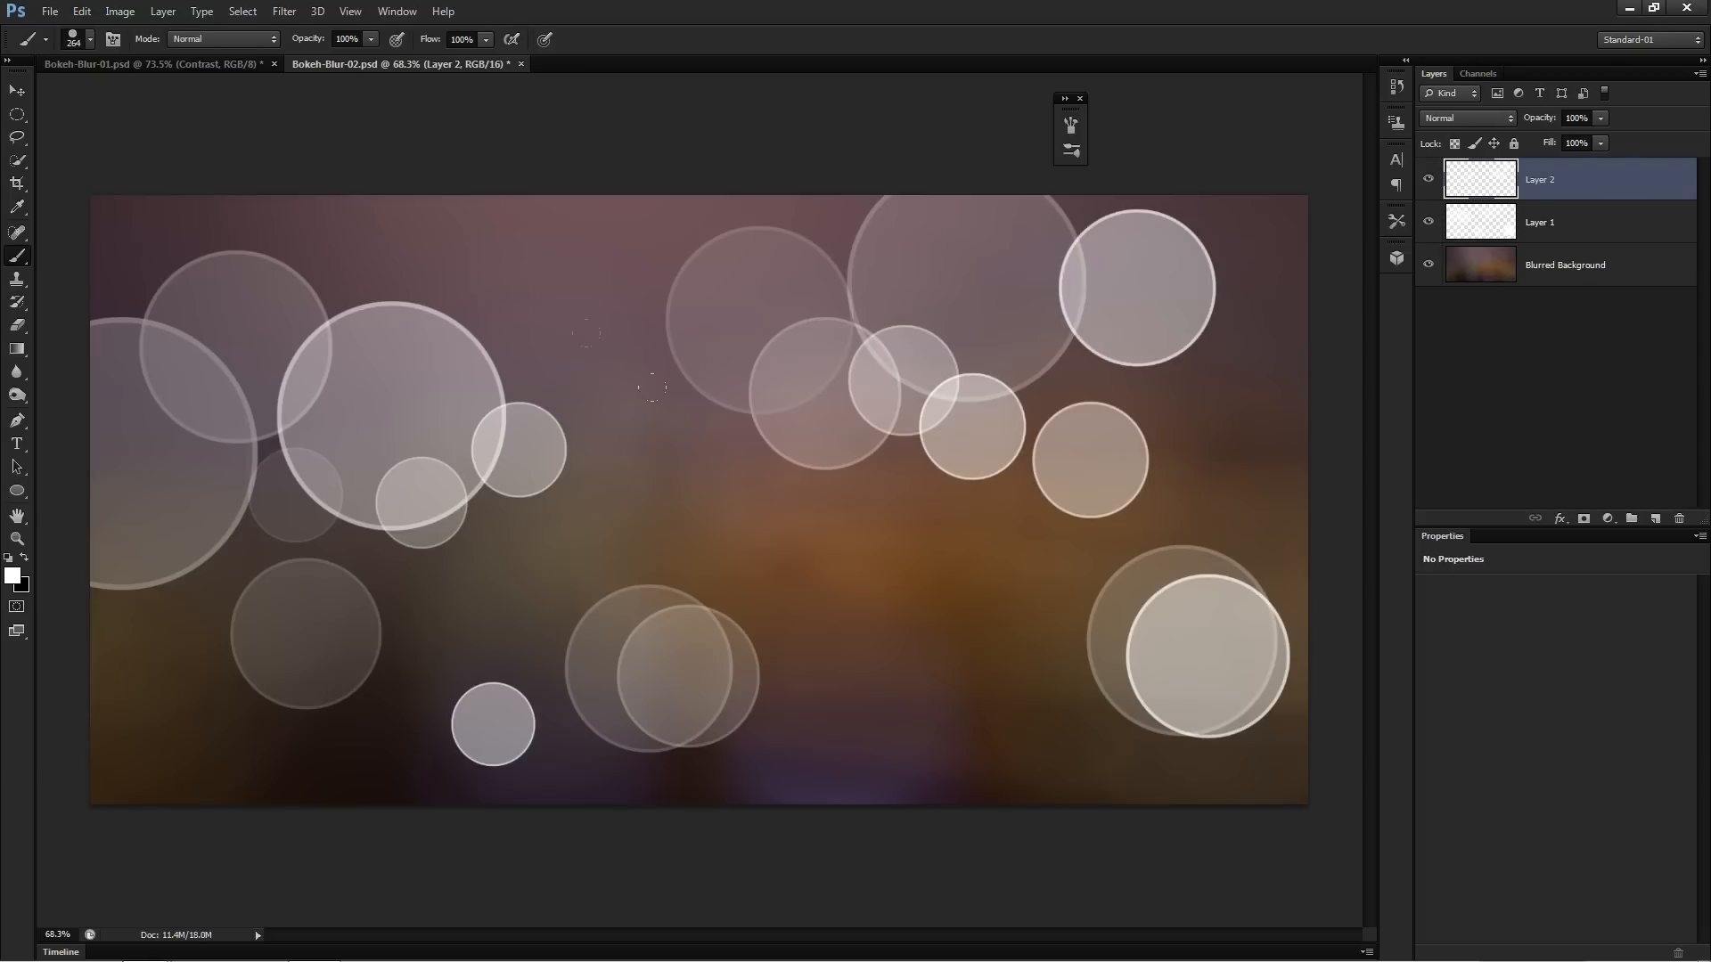
# Step: Stamp a small bokeh circle, rename the circle layers BG and MID, and add an empty layer above
pyautogui.click(693, 453)
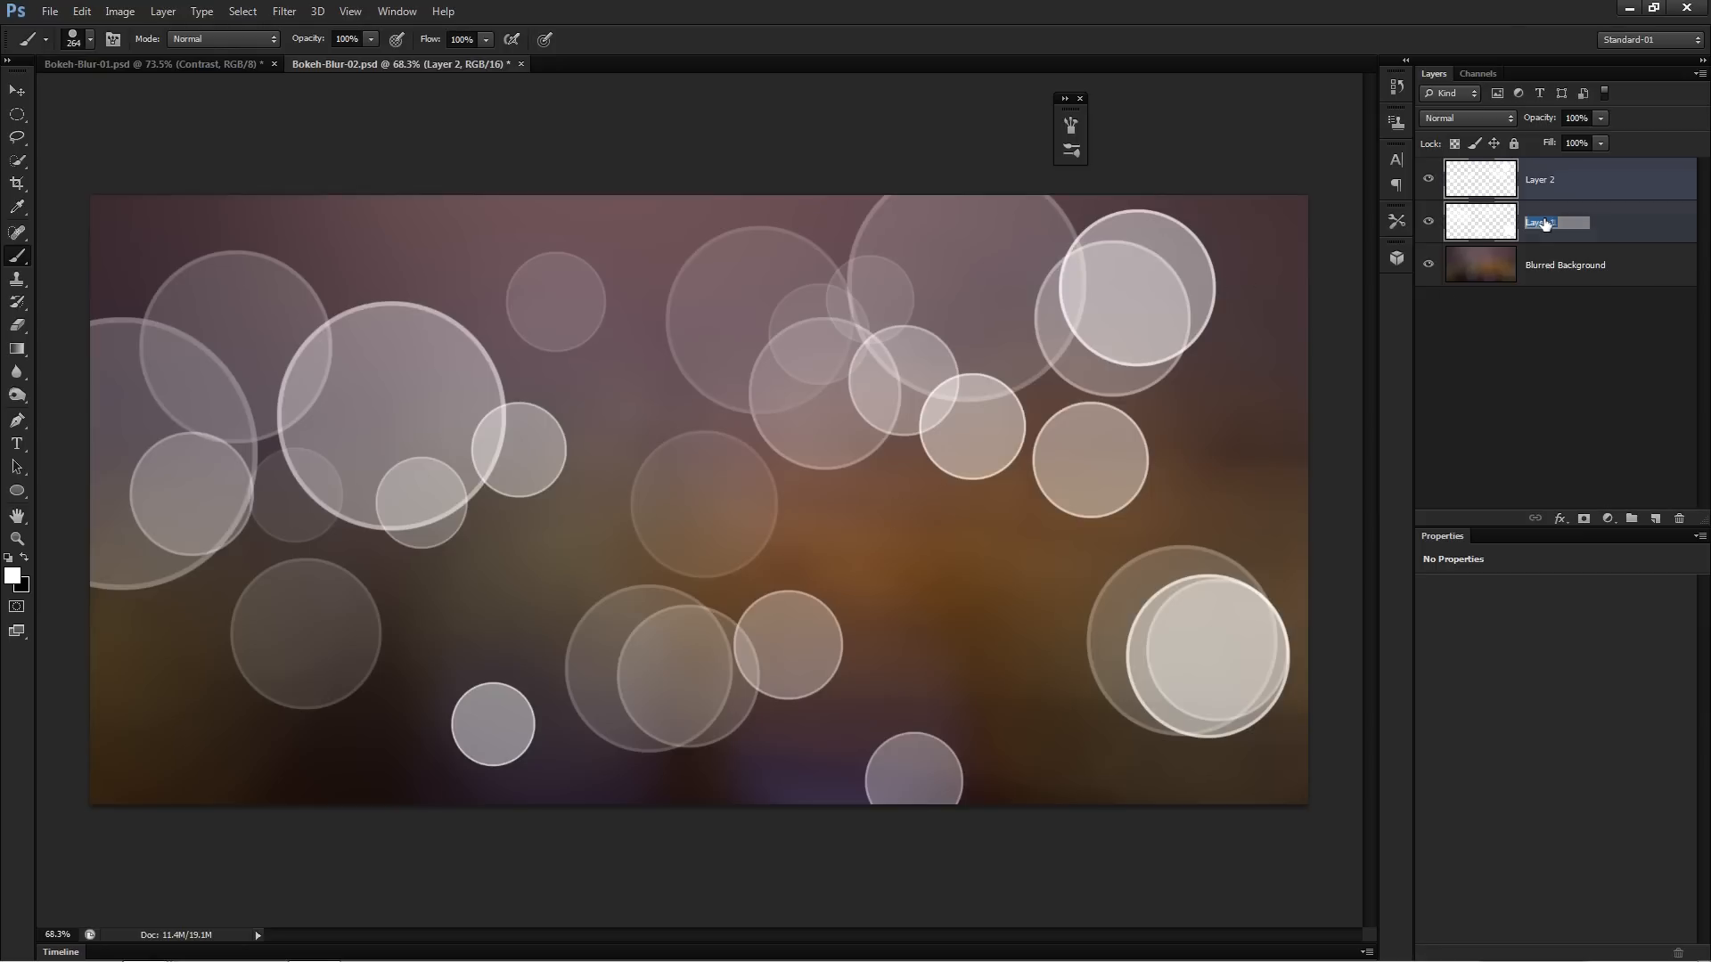
pyautogui.write('BG')
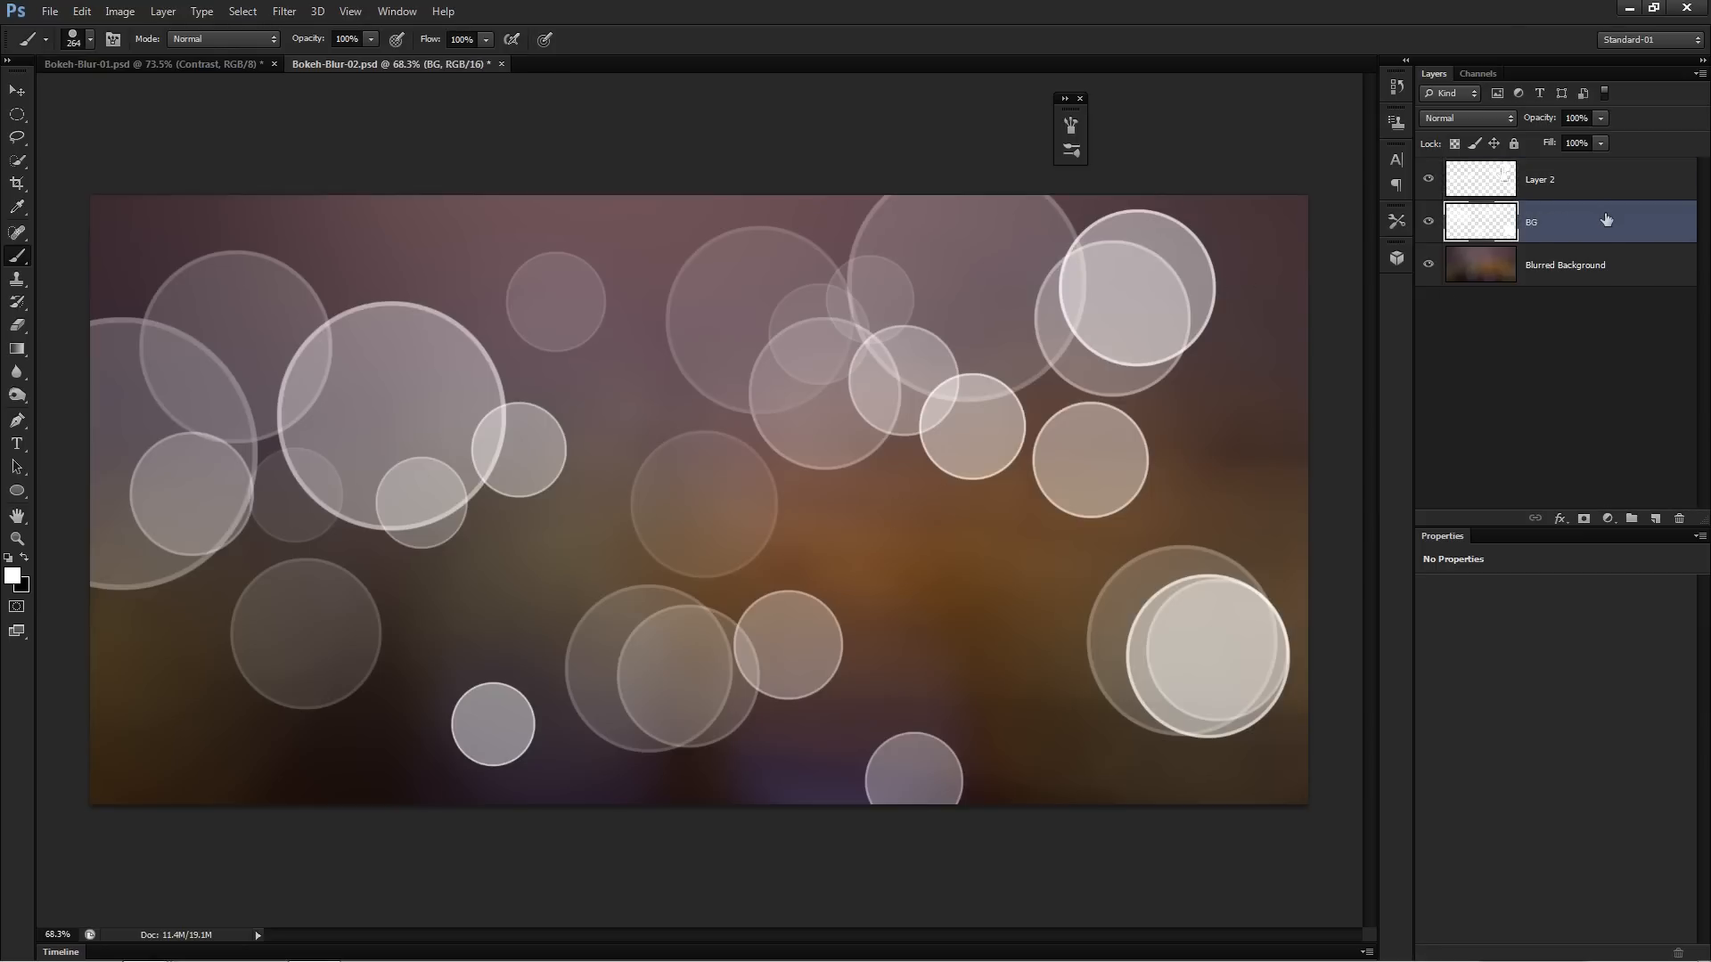
pyautogui.doubleClick(1539, 178)
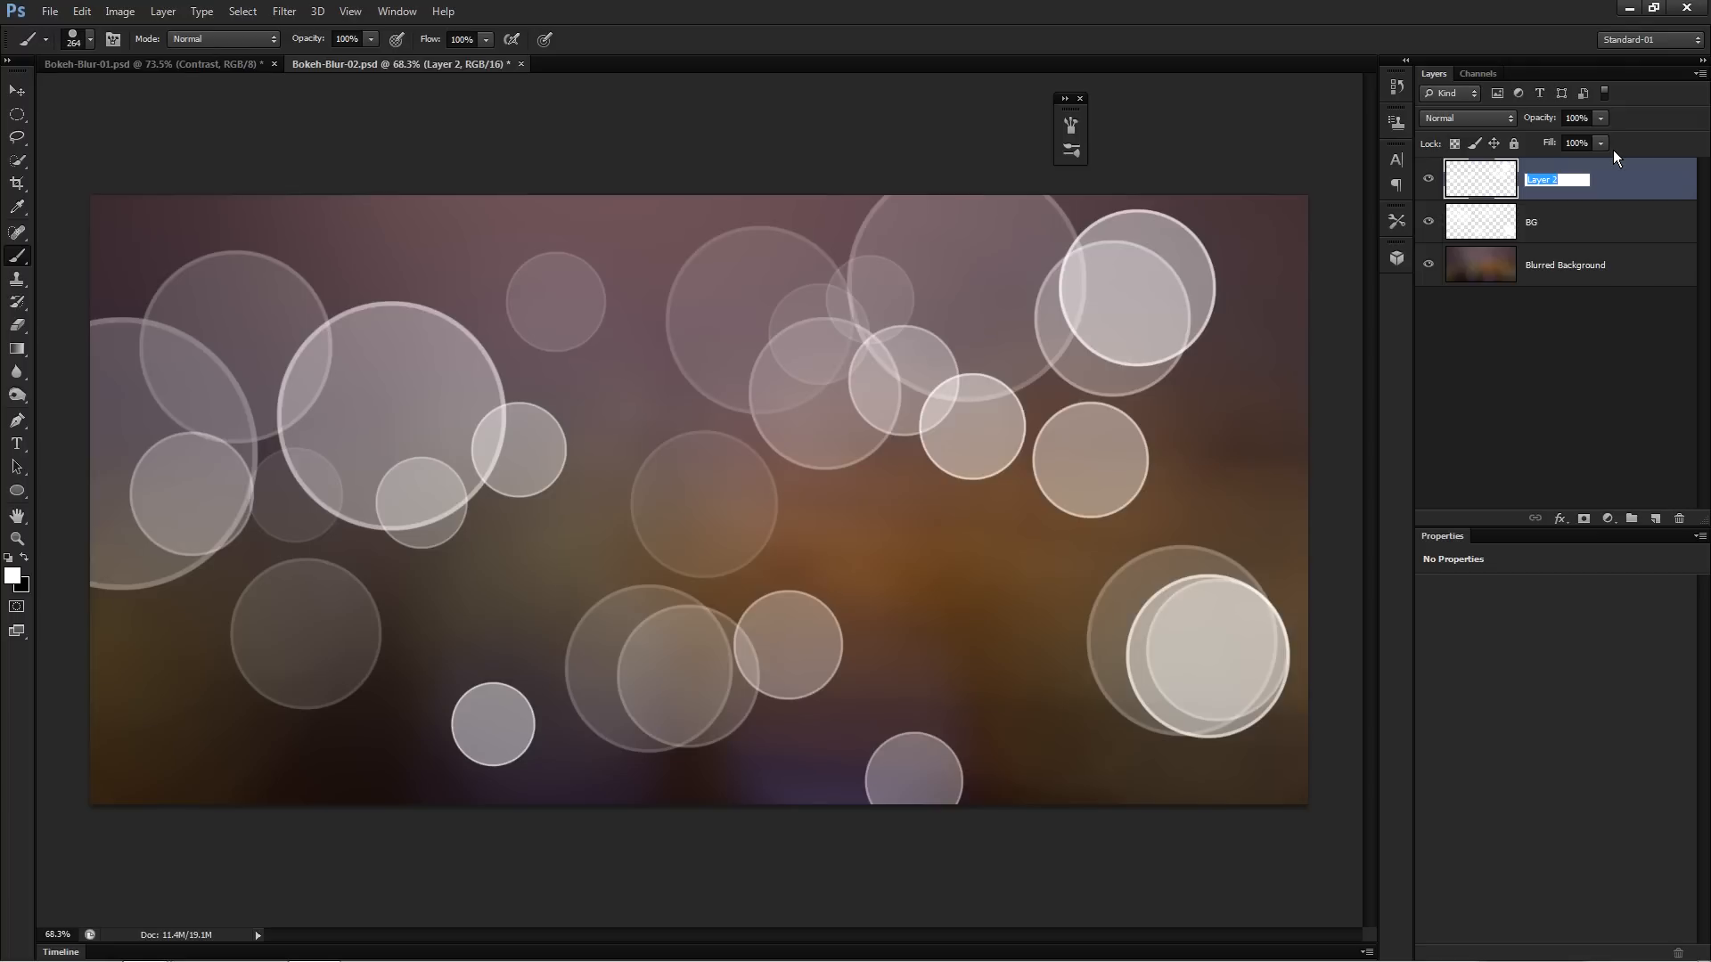
pyautogui.write('MID')
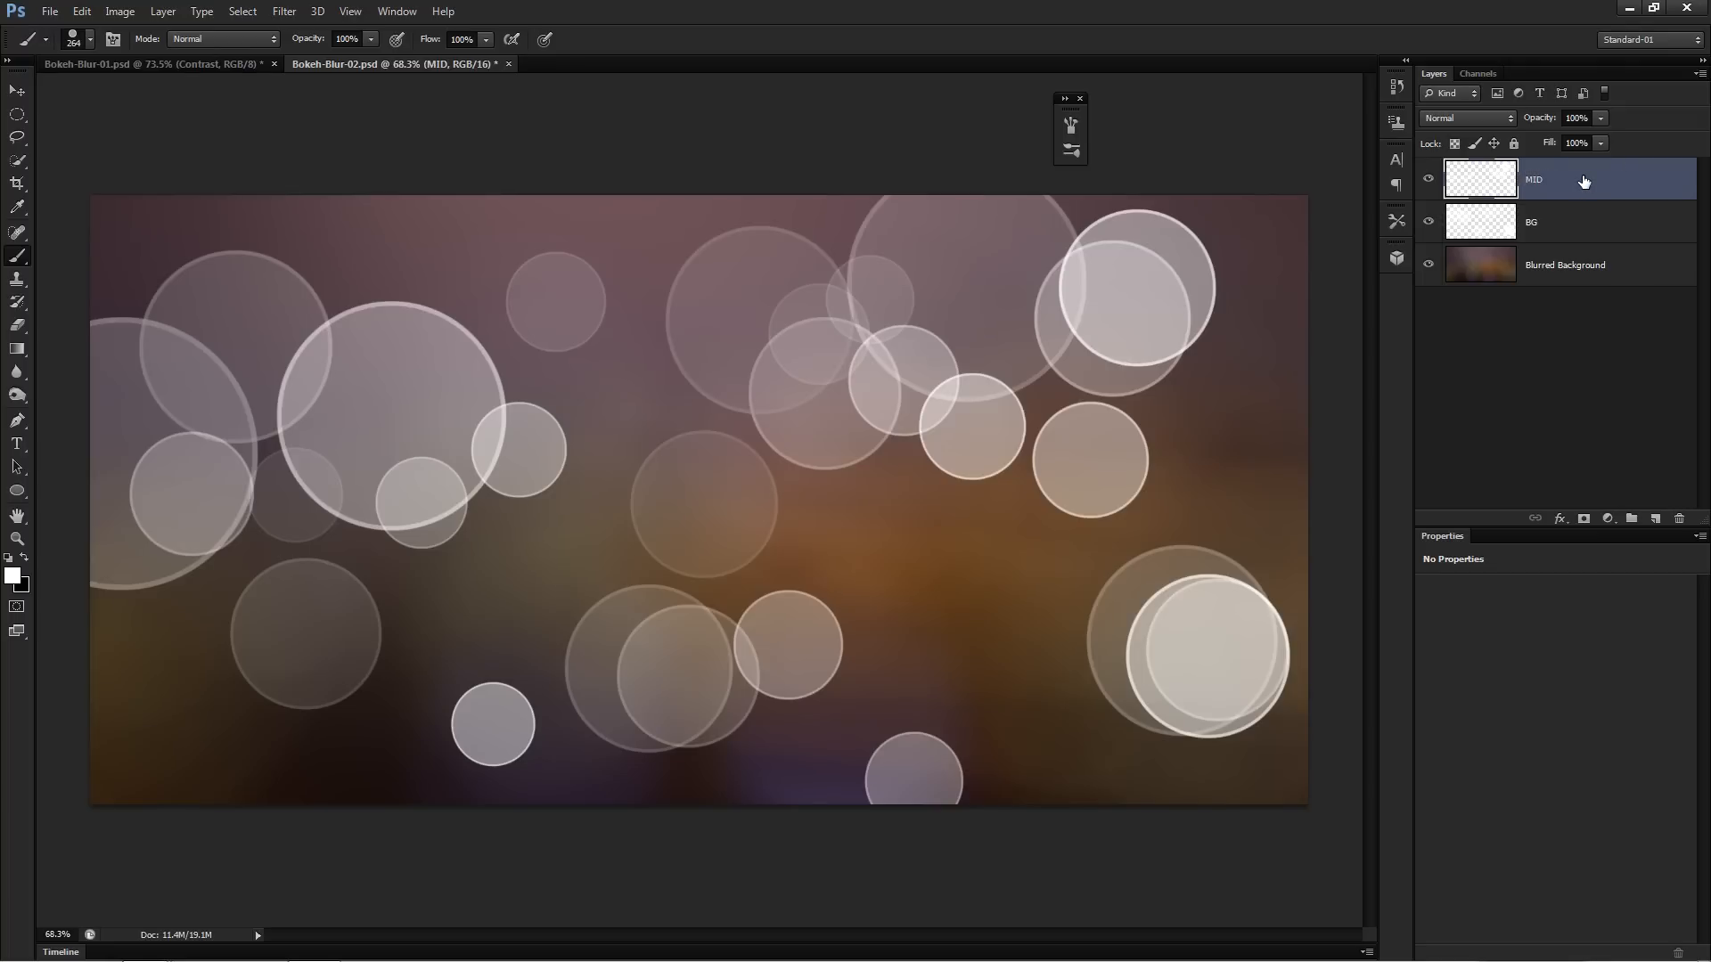
pyautogui.click(1655, 517)
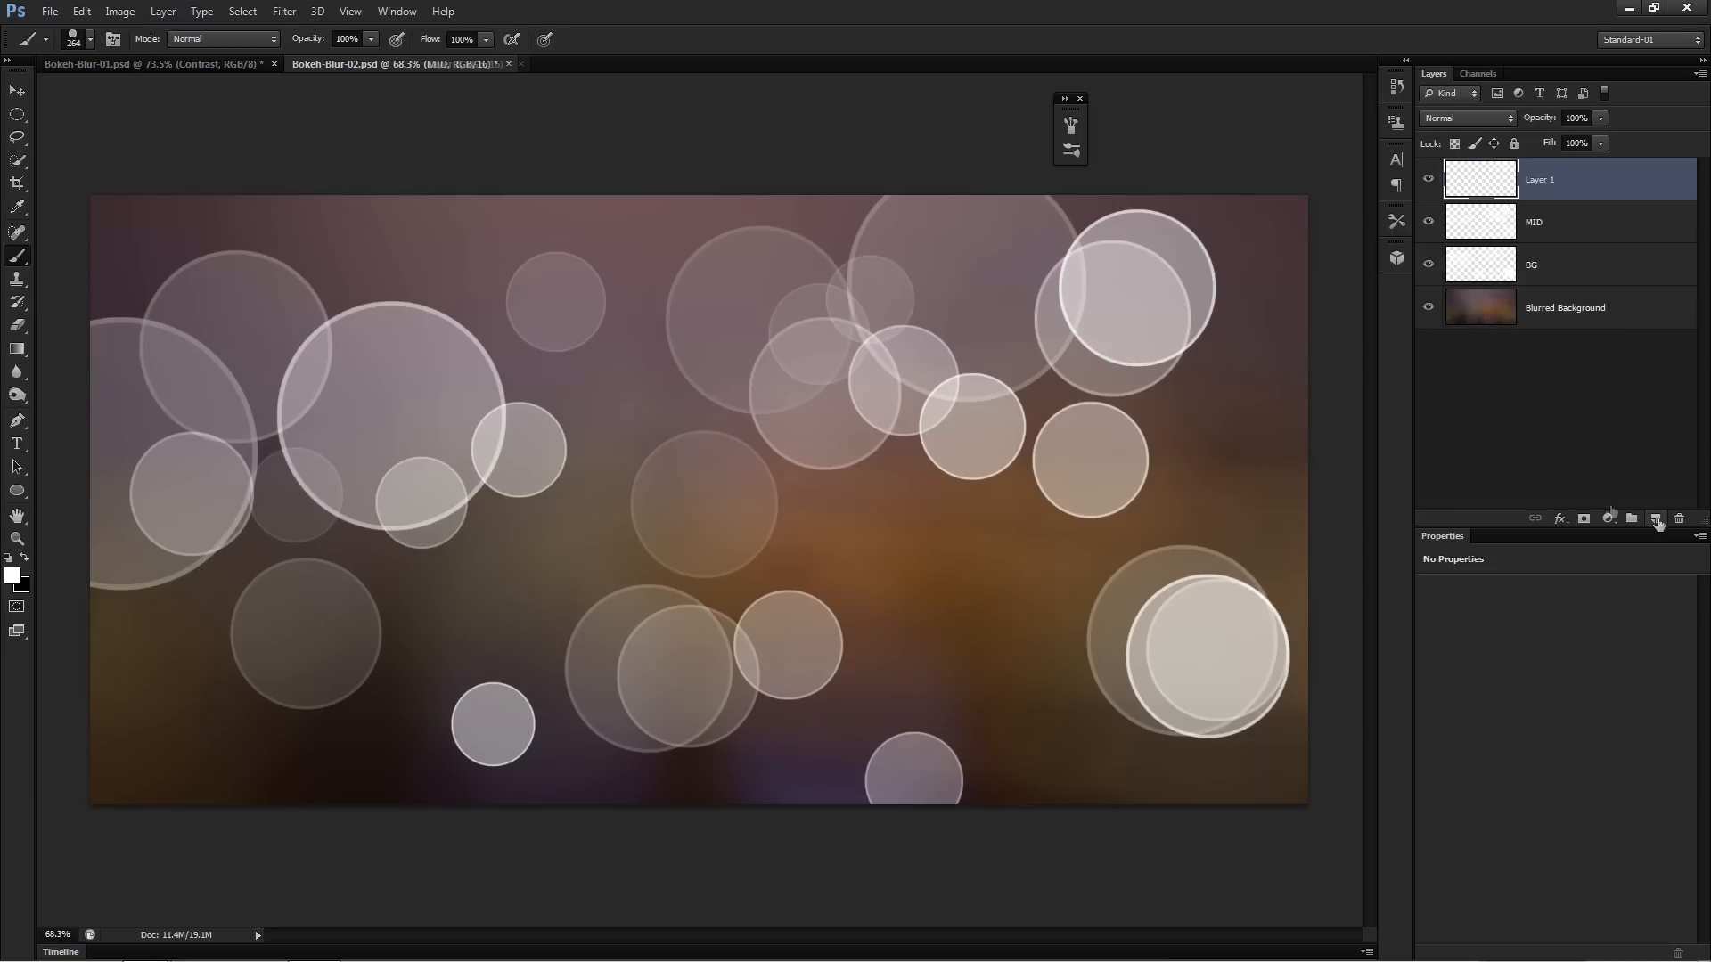
pyautogui.moveTo(814, 408)
pyautogui.write('FRONT')
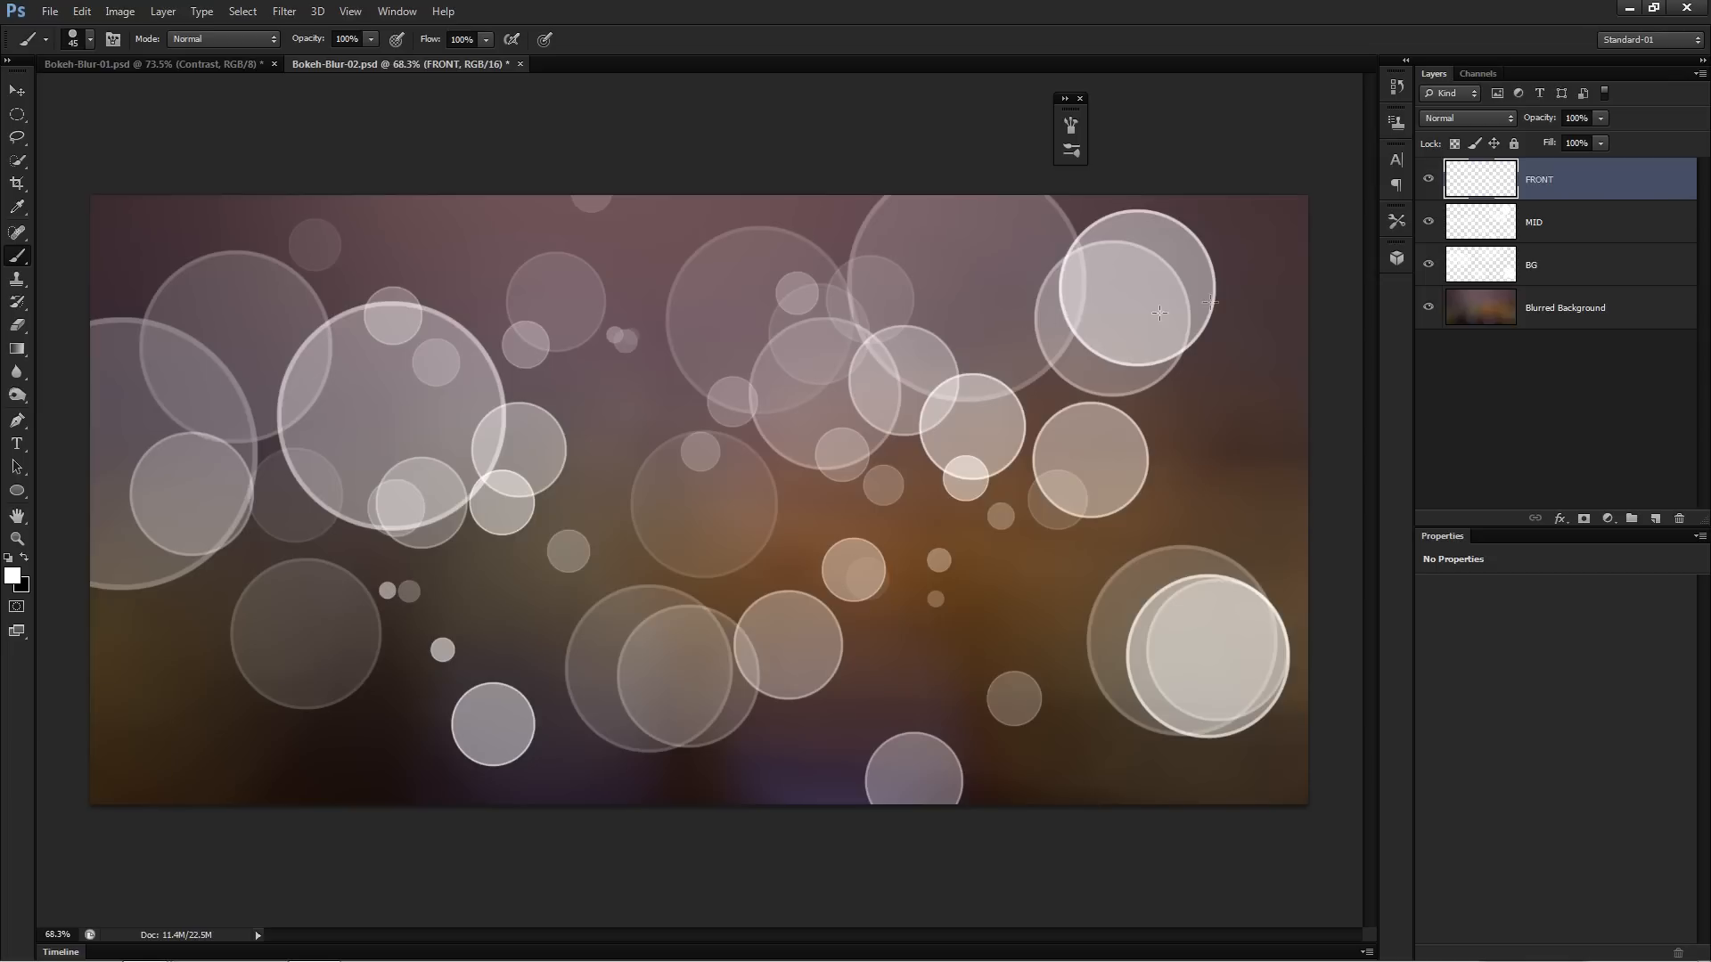
# Step: Switch to the BG circle layer after filling FRONT with small circles
pyautogui.click(1561, 264)
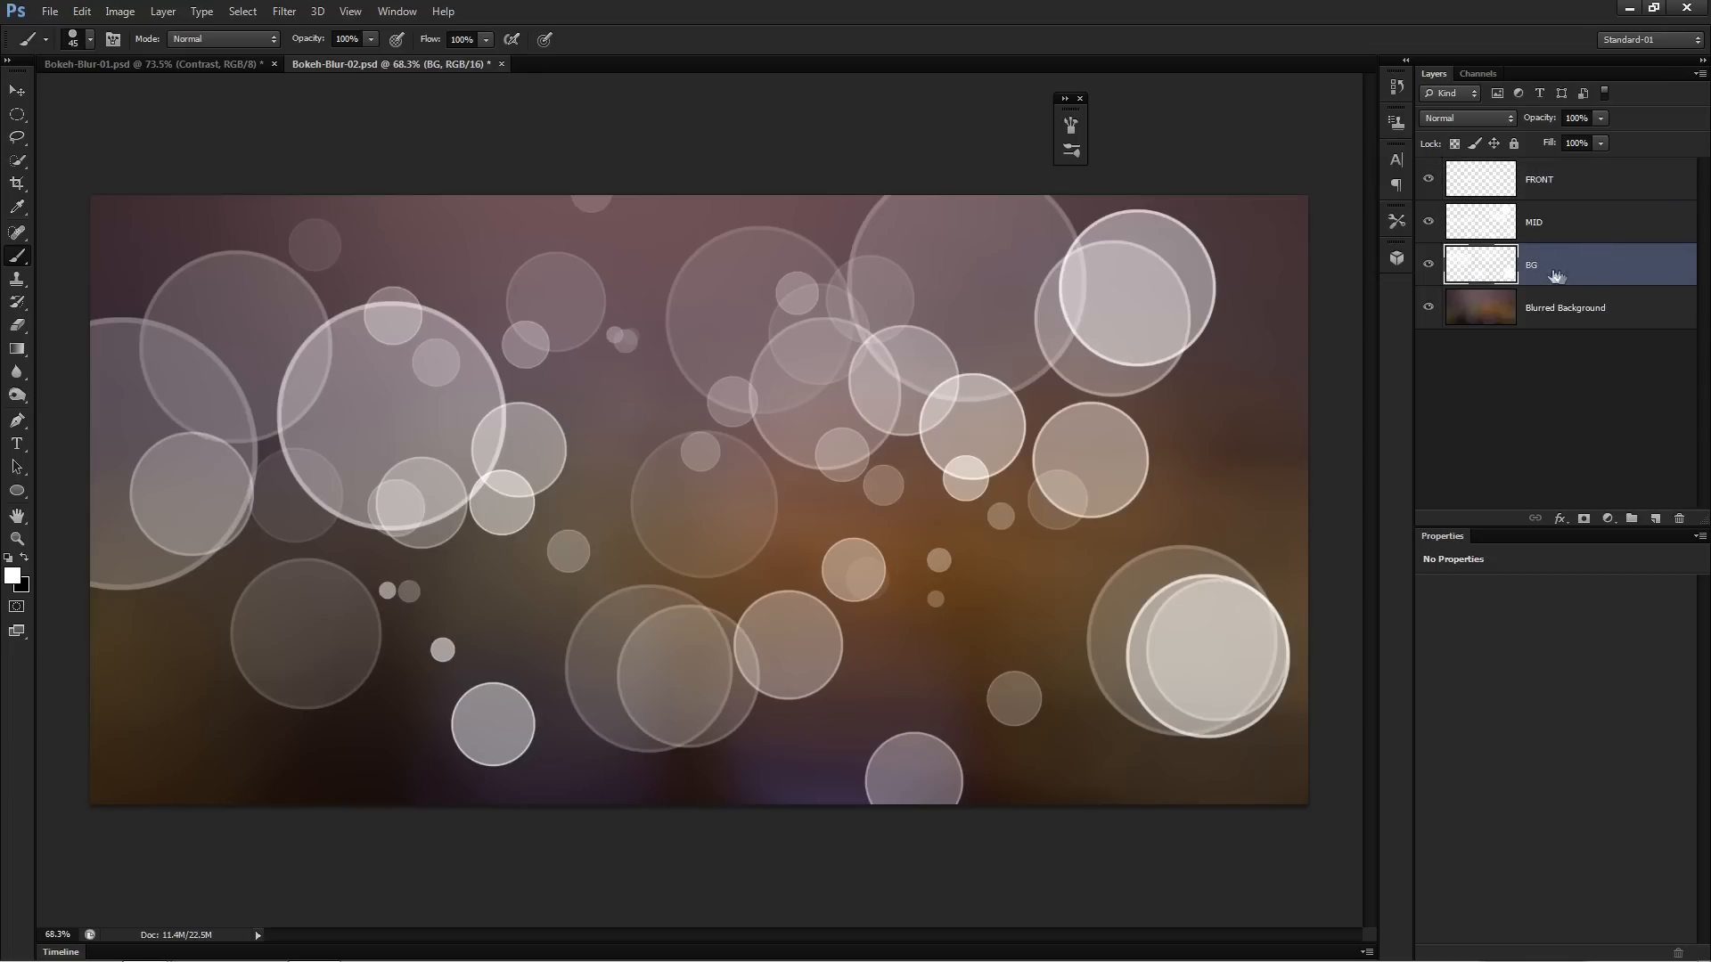
# Step: Set the BG layer to 50% opacity and apply a Gaussian Blur to its circles
pyautogui.click(1577, 118)
pyautogui.write('50')
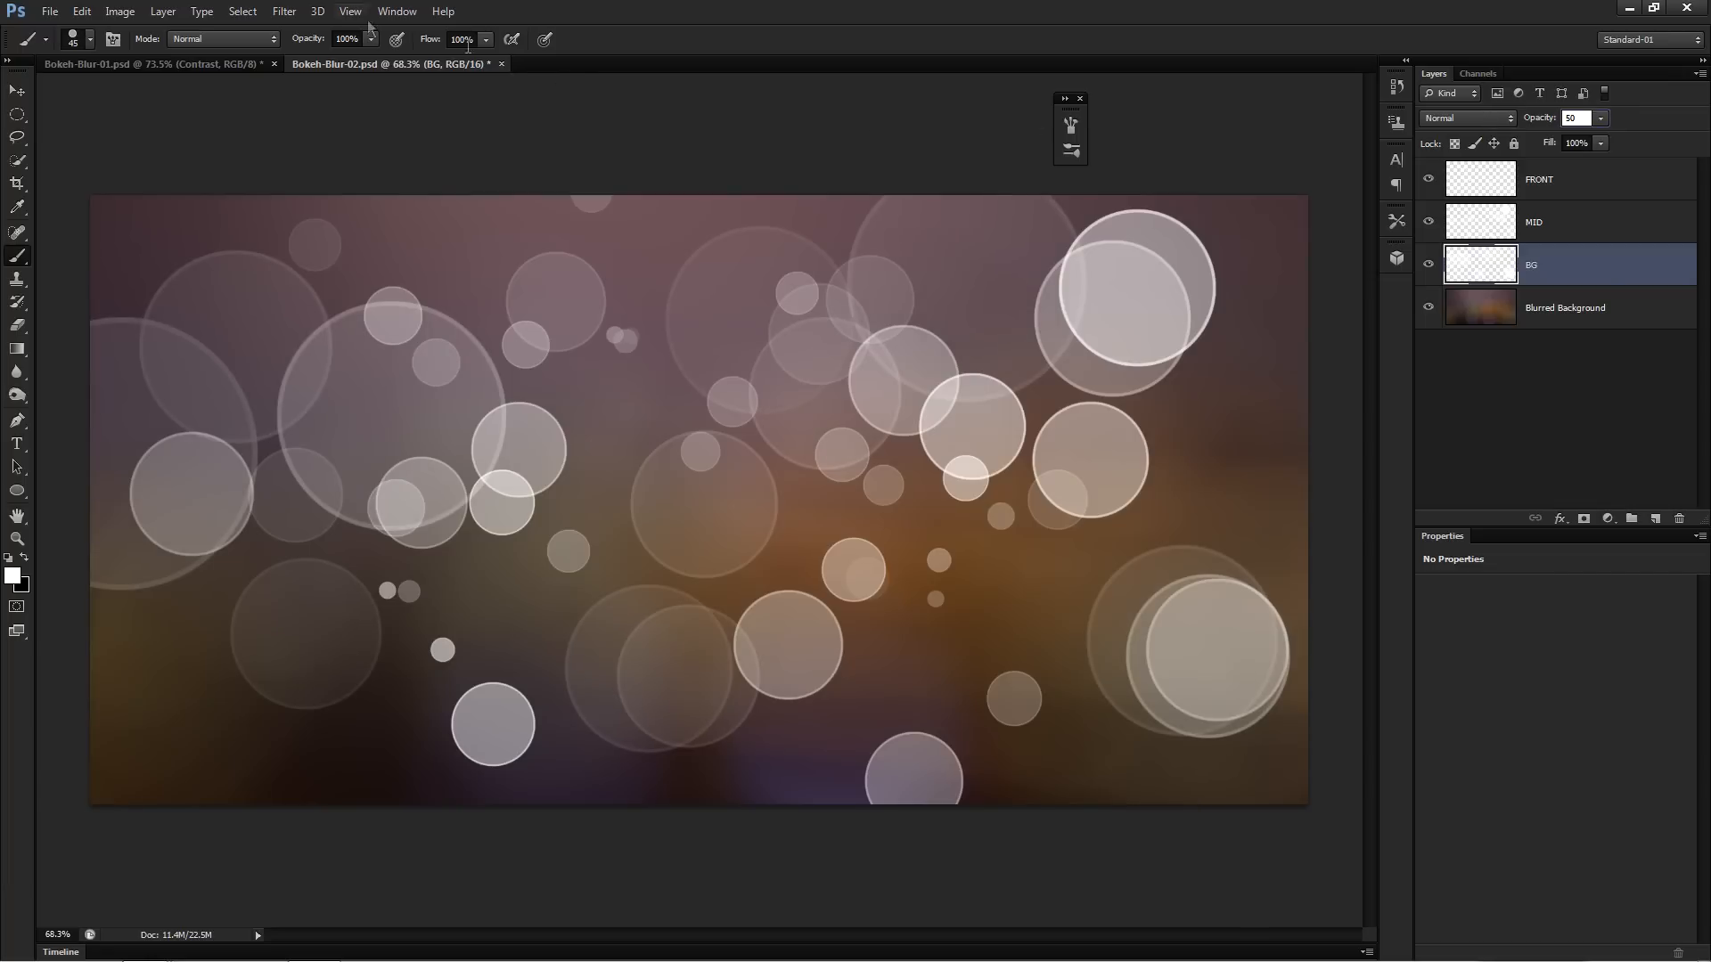
pyautogui.click(283, 11)
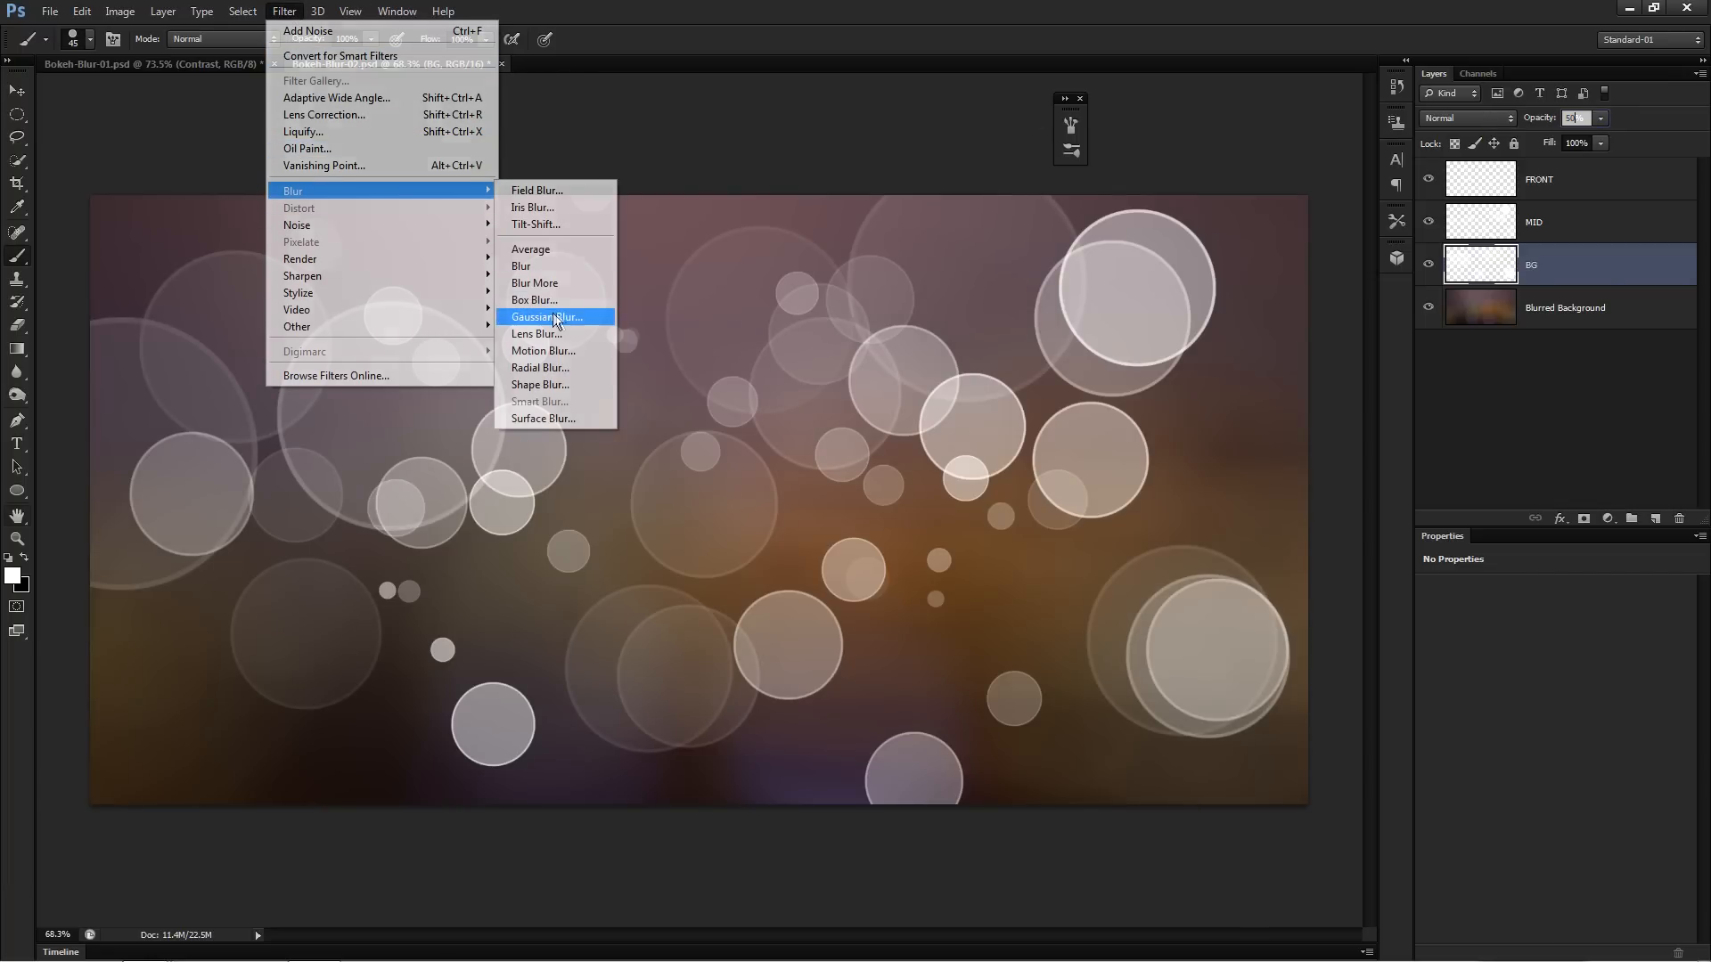
pyautogui.click(546, 318)
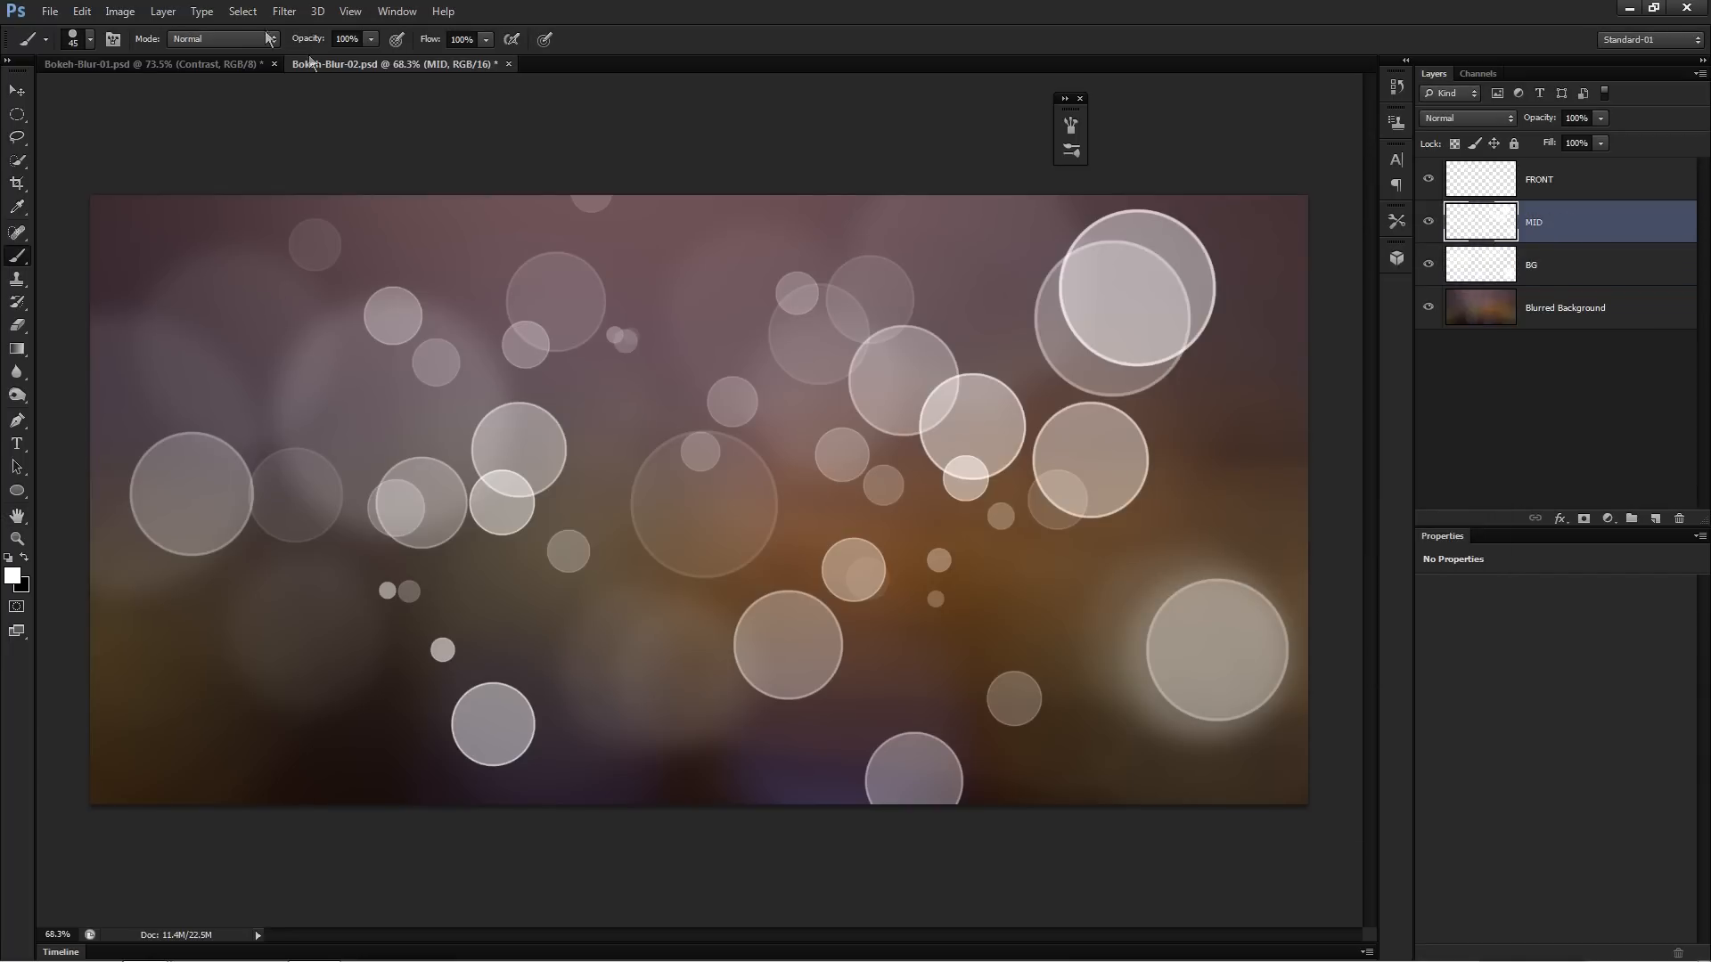
# Step: Apply a Gaussian Blur of about 7 pixels to the MID circle layer
pyautogui.click(284, 10)
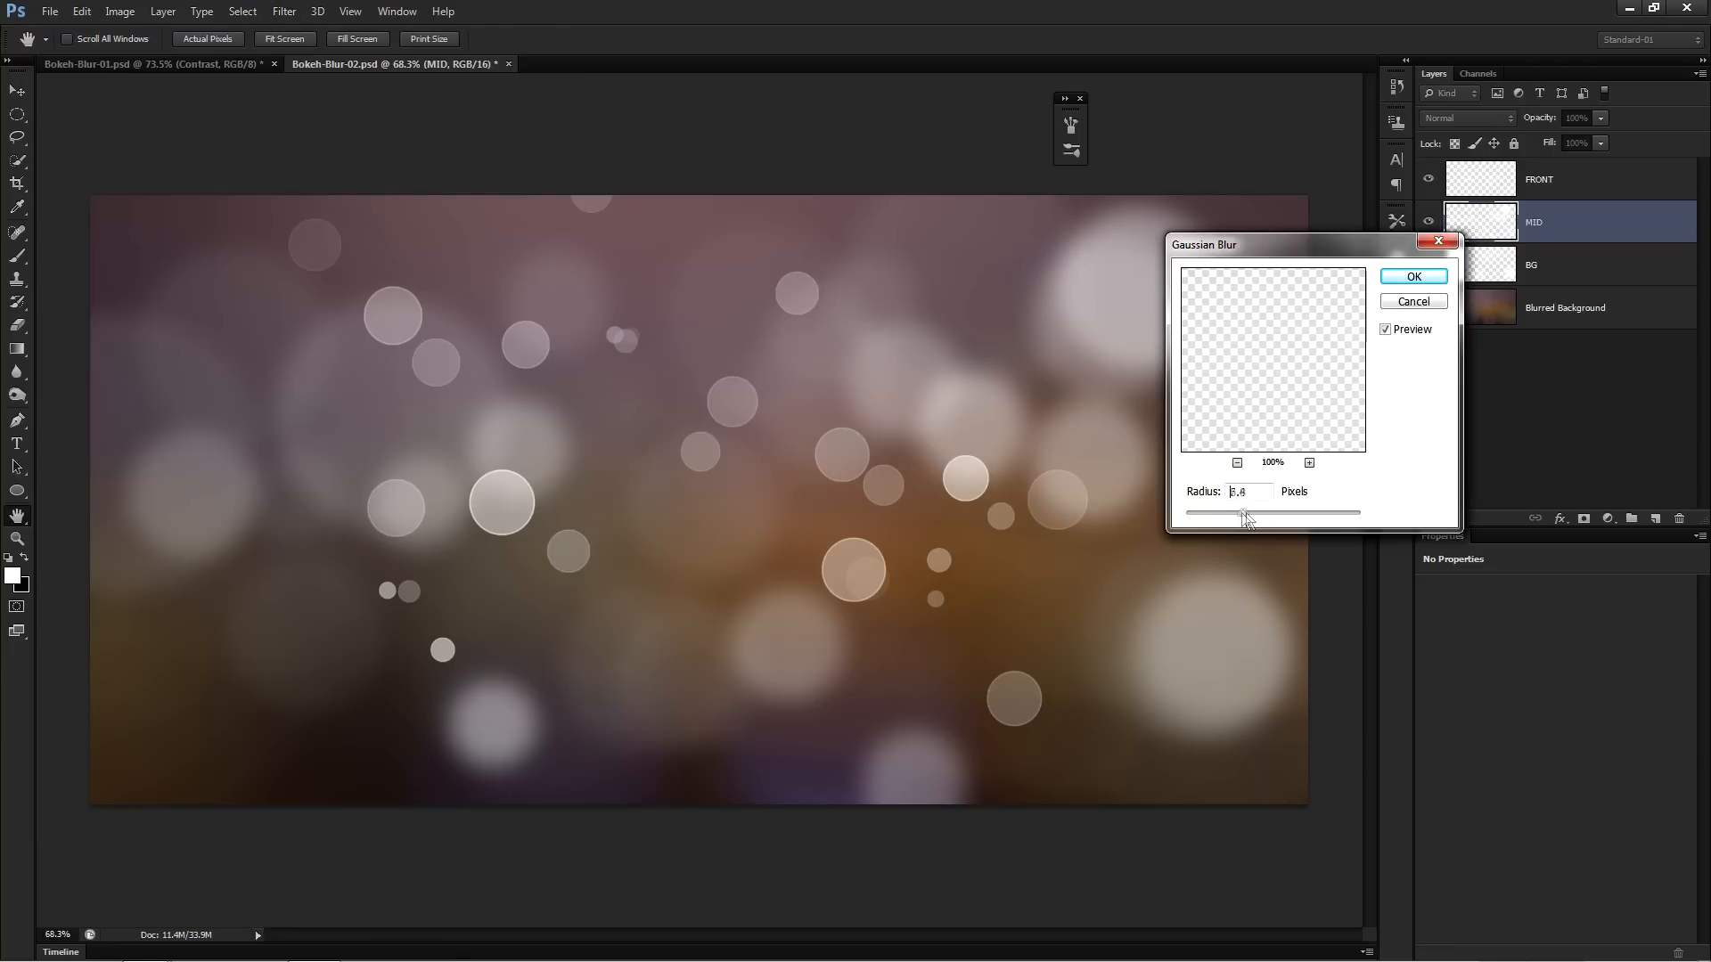
pyautogui.moveTo(1248, 514); pyautogui.dragTo(1236, 513)
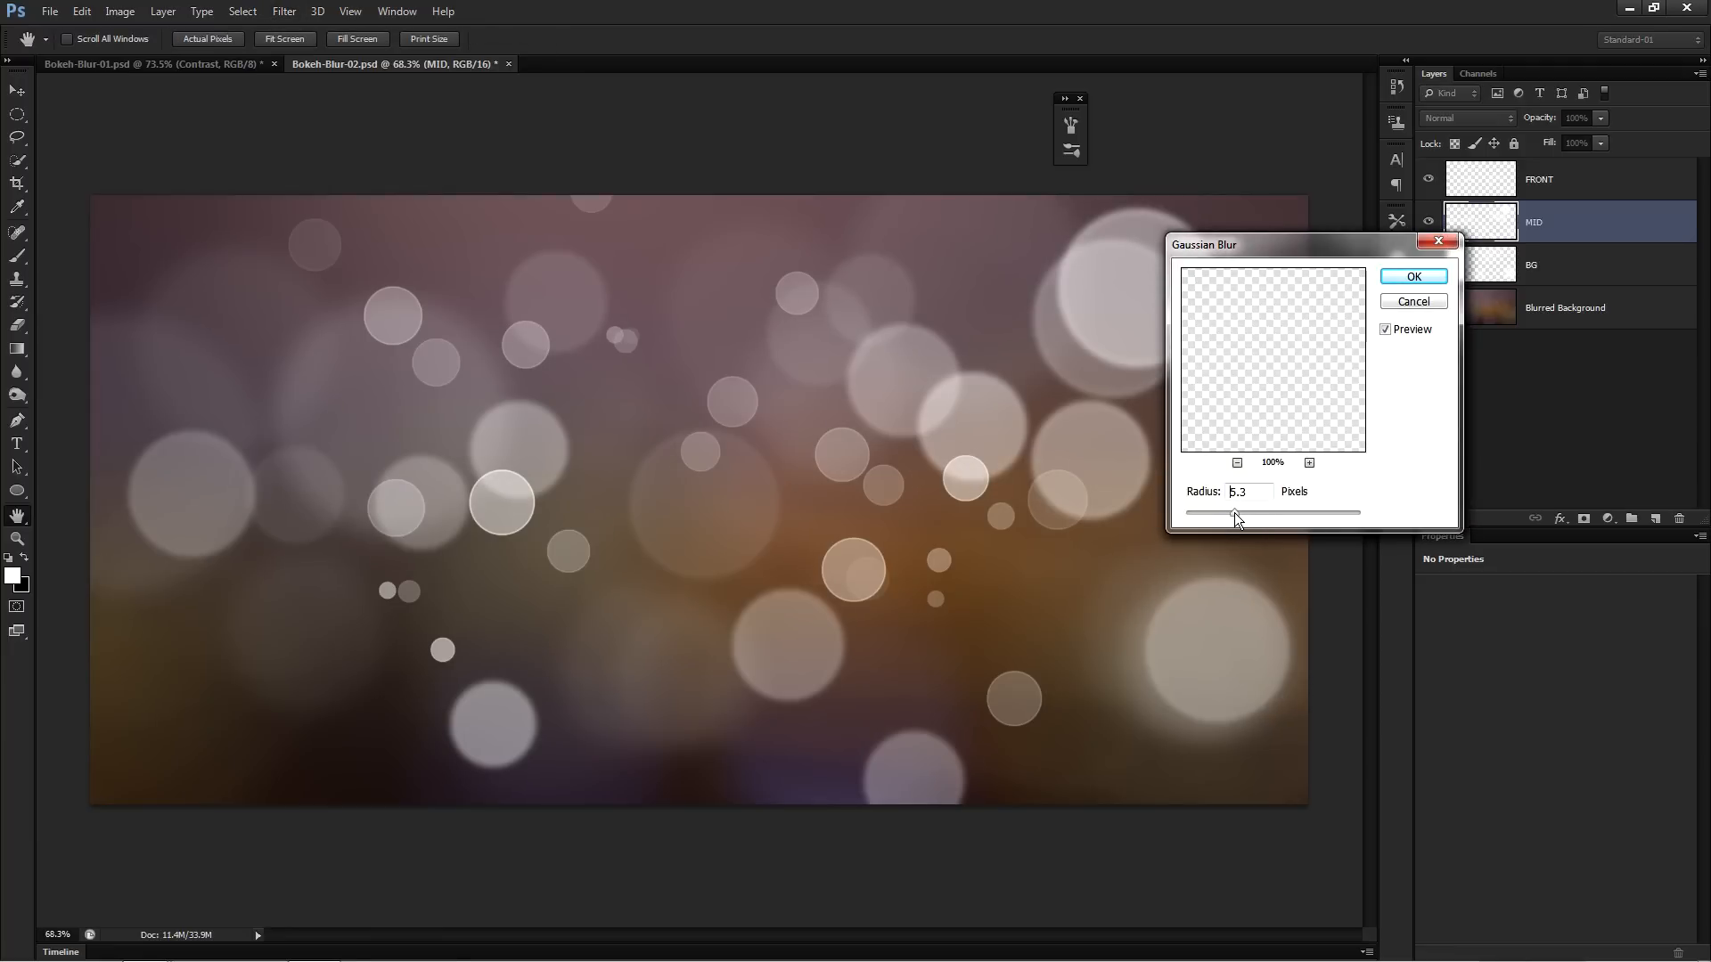
pyautogui.moveTo(1233, 513); pyautogui.dragTo(1248, 513)
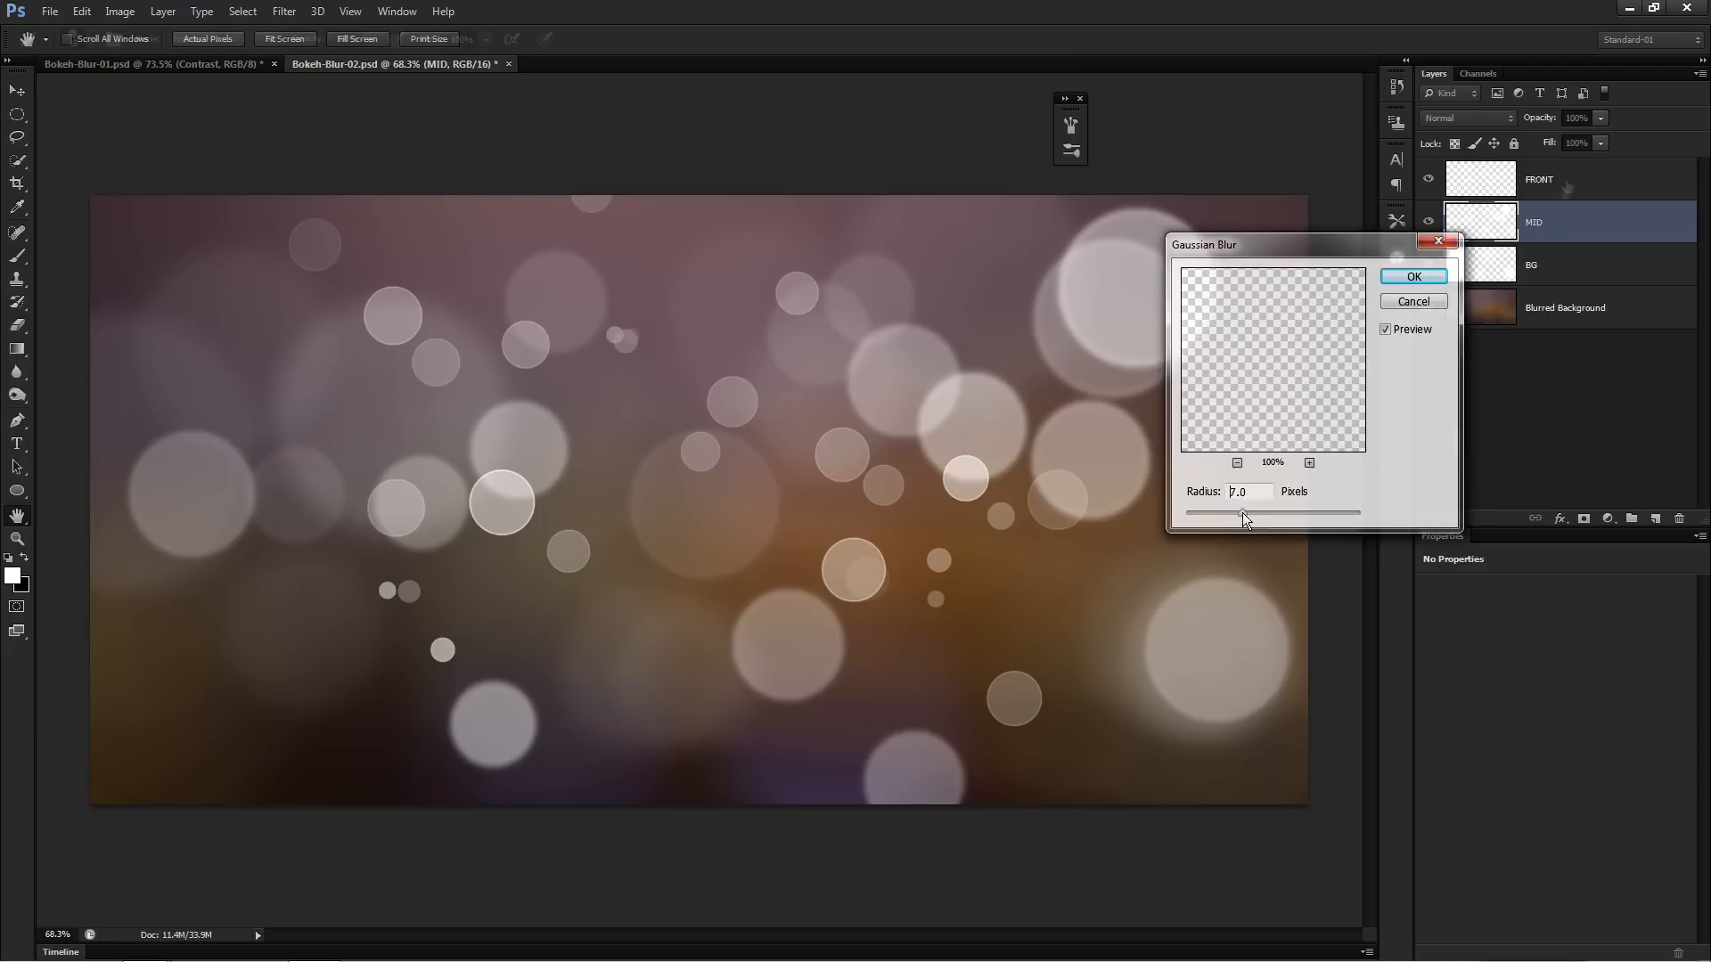
pyautogui.click(1413, 275)
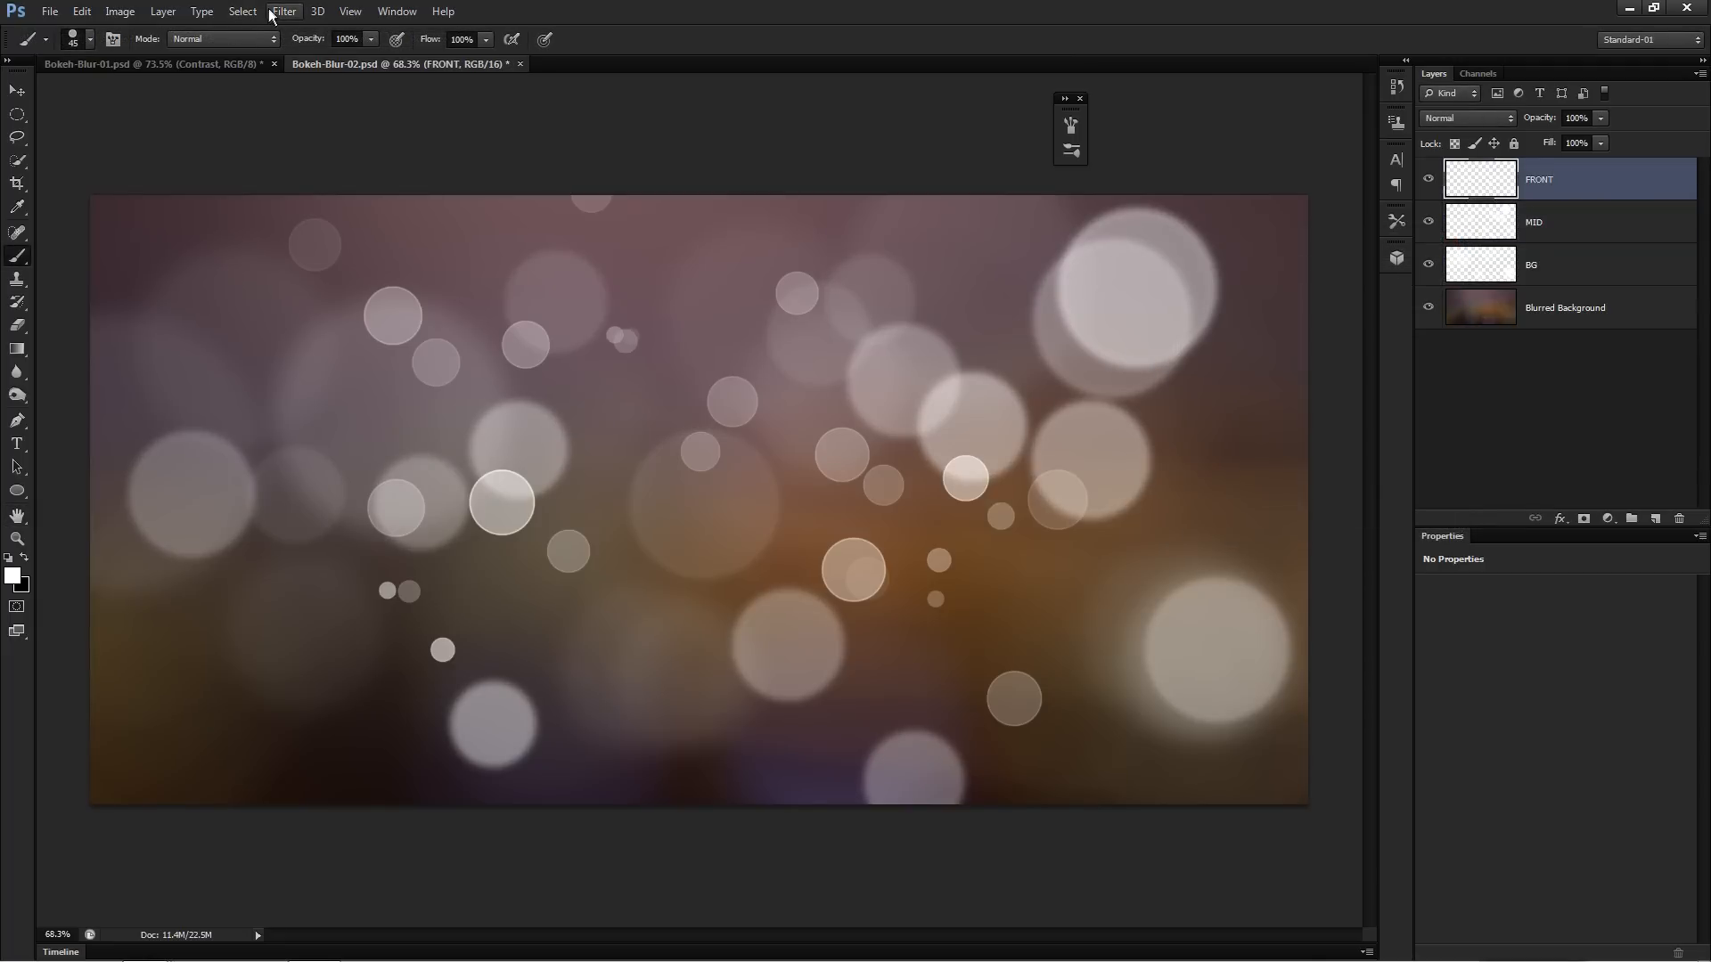
# Step: Adjust the Gaussian Blur radius for FRONT, leaving its circles sharp
pyautogui.click(283, 11)
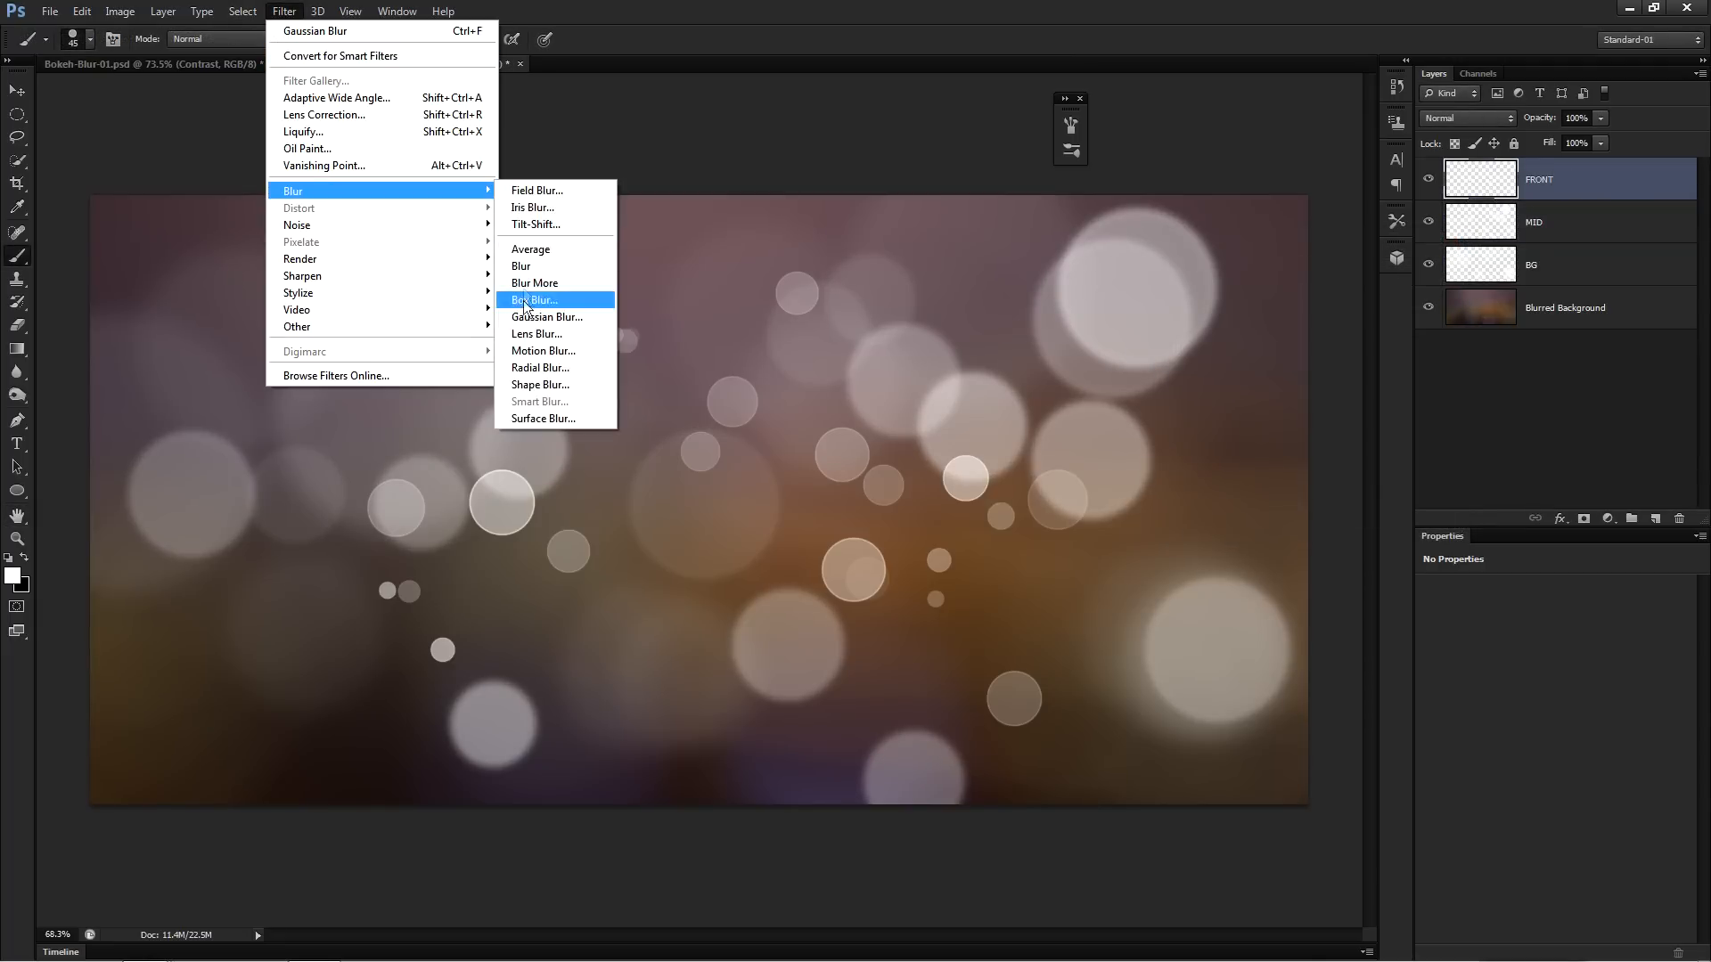
pyautogui.click(543, 317)
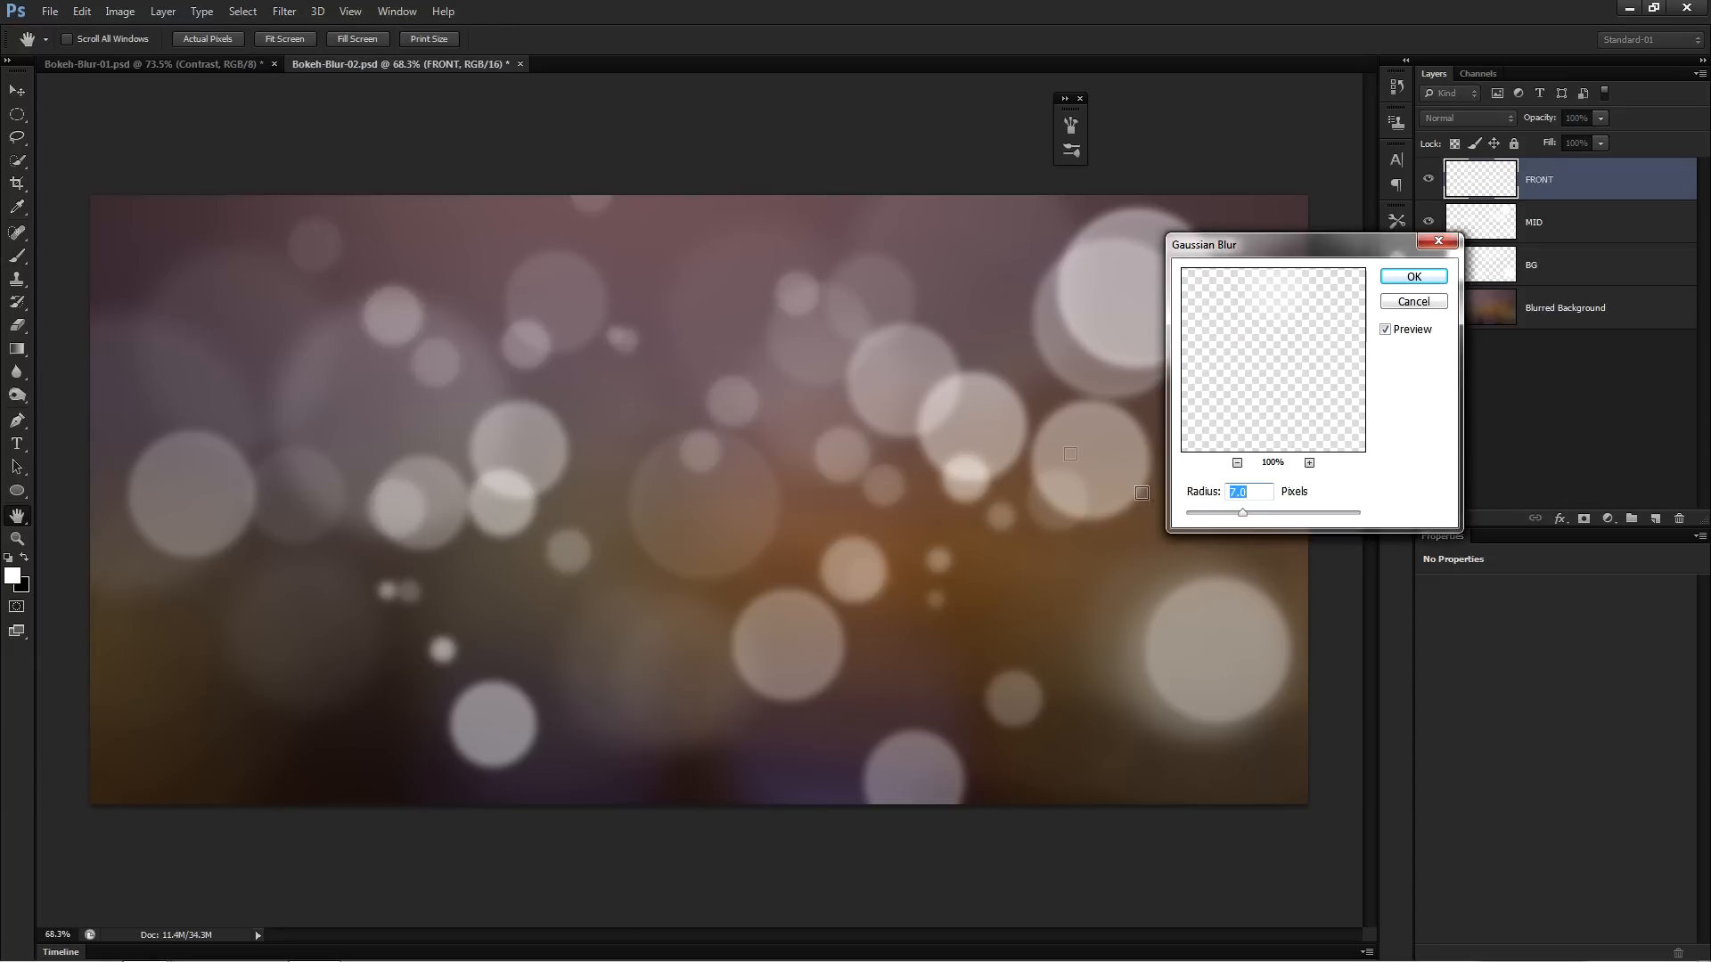
pyautogui.moveTo(1242, 513); pyautogui.dragTo(1188, 514)
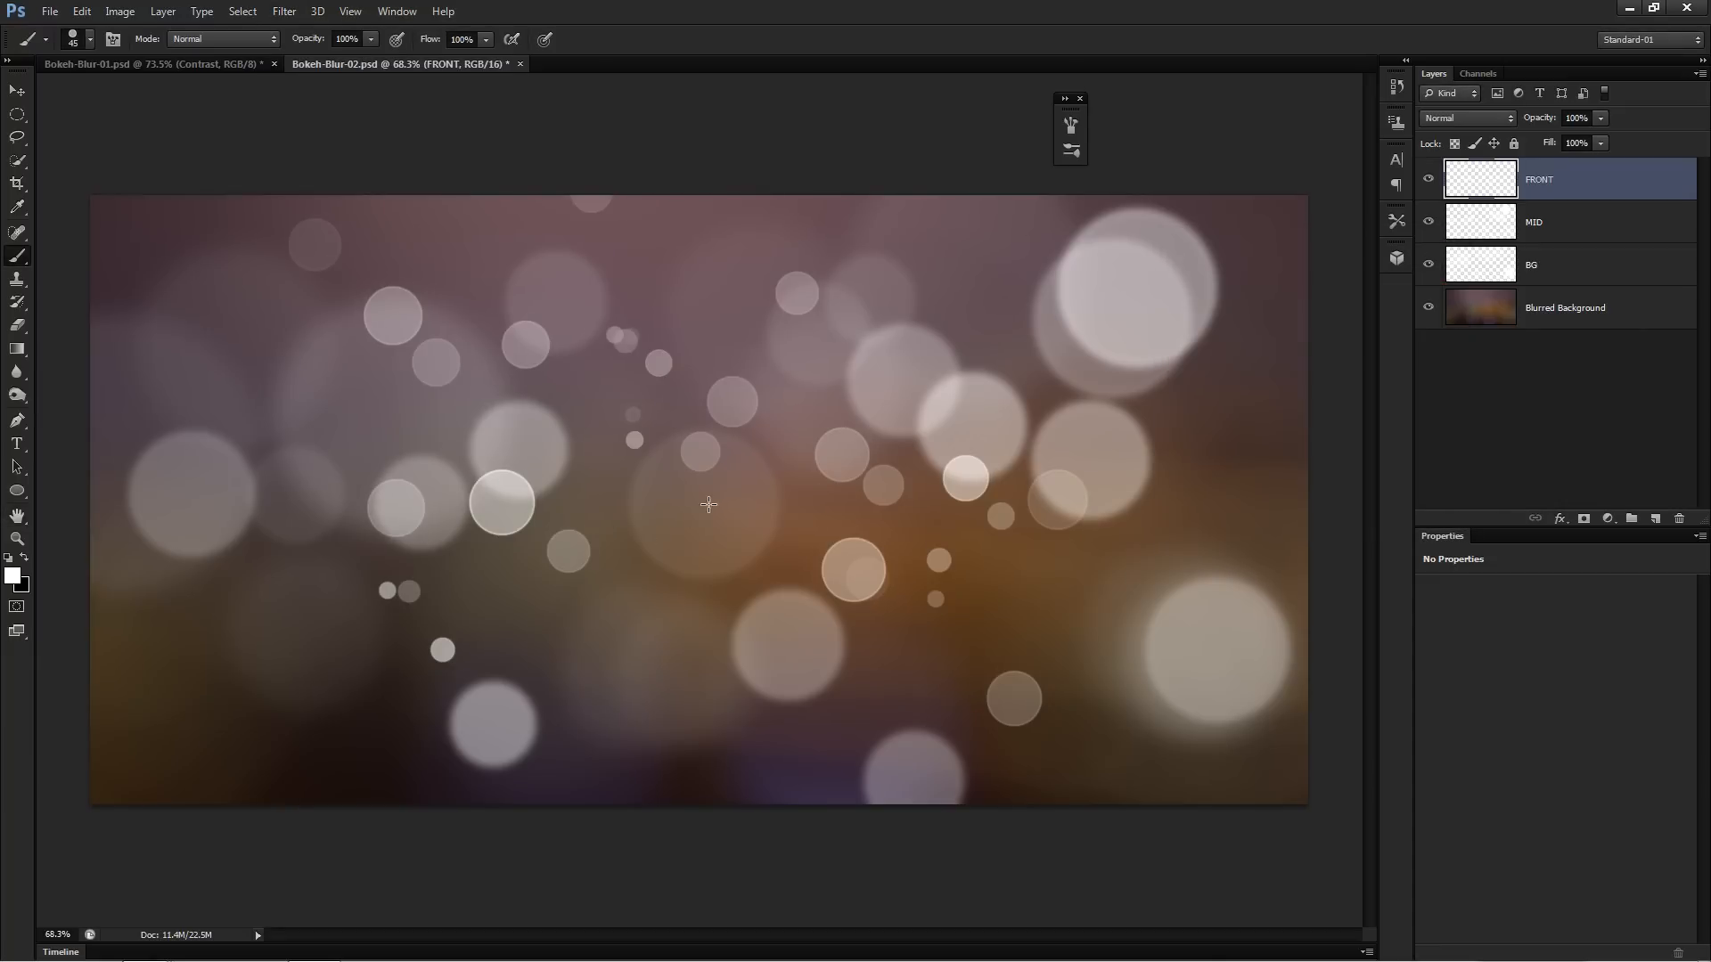
pyautogui.moveTo(1069, 333)
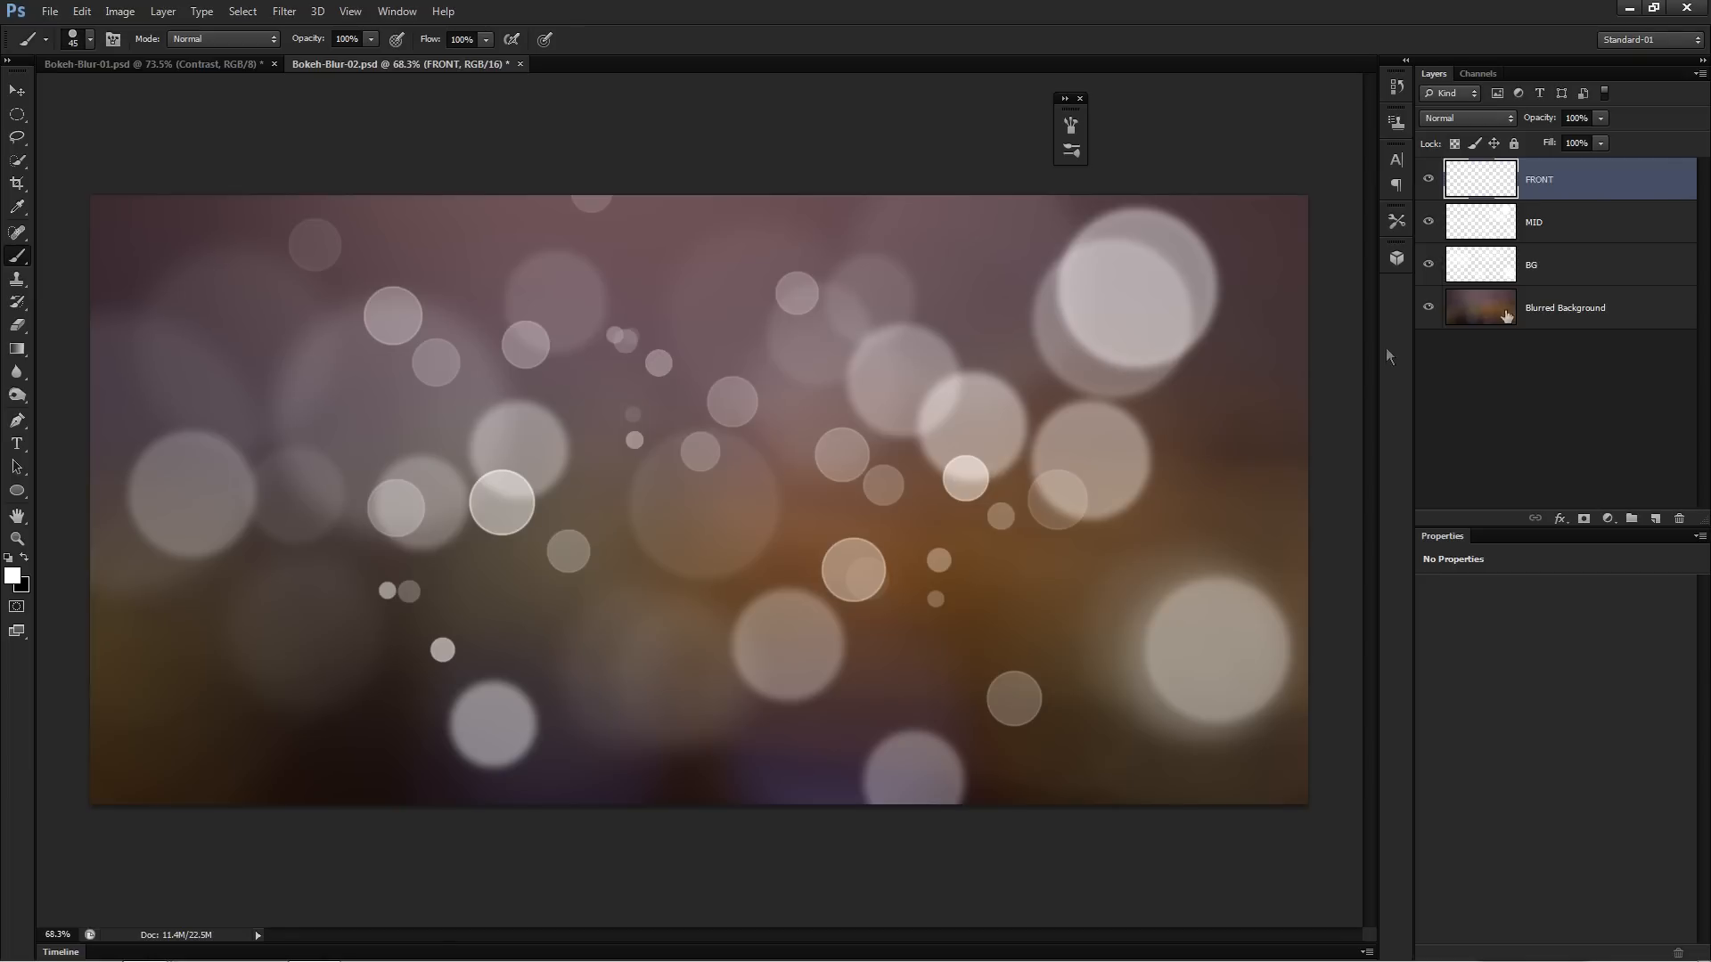
pyautogui.moveTo(1602, 273)
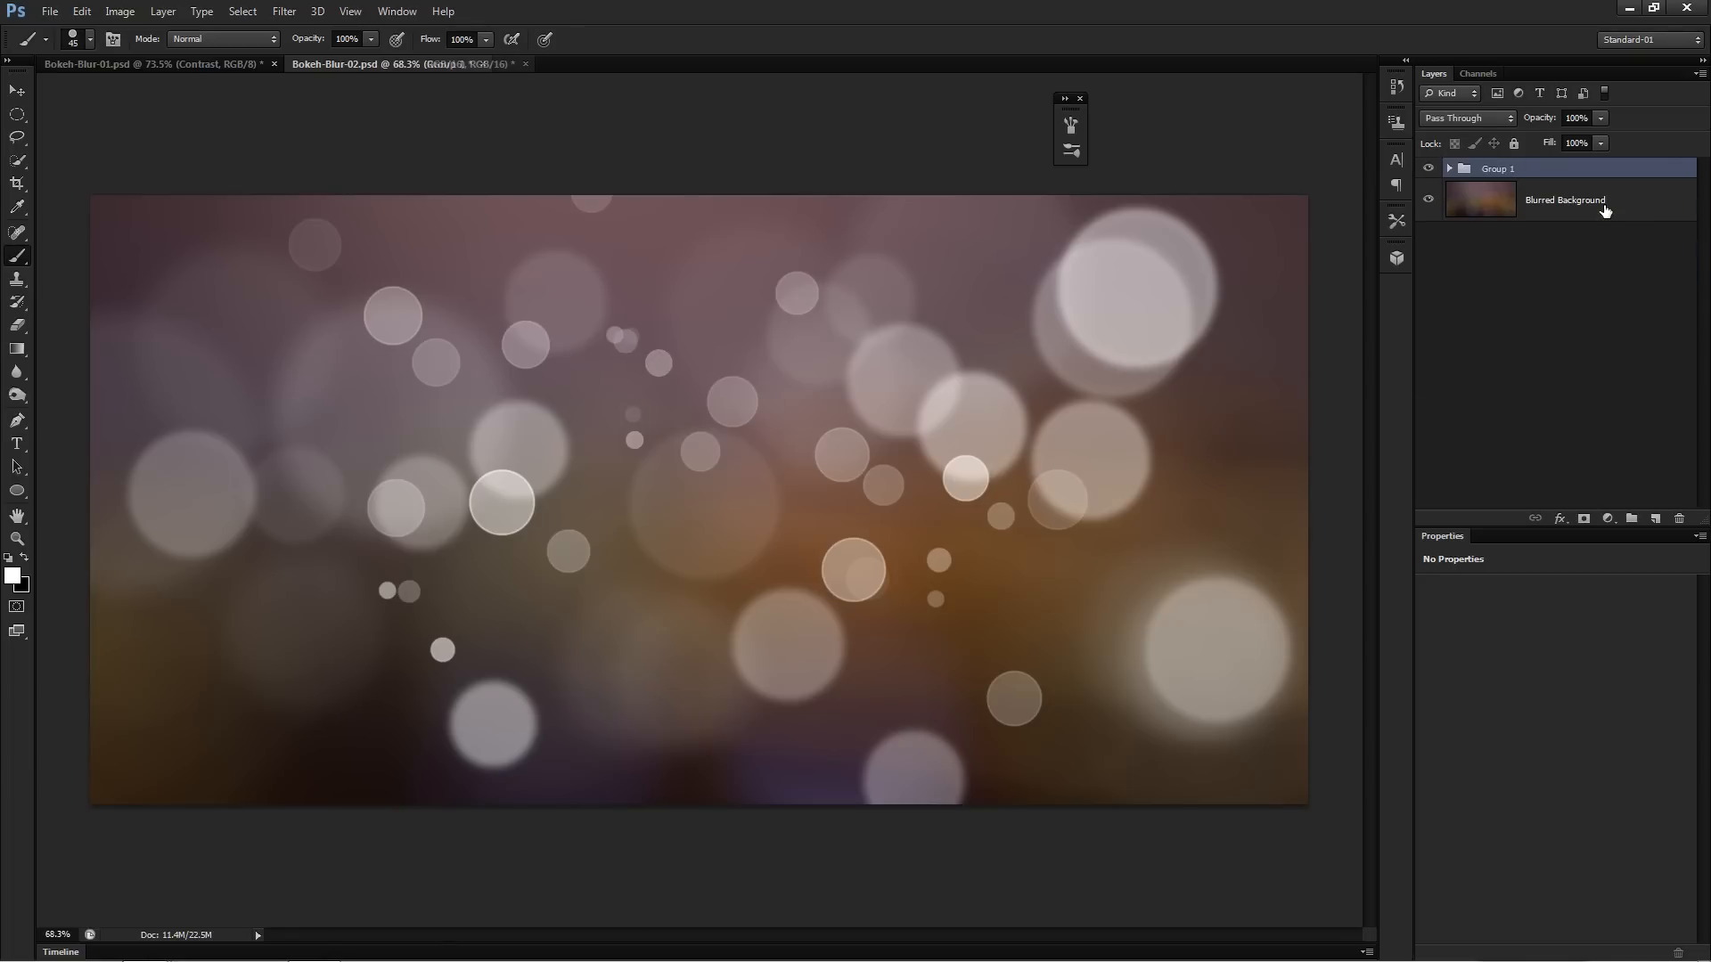
# Step: Set the bokeh layer group's blend mode to Overlay, then Vivid Light
pyautogui.click(1496, 168)
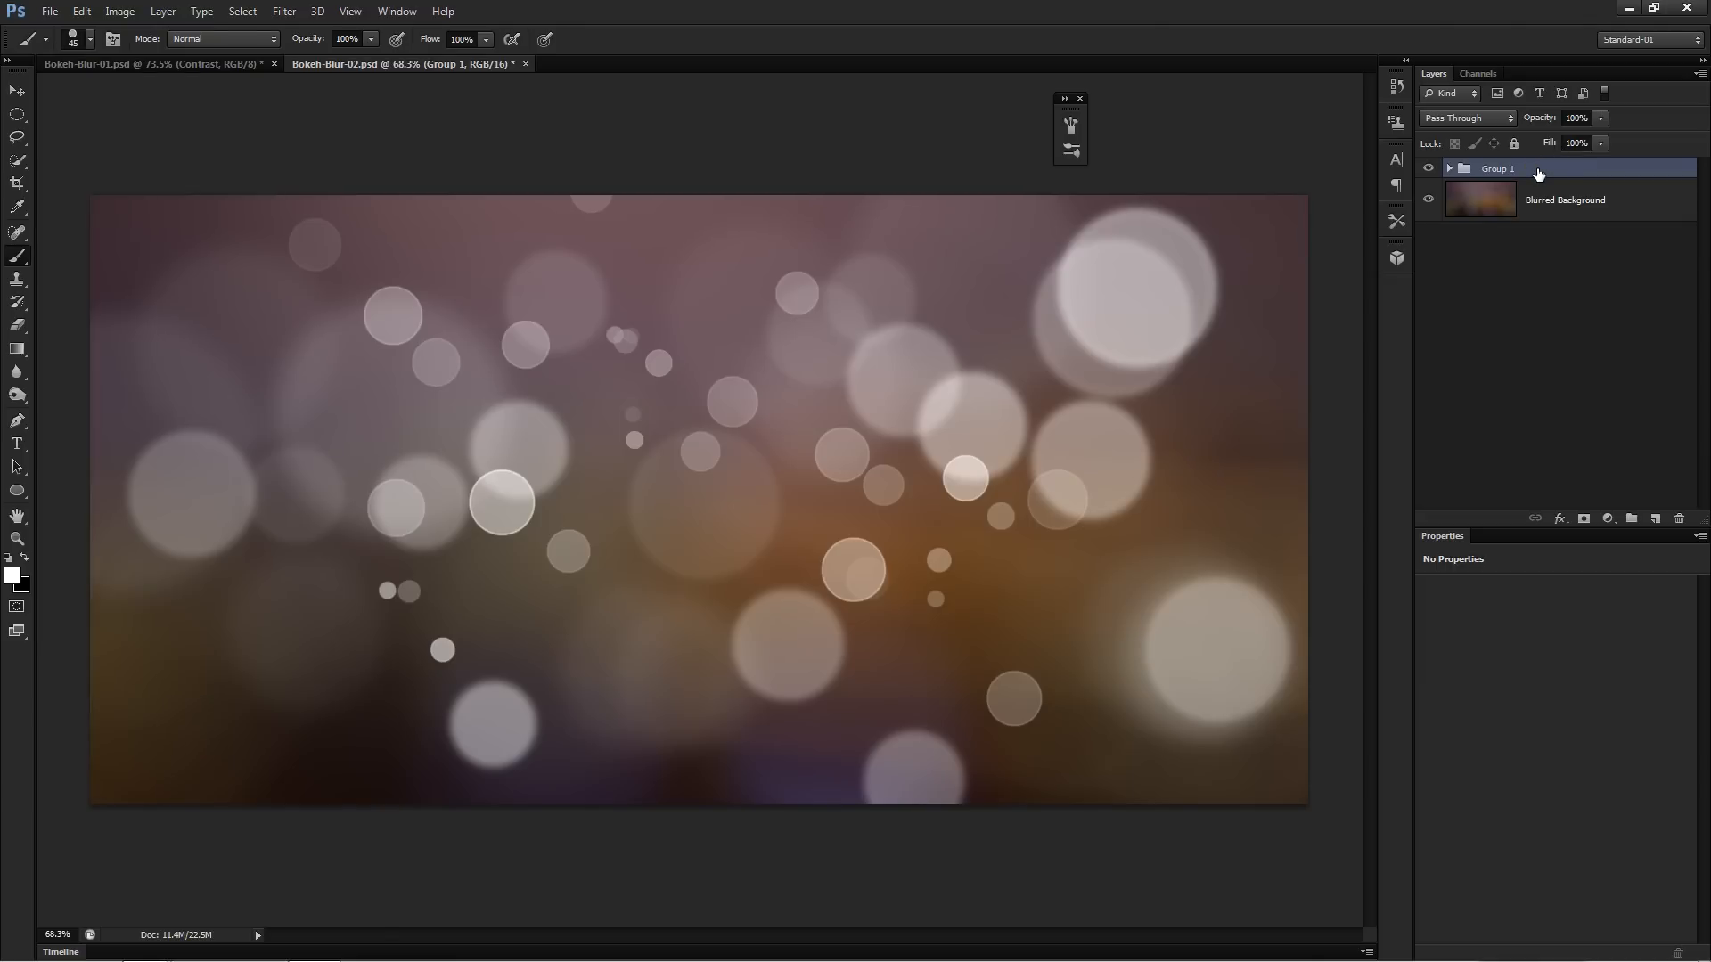
pyautogui.click(1467, 117)
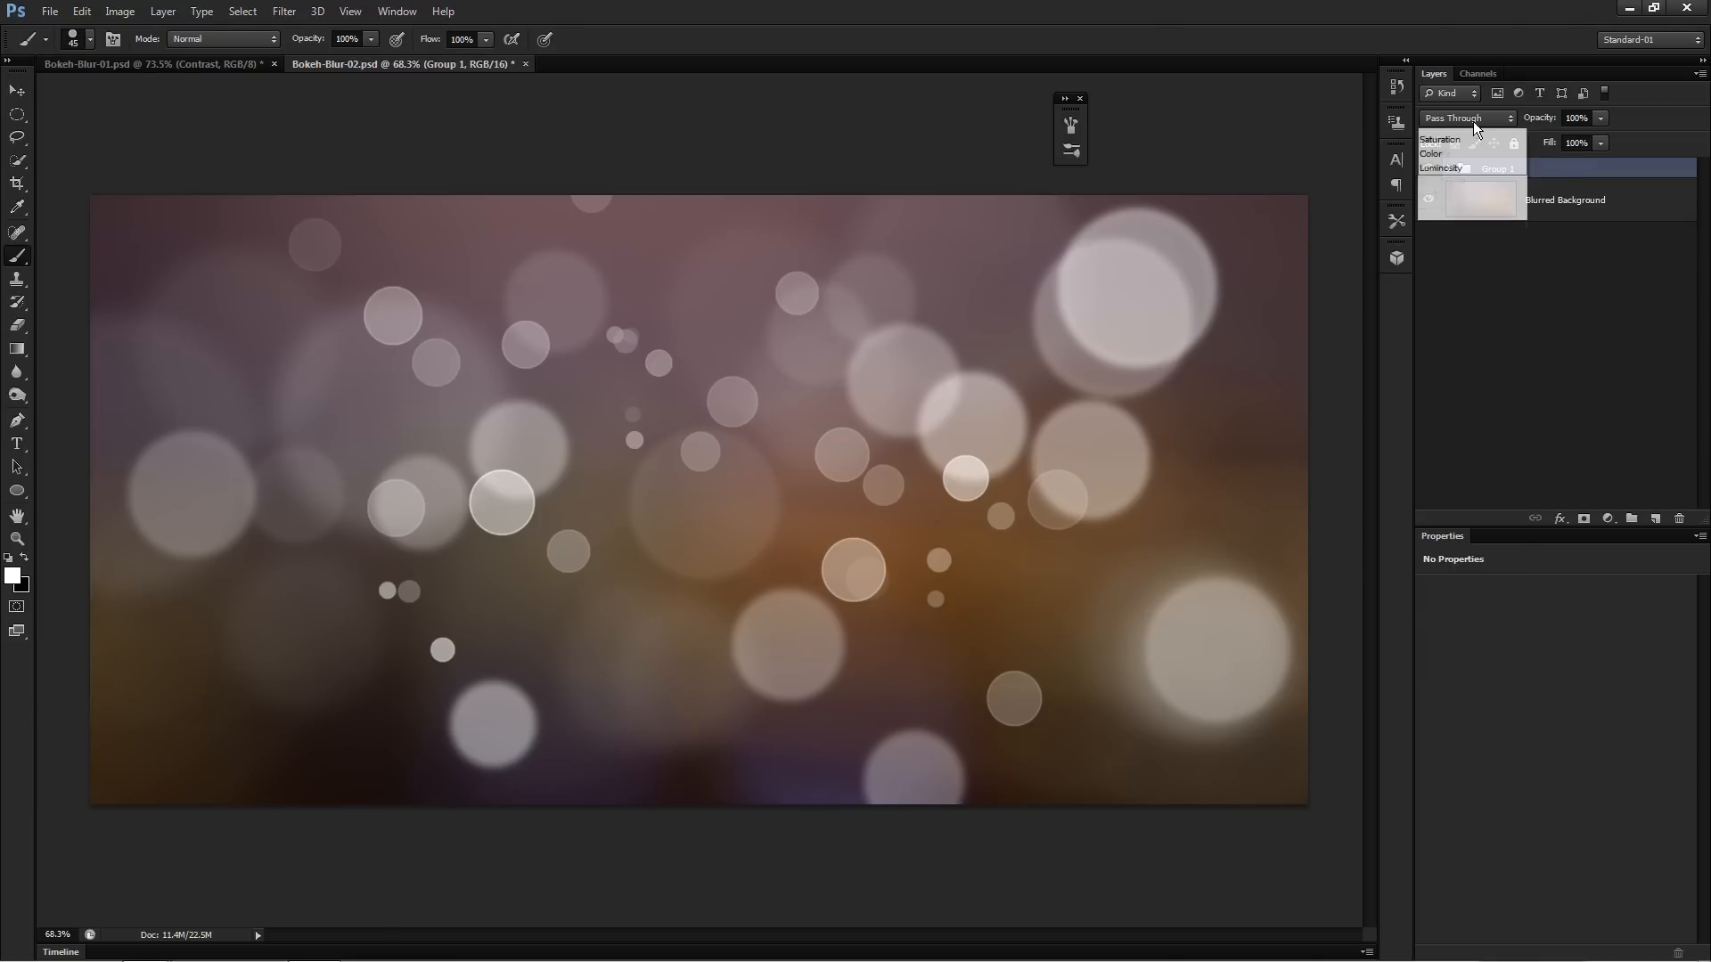
pyautogui.click(1462, 184)
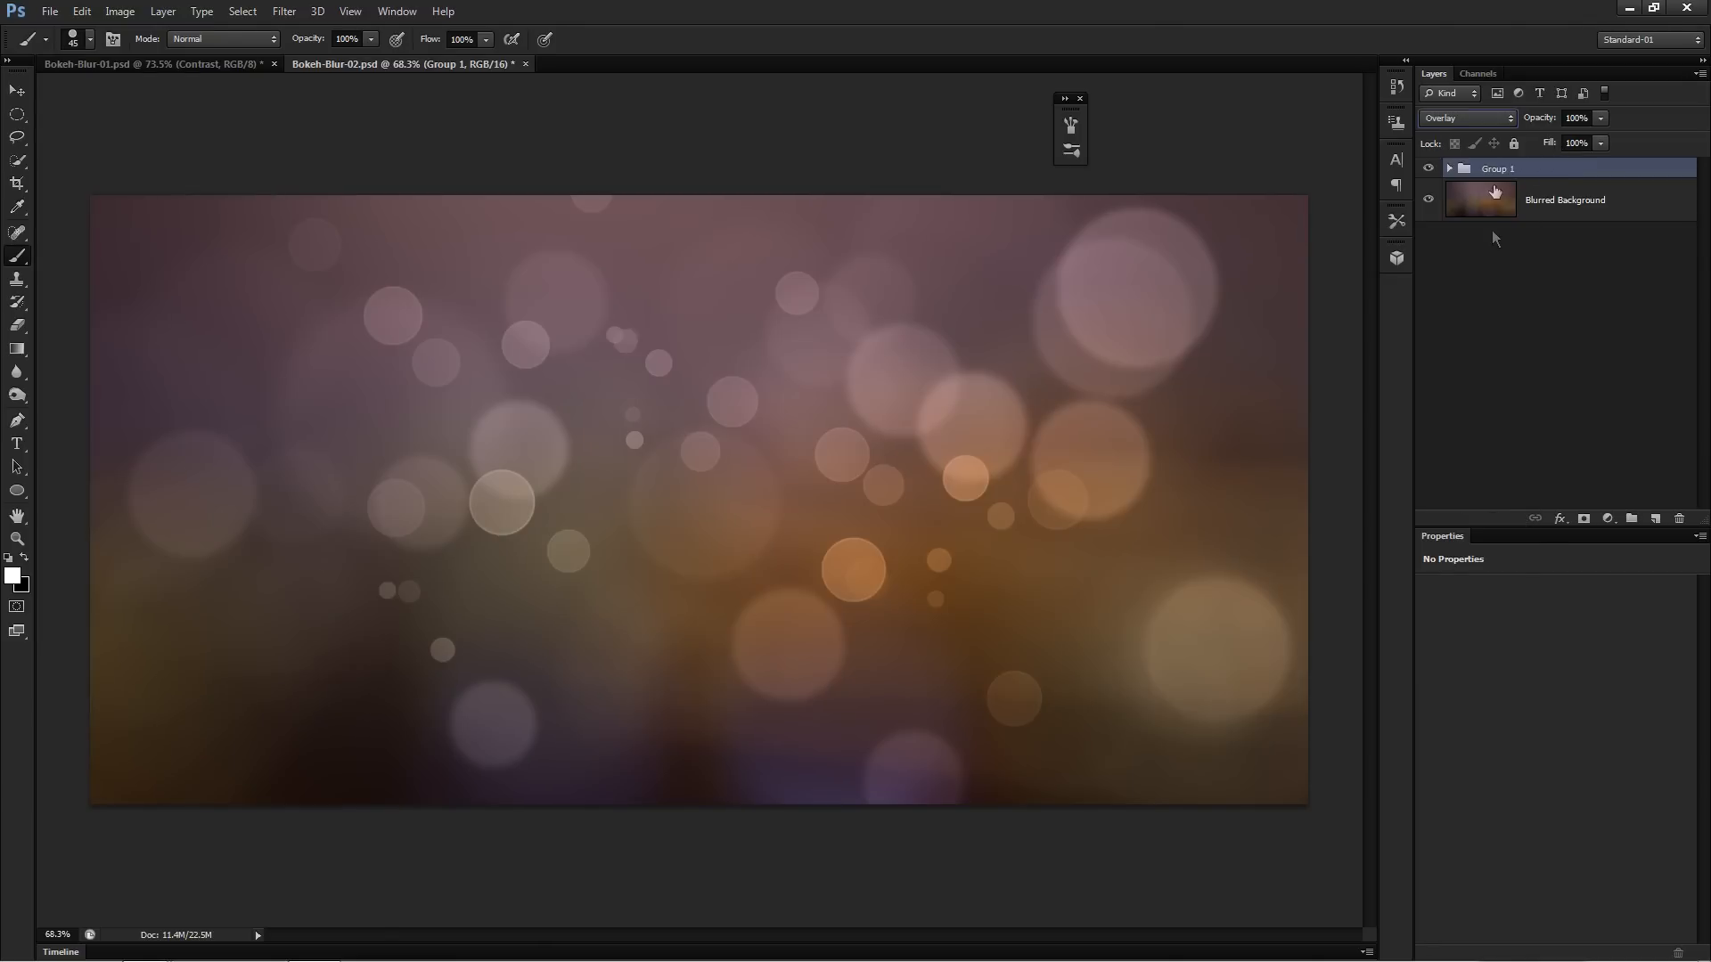
pyautogui.click(1465, 118)
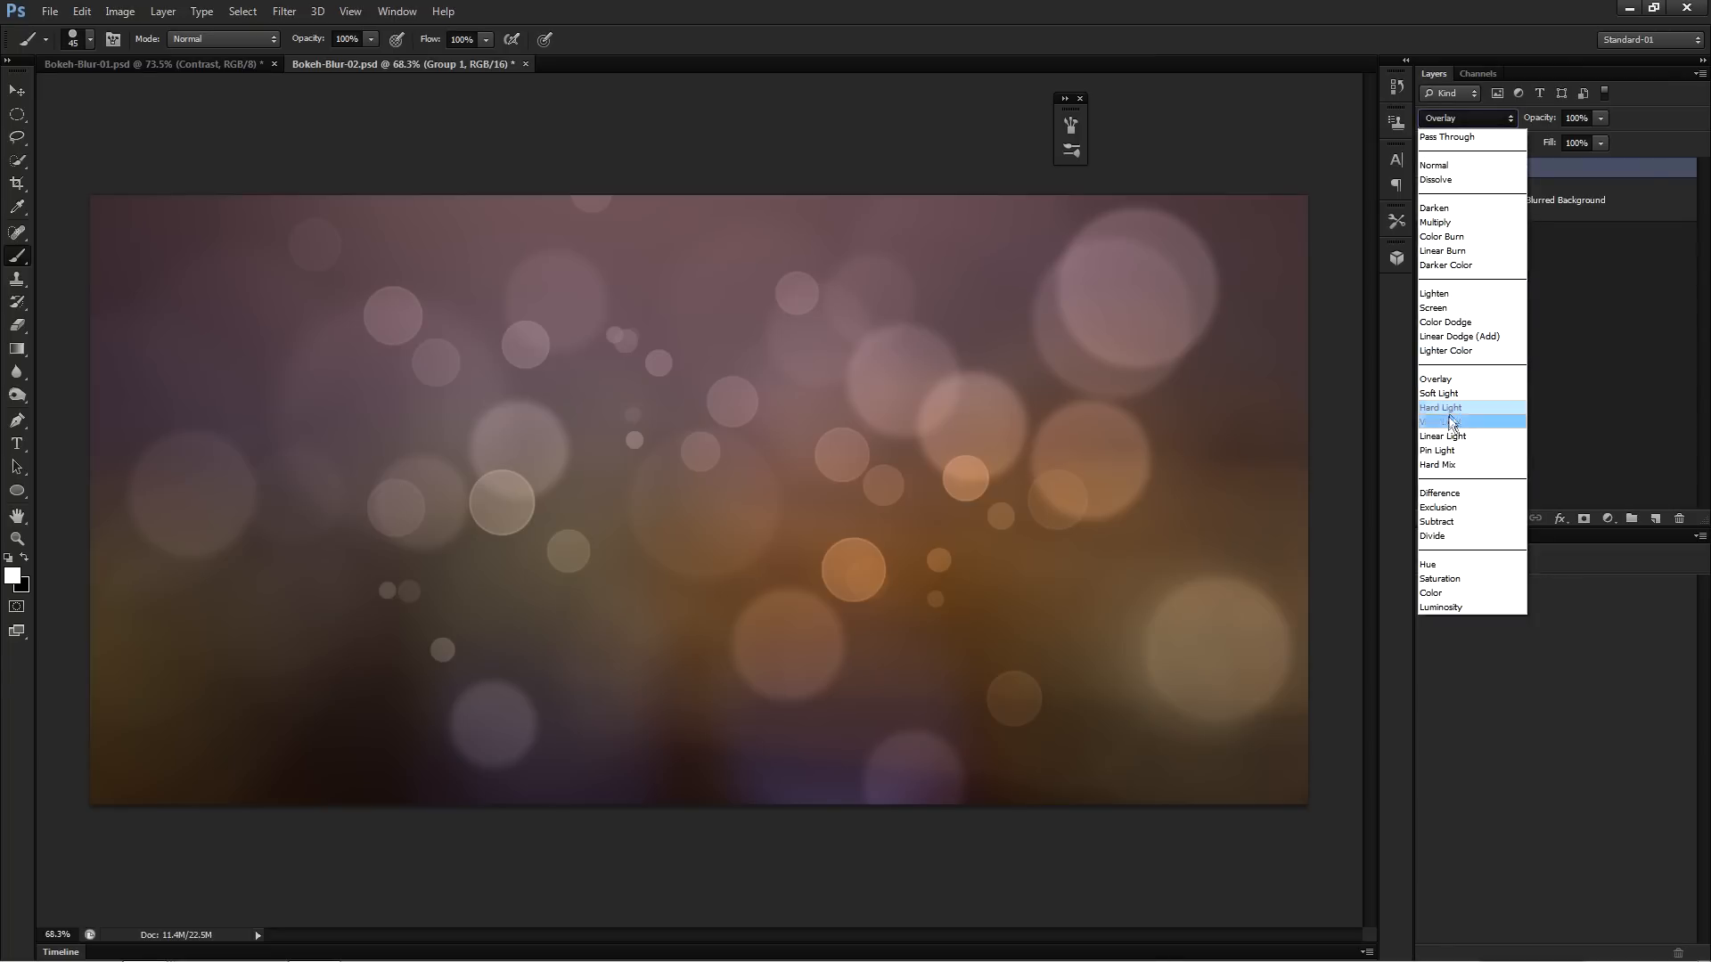
pyautogui.click(1442, 421)
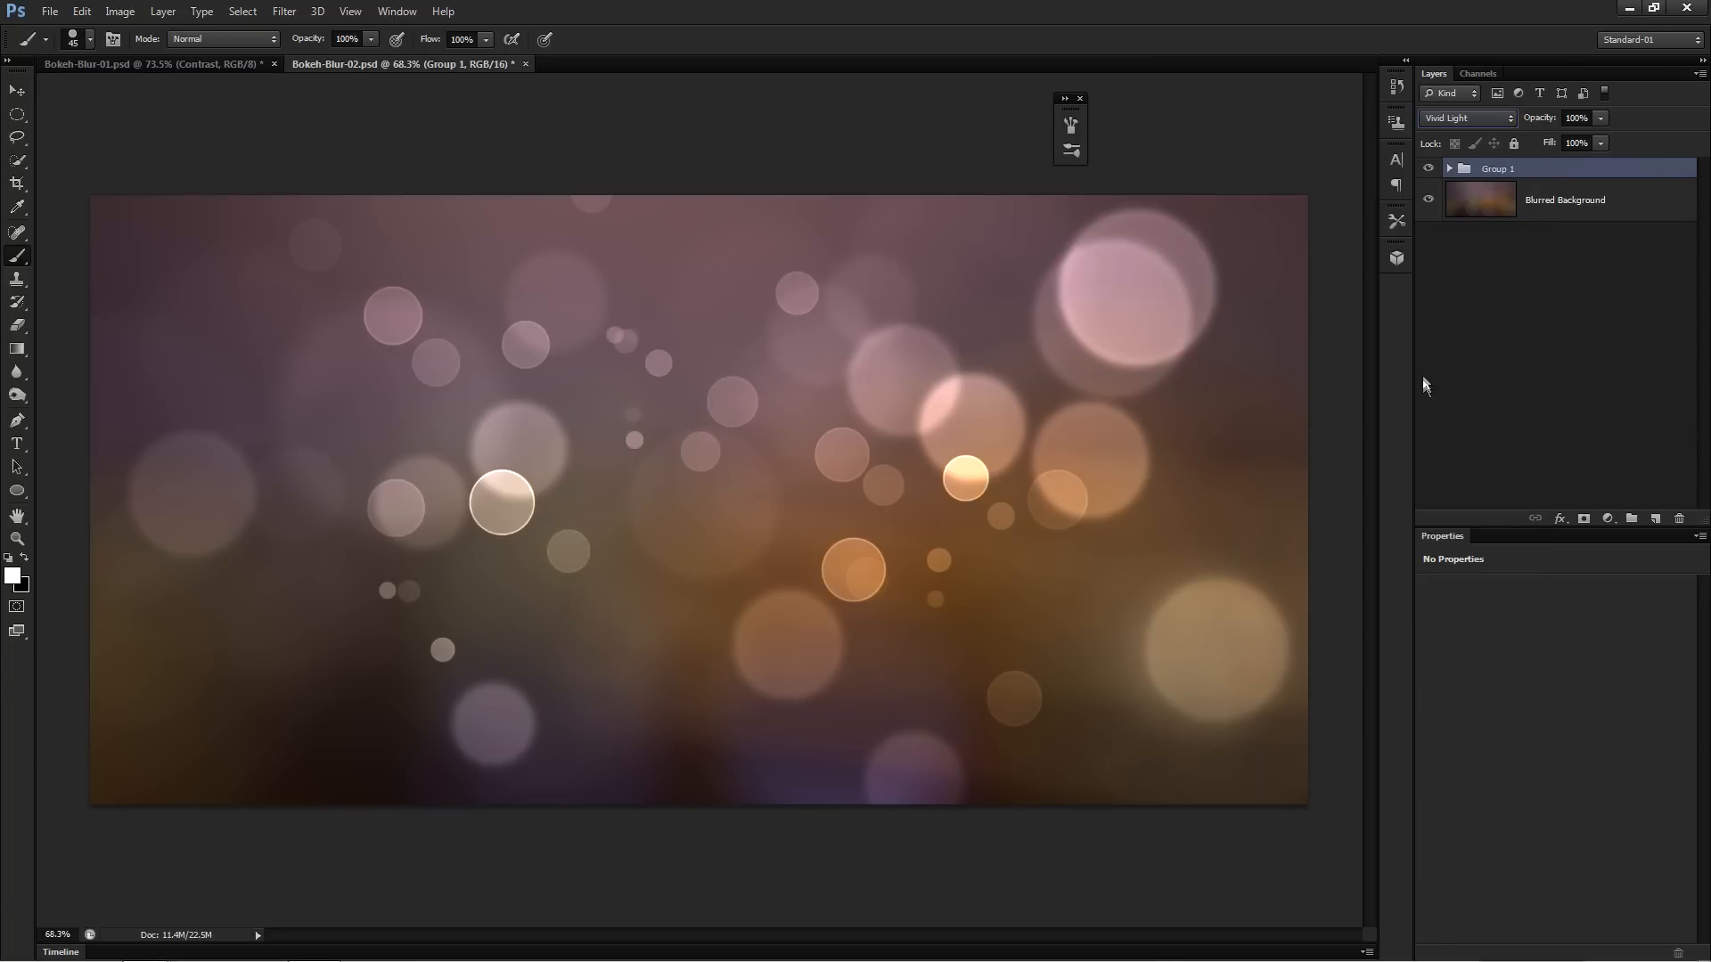